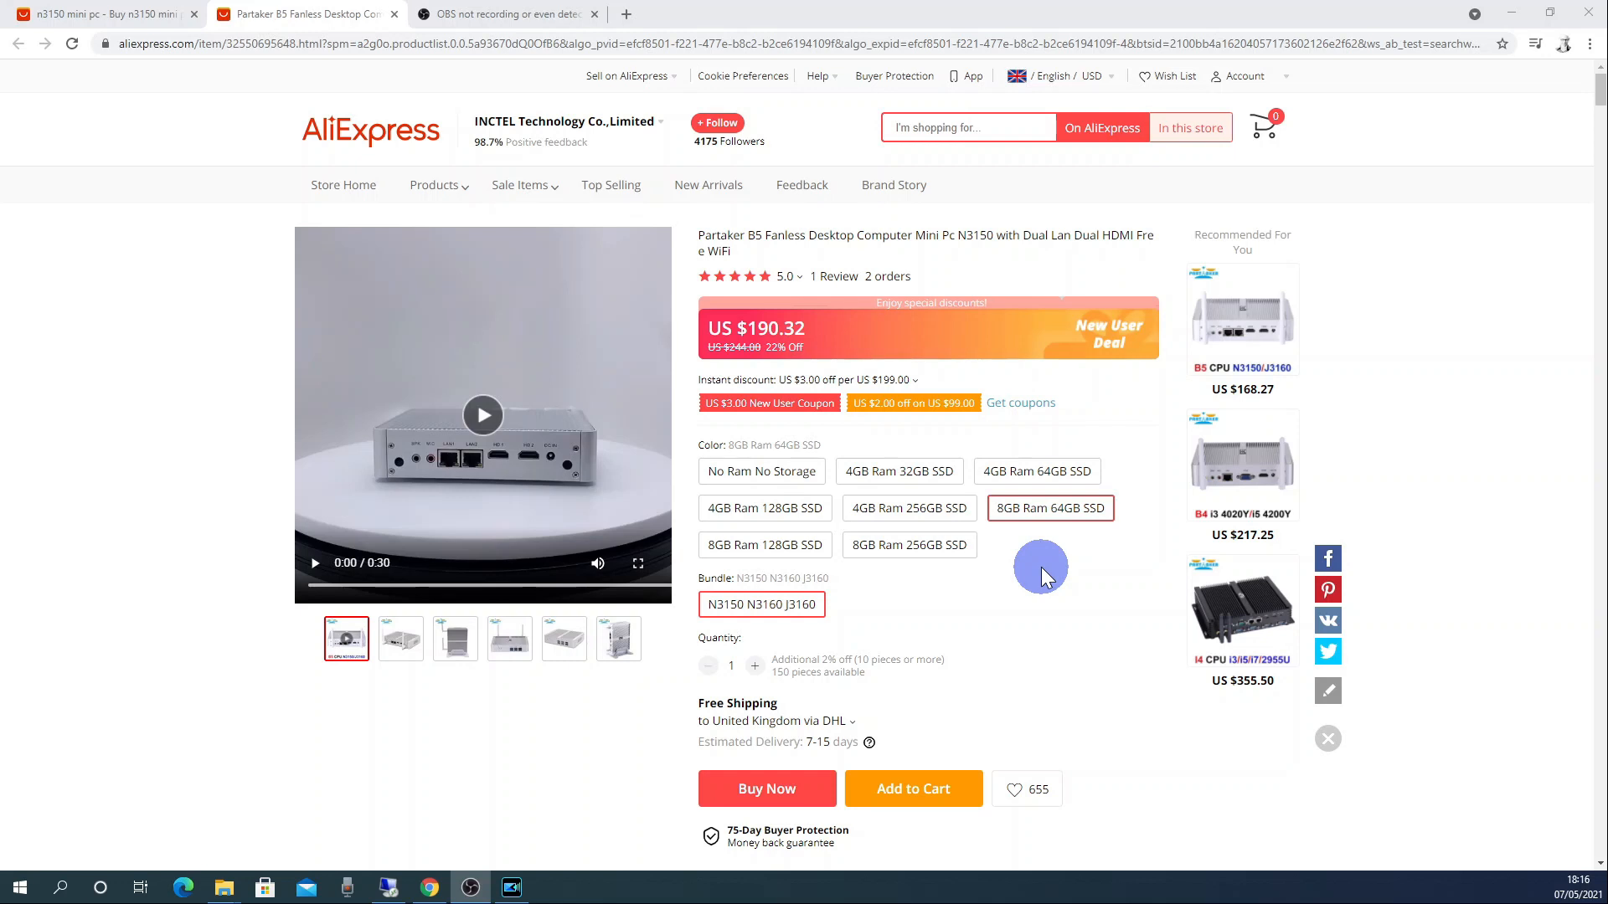
pyautogui.moveTo(1049, 522)
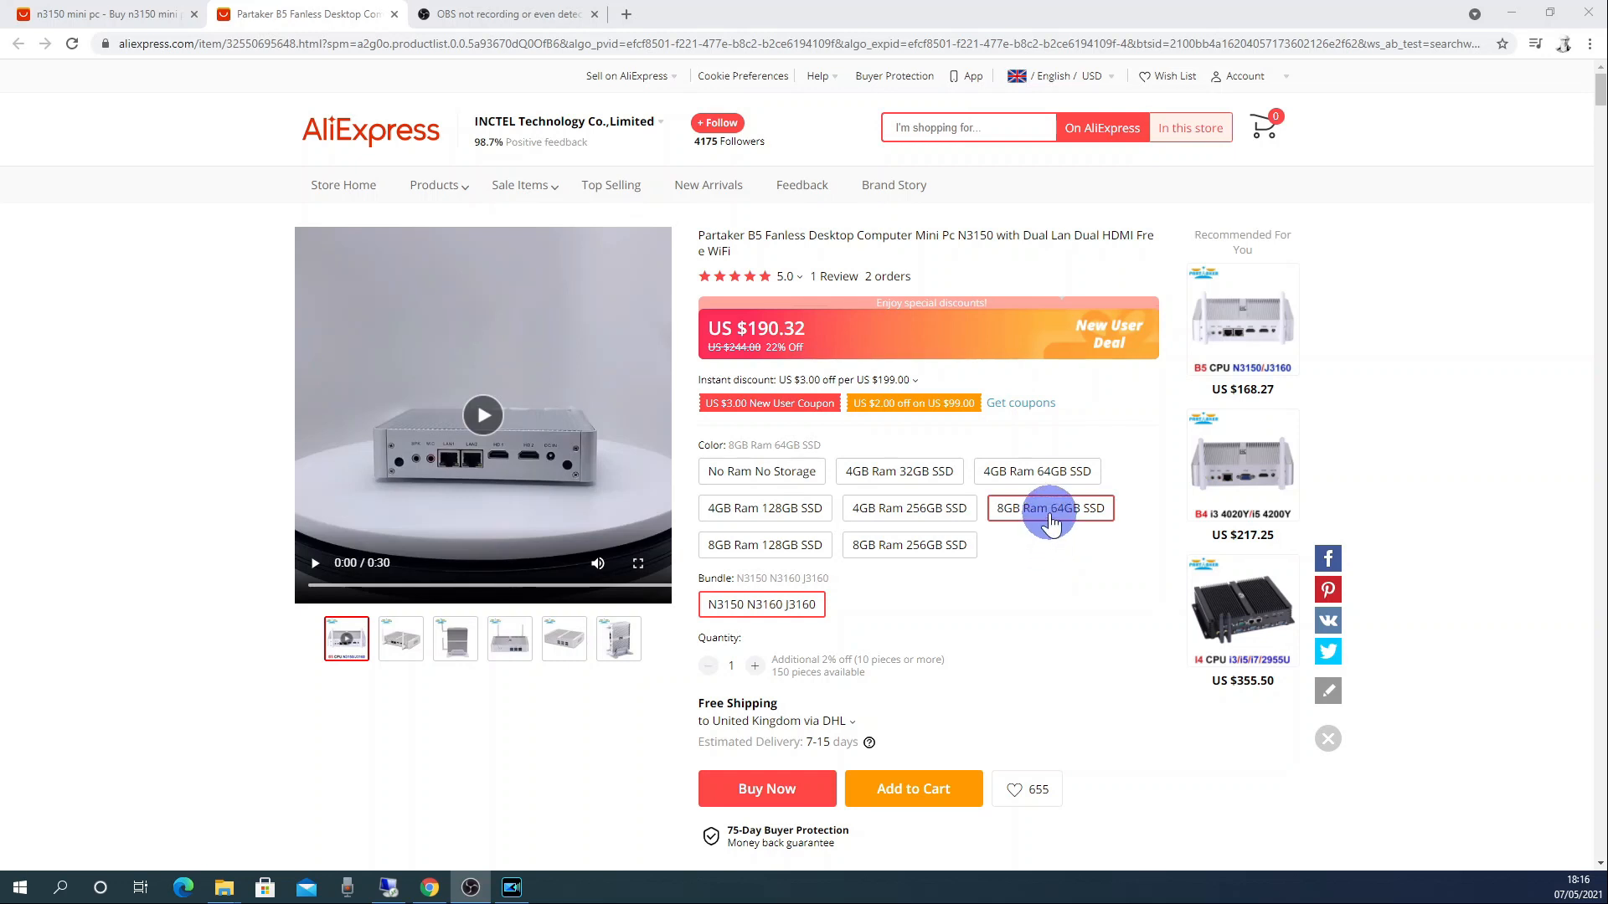
pyautogui.moveTo(944, 575)
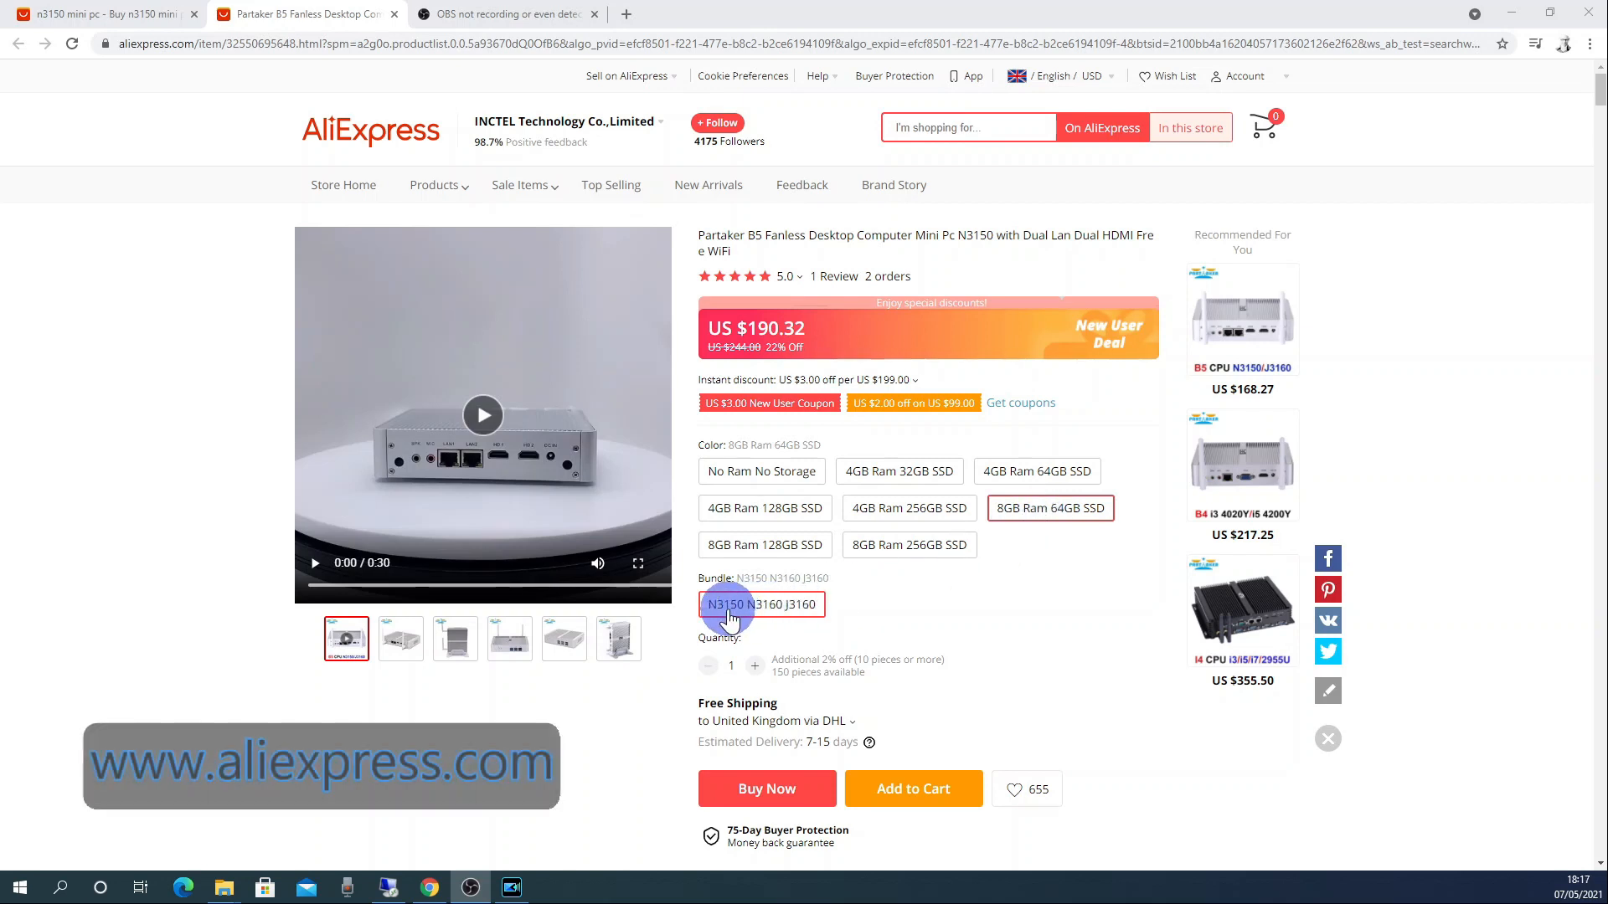
pyautogui.moveTo(387, 510)
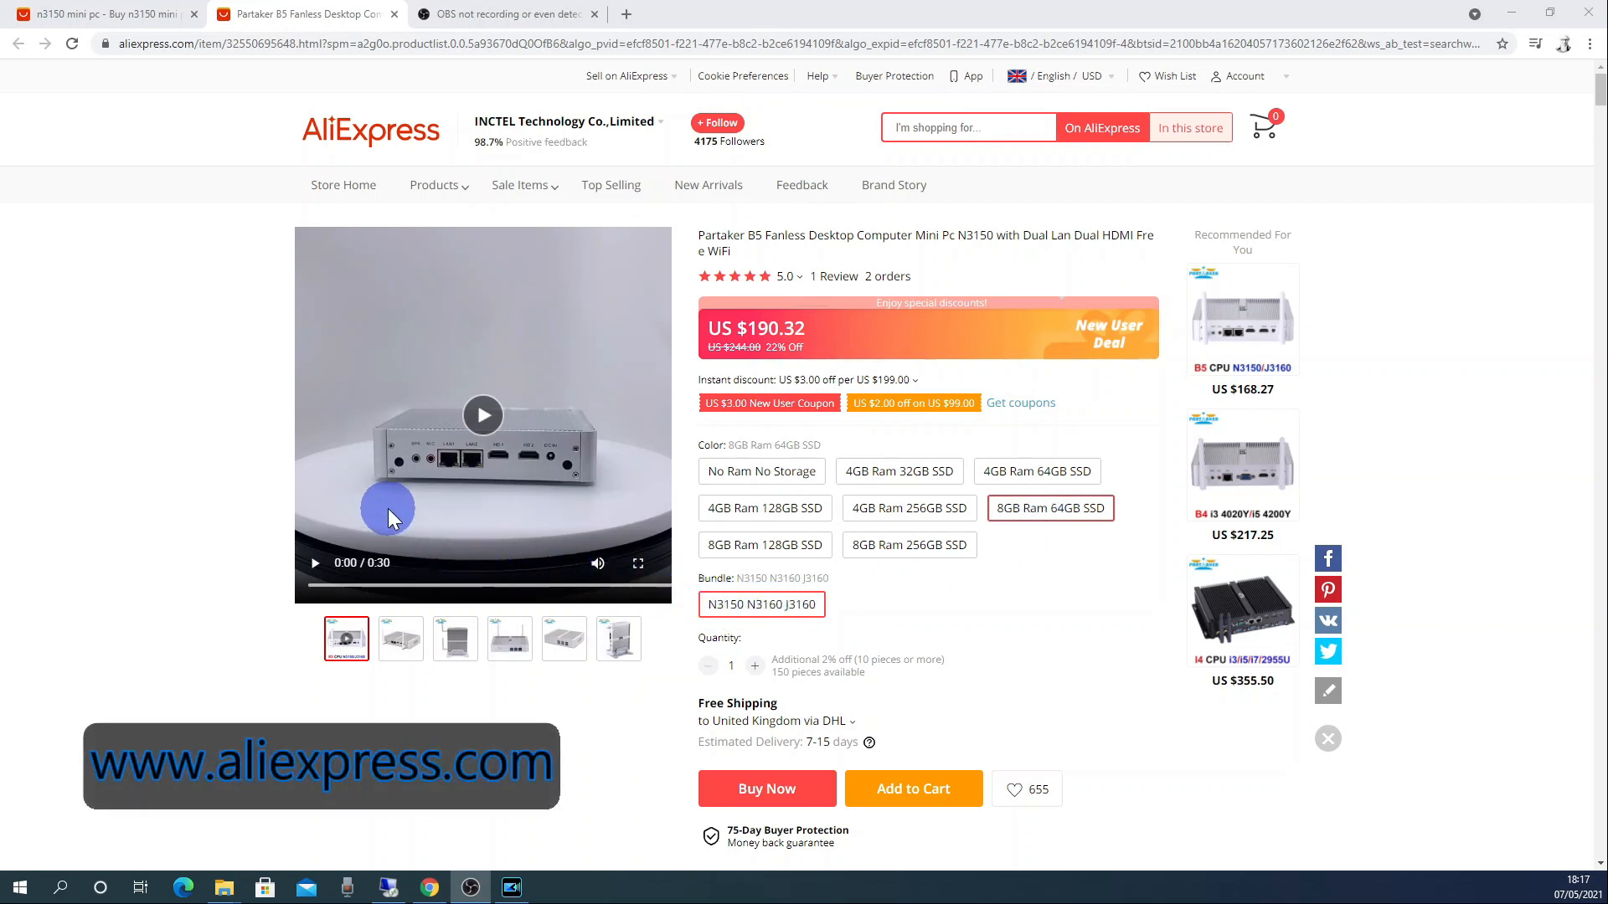
pyautogui.moveTo(572, 512)
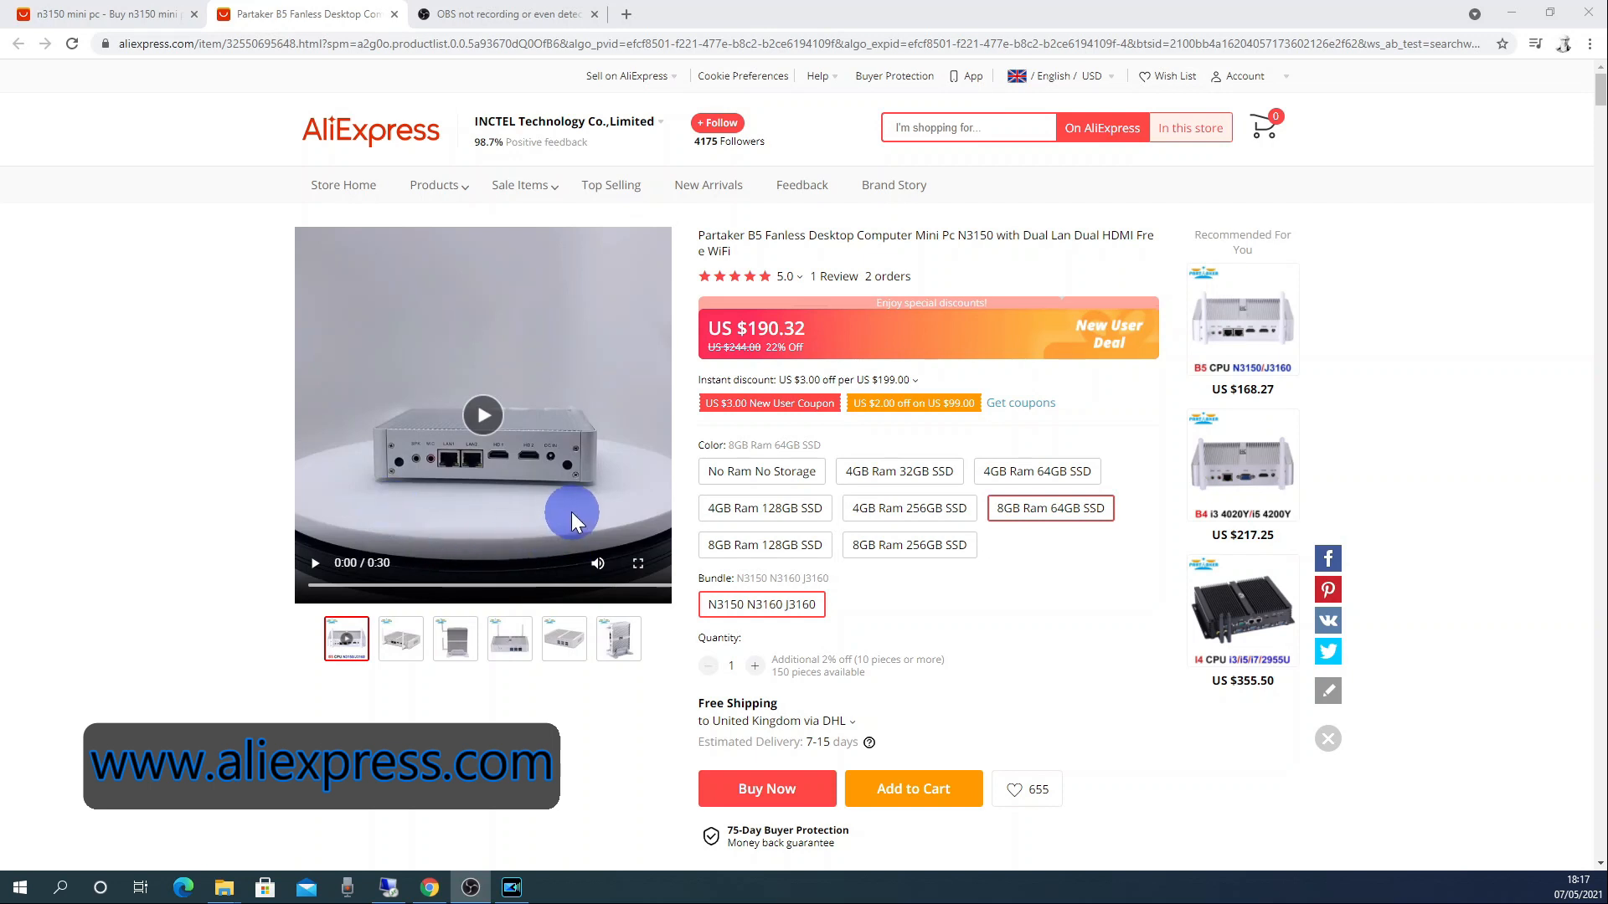
pyautogui.moveTo(419, 515)
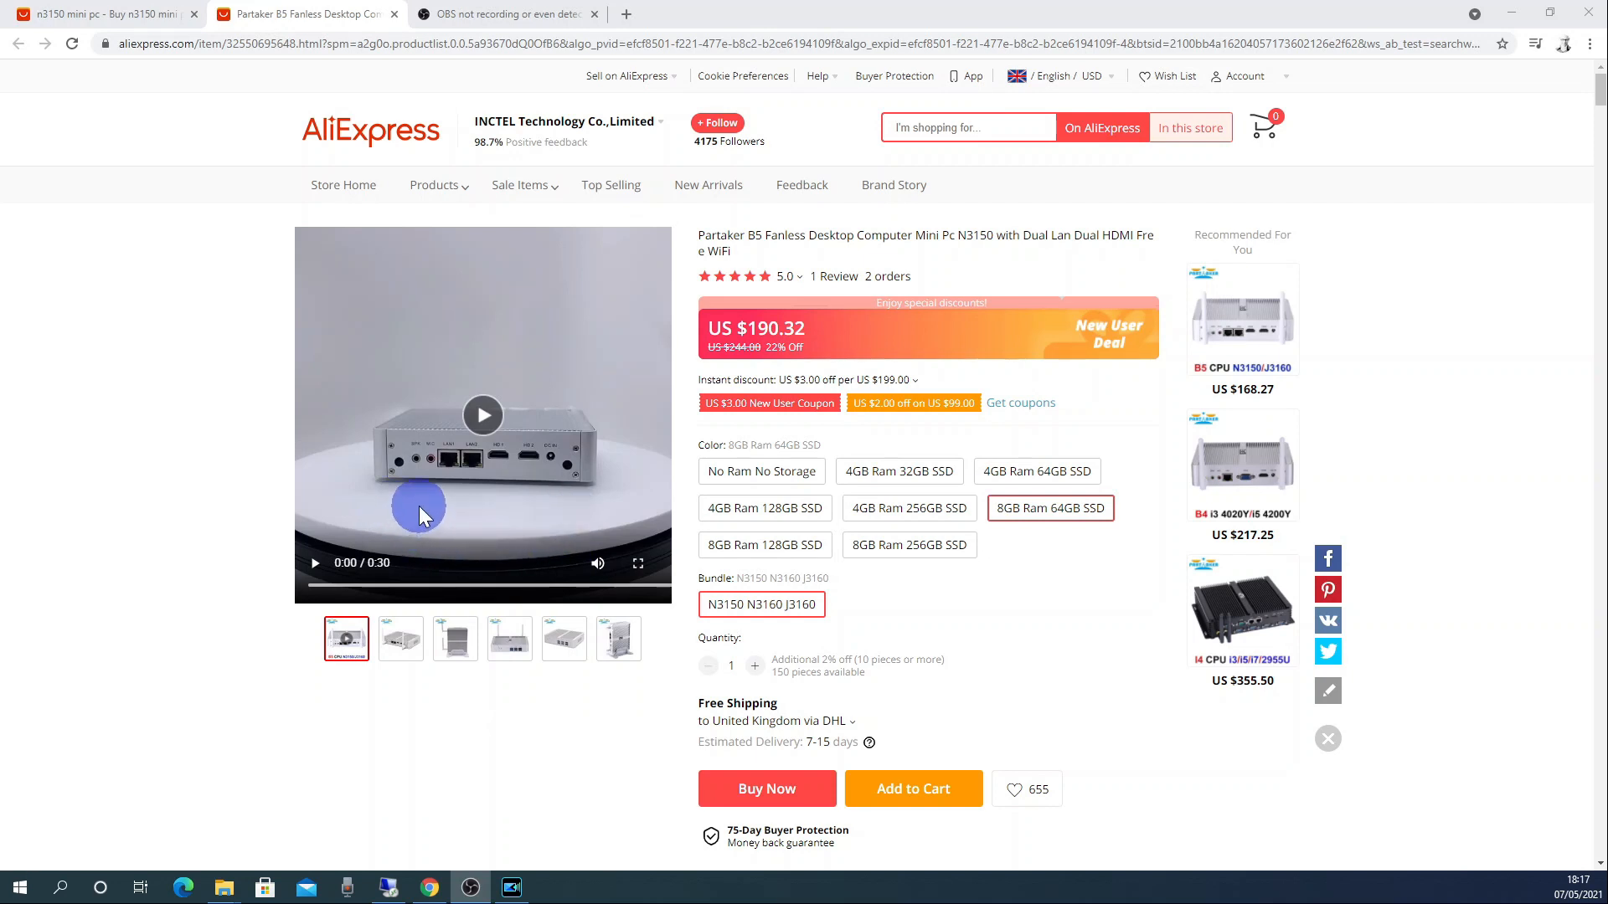
pyautogui.moveTo(460, 512)
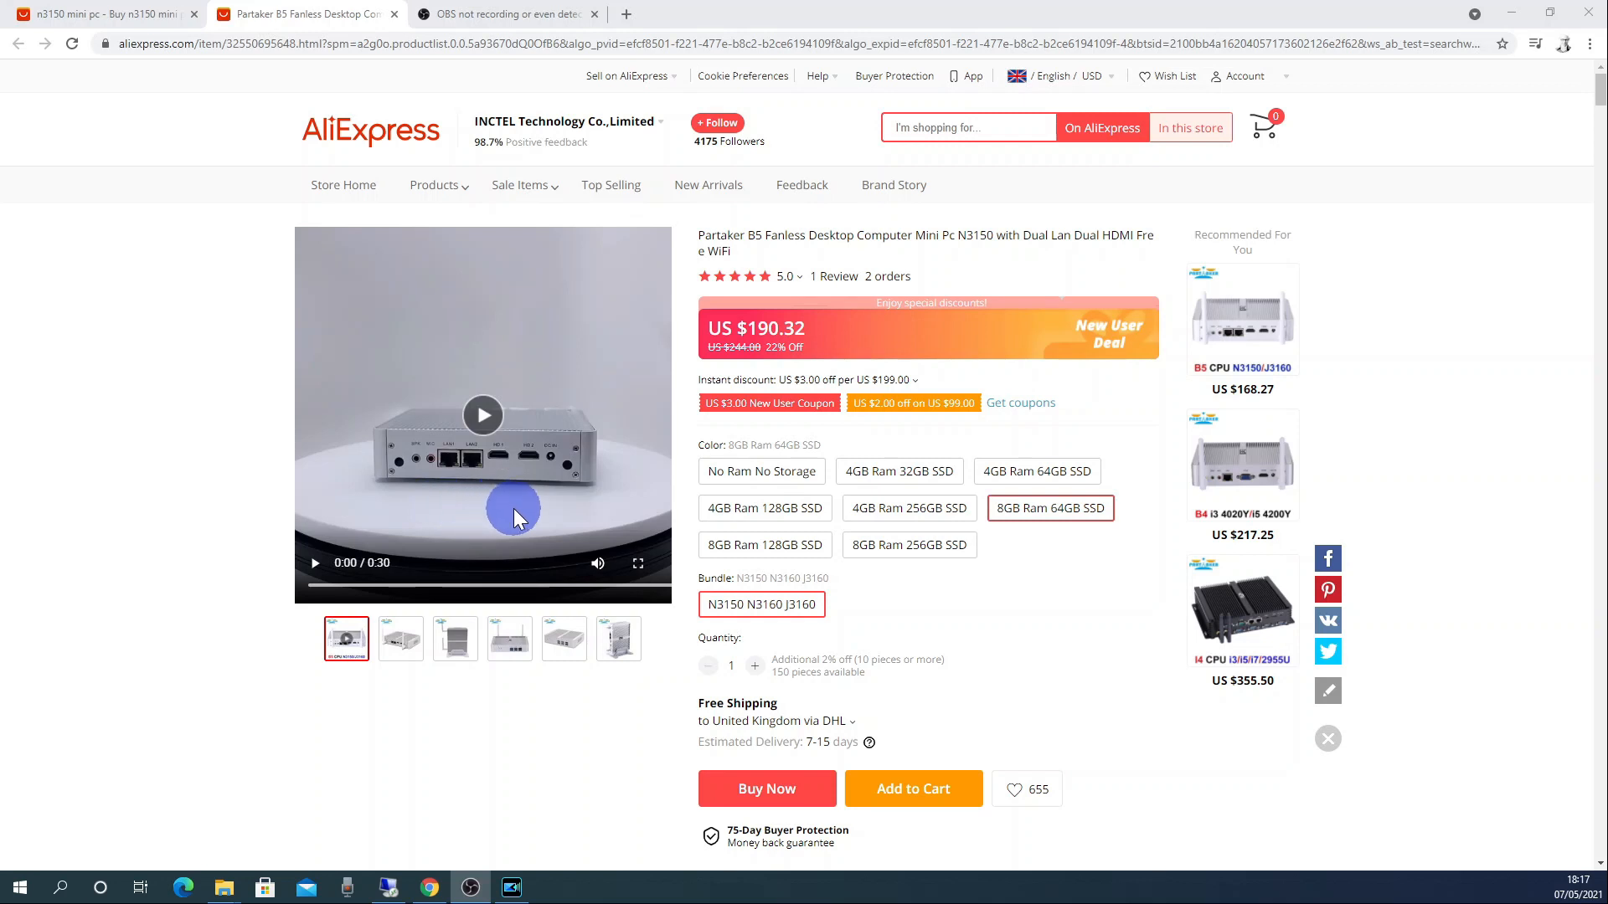
pyautogui.moveTo(552, 513)
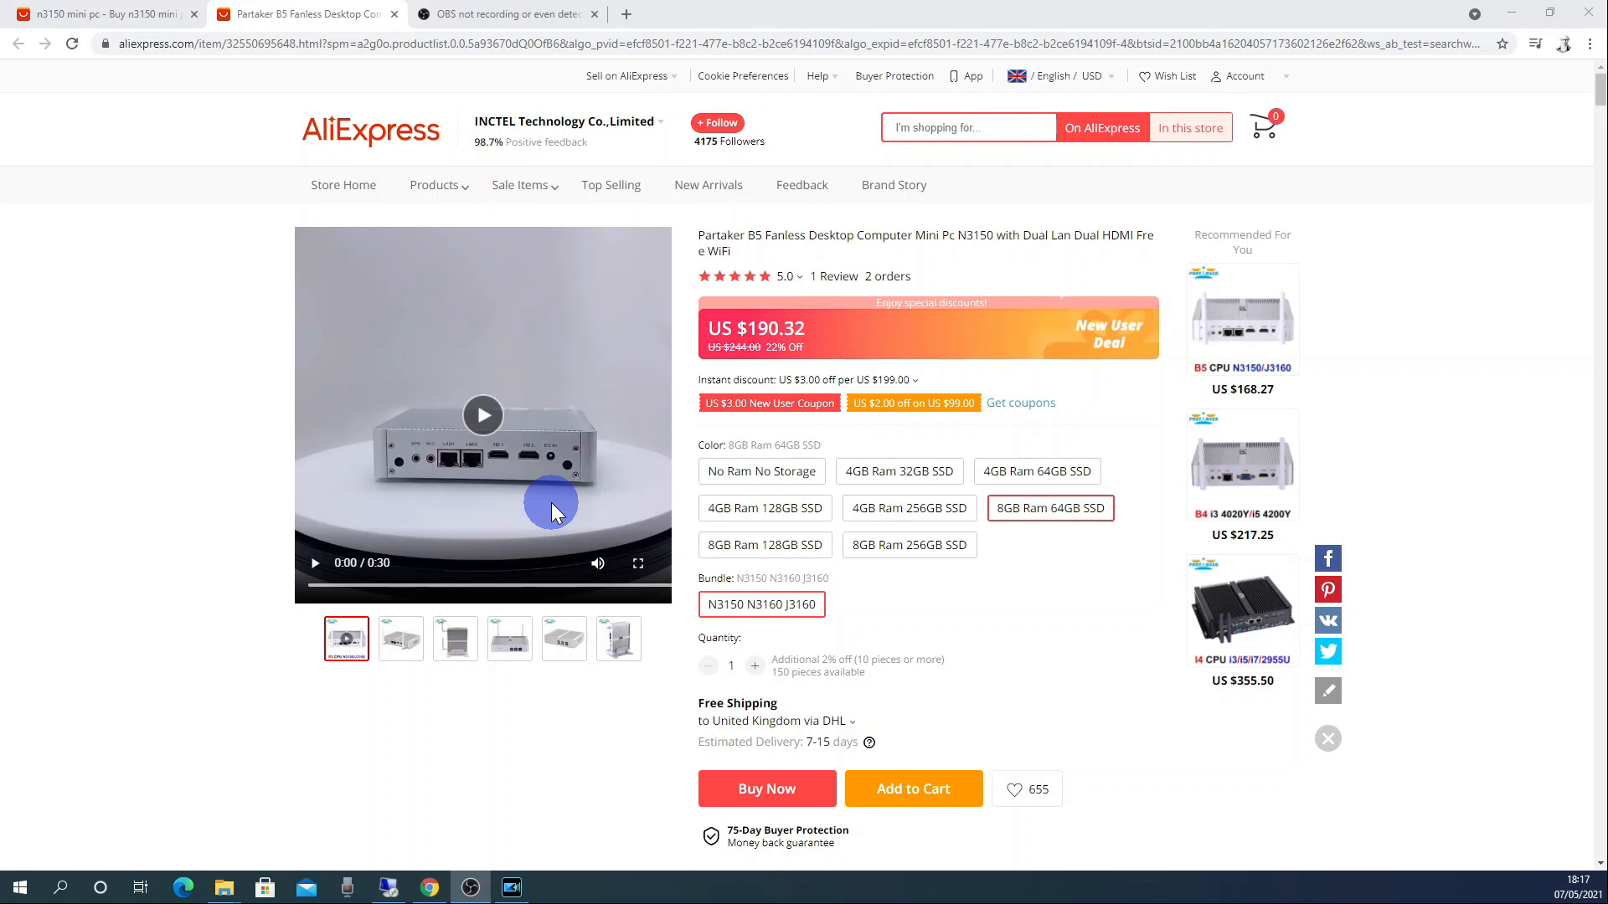
pyautogui.moveTo(501, 542)
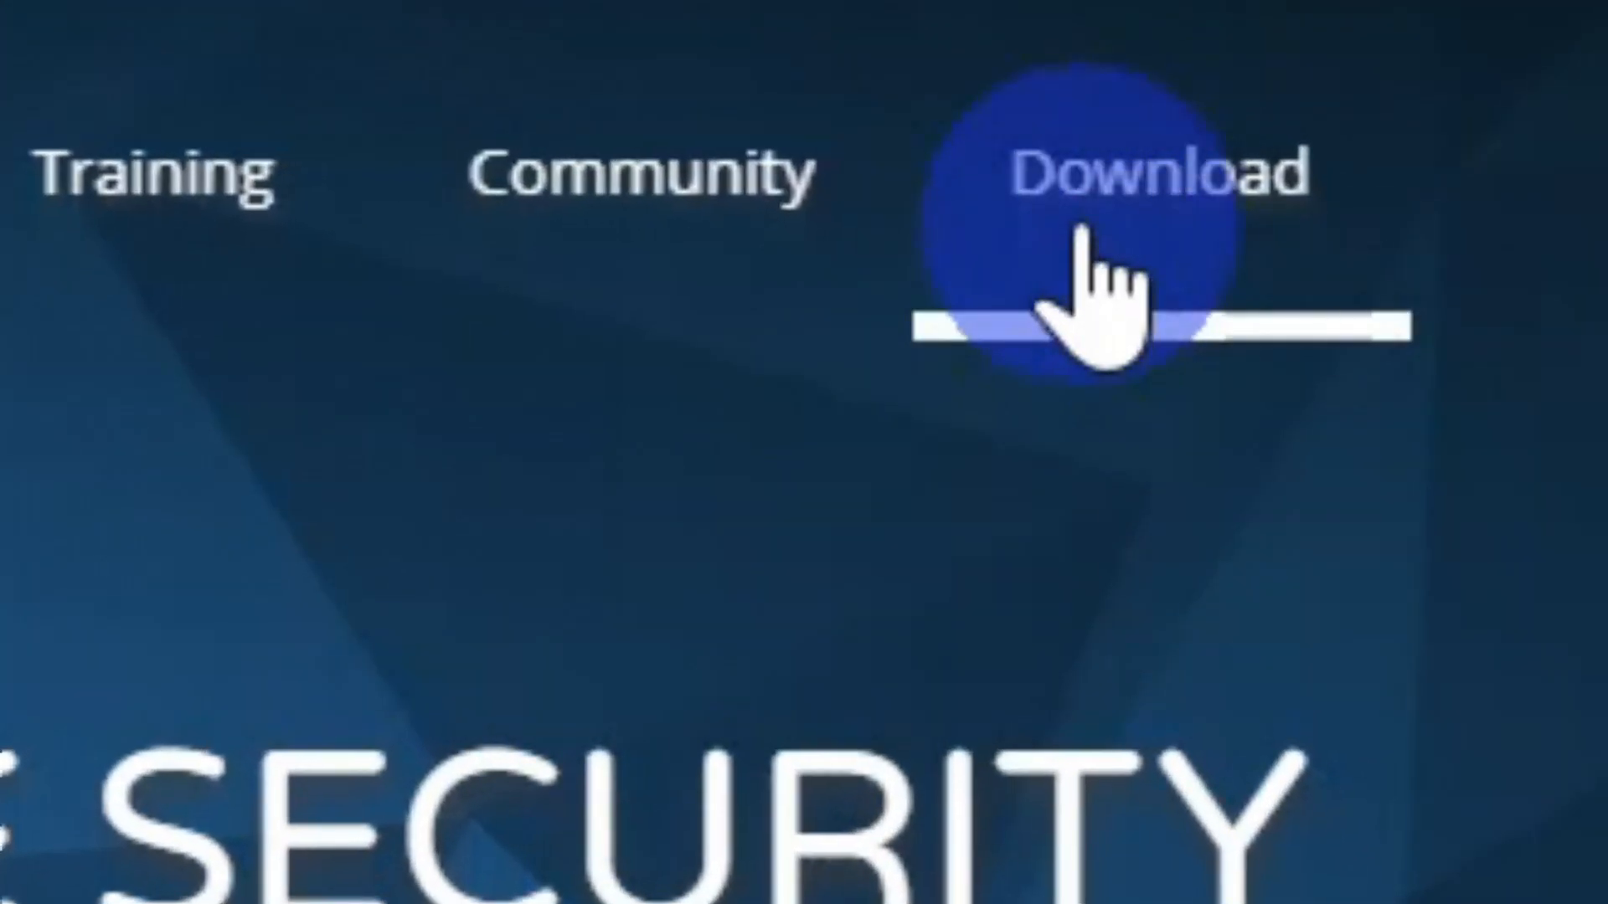
# On the pfSense download page, choose AMD64, USB Memstick Installer and VGA console, then show the mirror list.
pyautogui.click(1143, 170)
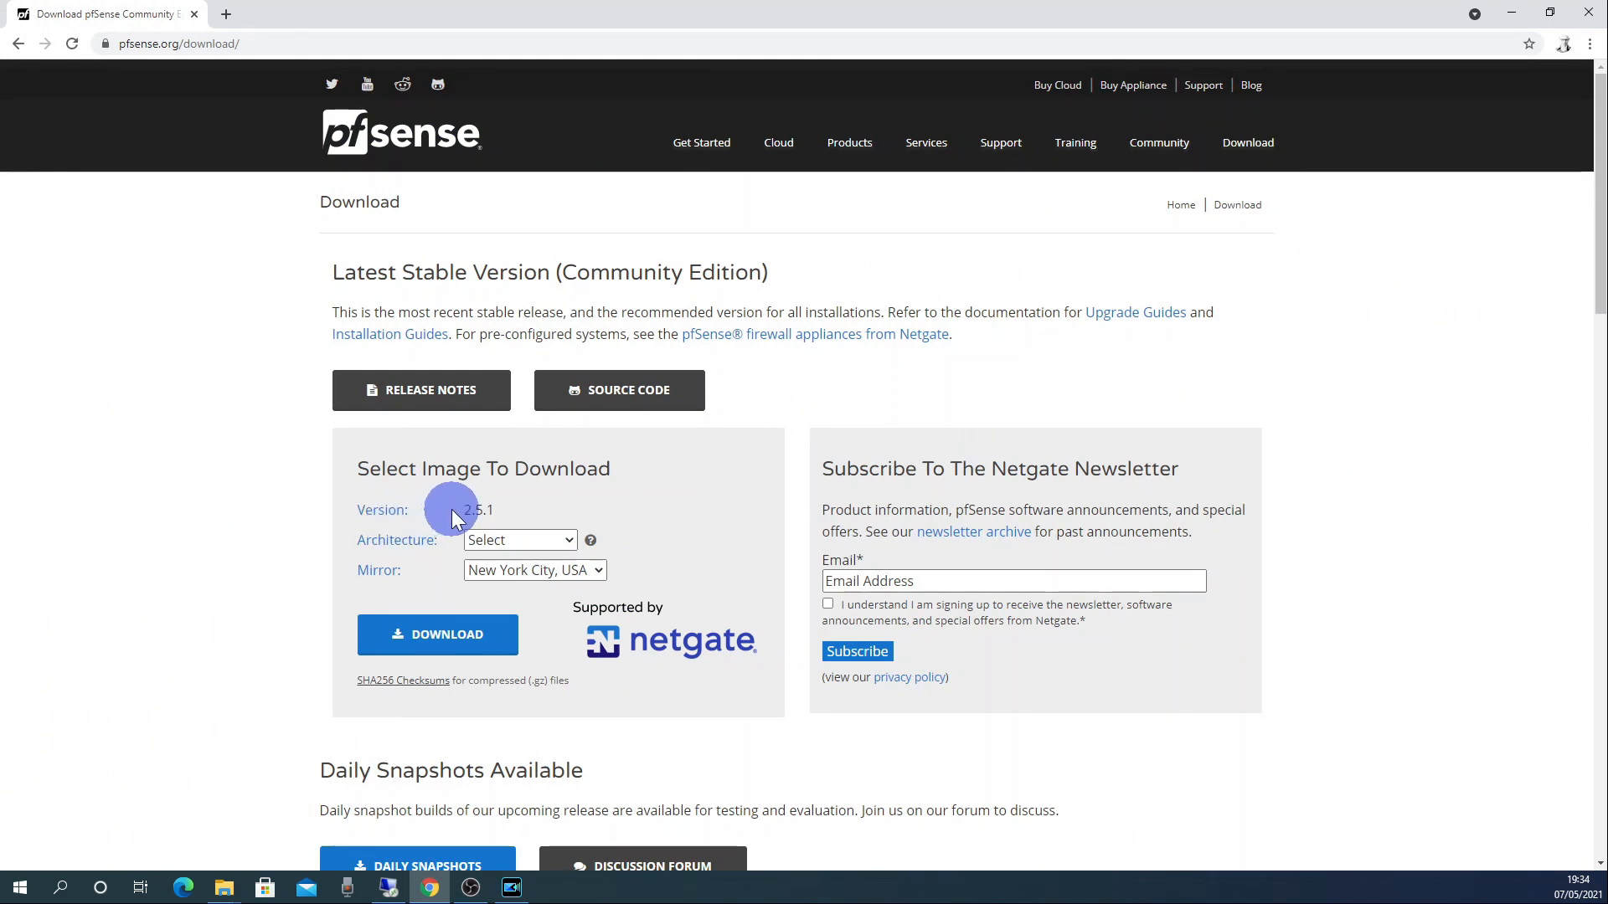
pyautogui.moveTo(466, 510)
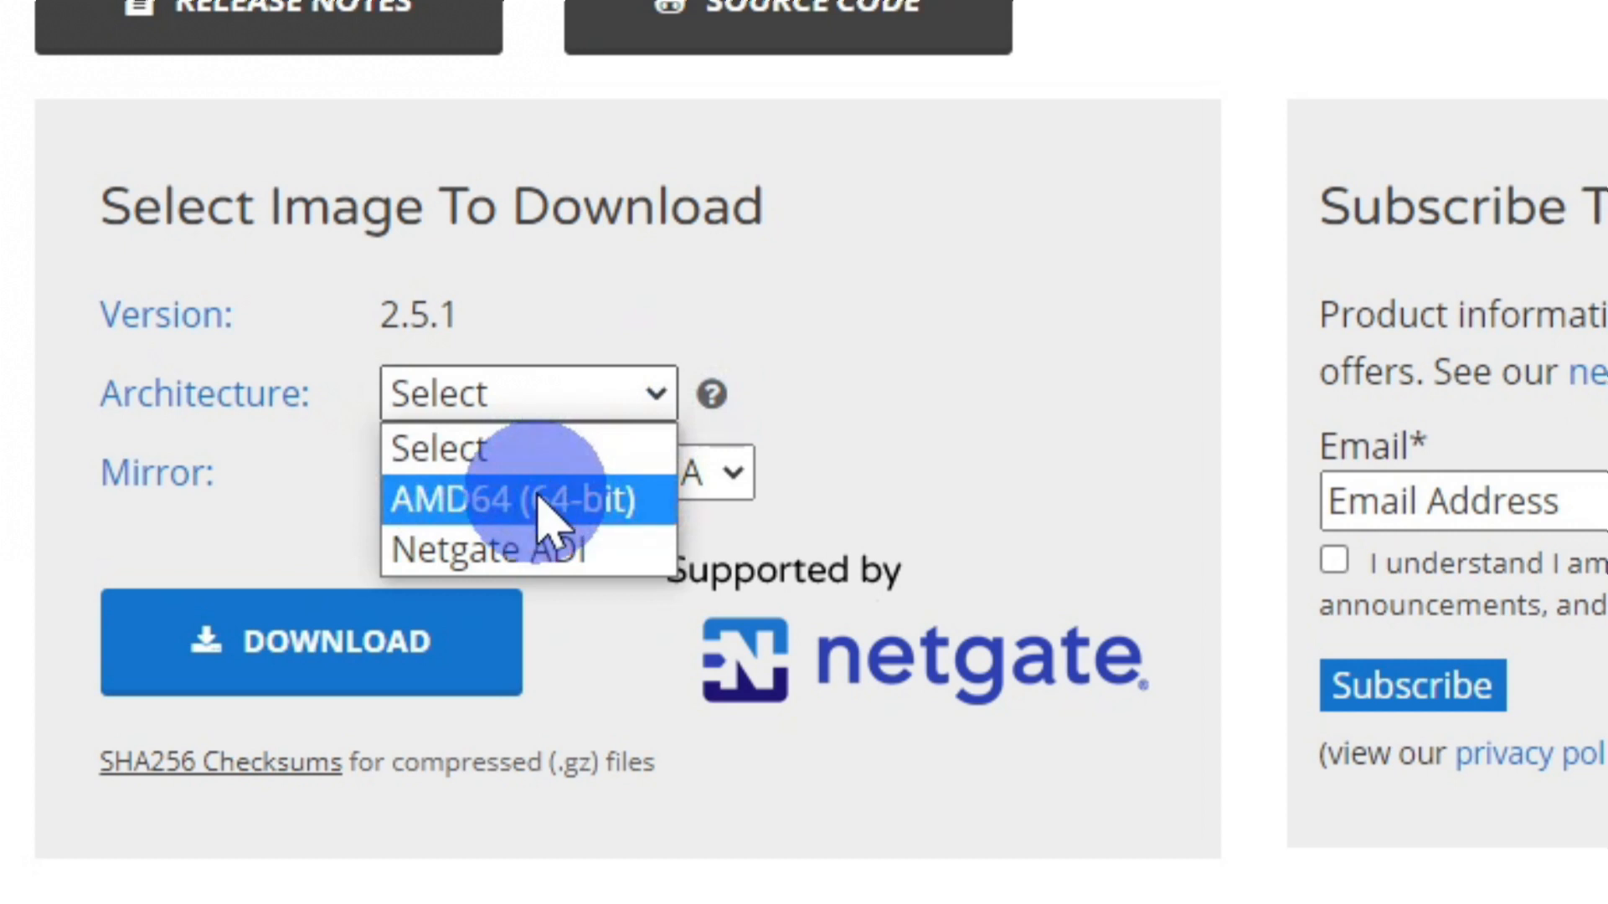
pyautogui.click(529, 501)
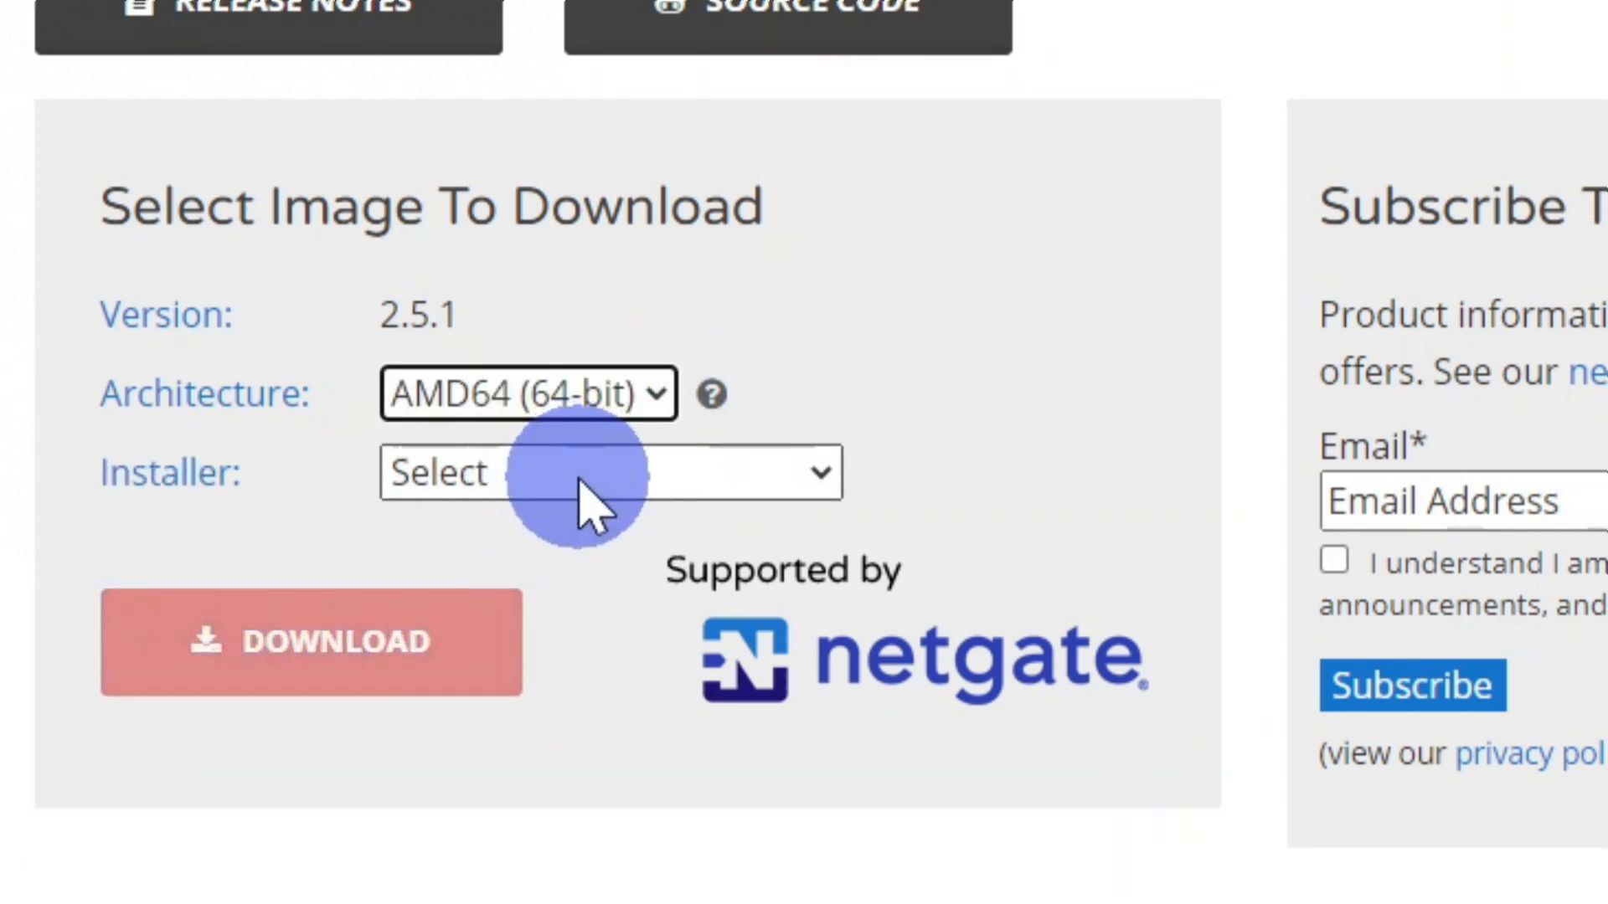
pyautogui.click(610, 472)
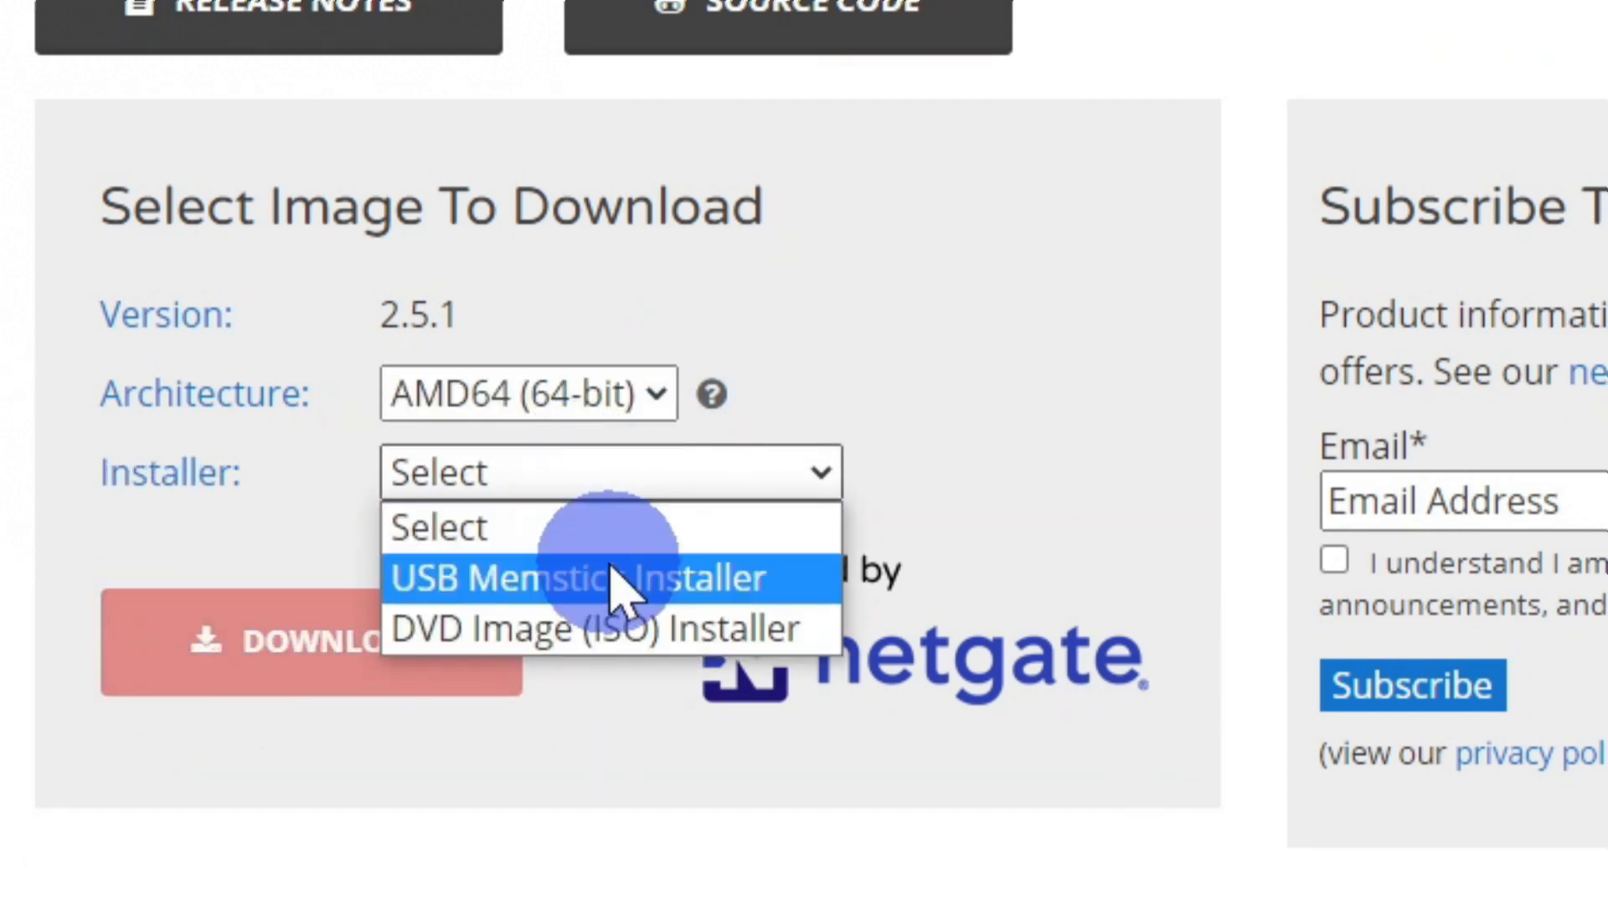
pyautogui.click(580, 577)
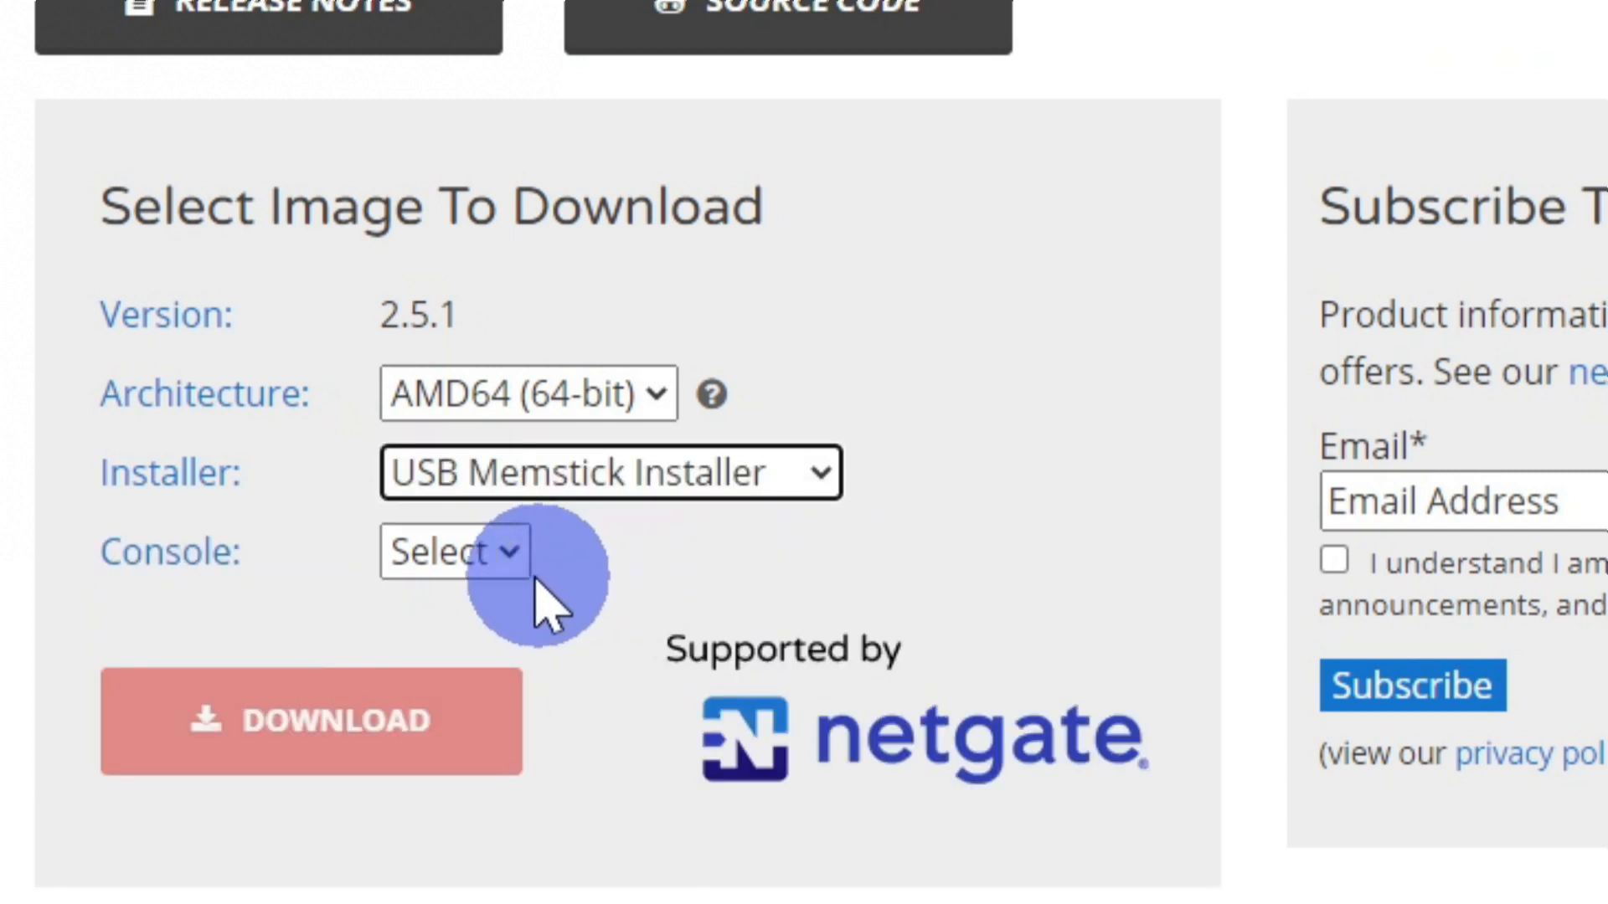
pyautogui.click(453, 552)
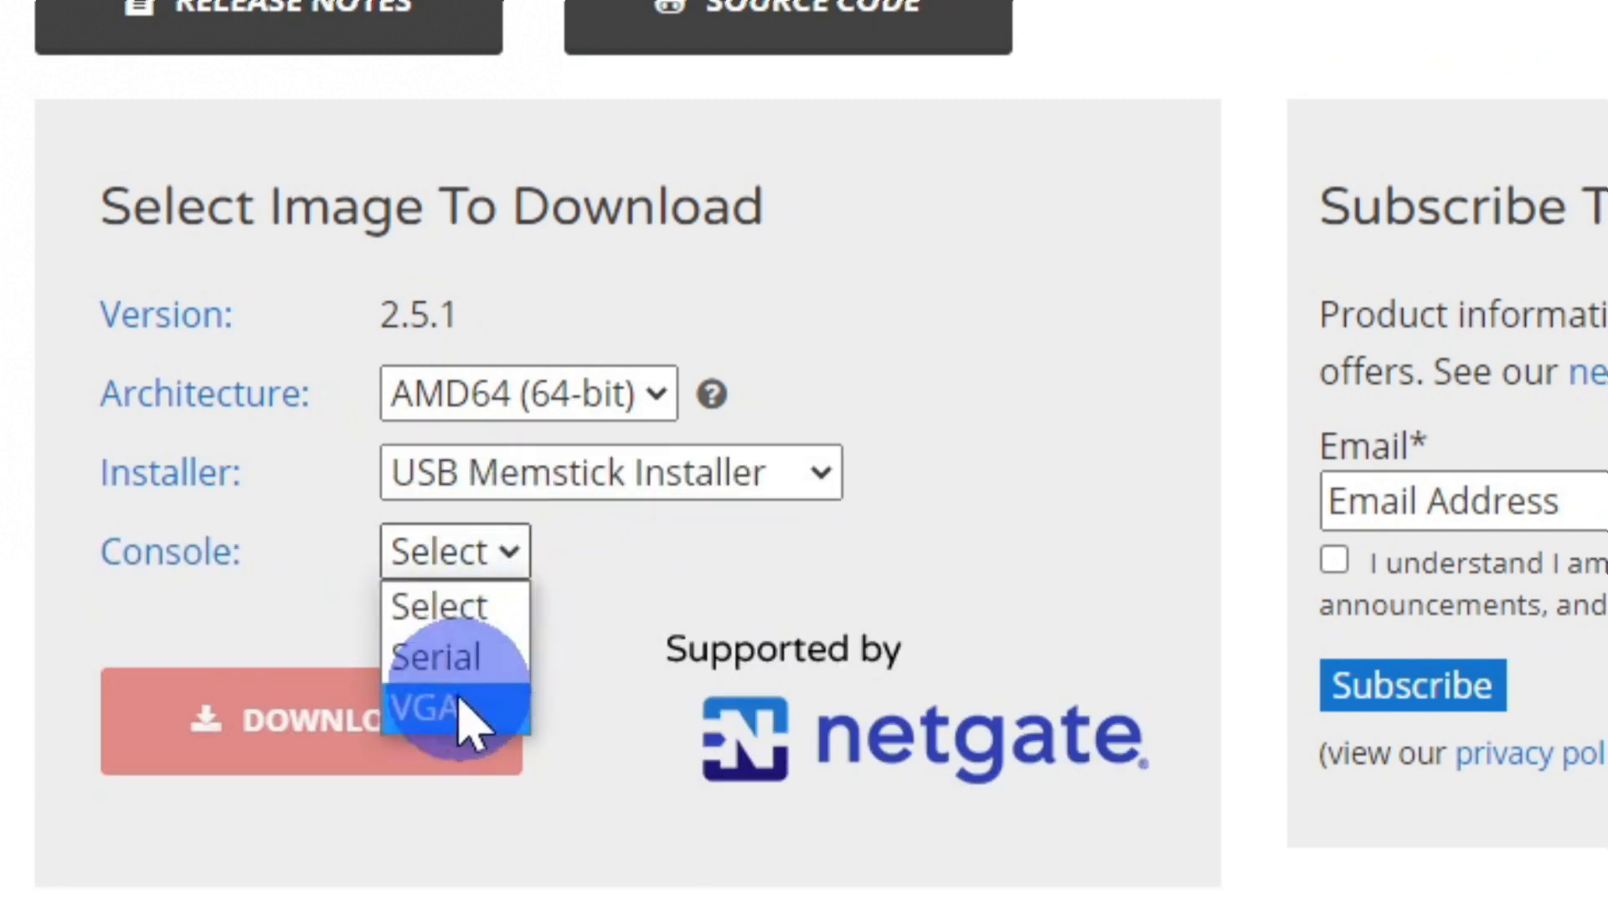
pyautogui.click(433, 708)
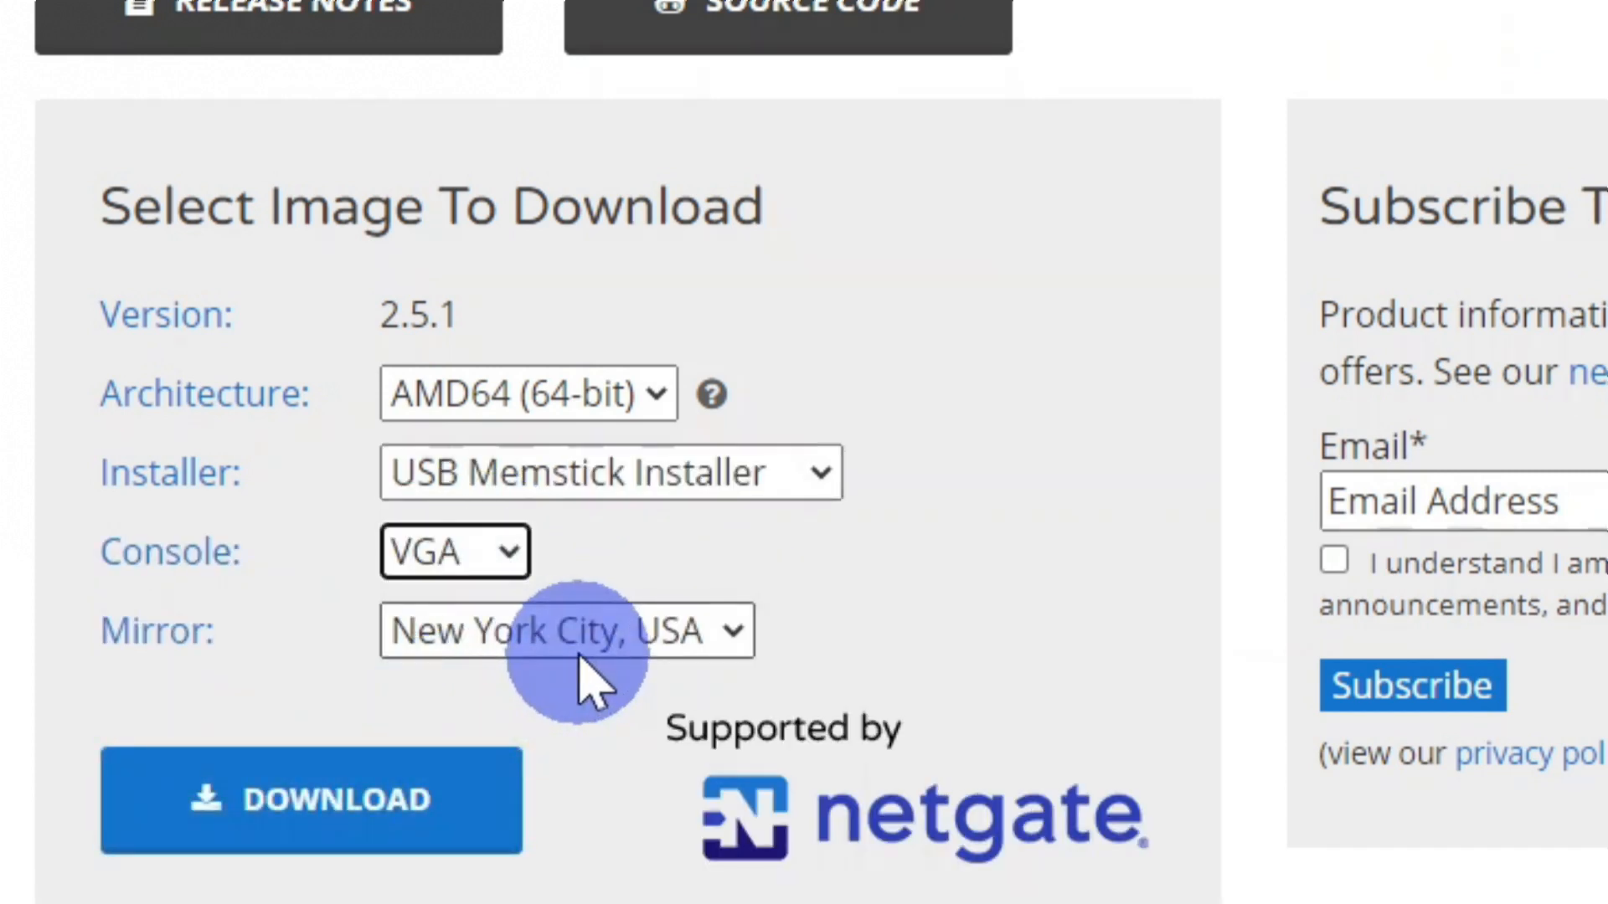
pyautogui.click(566, 630)
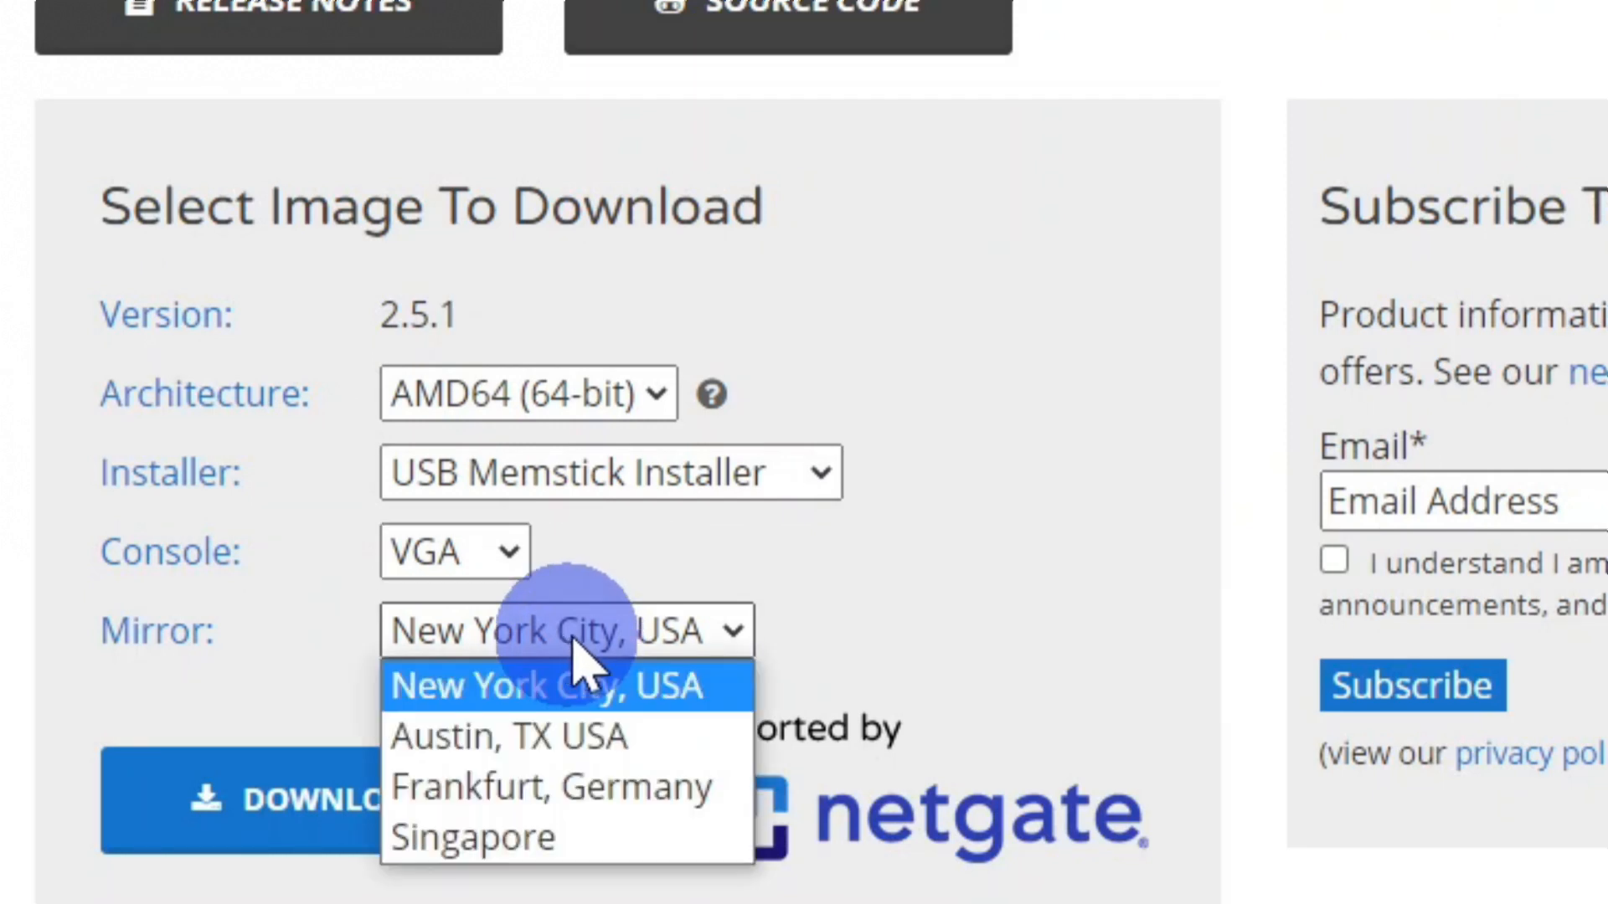
pyautogui.moveTo(553, 787)
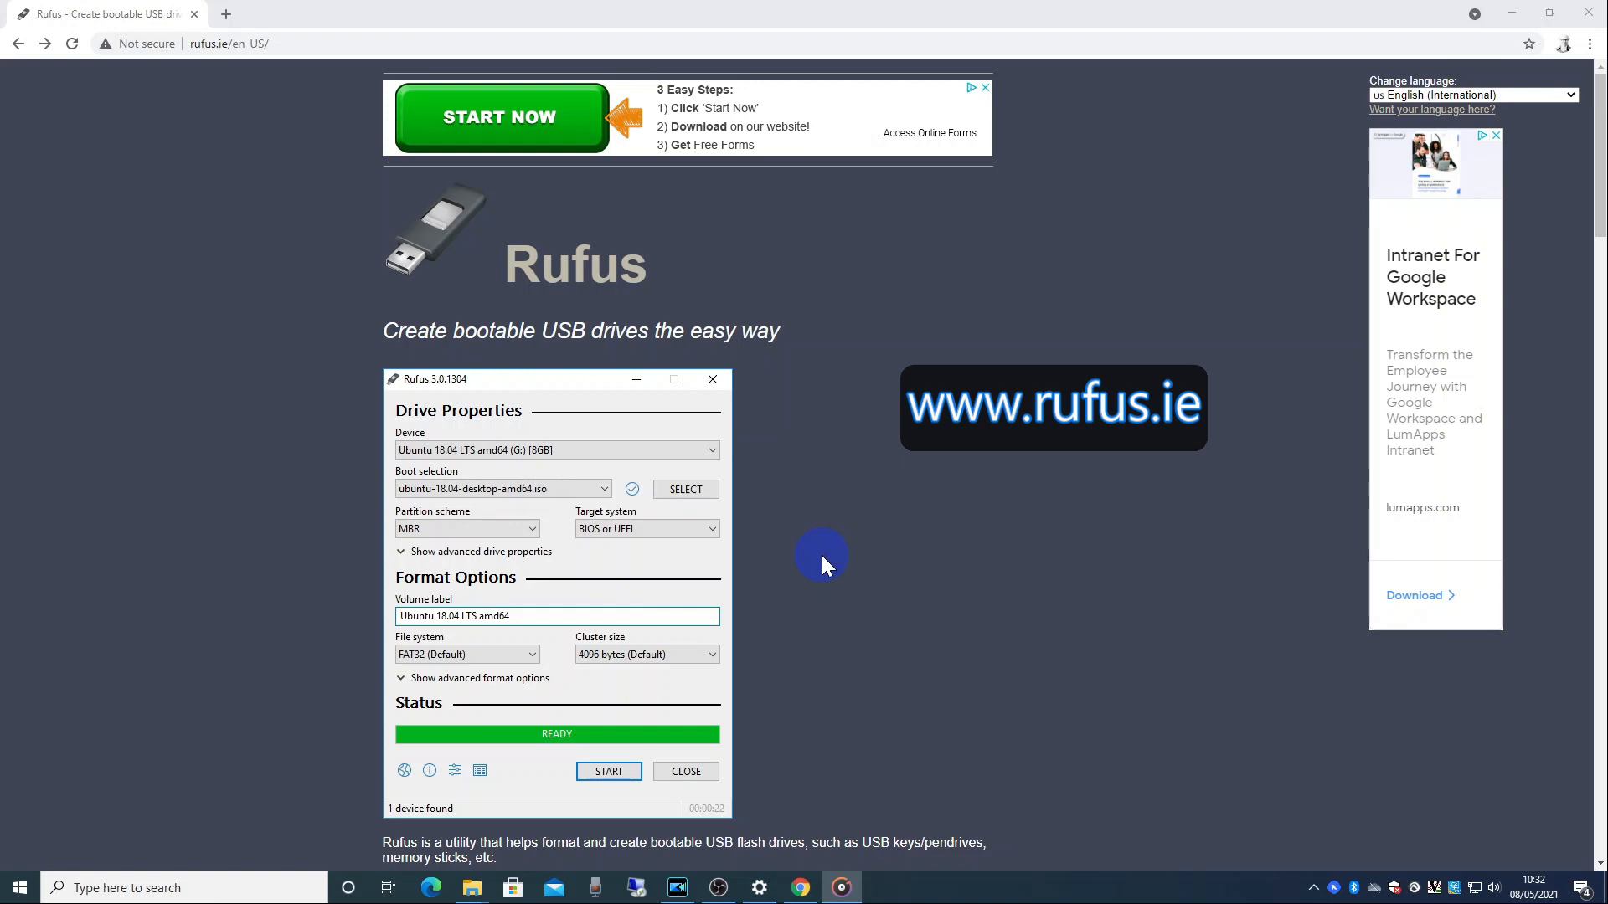
# Download Rufus 3.14 from the Rufus site and run the downloaded exe.
pyautogui.scroll(-3)
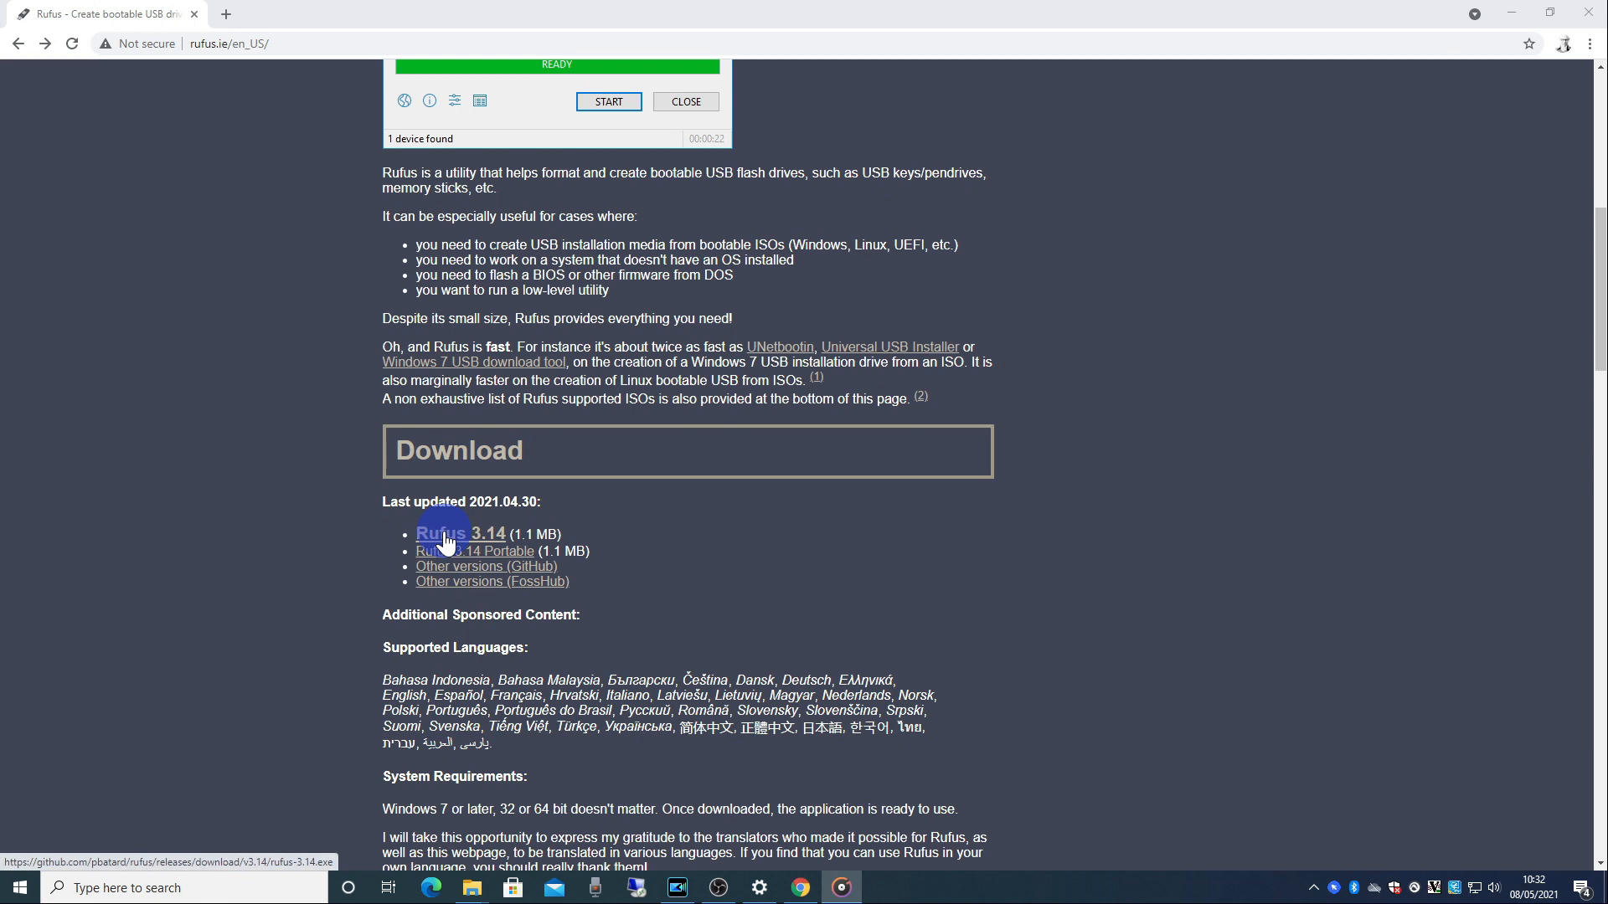
pyautogui.click(459, 533)
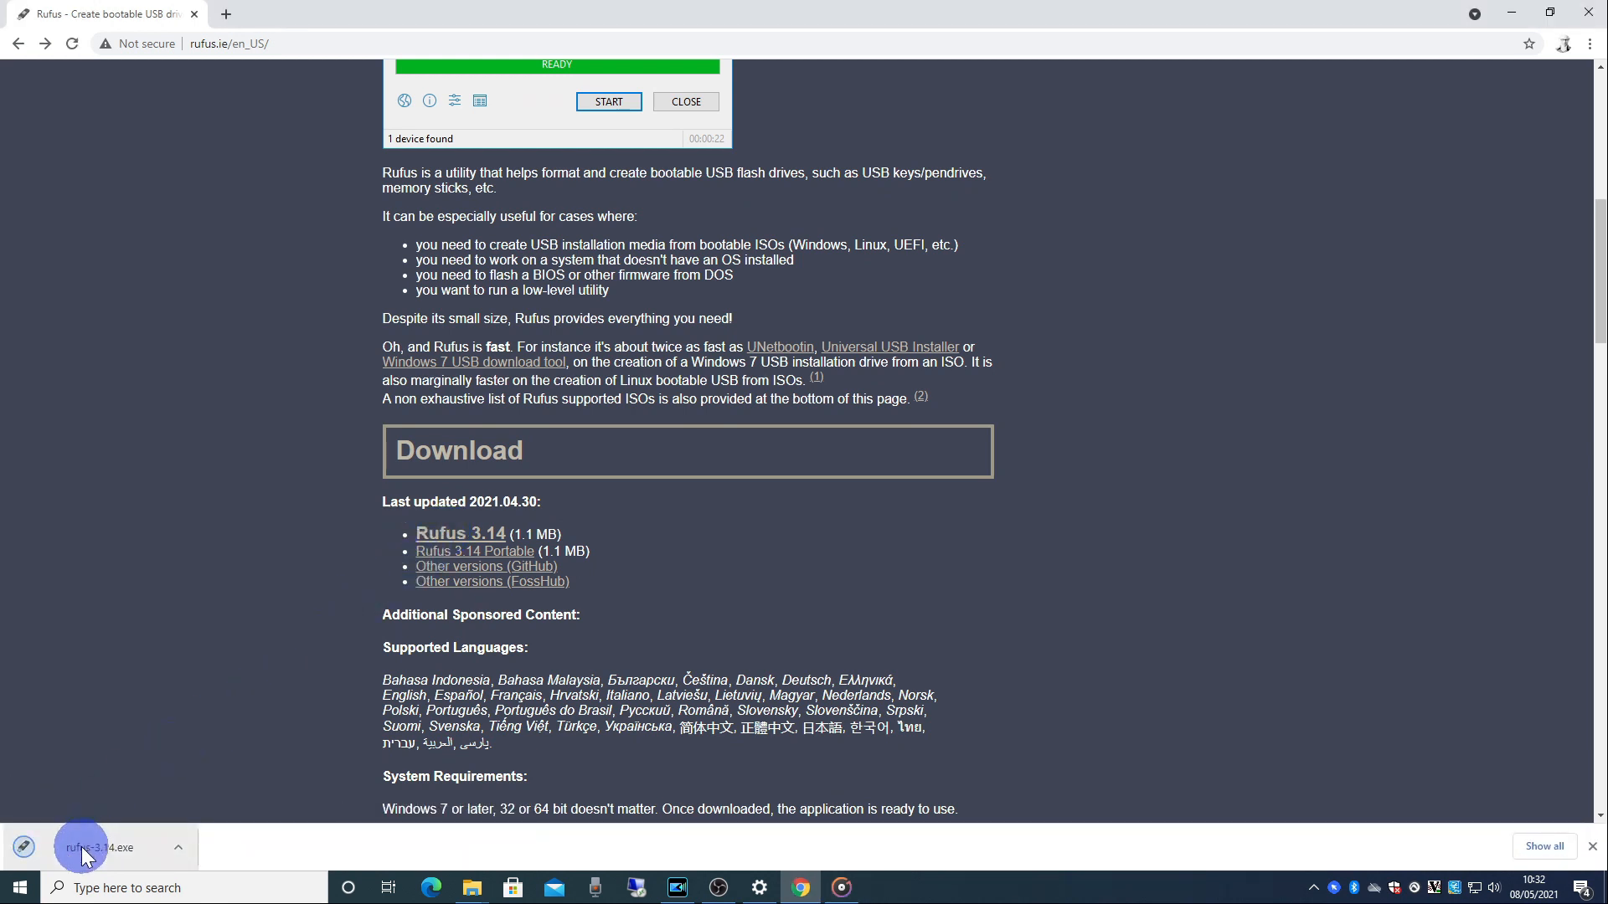
pyautogui.click(97, 846)
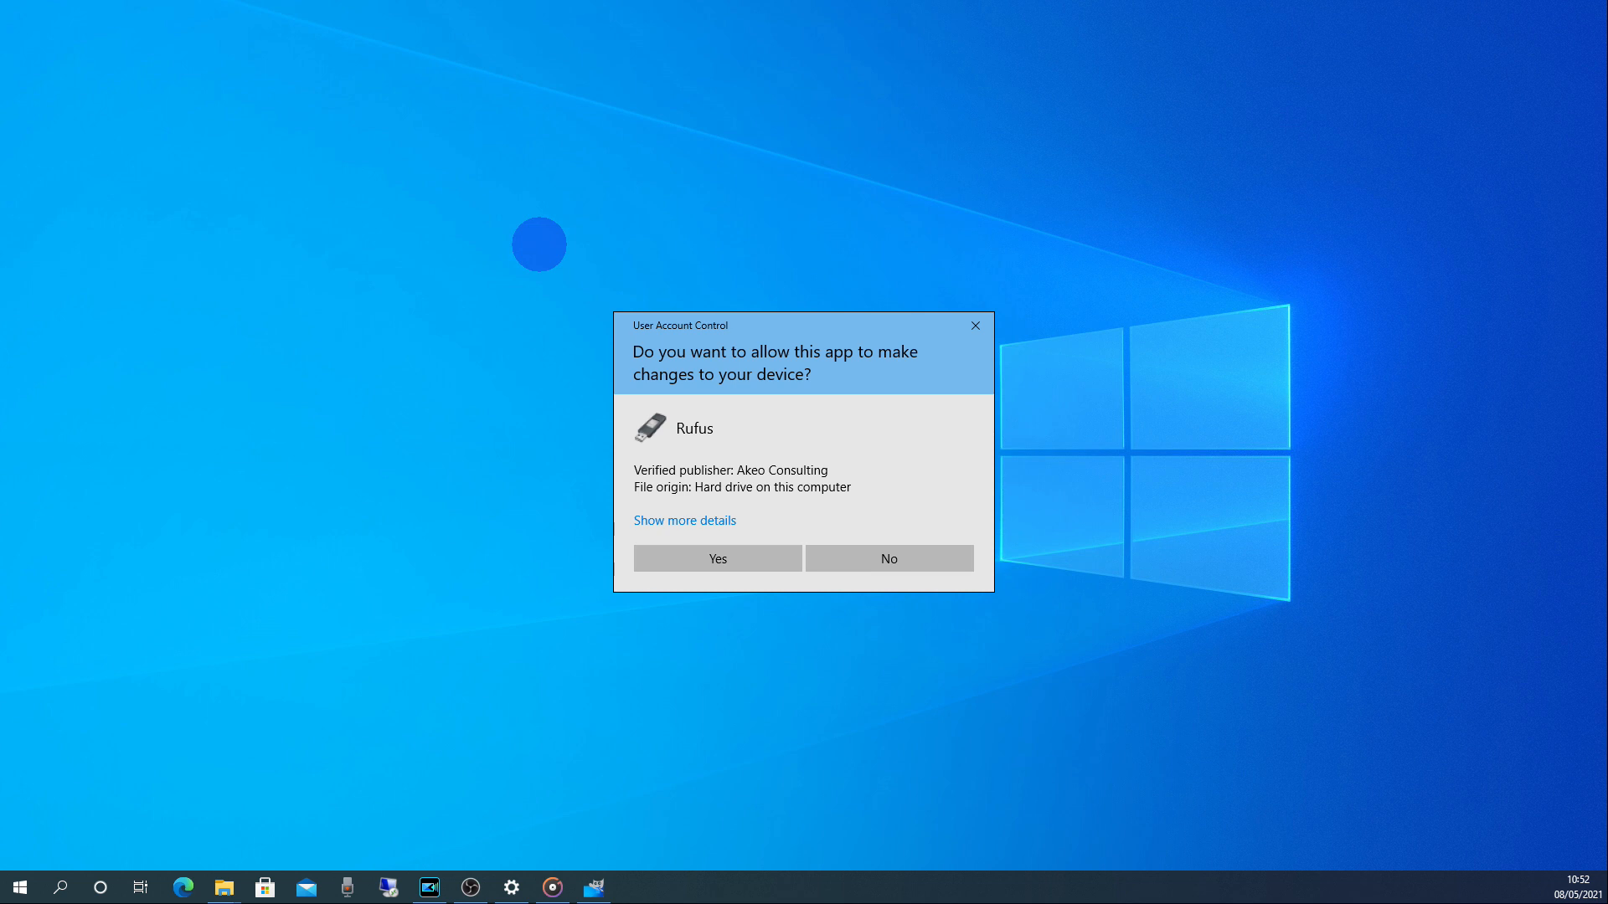
# Allow Rufus to run and load the pfSense-CE-memstick image from Downloads.
pyautogui.click(717, 558)
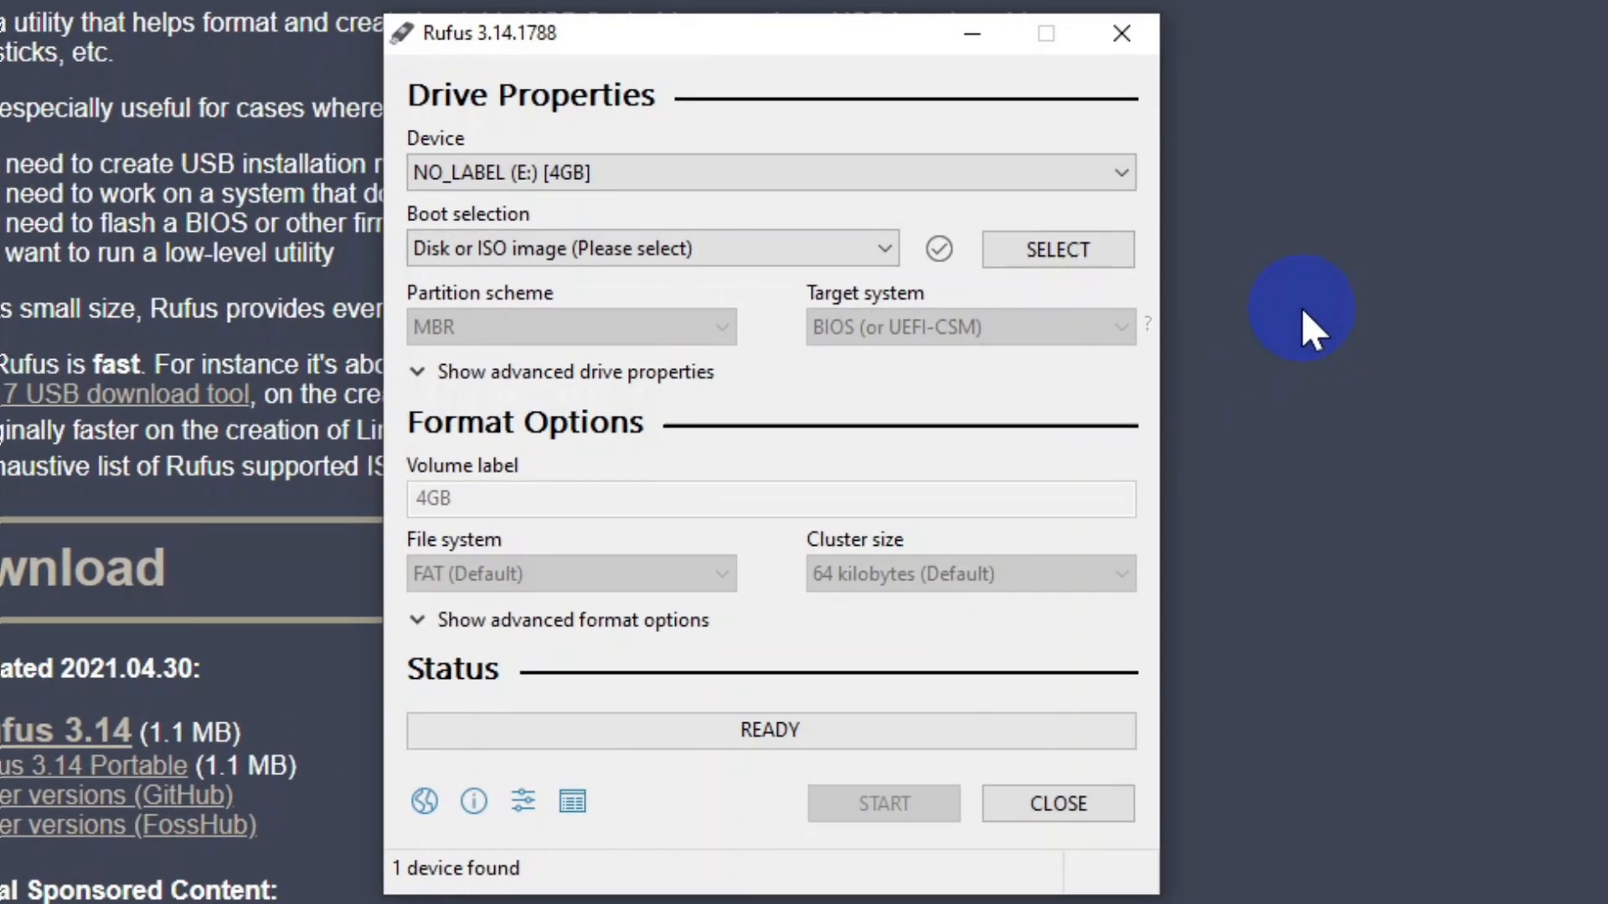
pyautogui.click(1122, 172)
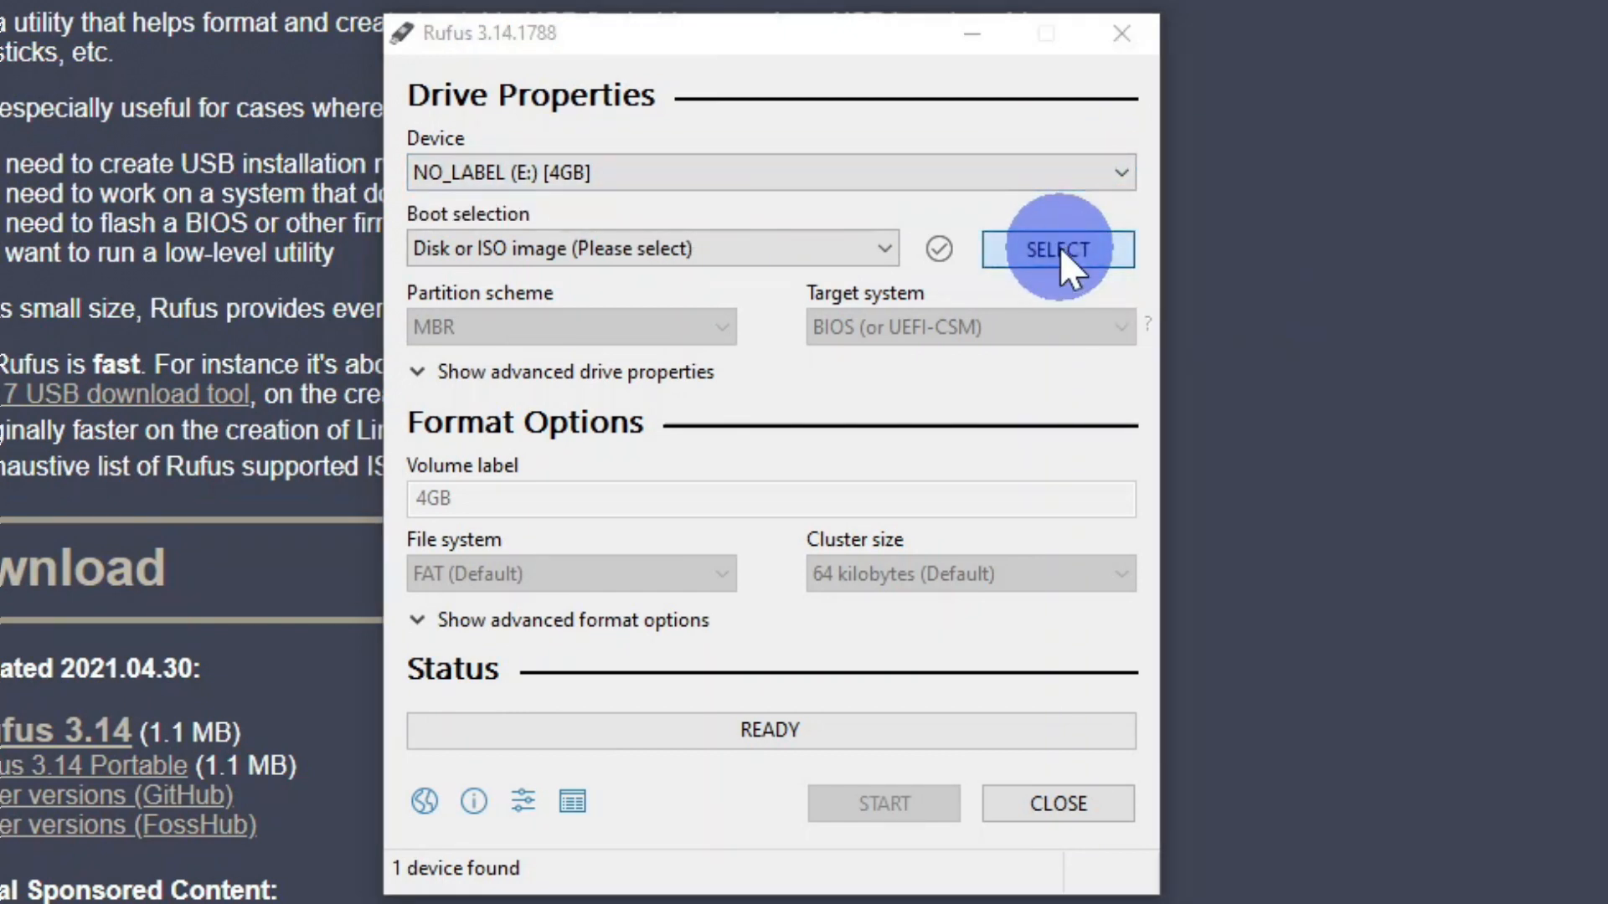
pyautogui.click(1057, 248)
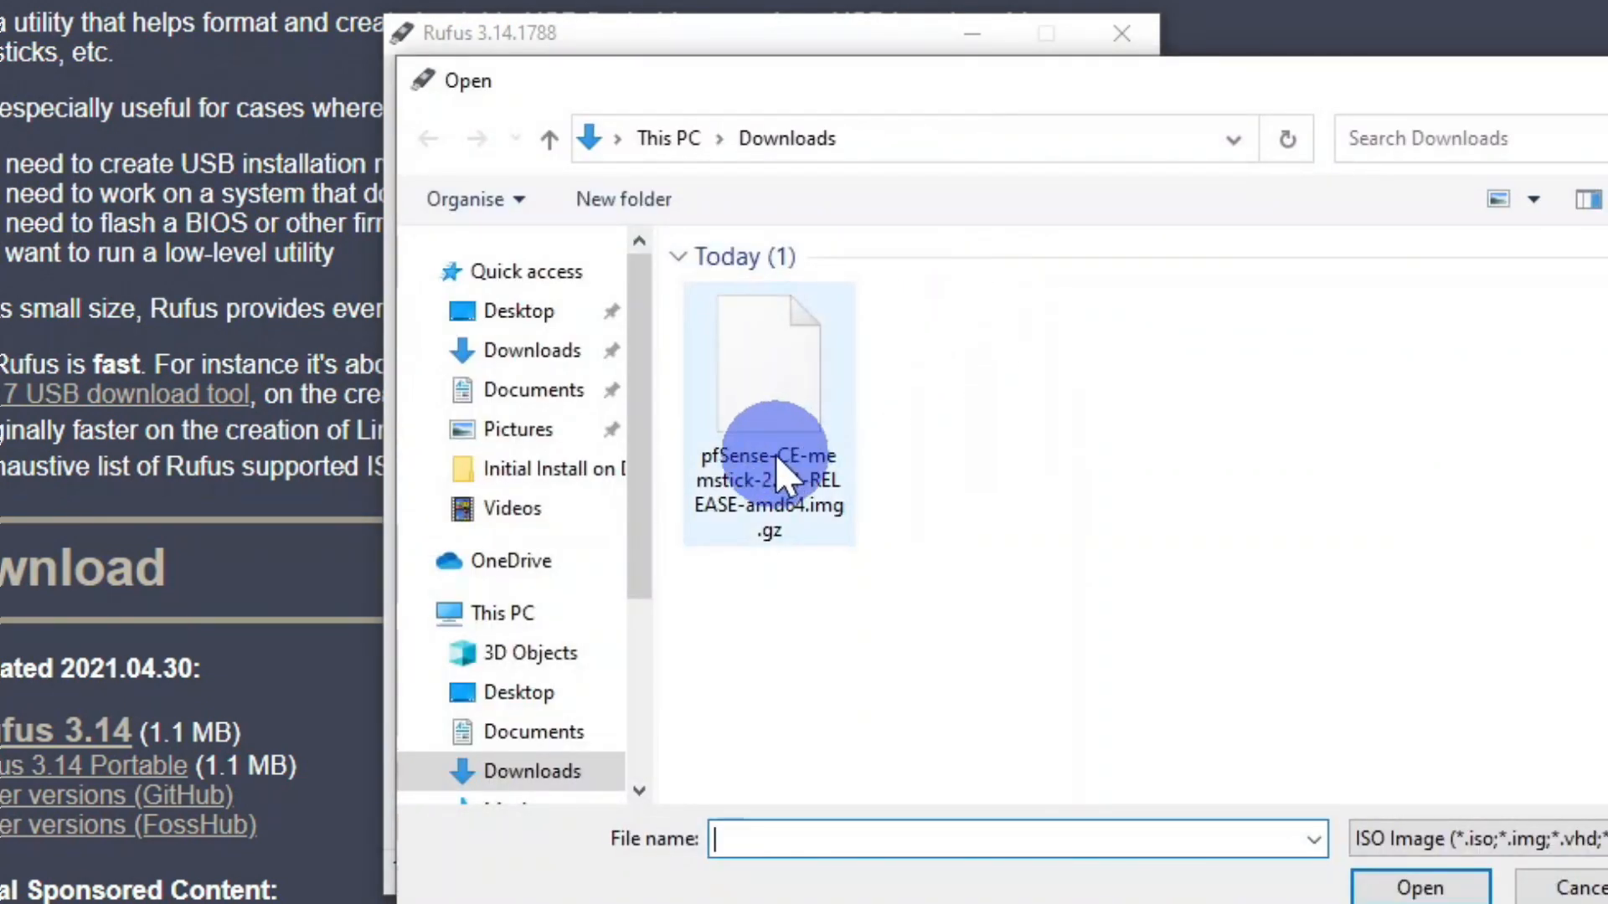
pyautogui.click(767, 411)
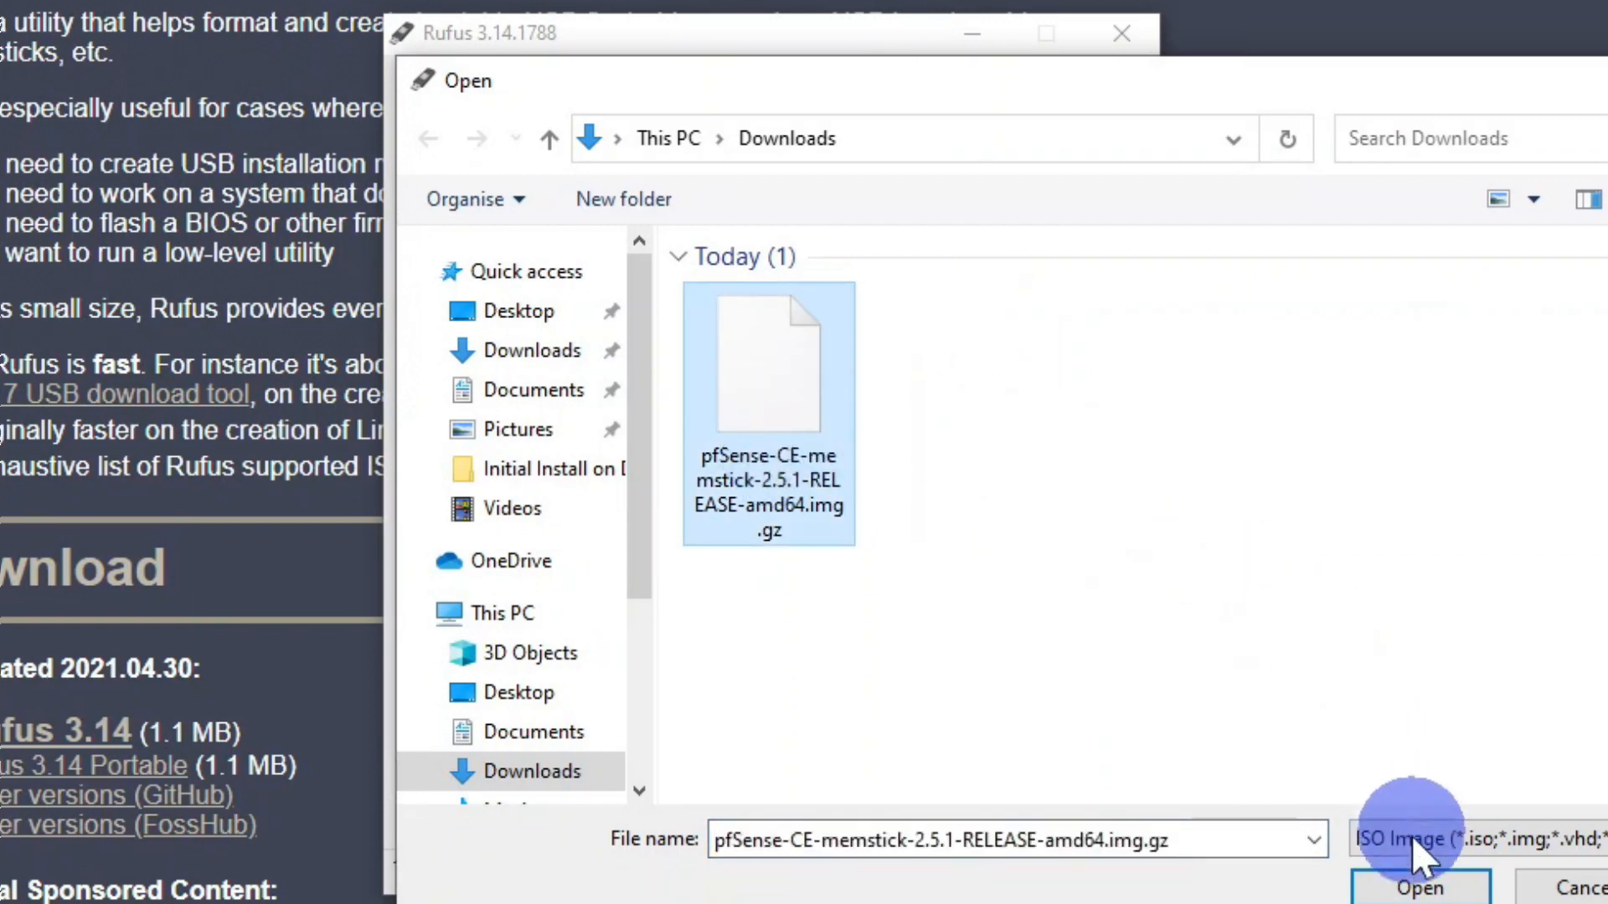
pyautogui.click(1420, 888)
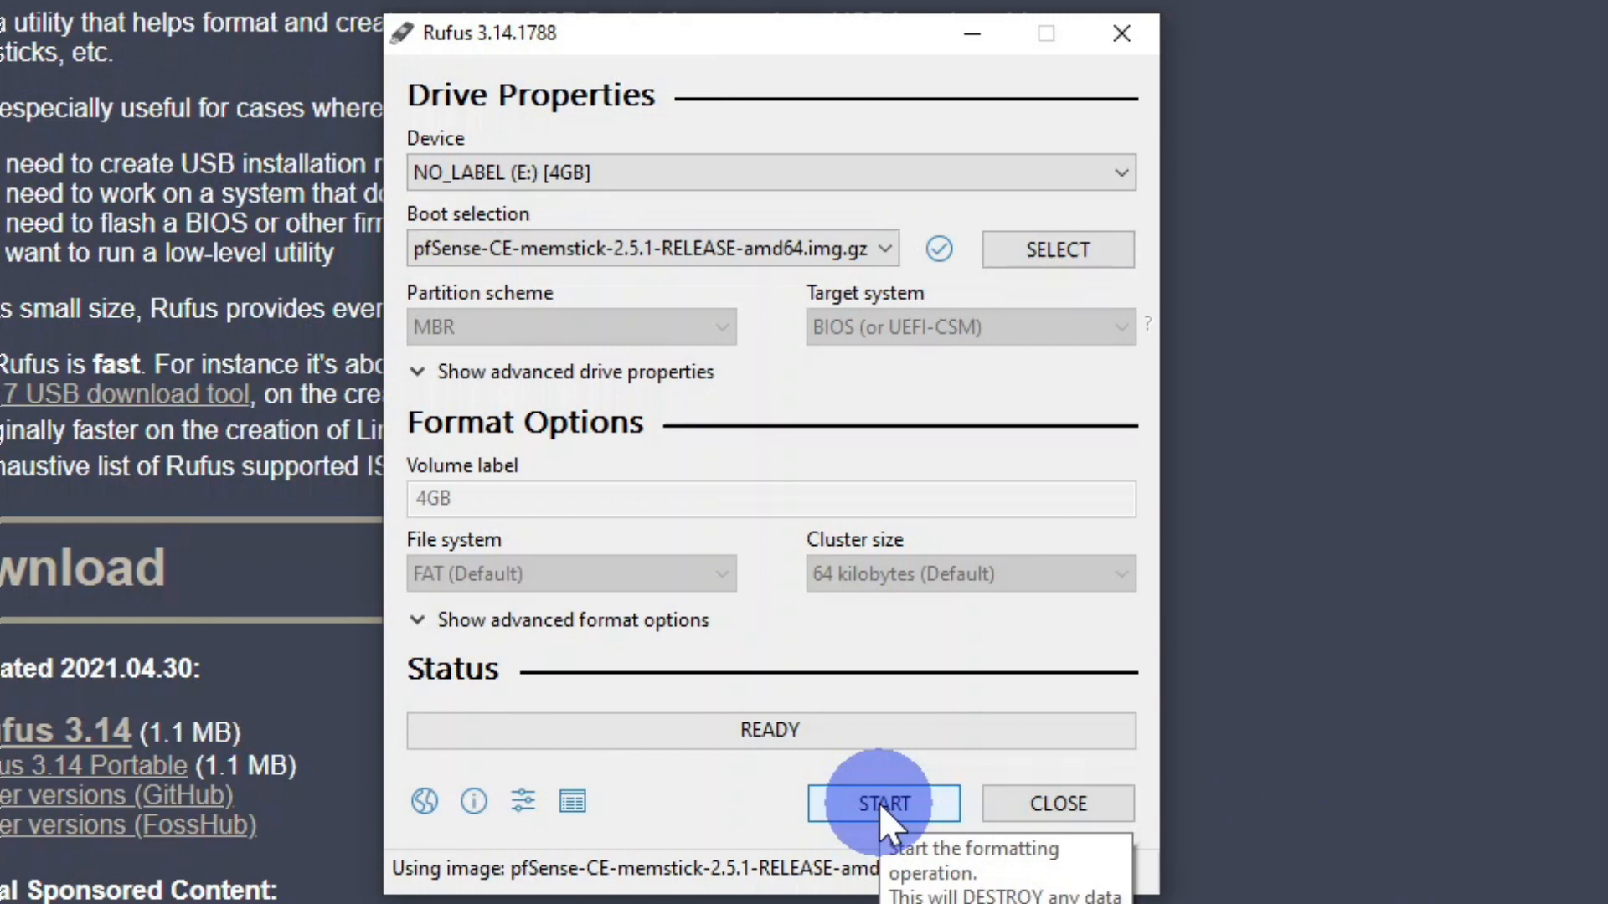
# Start writing the pfSense image to the 4GB USB drive, confirming the data-erase warning.
pyautogui.click(882, 803)
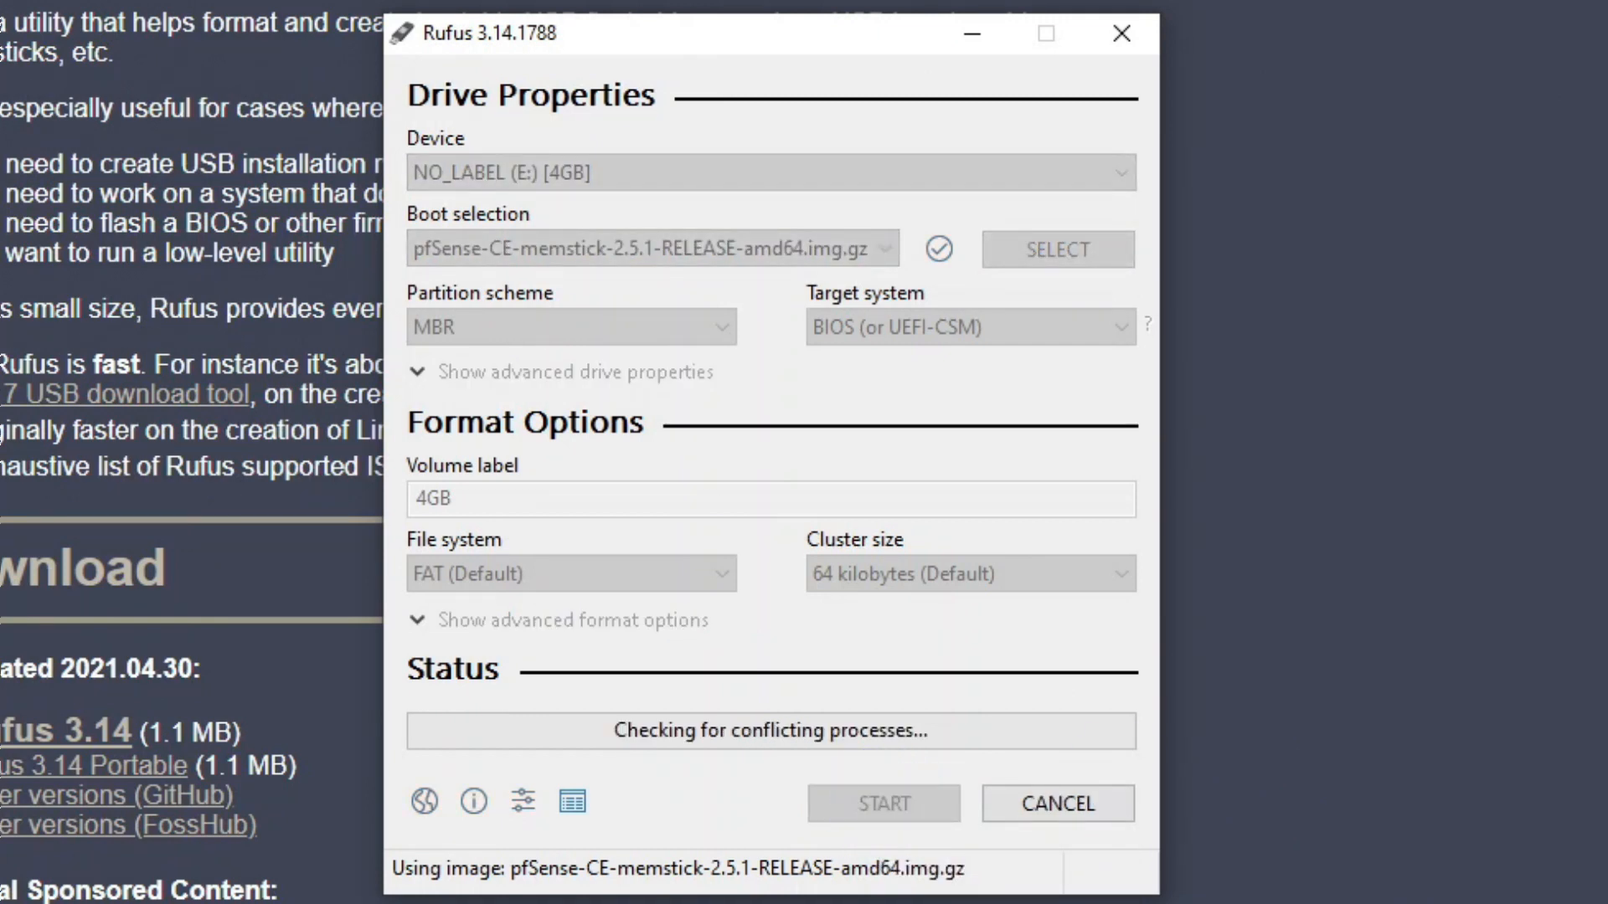
pyautogui.click(881, 803)
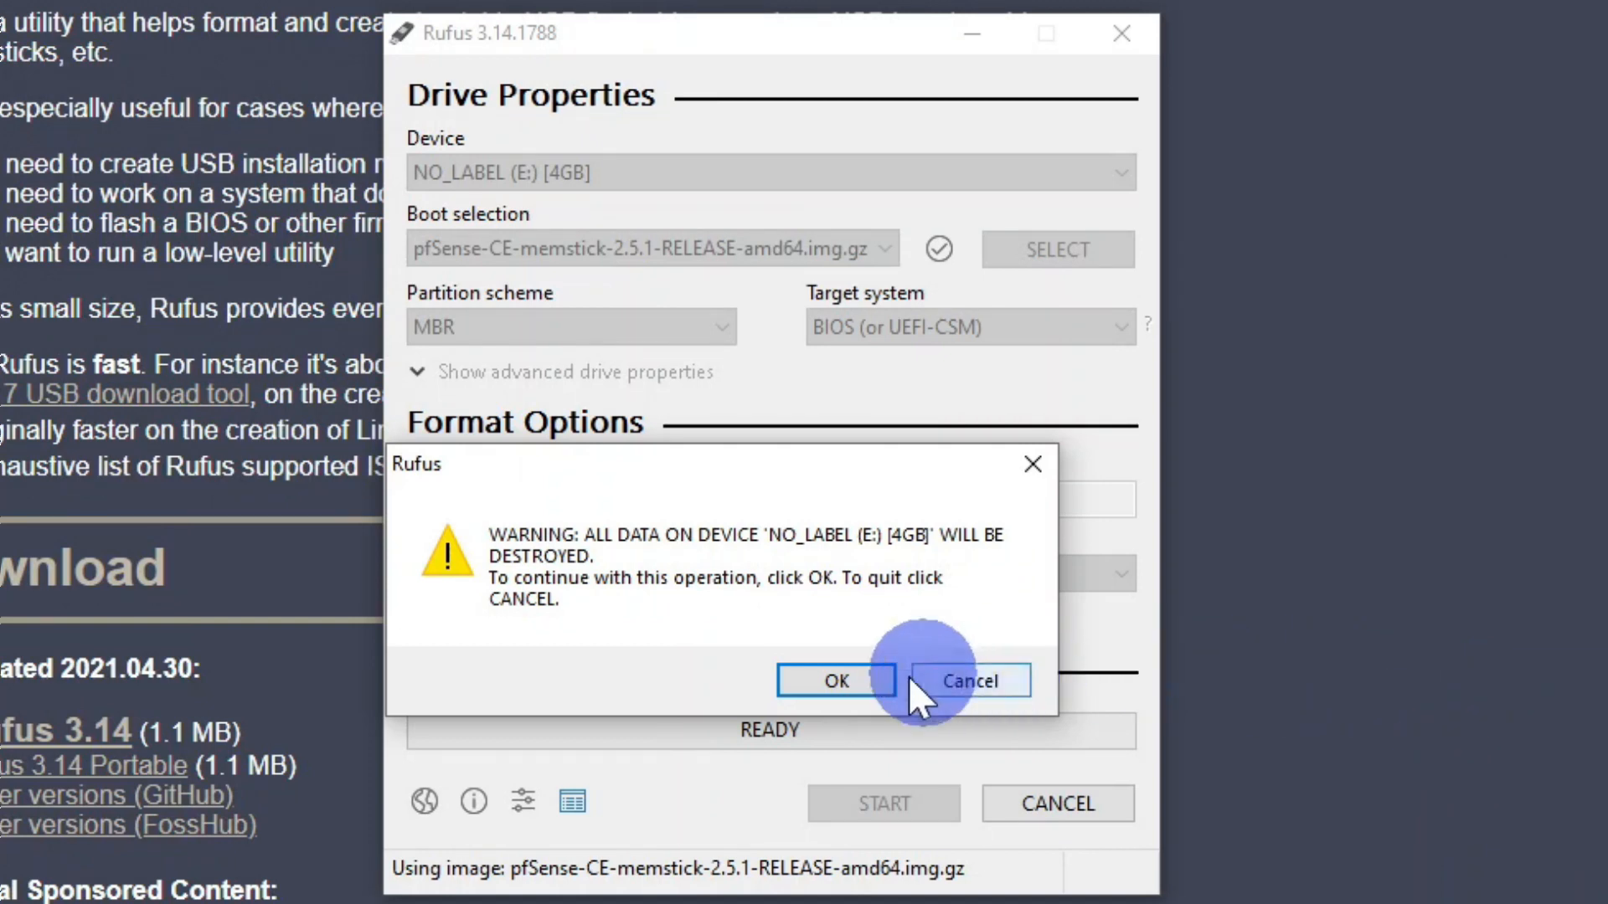
pyautogui.click(835, 680)
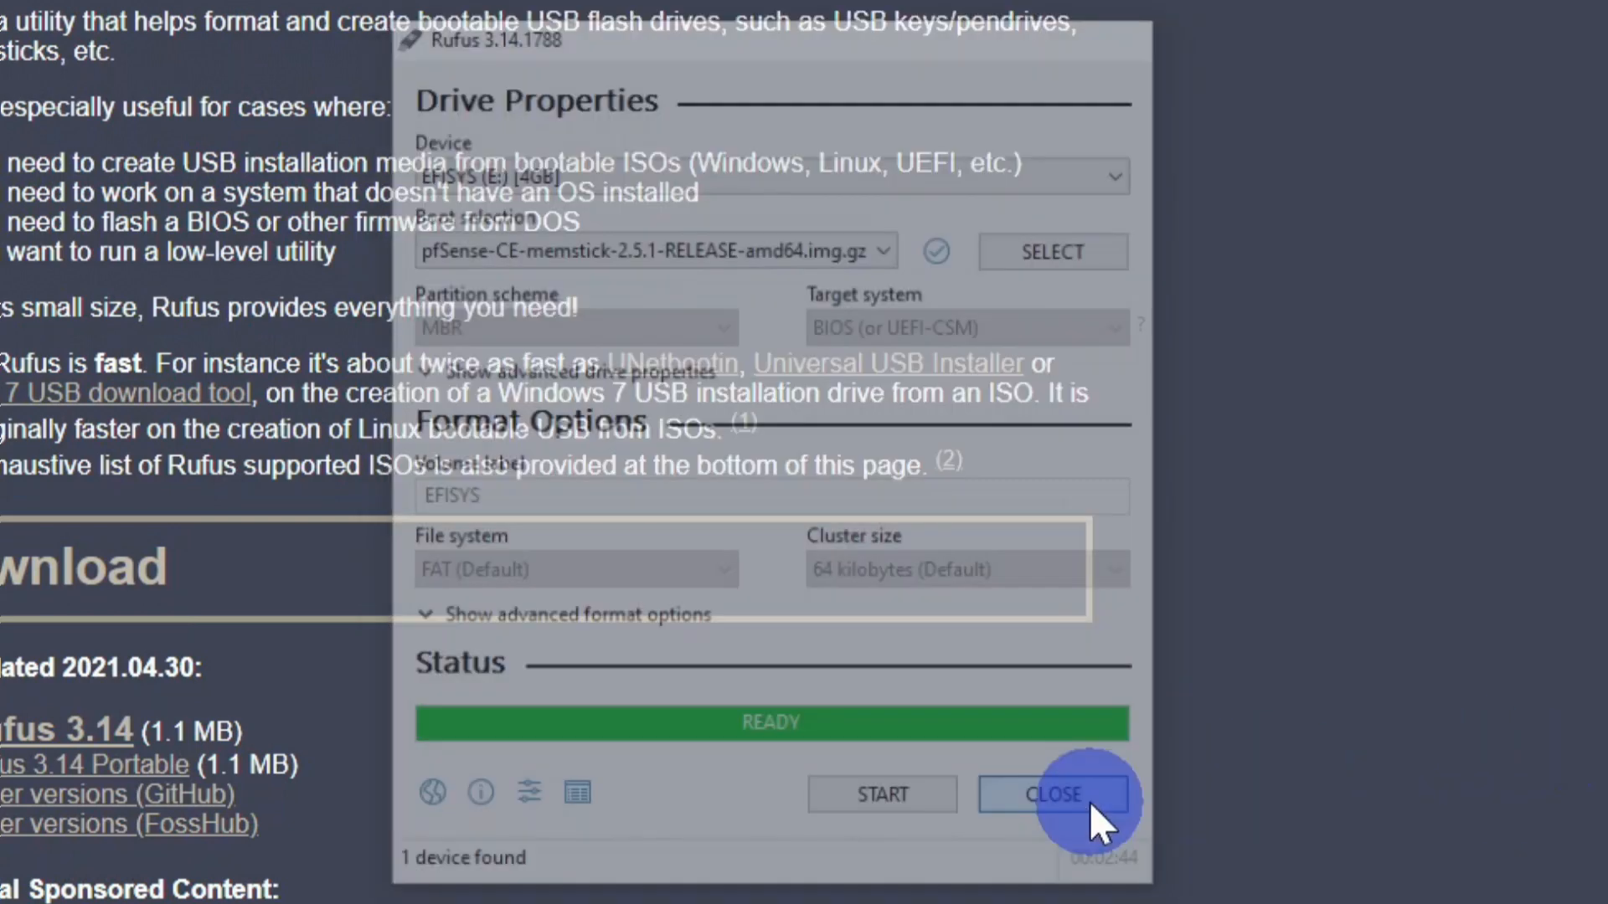
pyautogui.click(1052, 794)
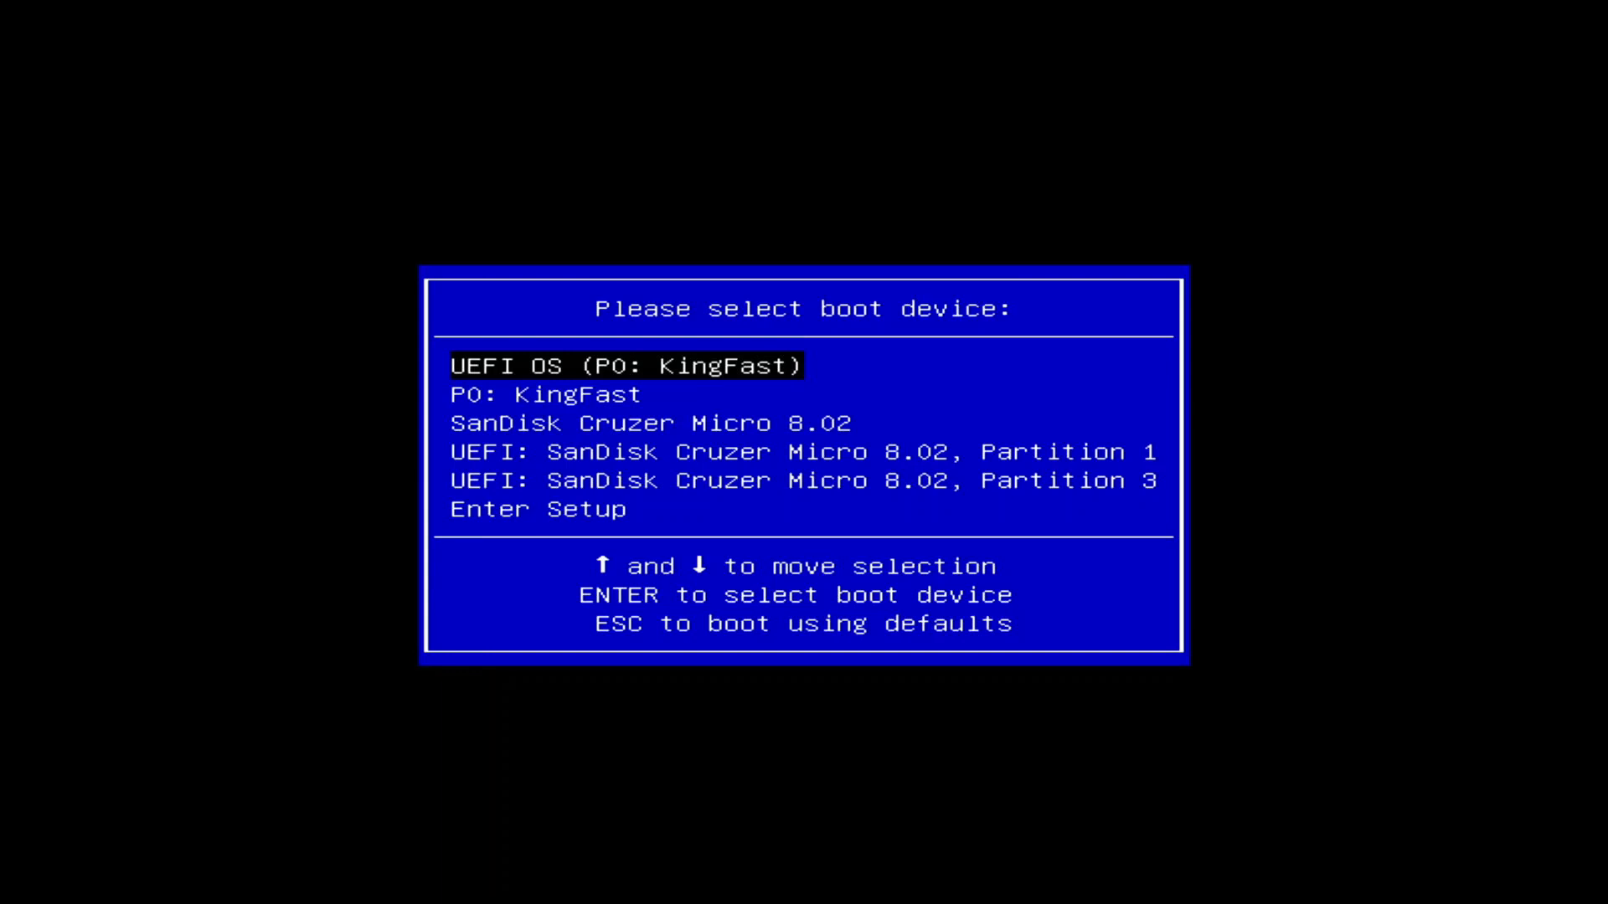
# Boot from 'UEFI: SanDisk Cruzer Micro 8.02, Partition 1' and start pfSense in multi-user mode.
pyautogui.press('down')
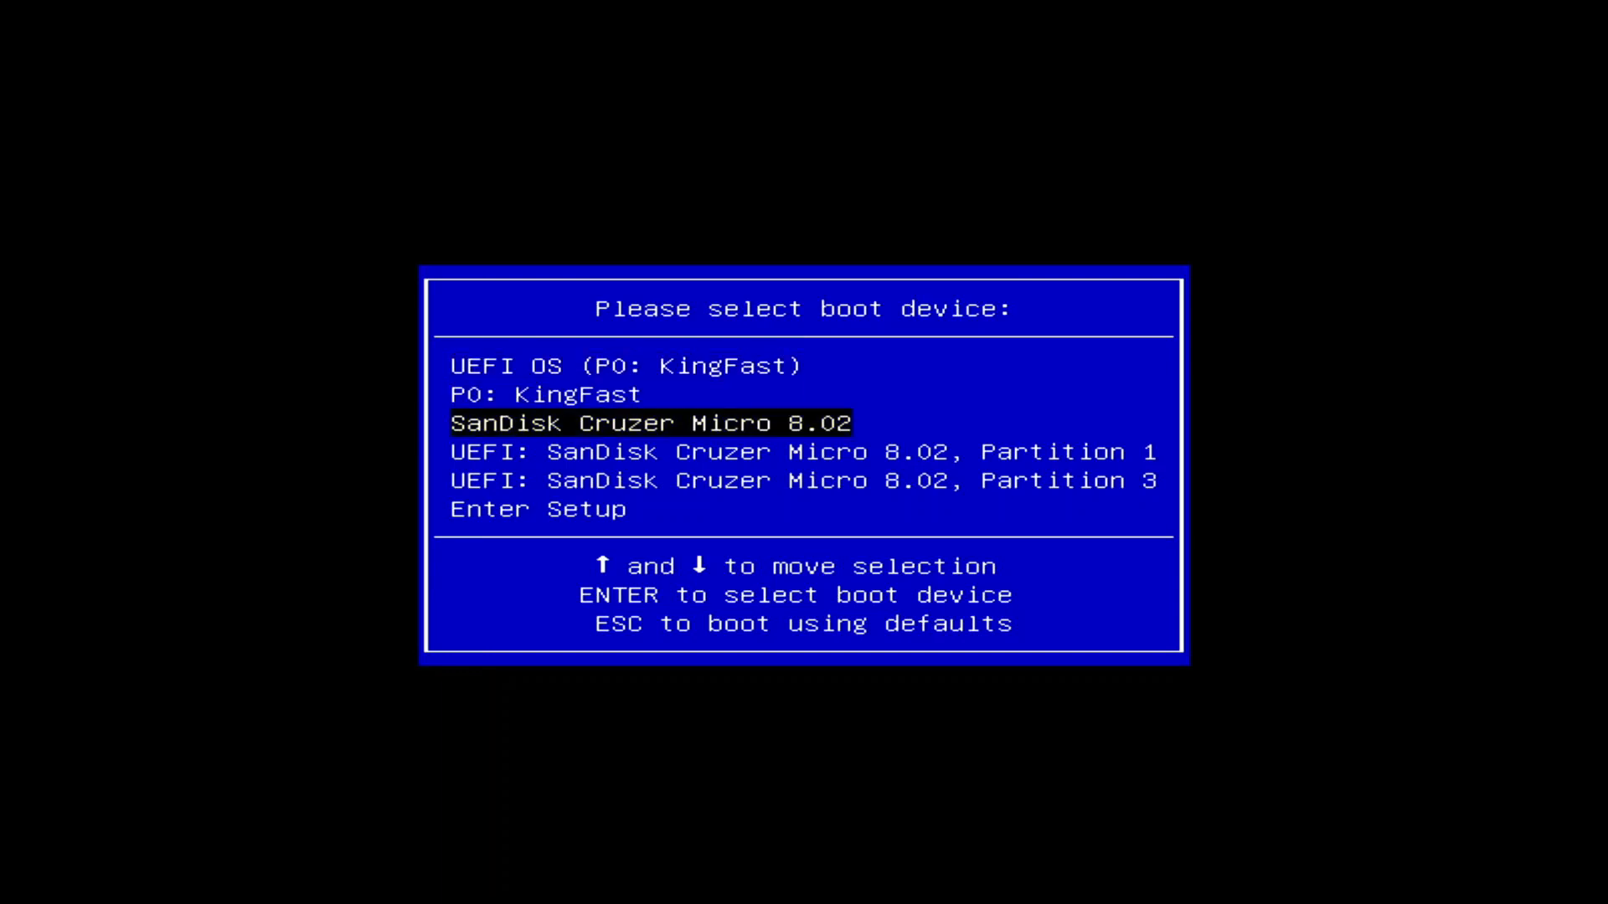
pyautogui.press('down')
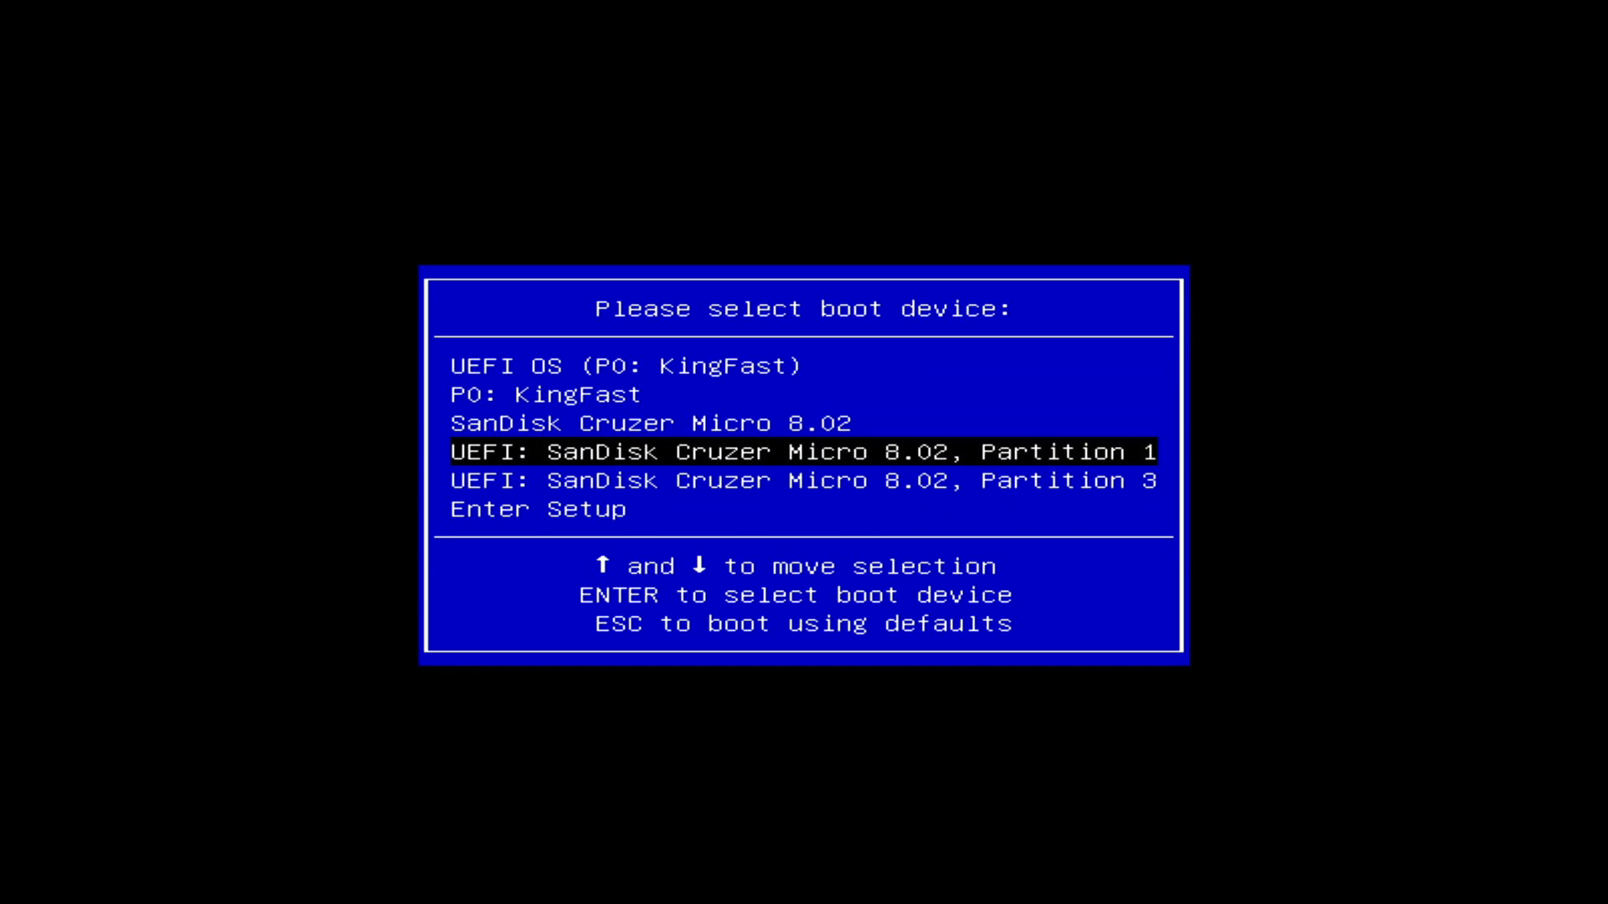
pyautogui.press('Return')
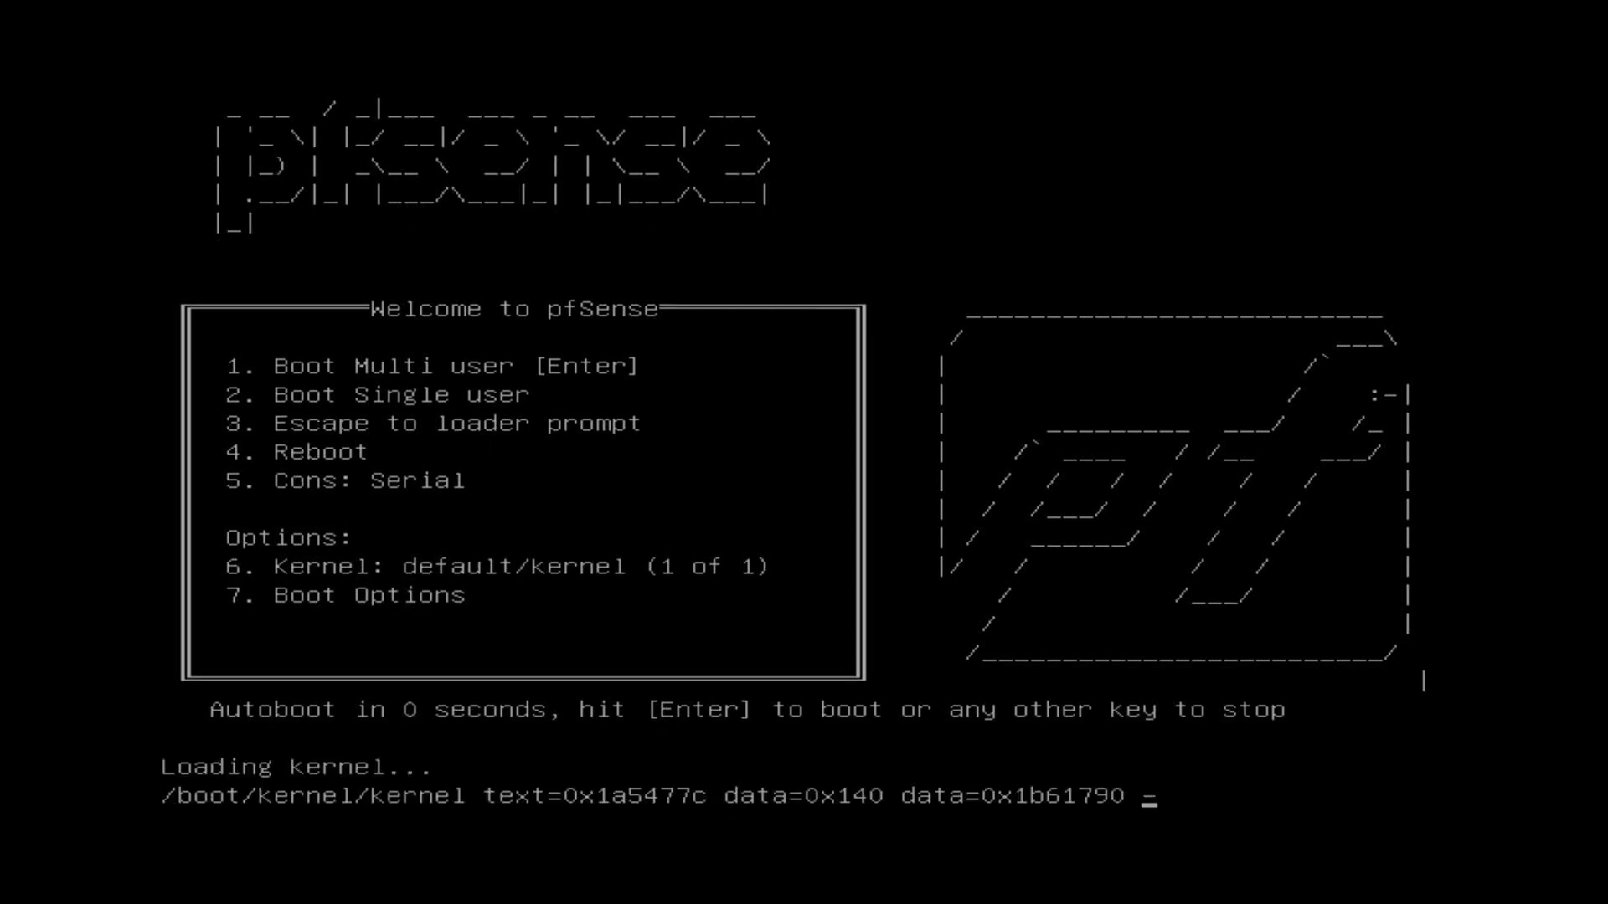
pyautogui.press('Return')
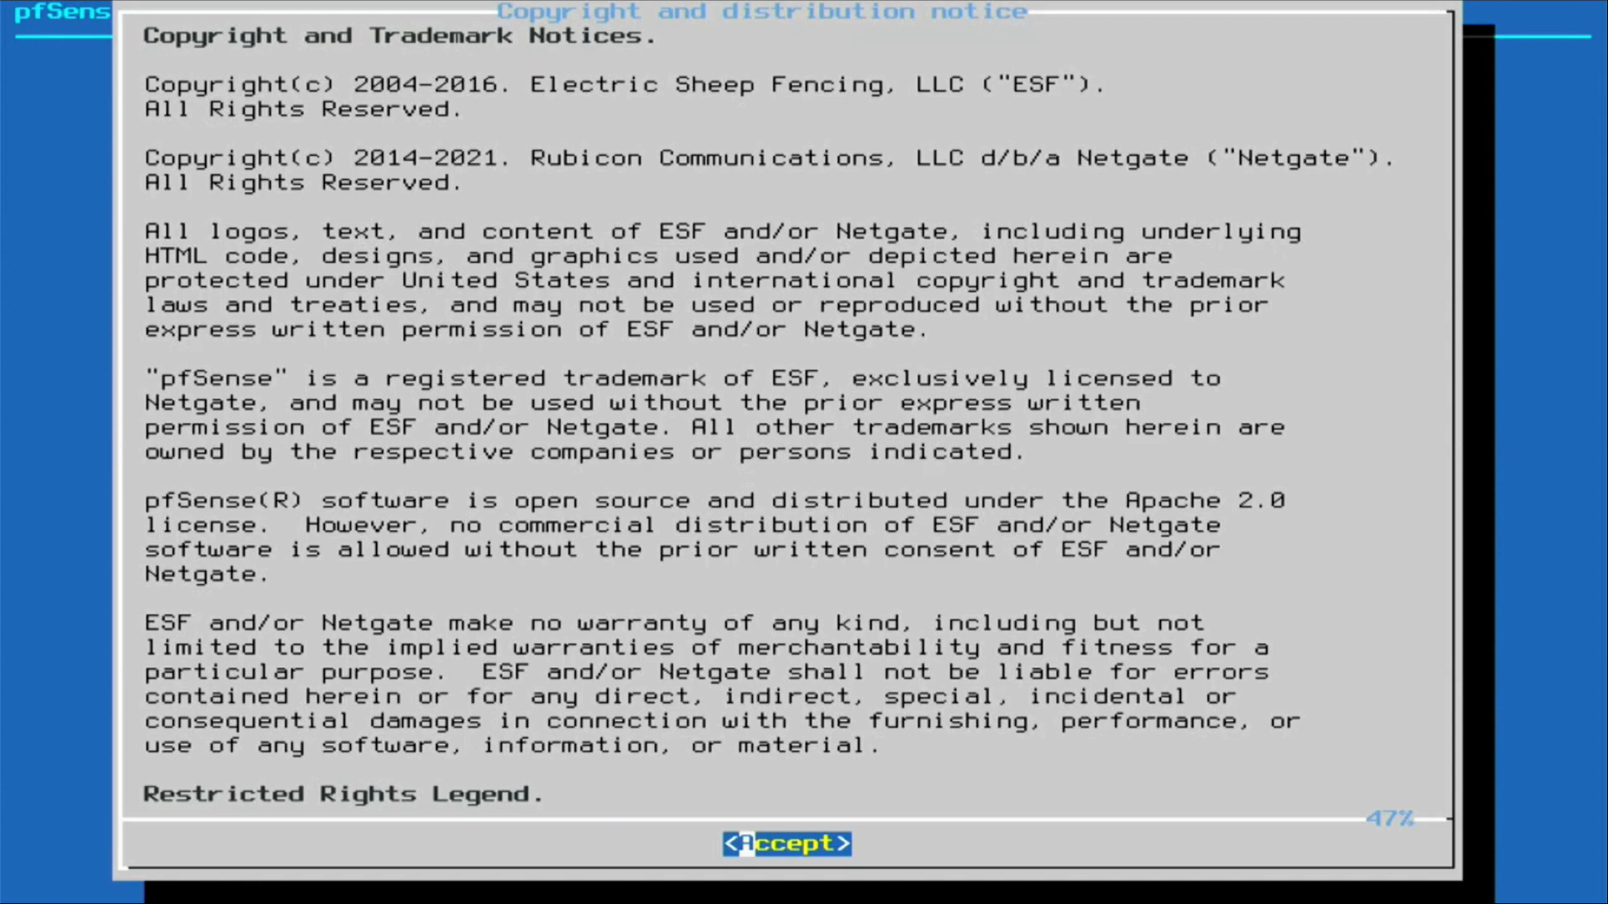
# Install pfSense with Auto (UFS) UEFI on the entire ada0 disk using GPT, and commit.
pyautogui.click(786, 844)
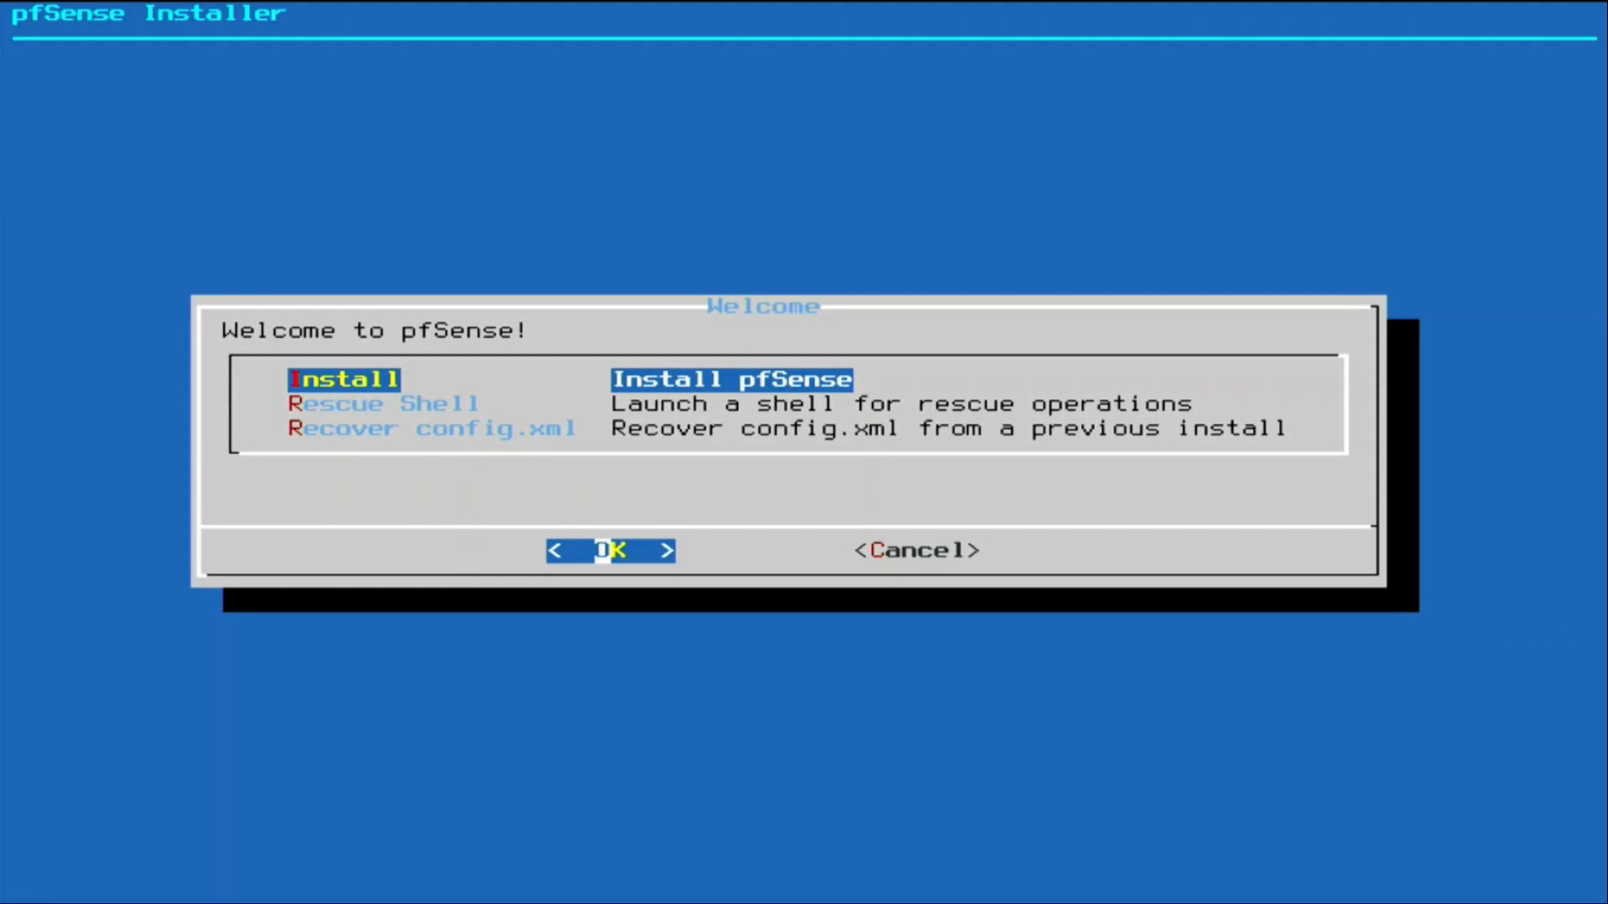
pyautogui.click(609, 551)
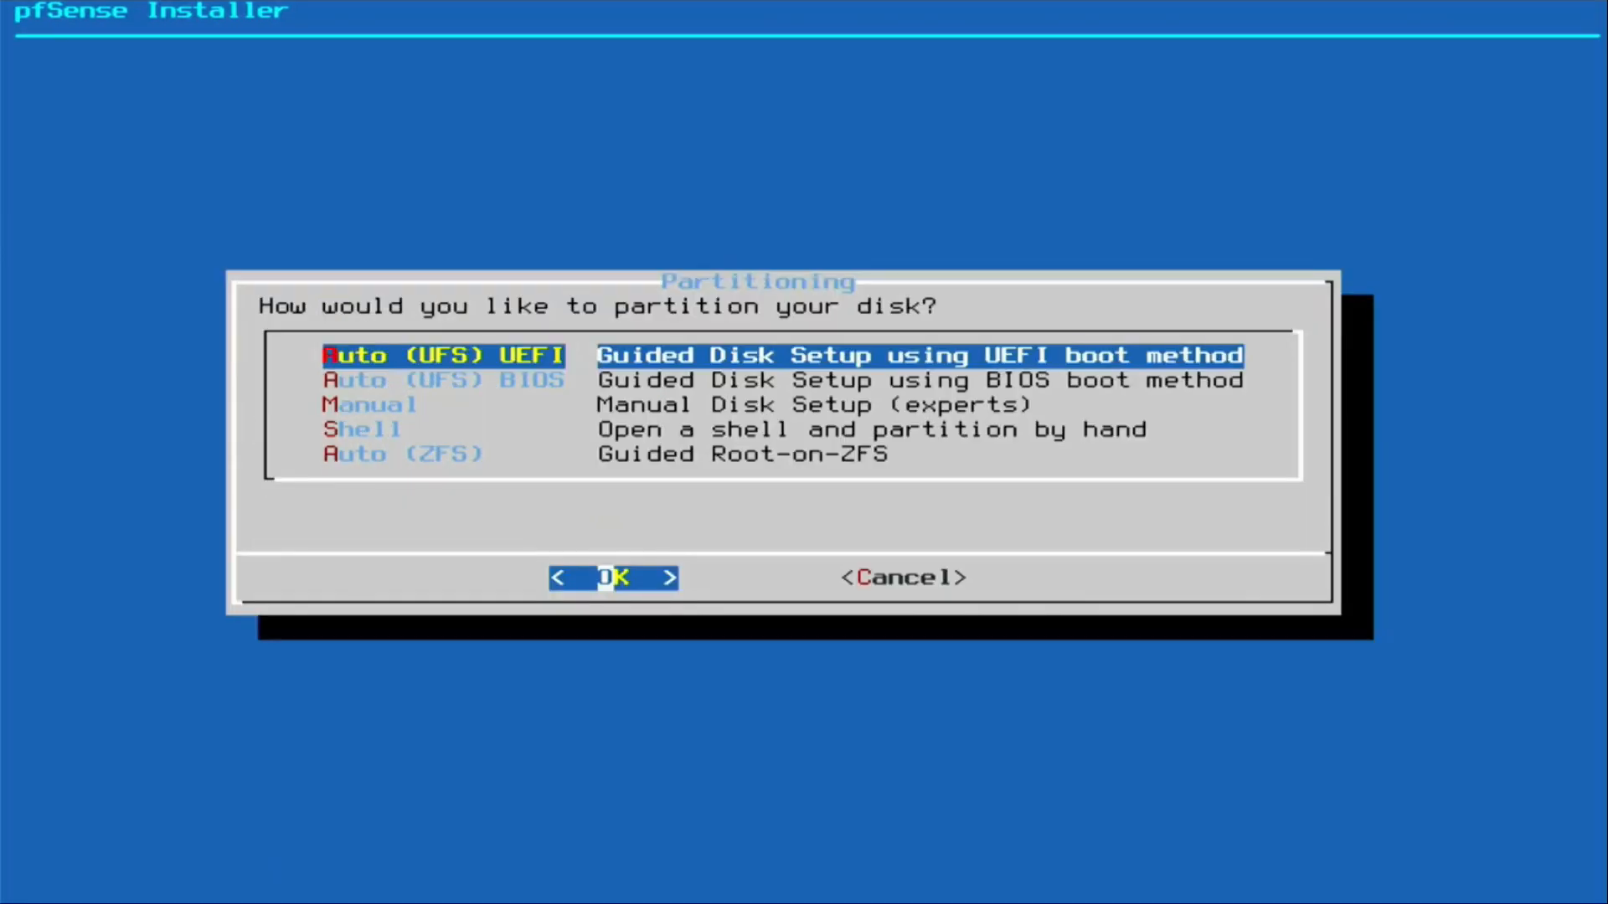
pyautogui.click(613, 577)
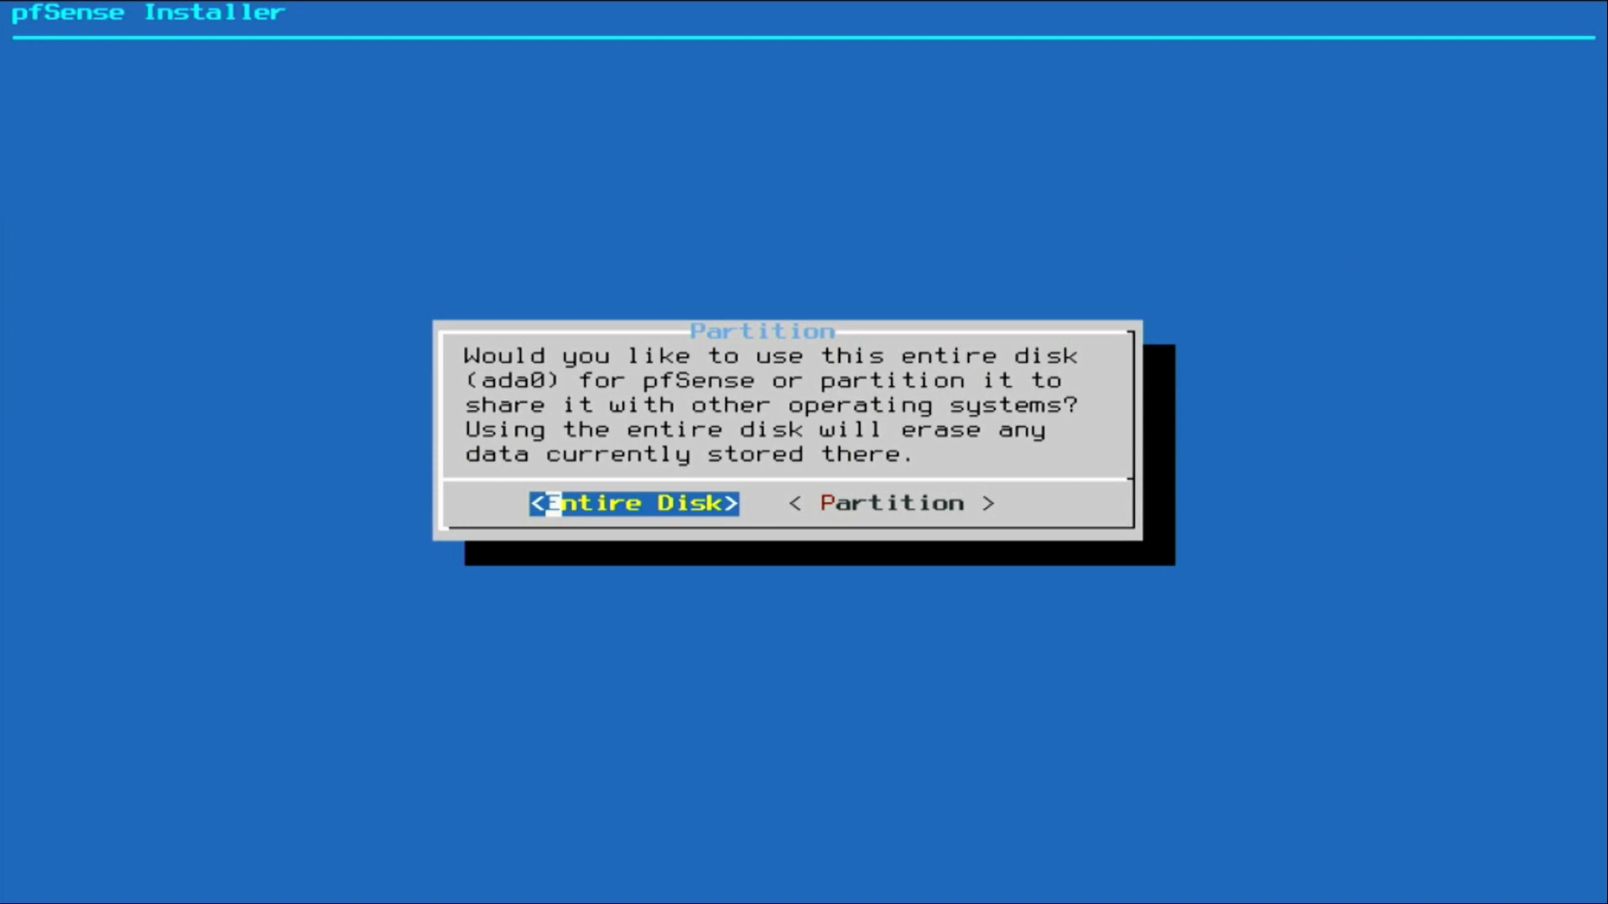
pyautogui.click(633, 504)
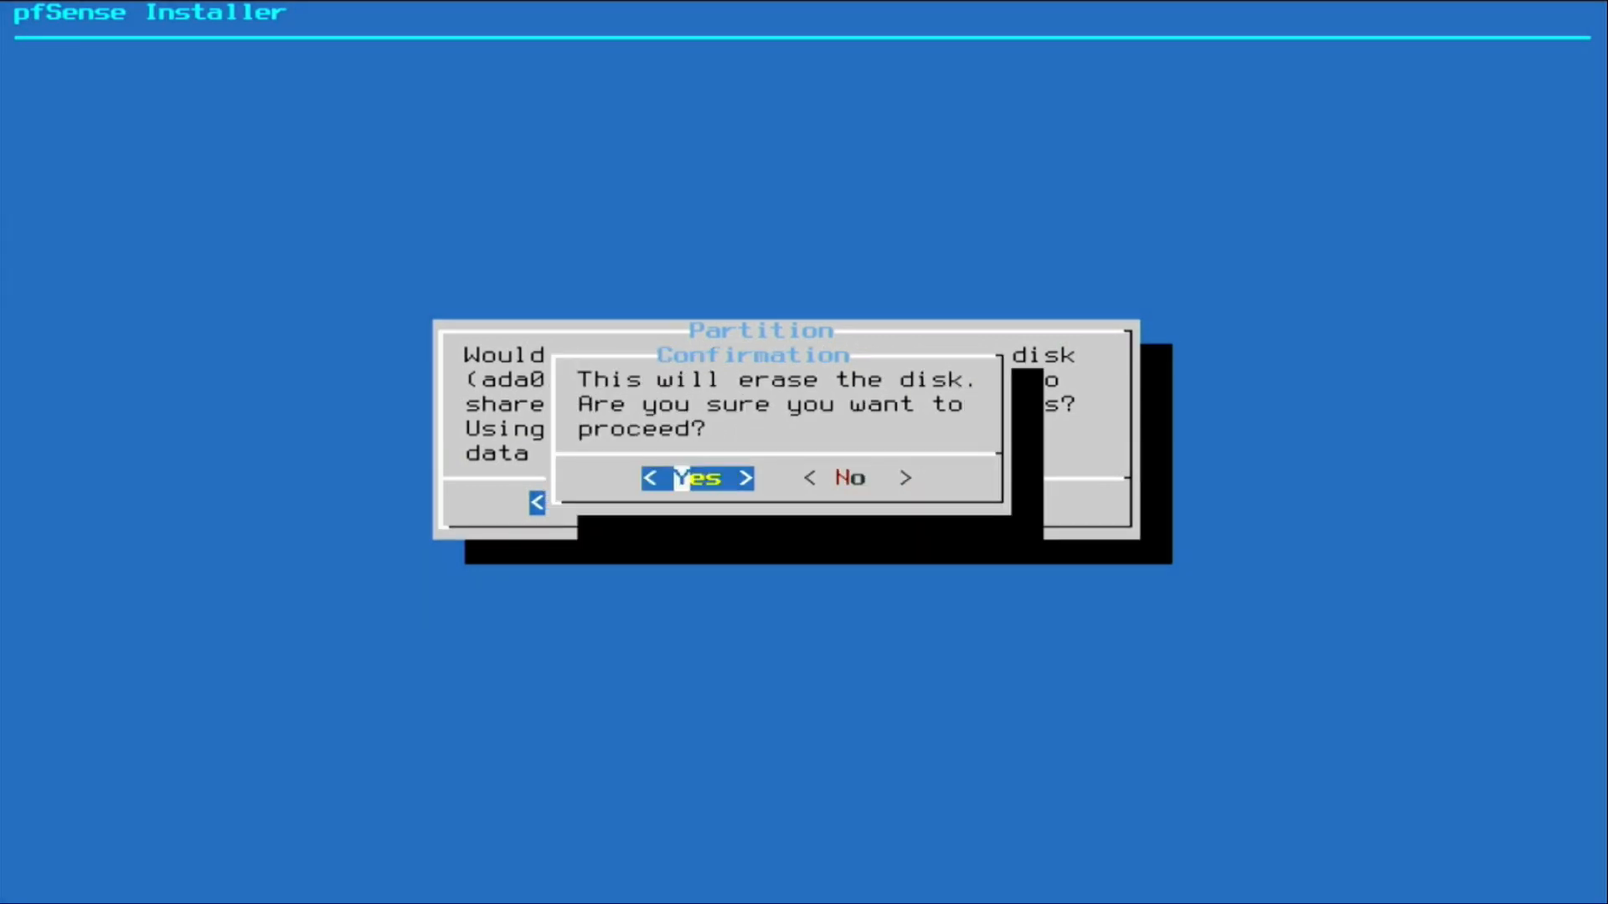
pyautogui.click(698, 478)
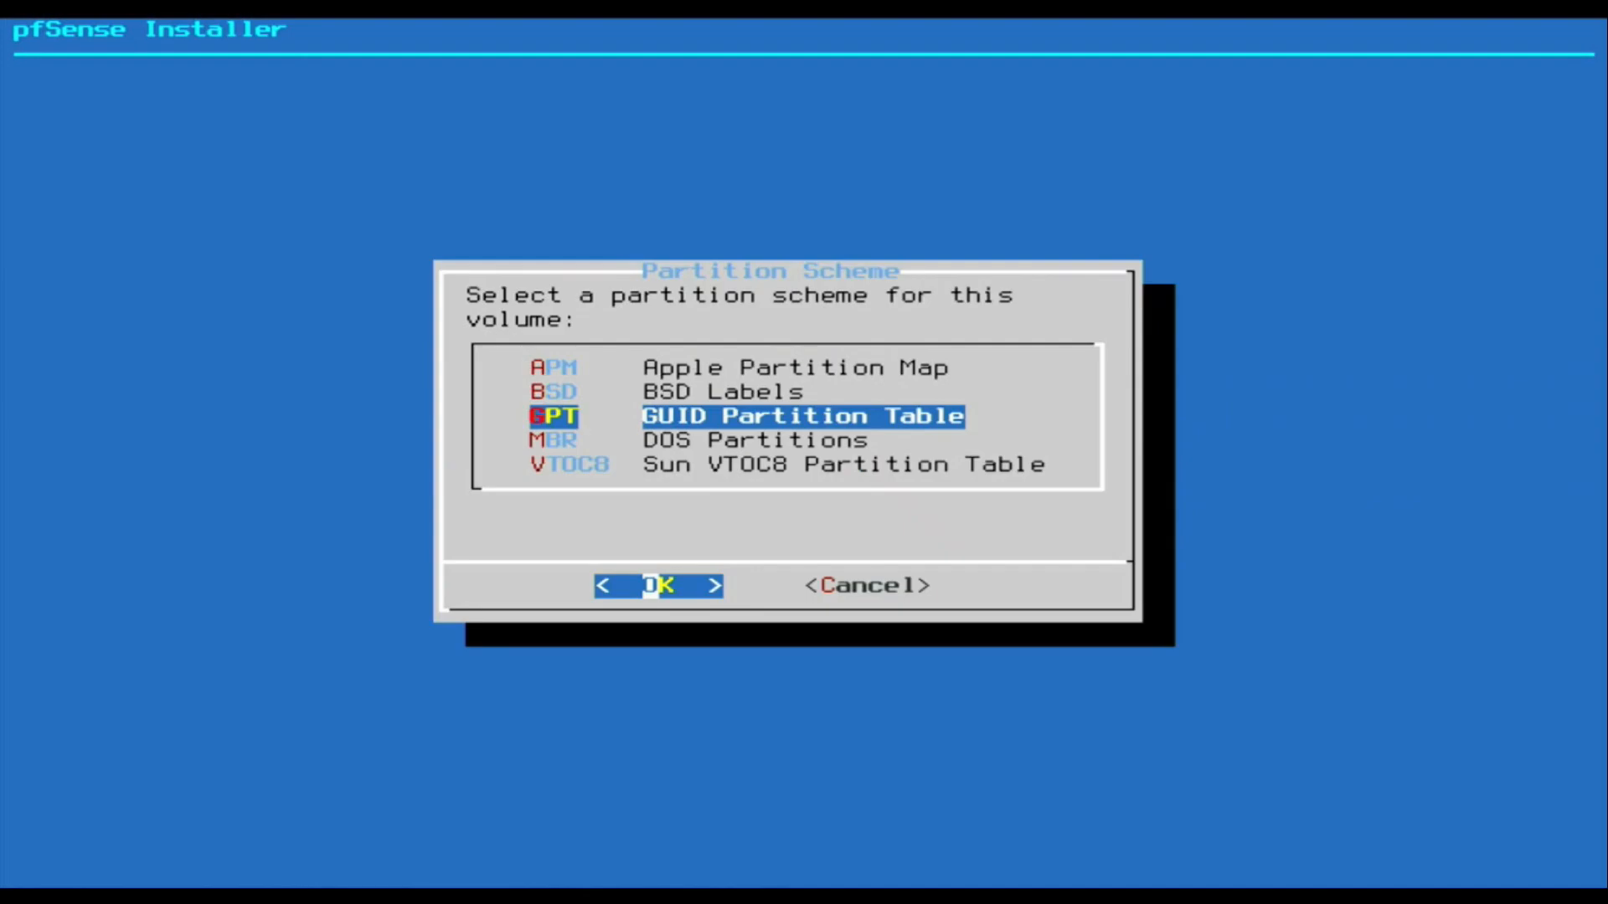
pyautogui.click(658, 584)
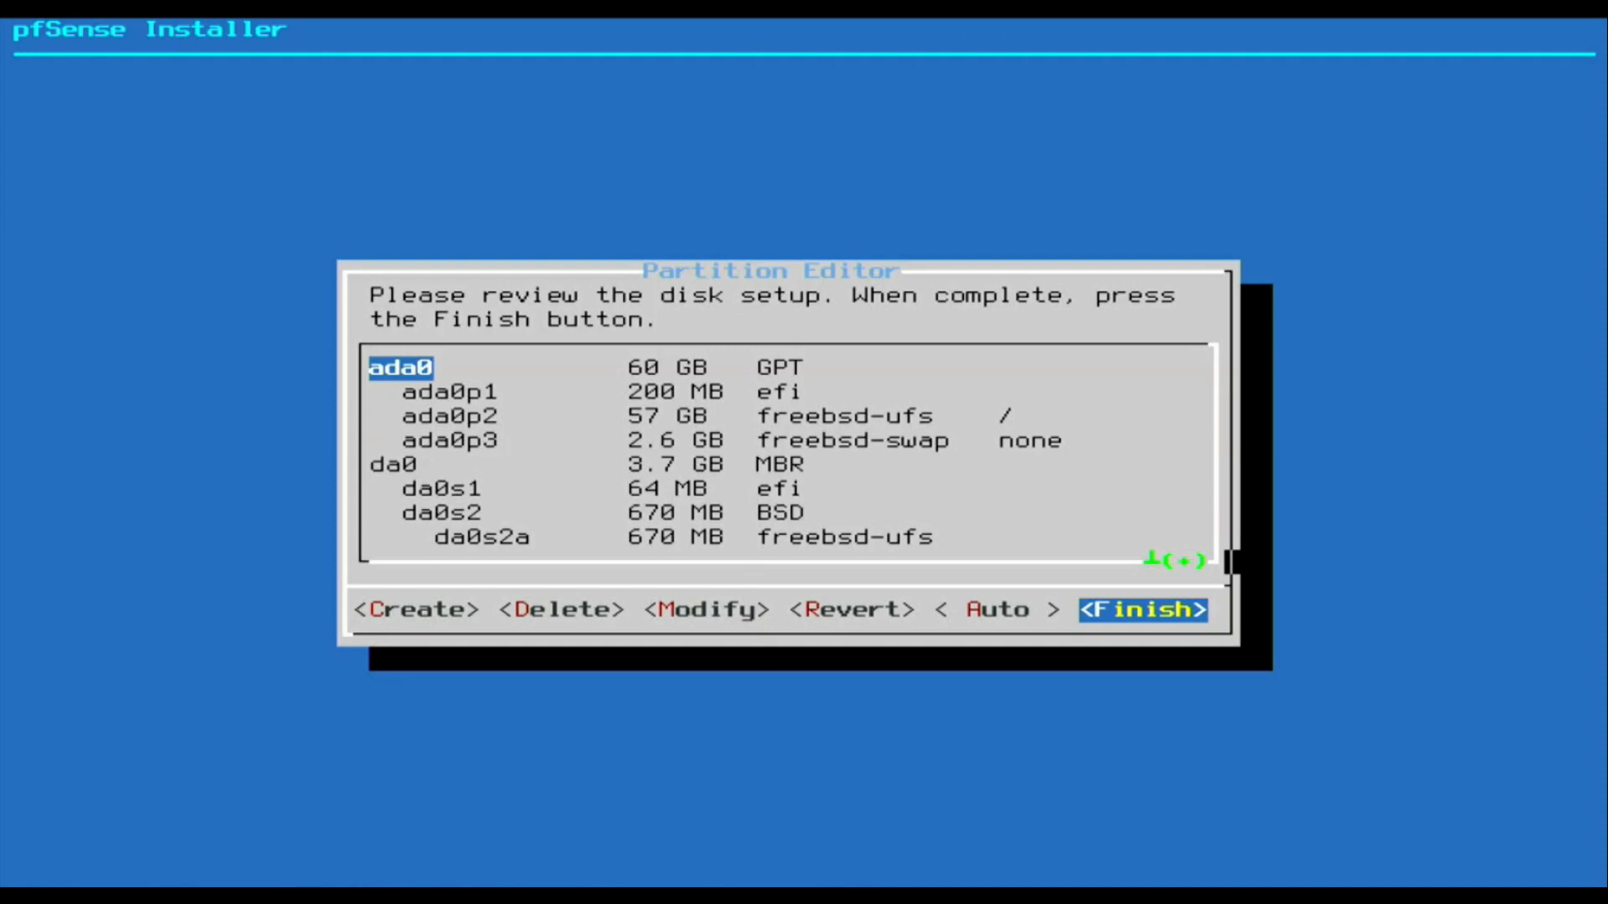
pyautogui.click(1141, 609)
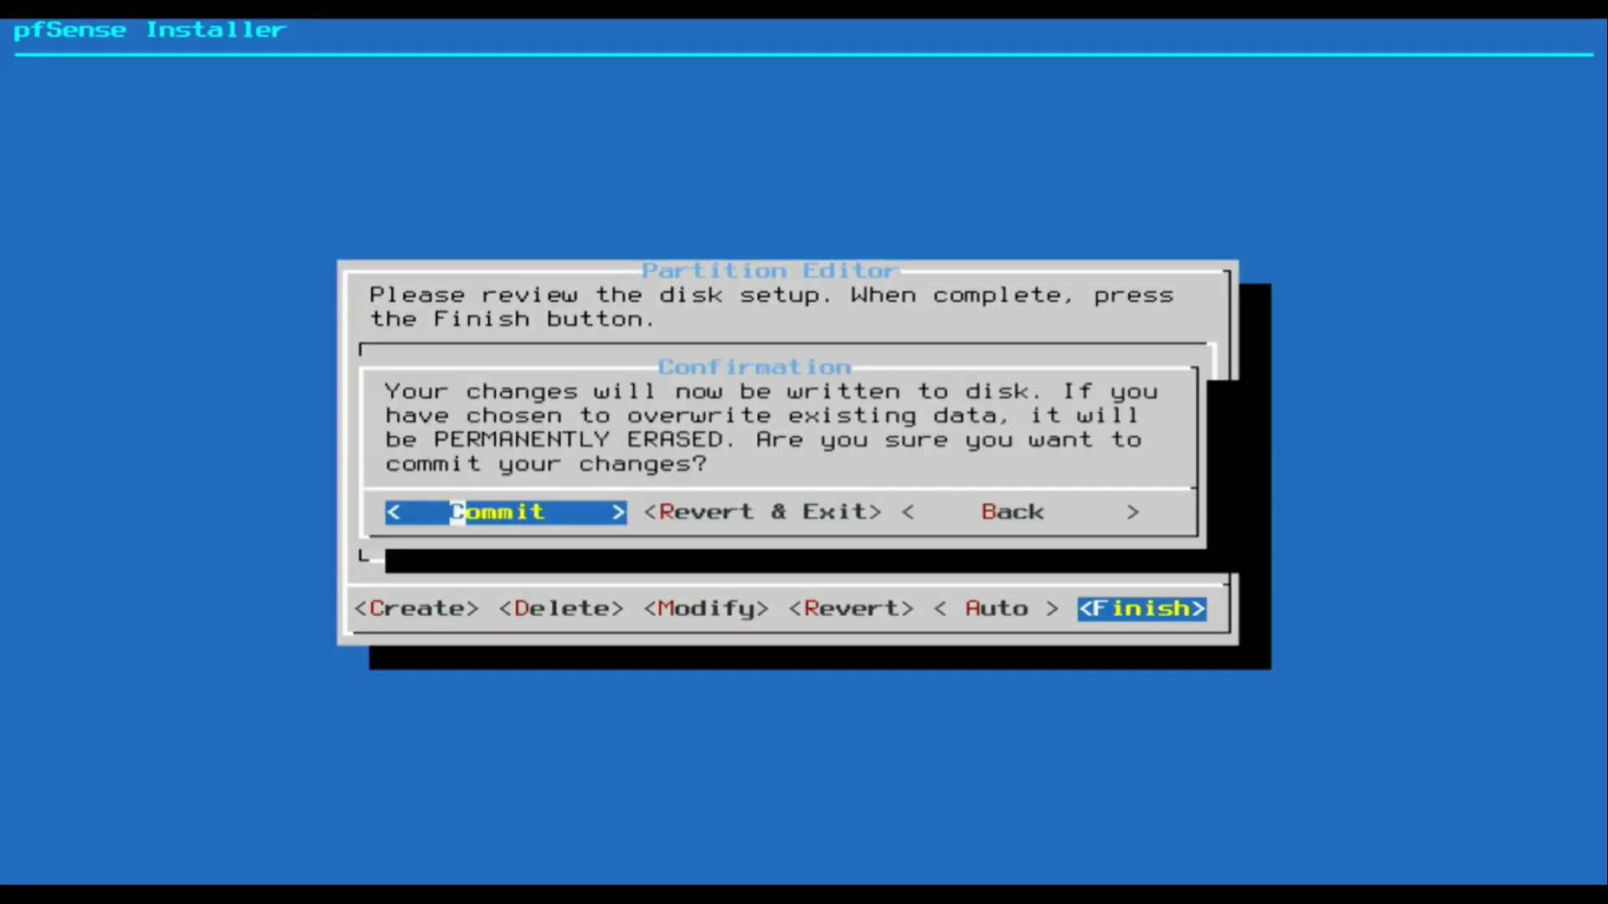
pyautogui.click(499, 512)
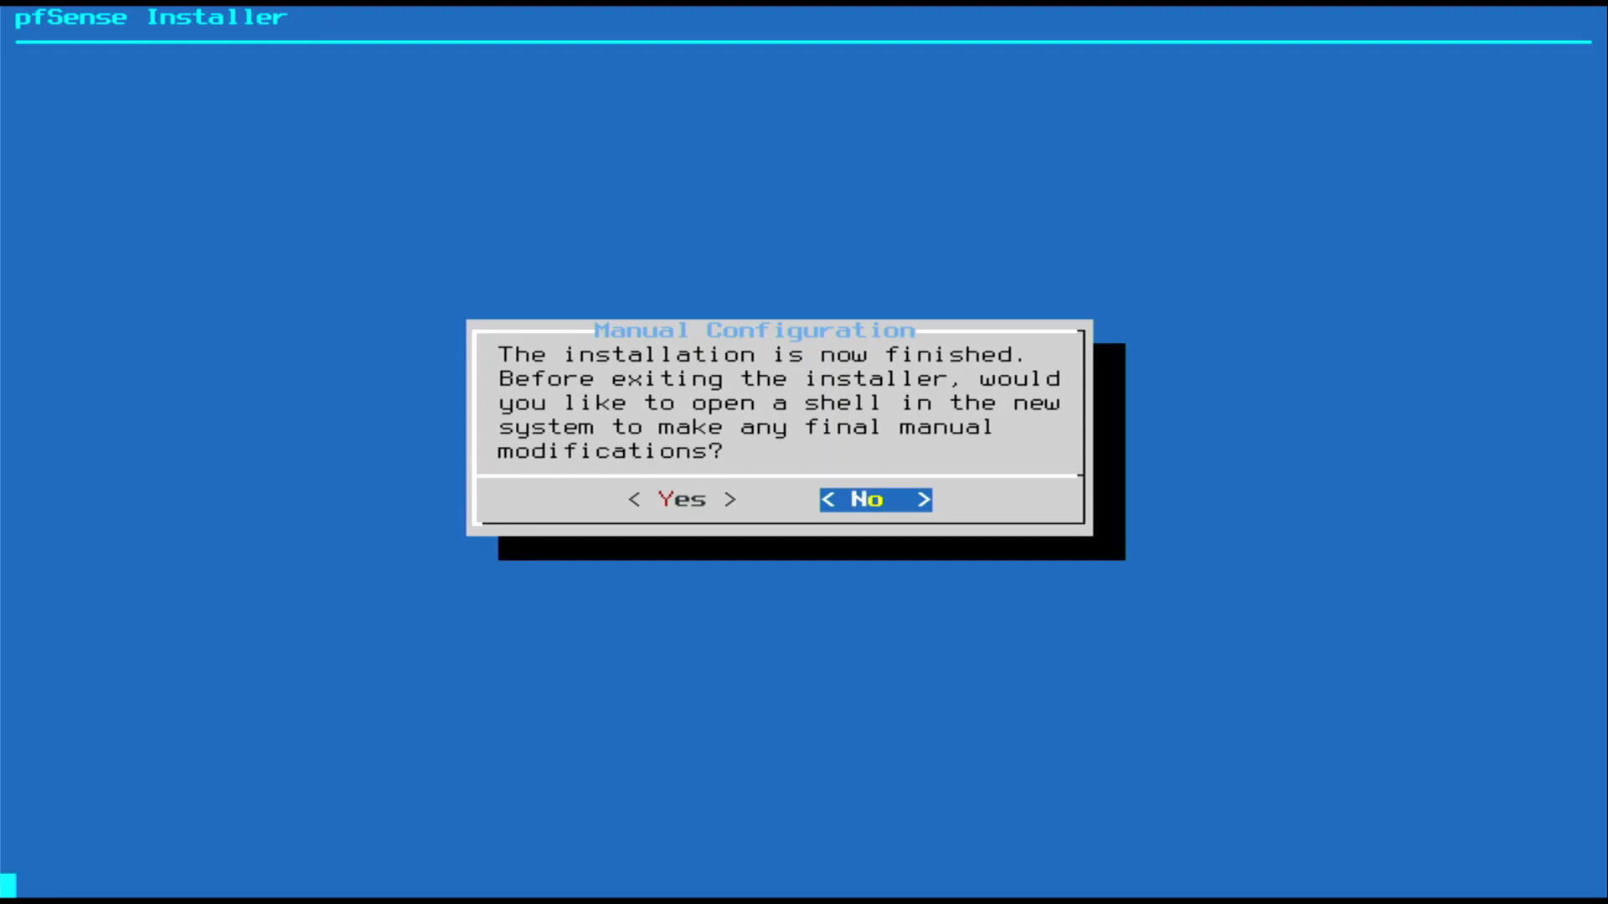
# Decline manual configuration and reboot into the installed pfSense.
pyautogui.click(873, 499)
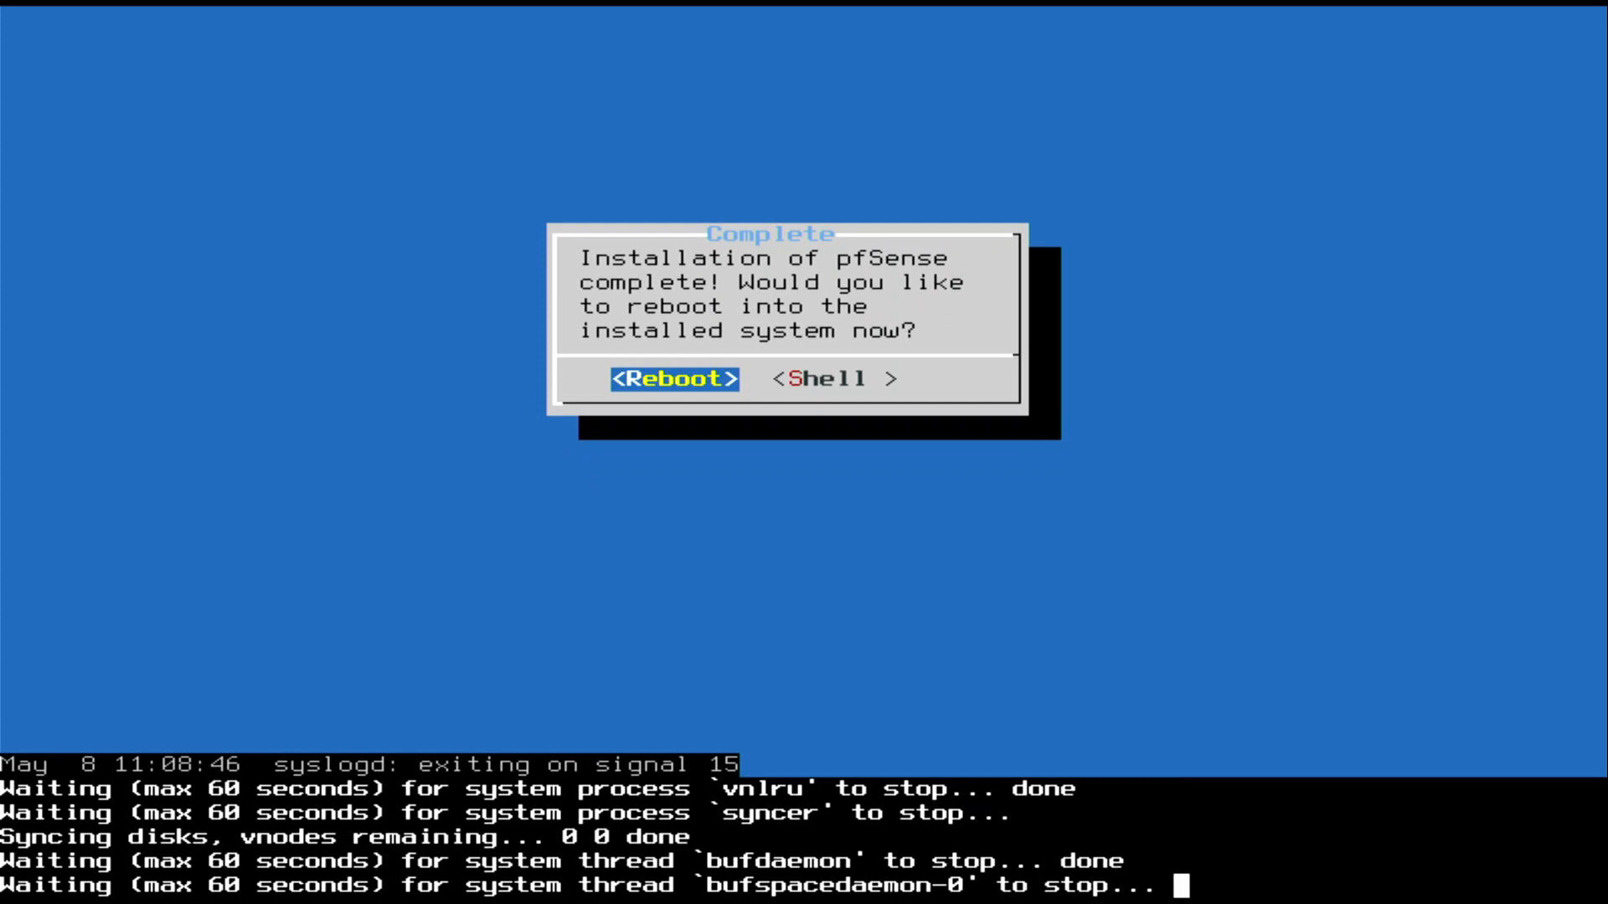
pyautogui.click(672, 378)
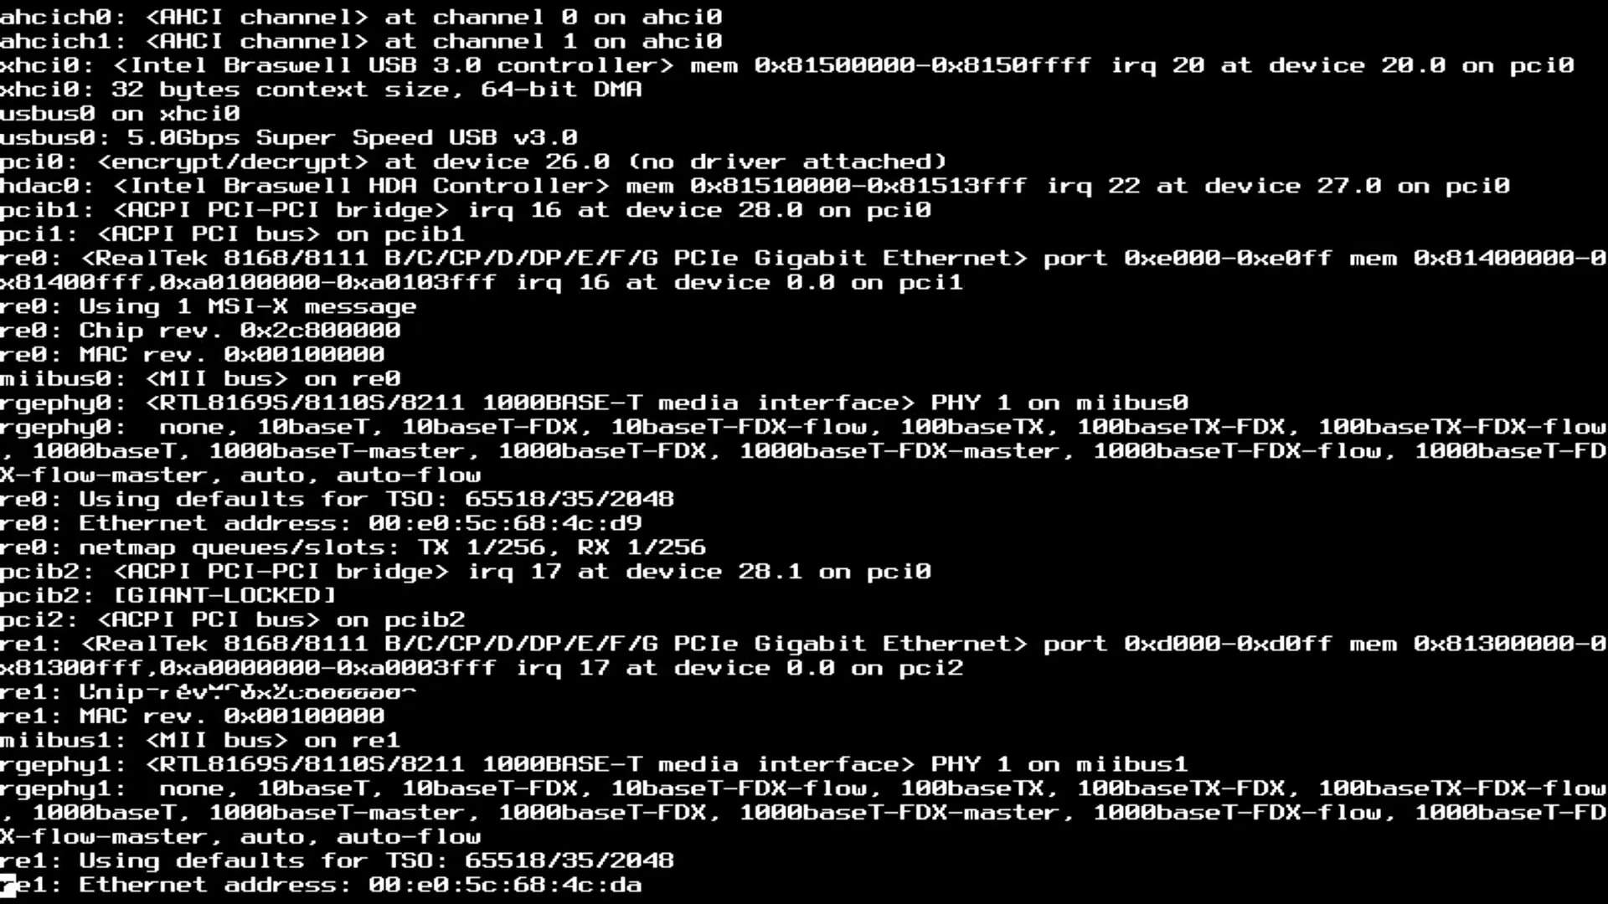
# Scroll through the boot messages until the VLAN setup prompt lists re0 and re1.
pyautogui.scroll(-3)
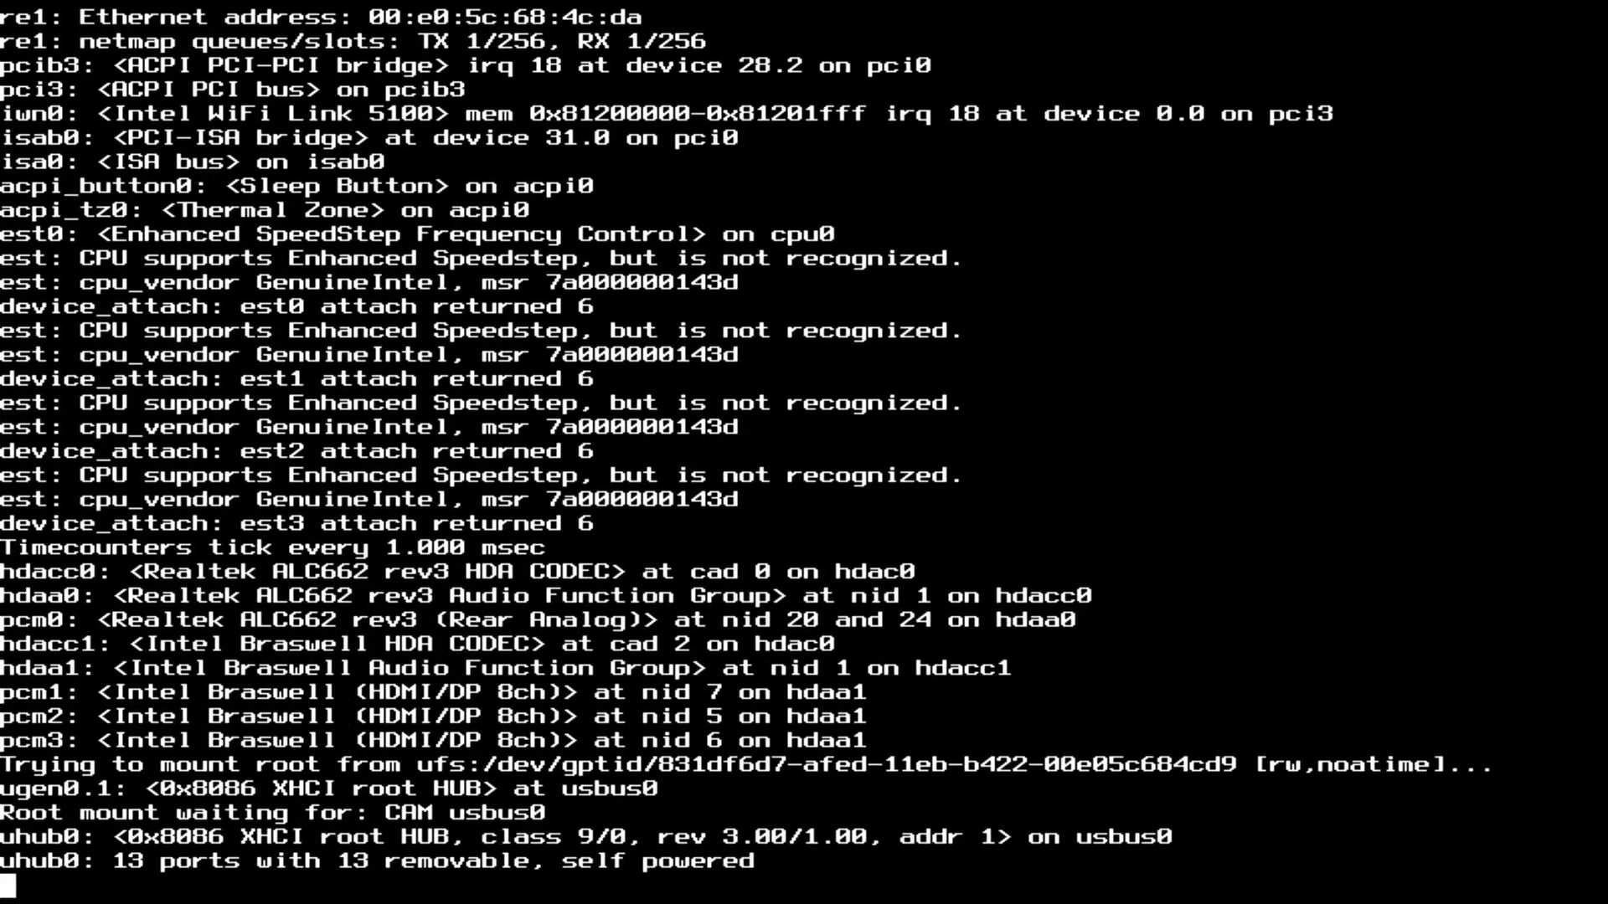
pyautogui.scroll(-3)
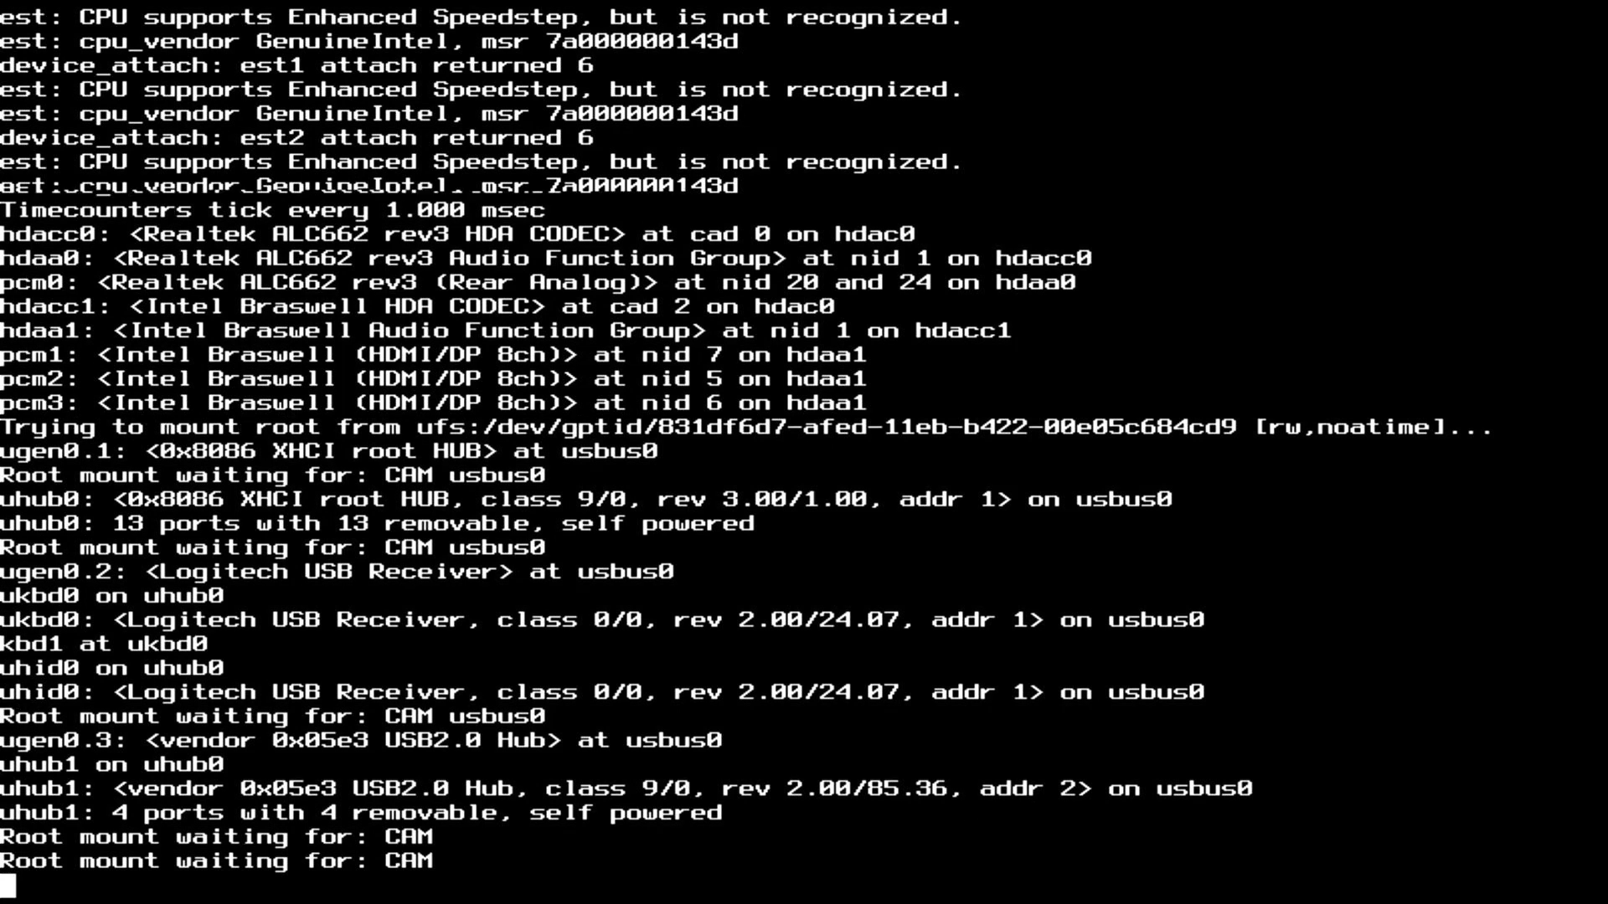
pyautogui.scroll(-3)
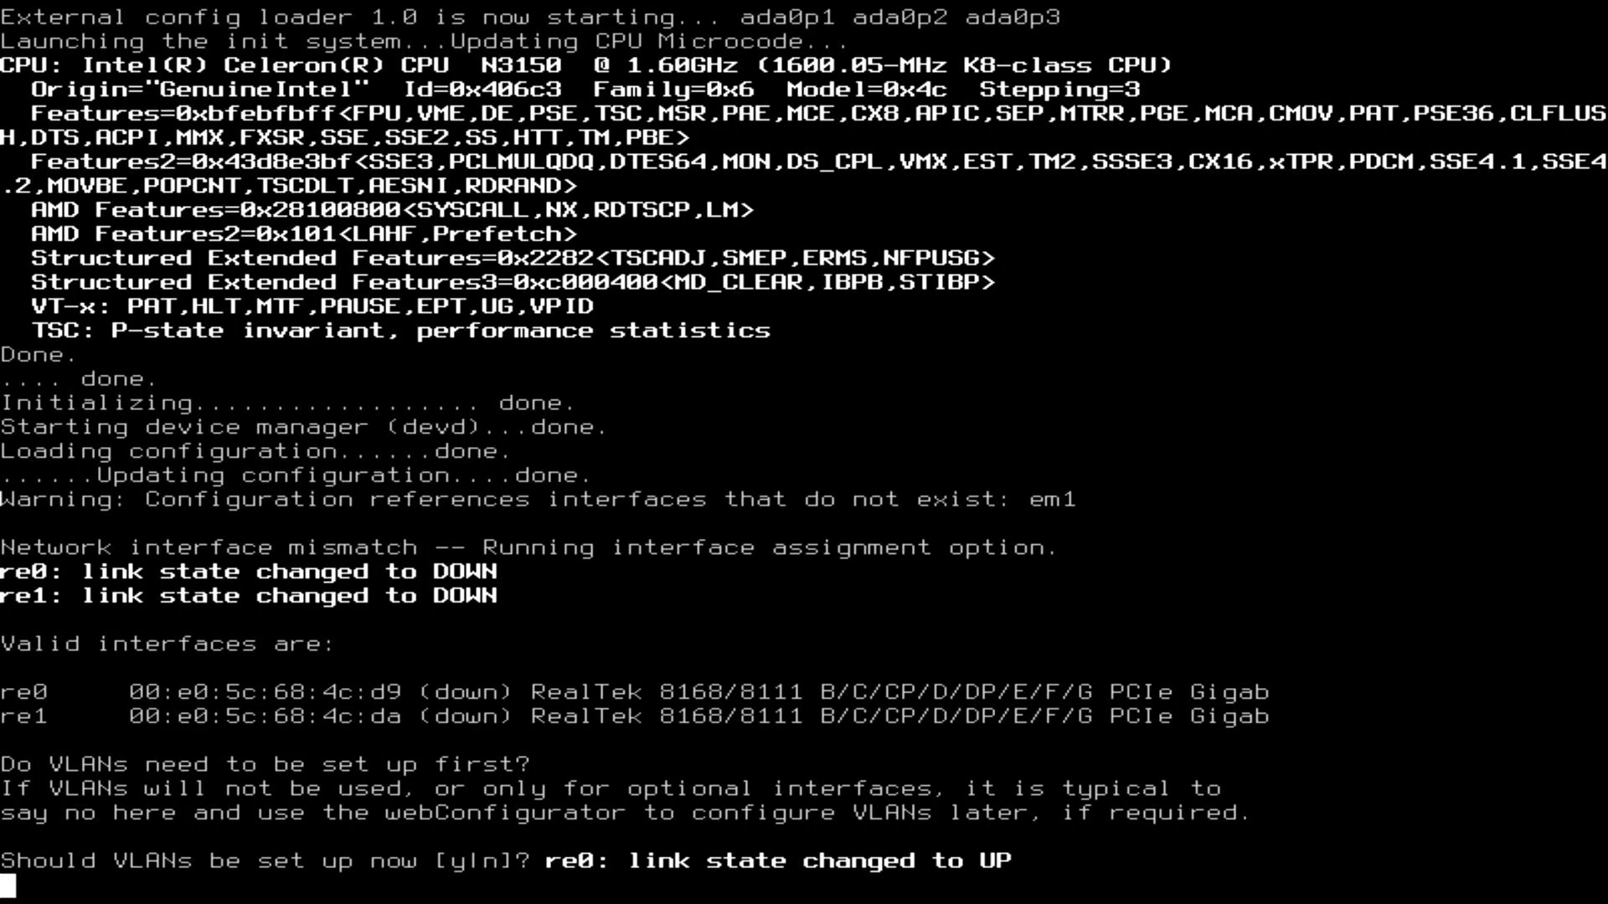
# Answer n to VLANs, assign re0 as WAN and re1 as LAN, and confirm with y.
pyautogui.write('n')
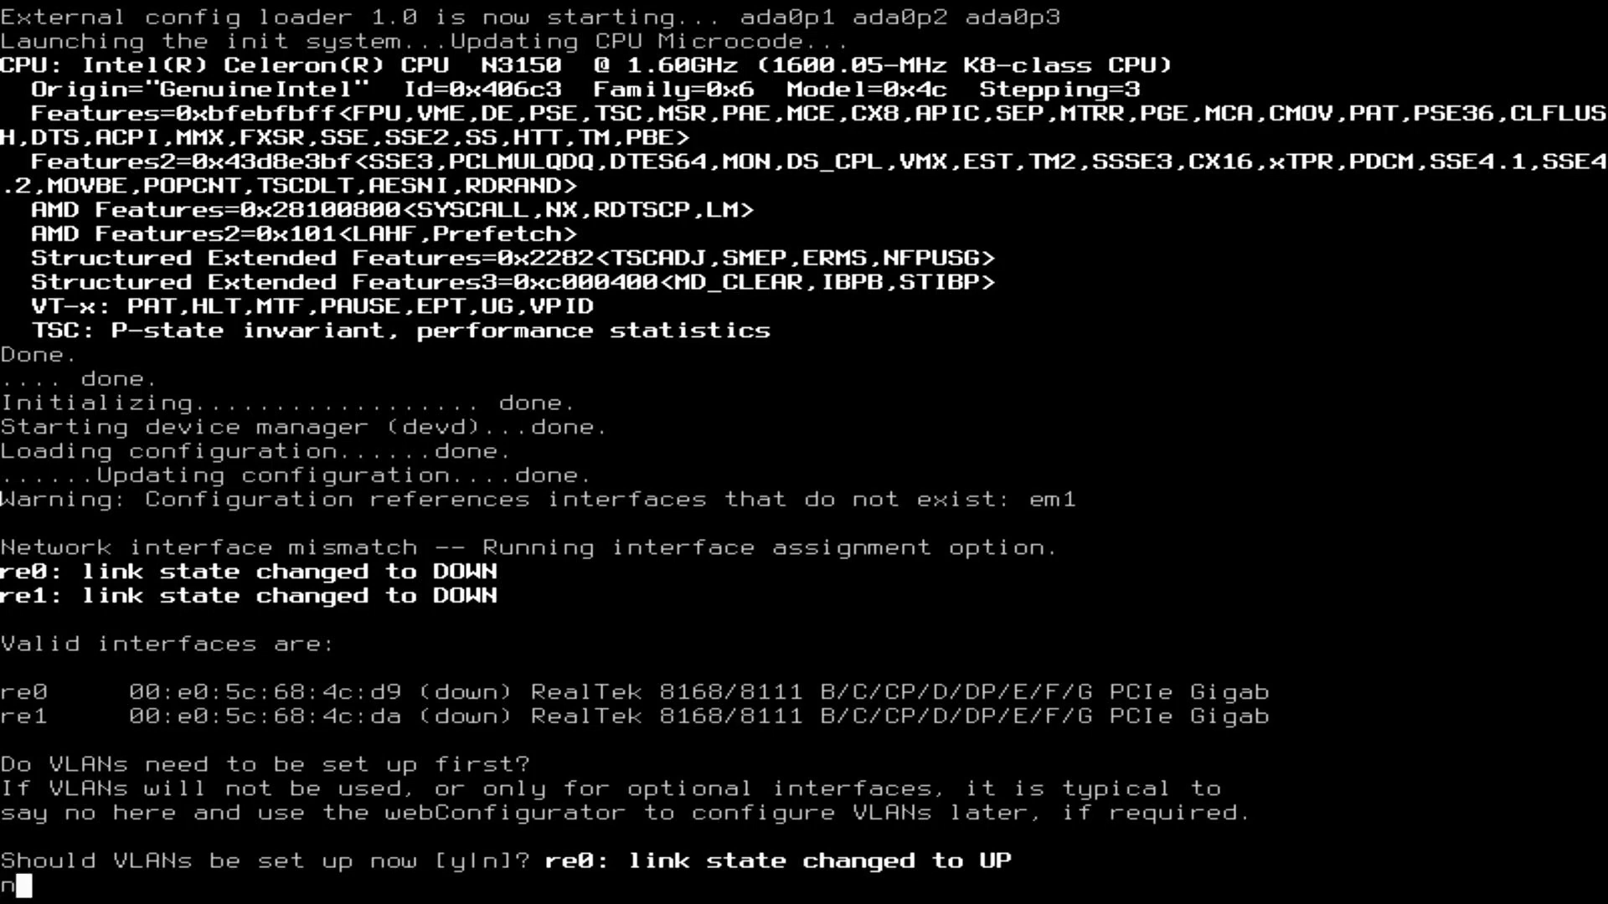
pyautogui.press('Return')
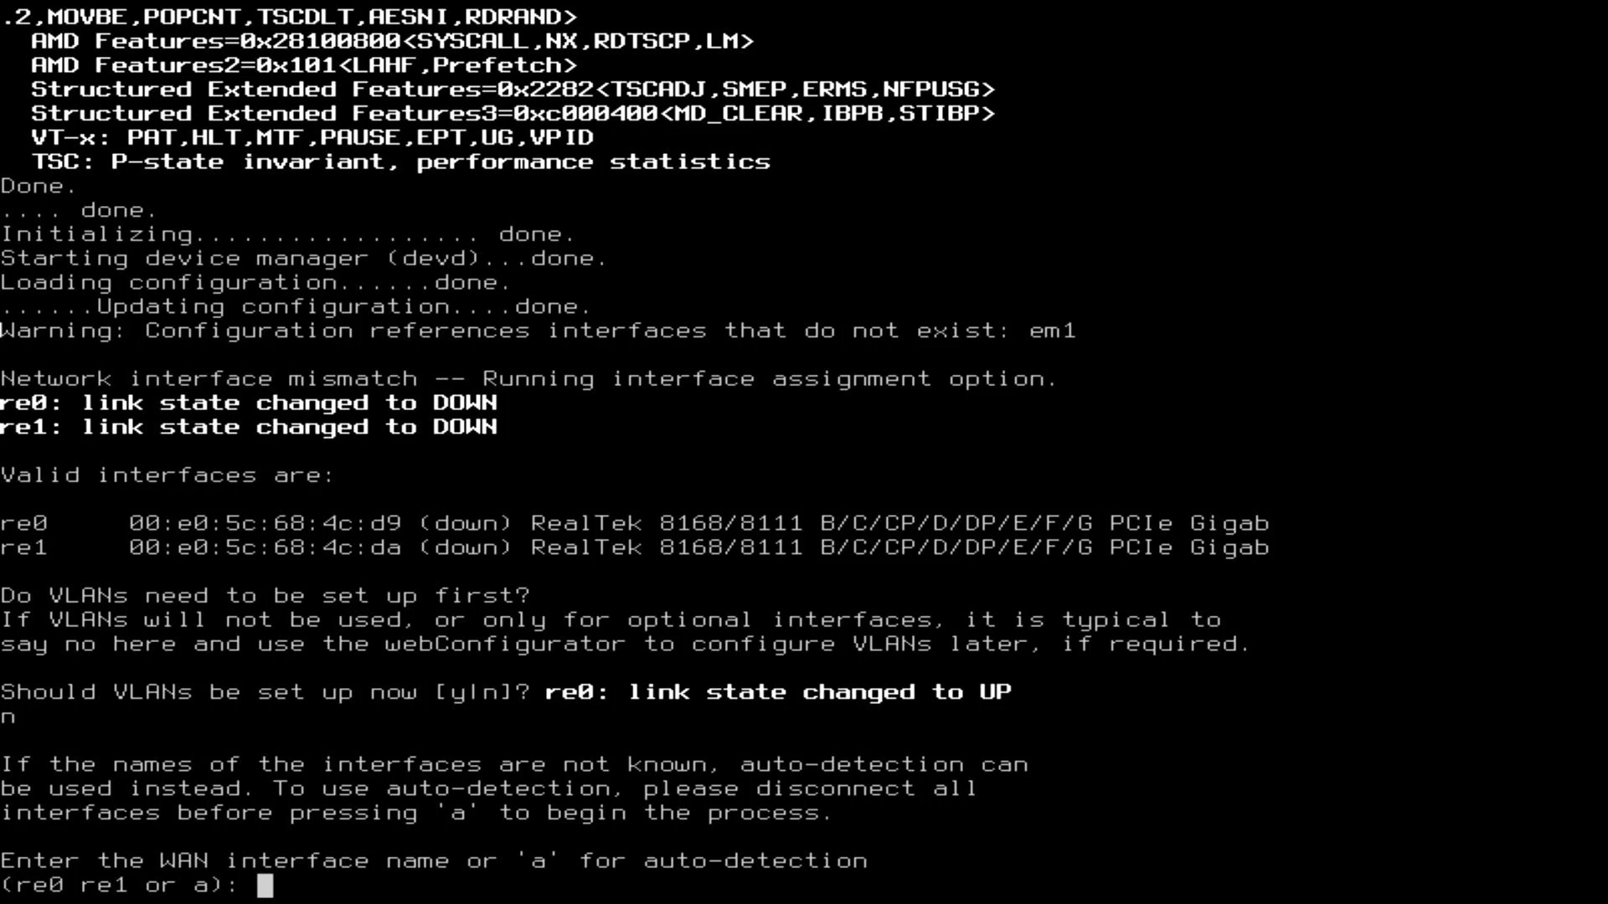
pyautogui.write('re')
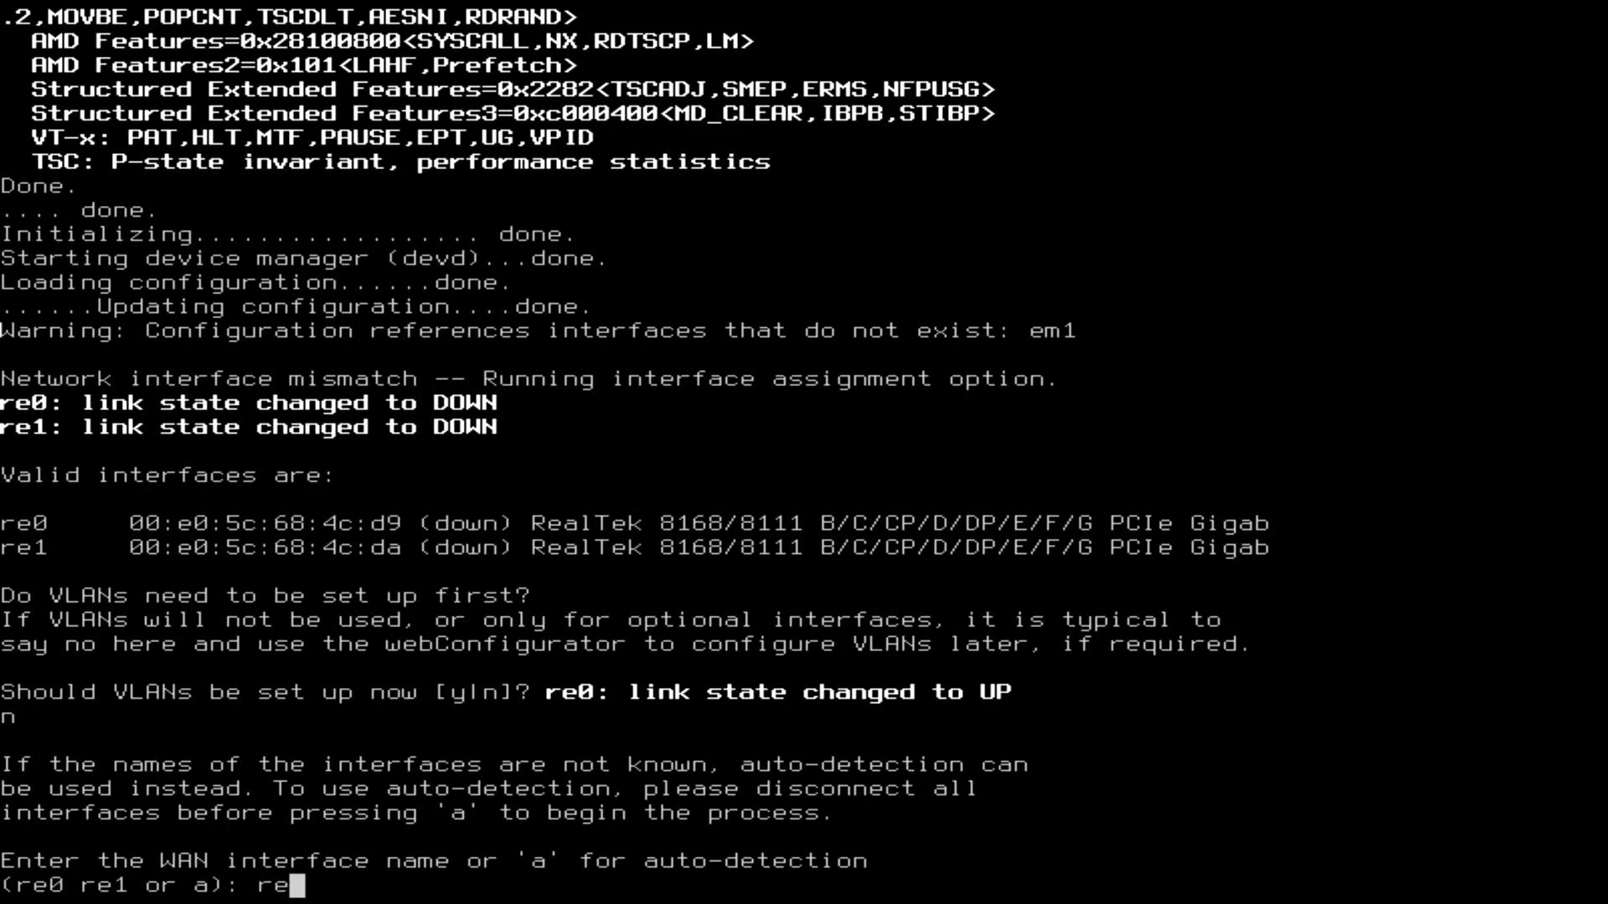
pyautogui.press('Return')
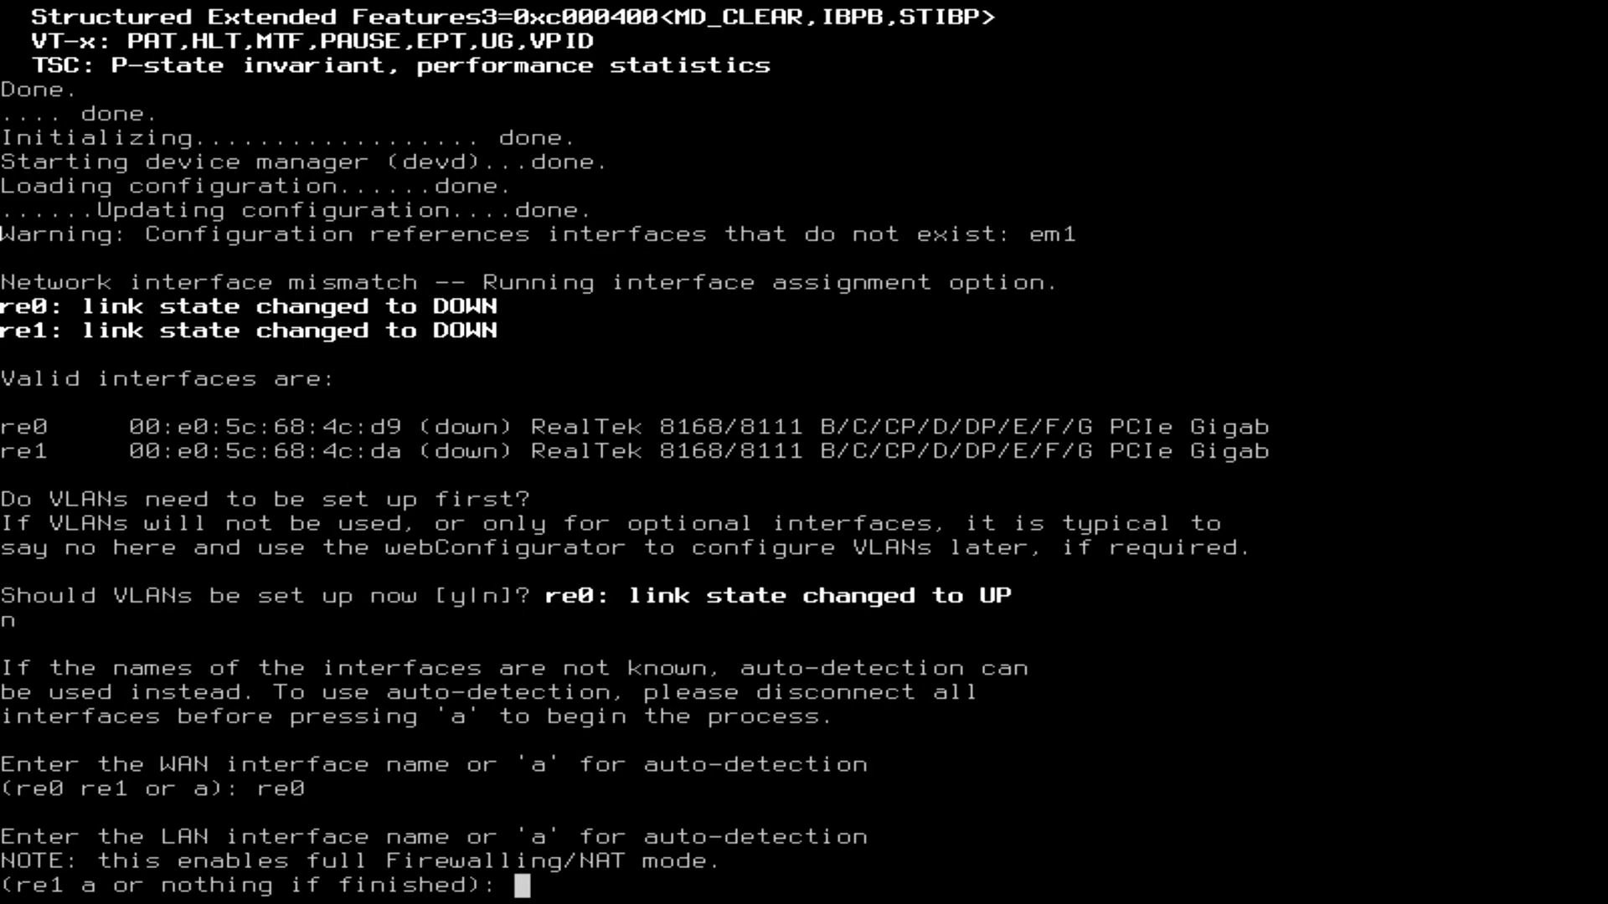
pyautogui.write('re1')
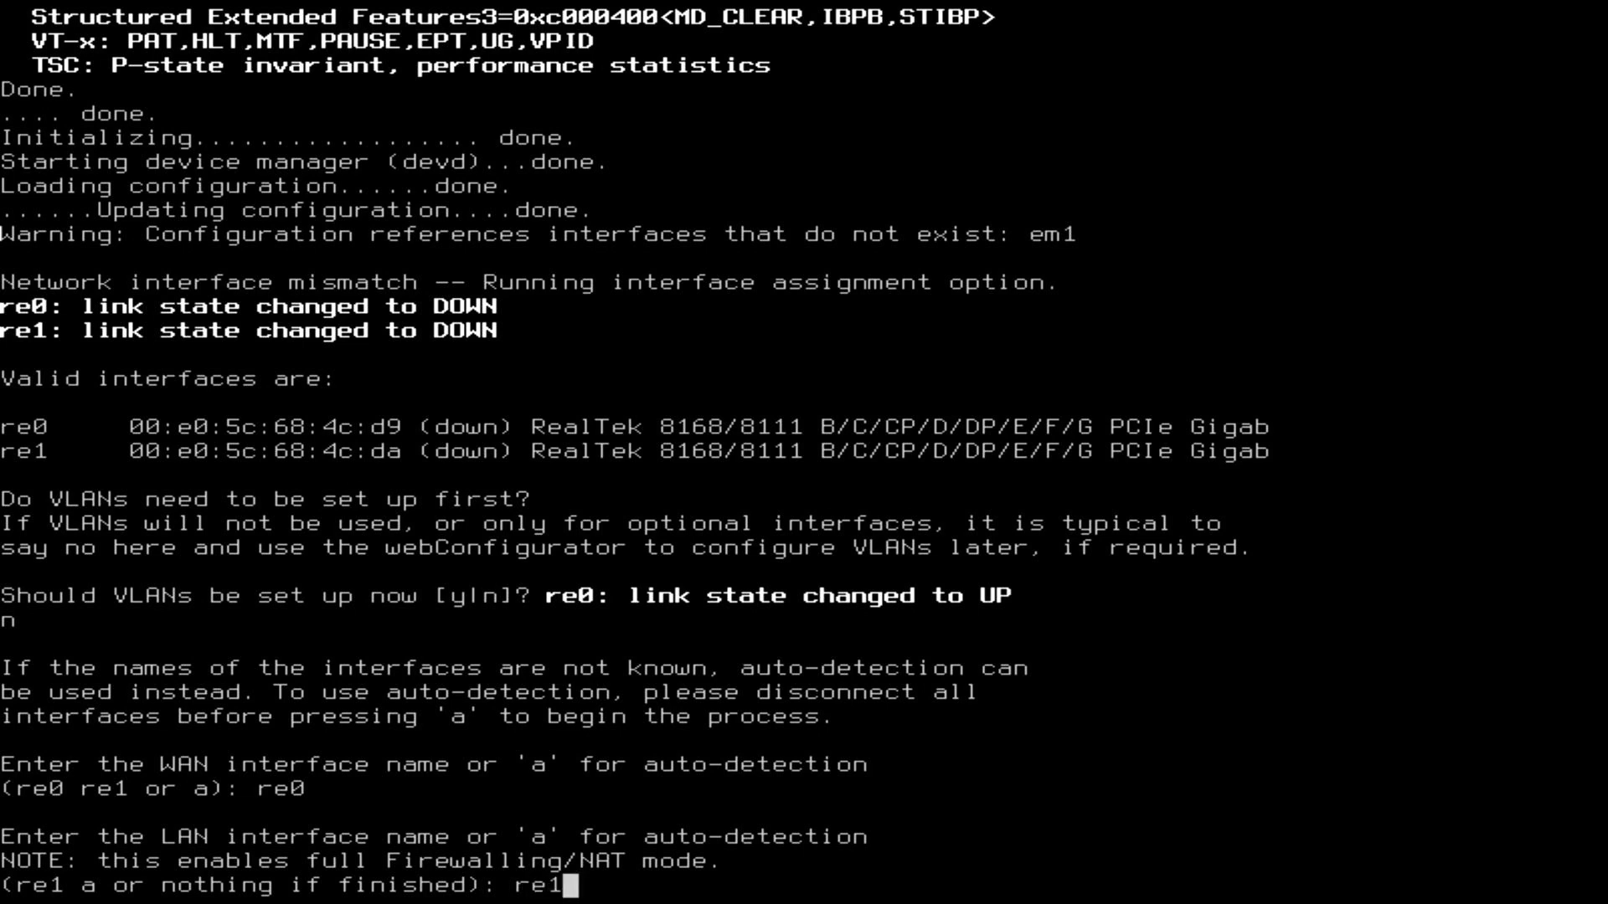
pyautogui.press('Return')
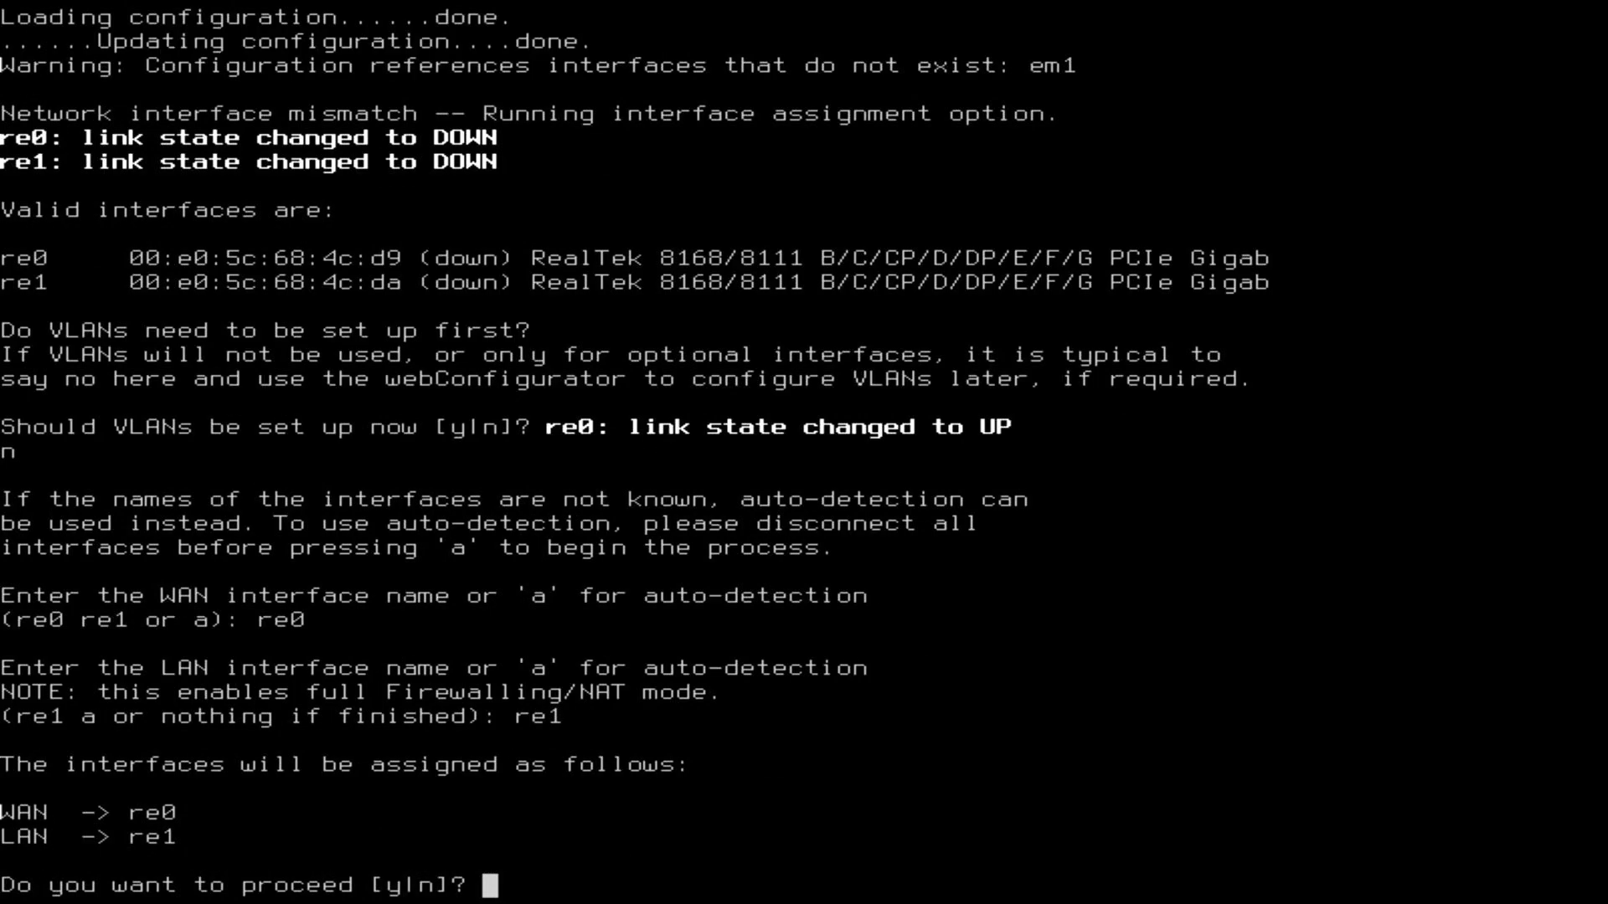
pyautogui.write('y')
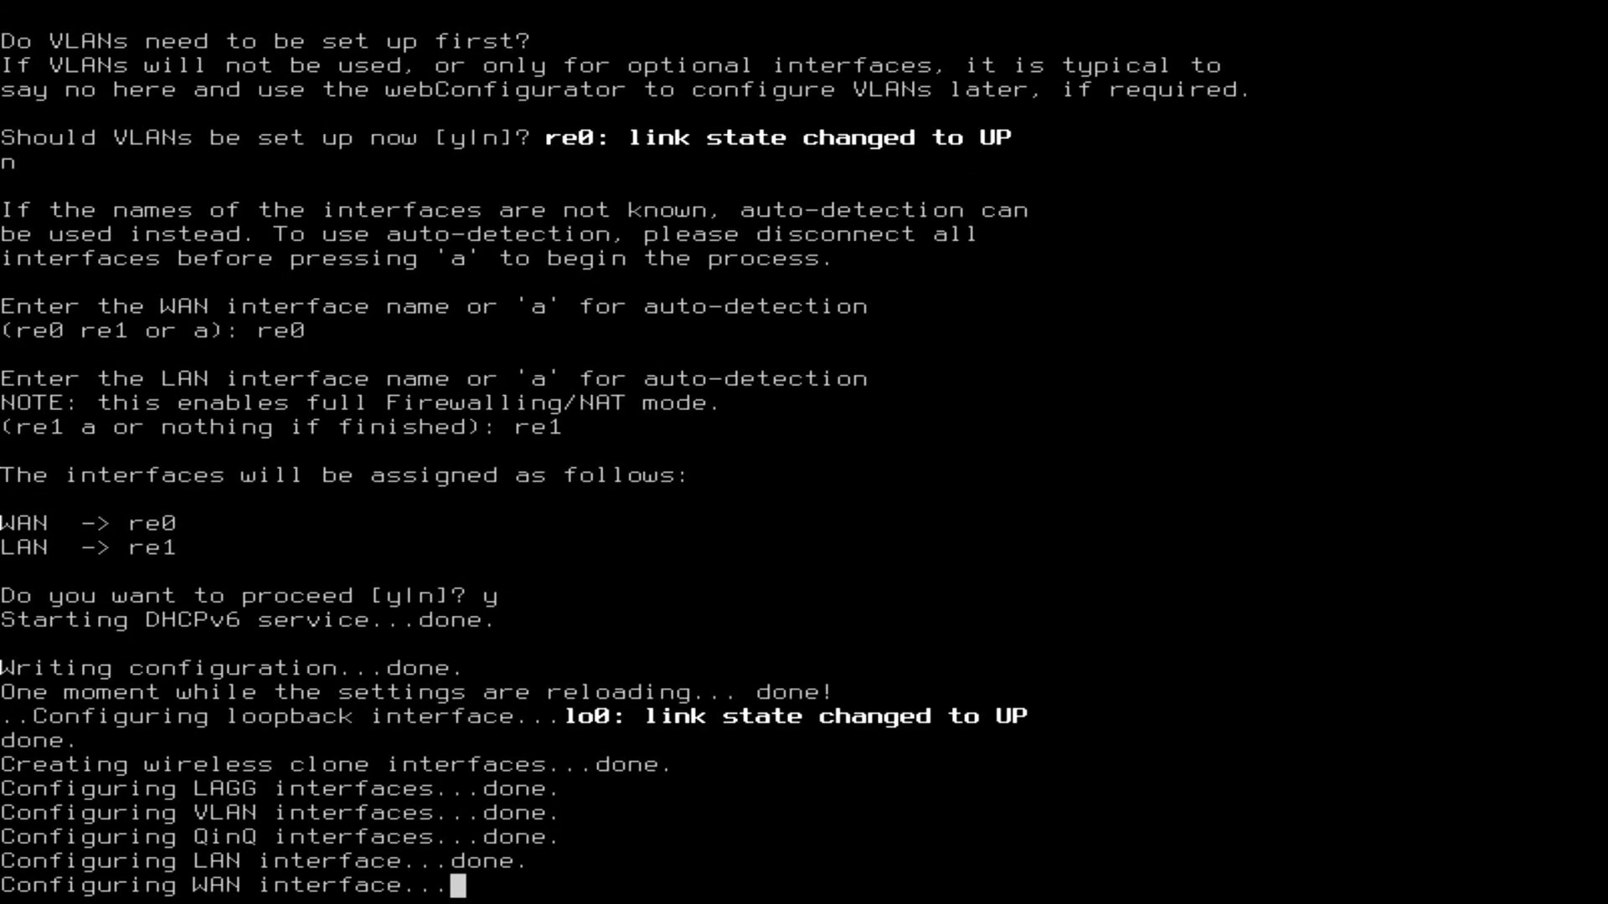
# Scroll through the console output while pfSense applies the interfaces and starts the webConfigurator.
pyautogui.scroll(-3)
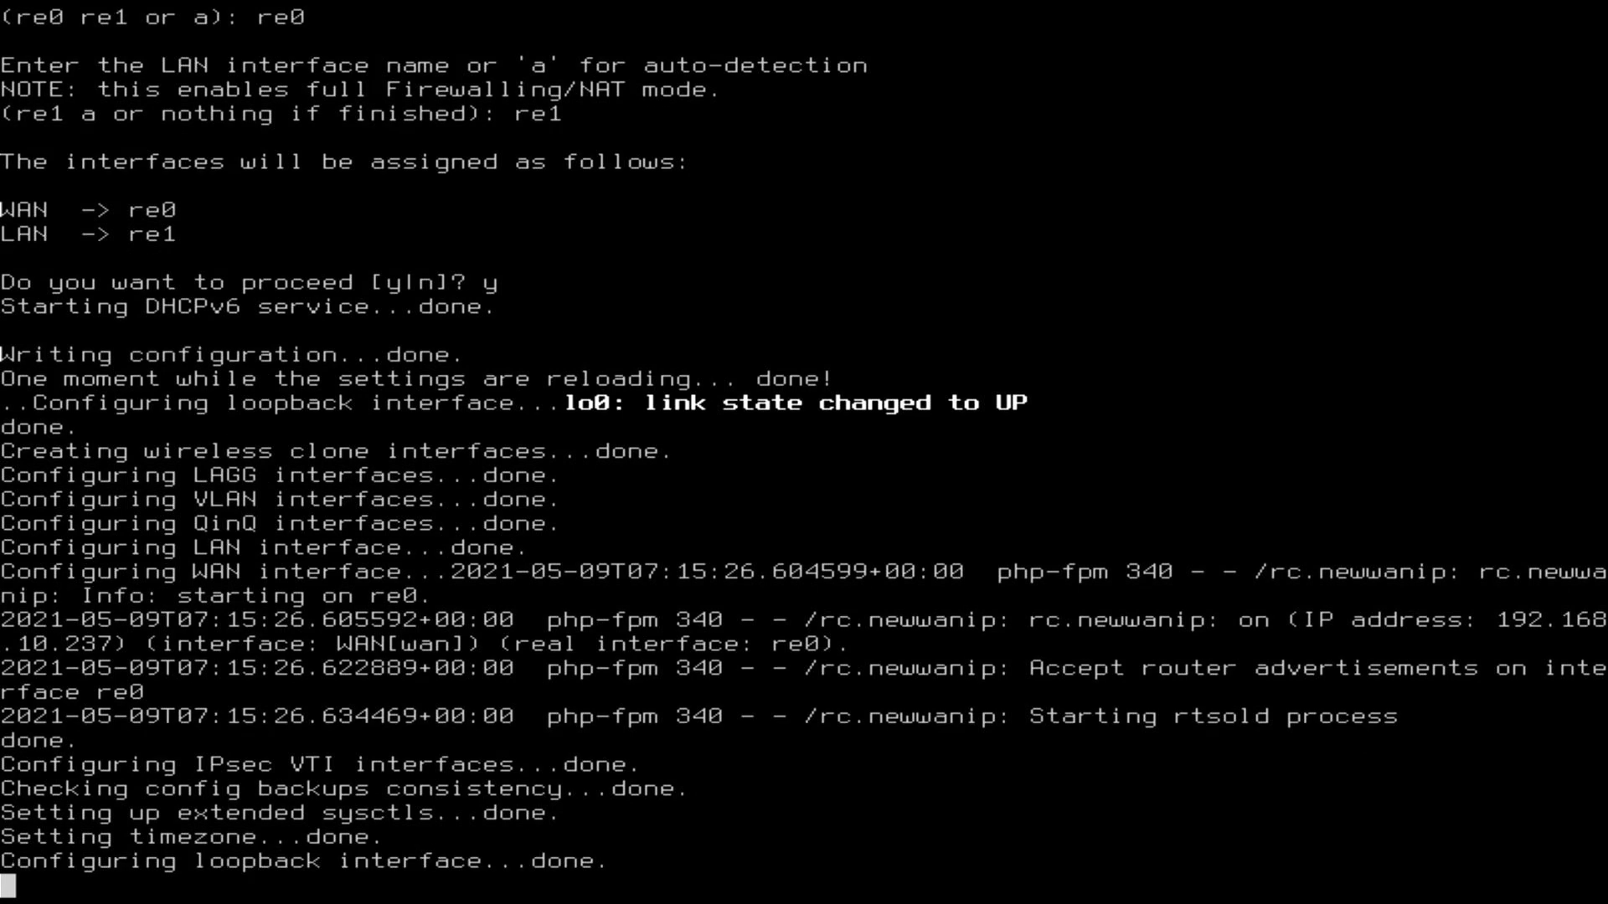
pyautogui.scroll(-3)
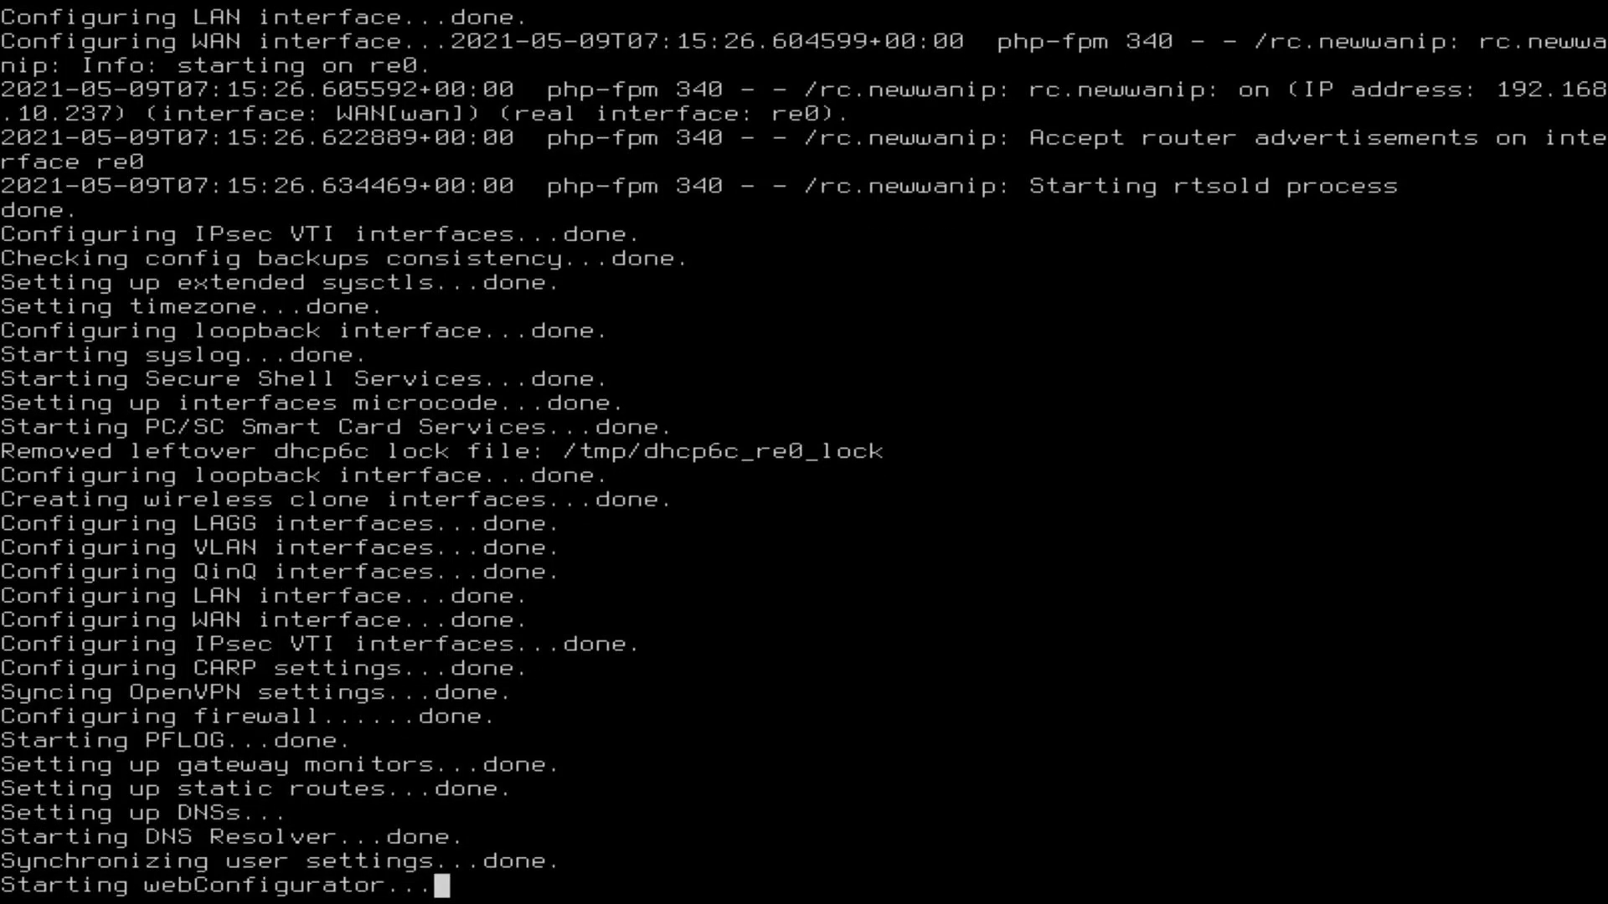
pyautogui.scroll(-3)
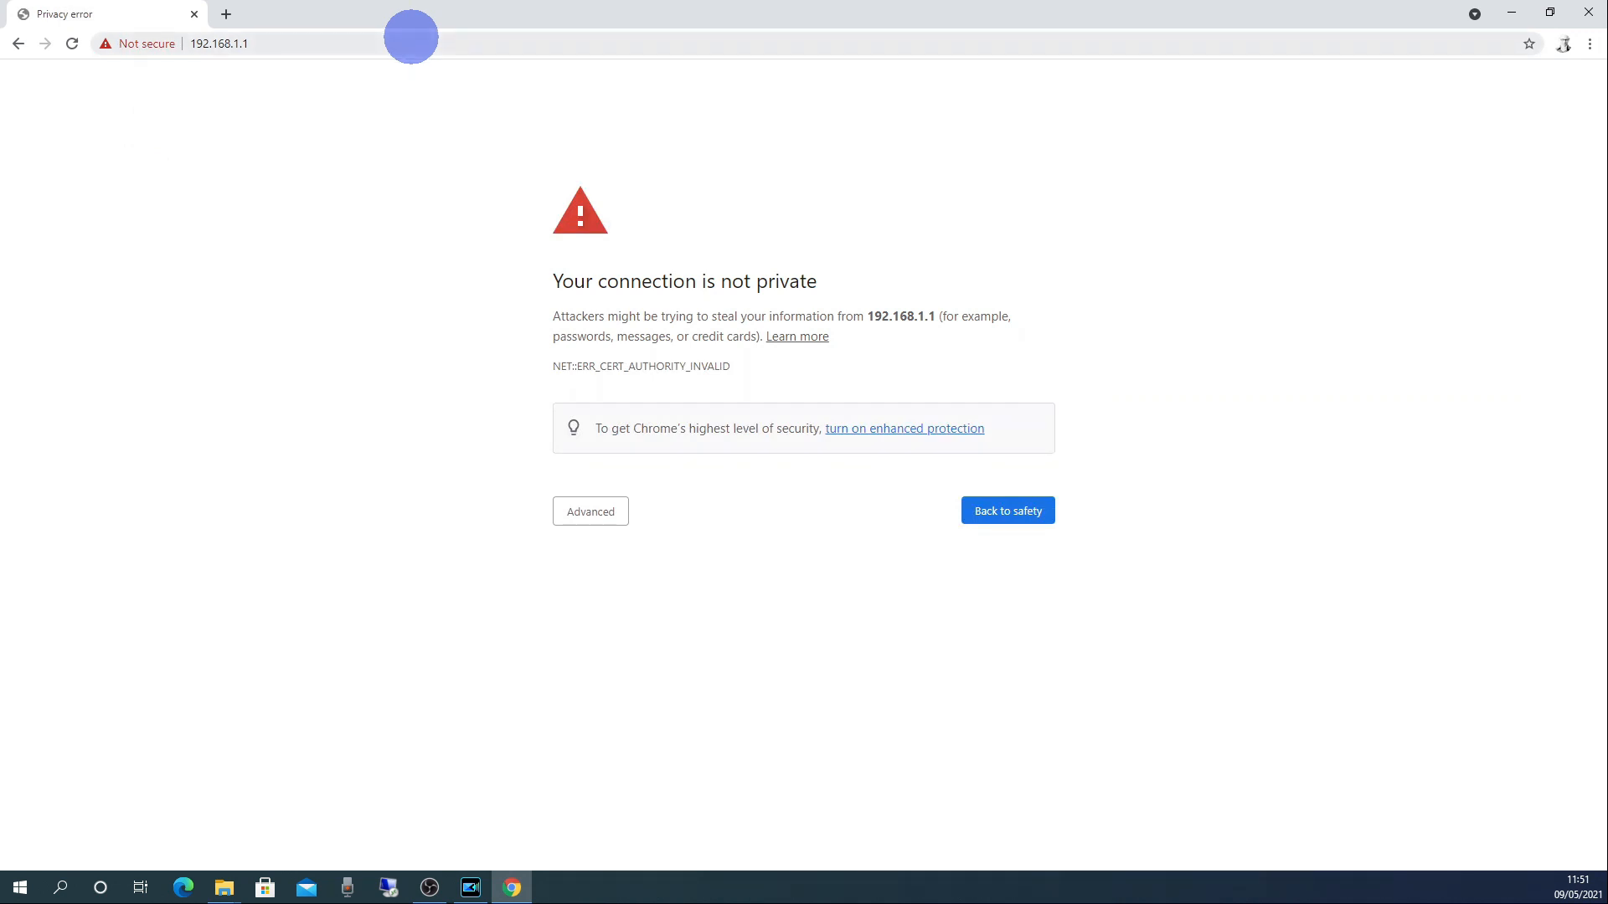
pyautogui.moveTo(448, 29)
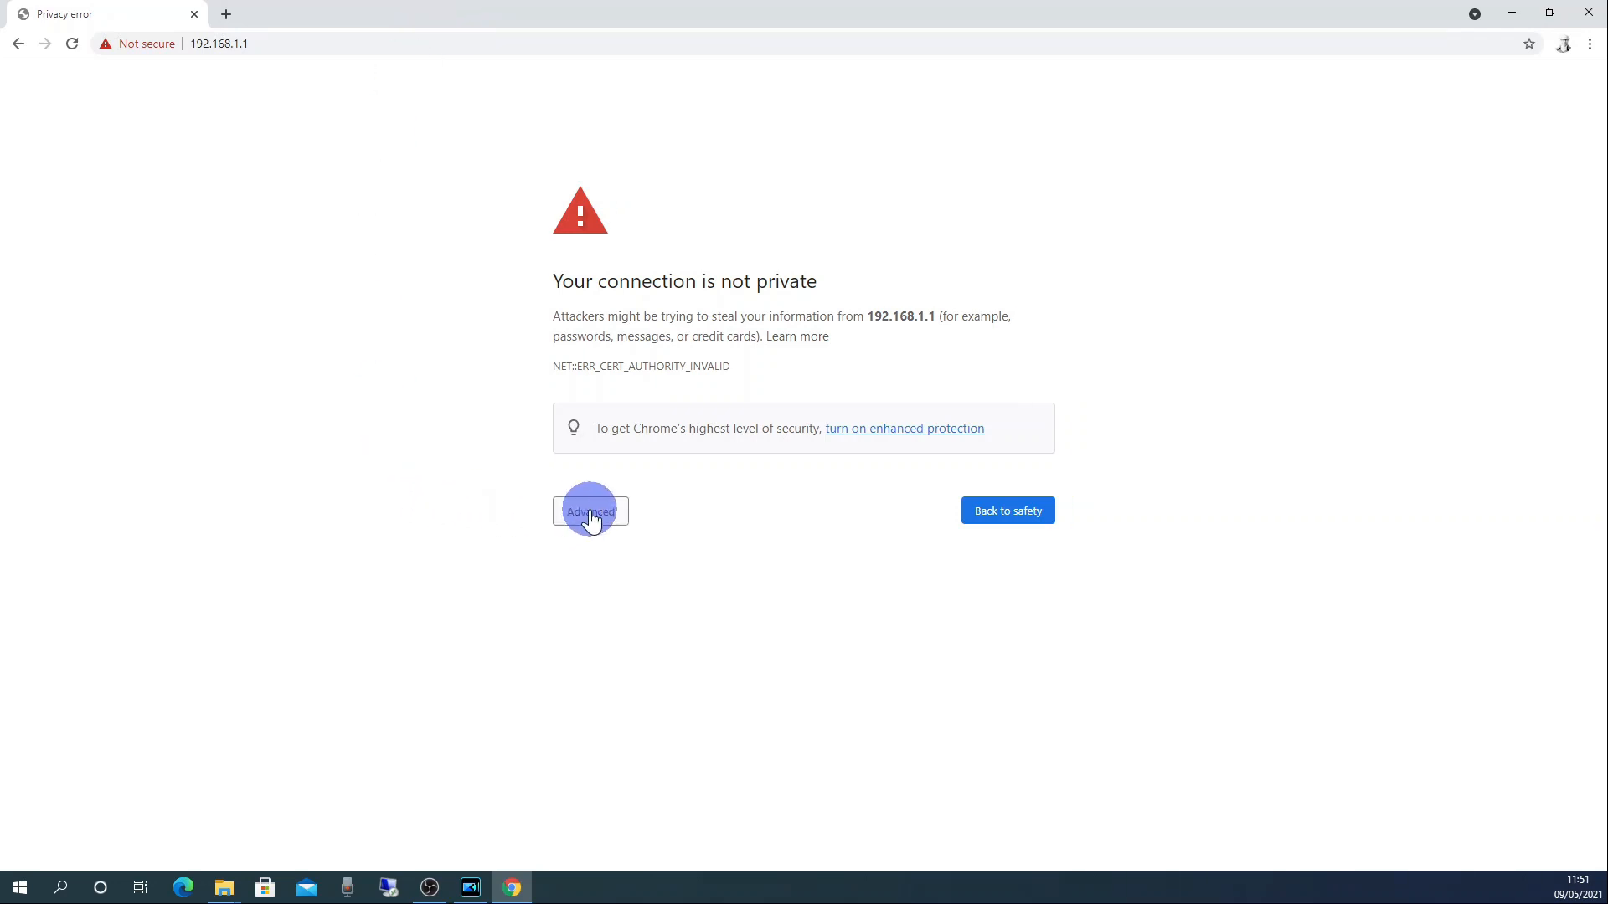
# Expand the advanced details on Chrome's privacy warning for 192.168.1.1.
pyautogui.click(590, 511)
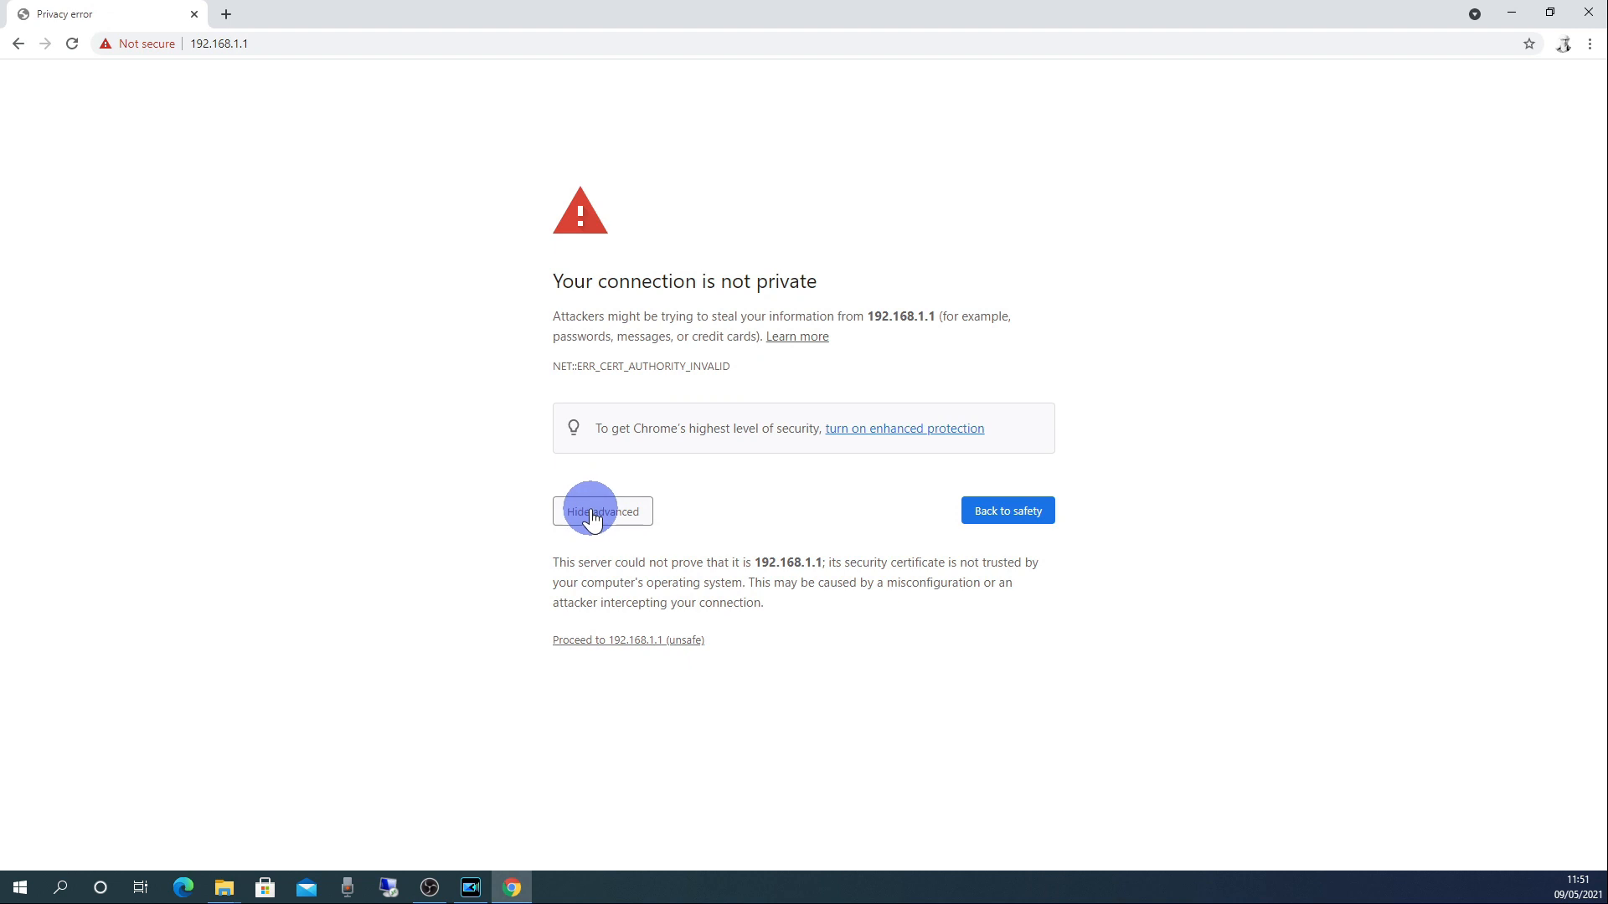
pyautogui.moveTo(581, 644)
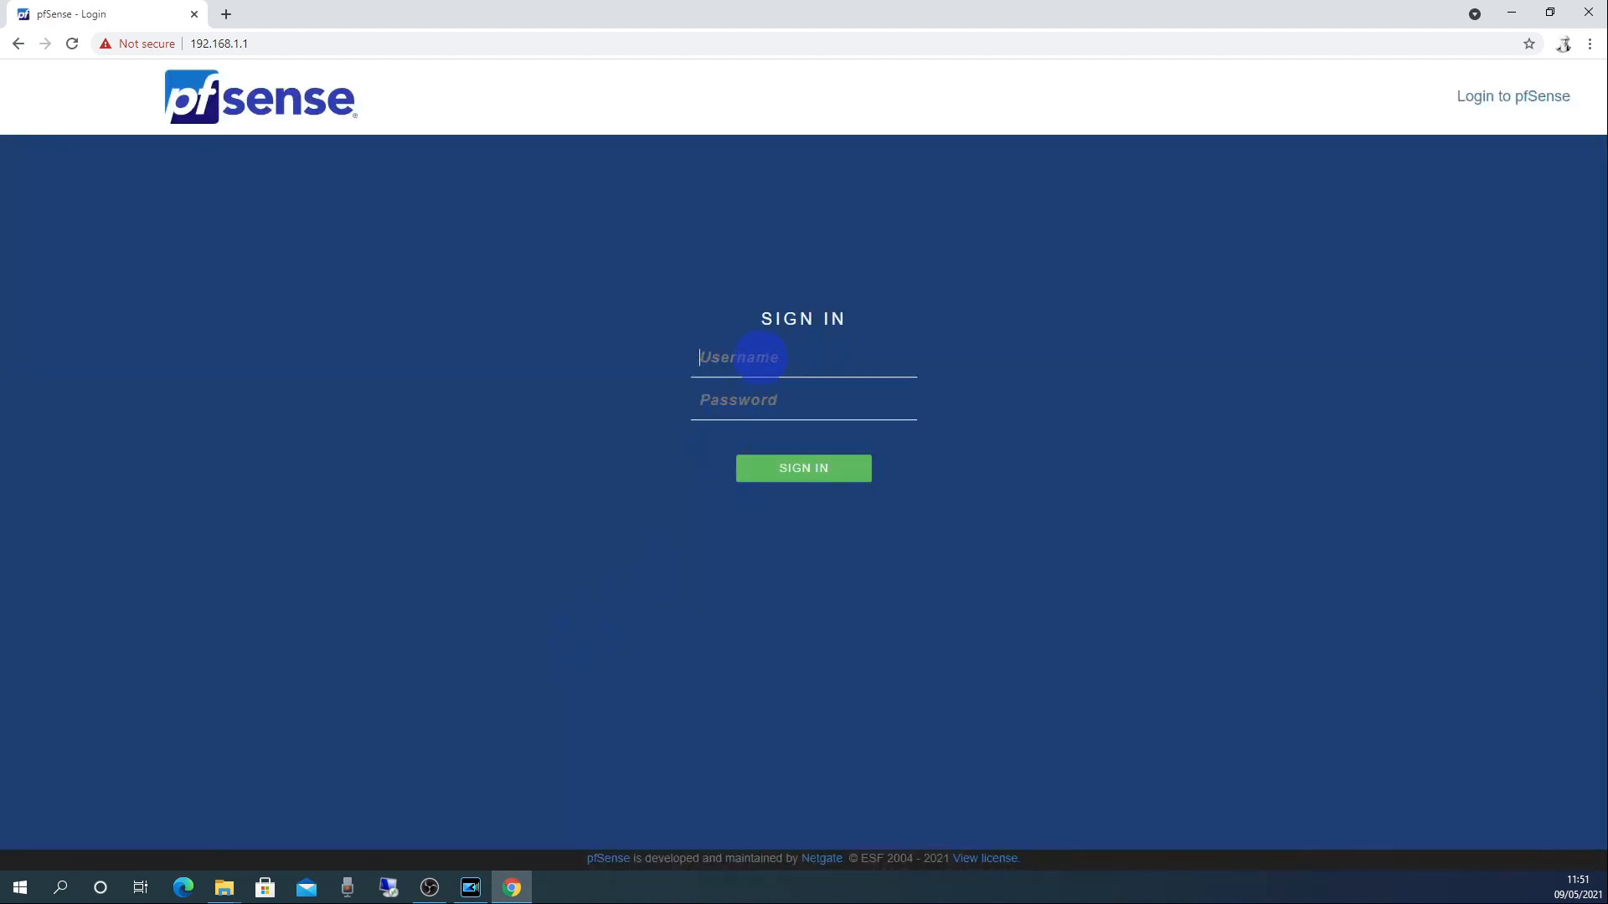
# Sign in to pfSense as admin and move past the wizard welcome page.
pyautogui.write('admin')
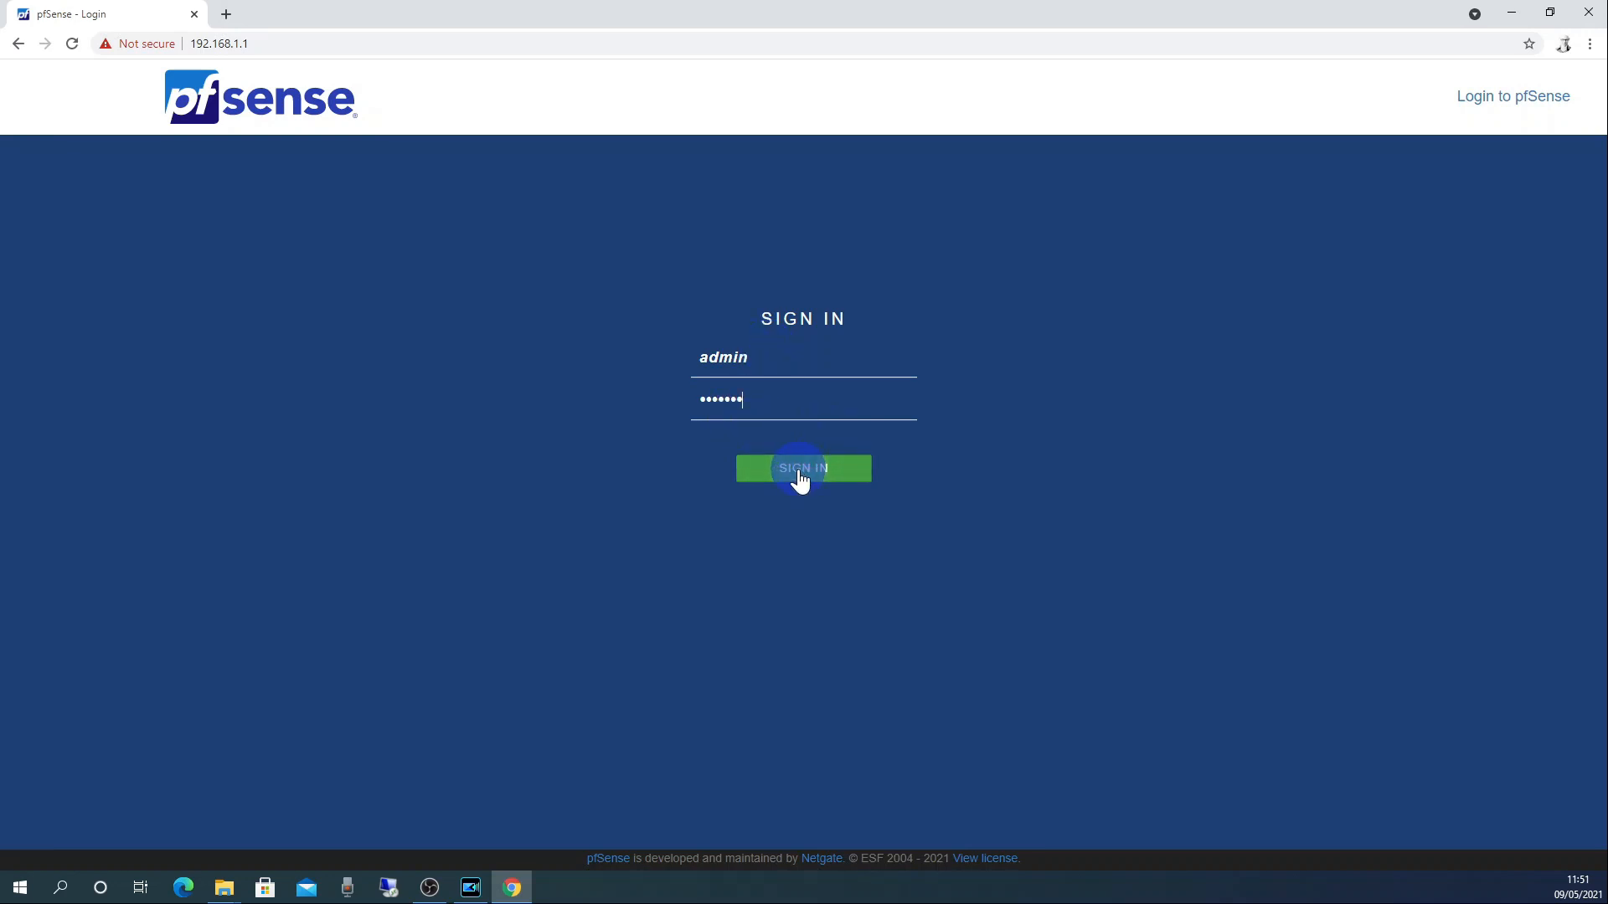
pyautogui.click(803, 467)
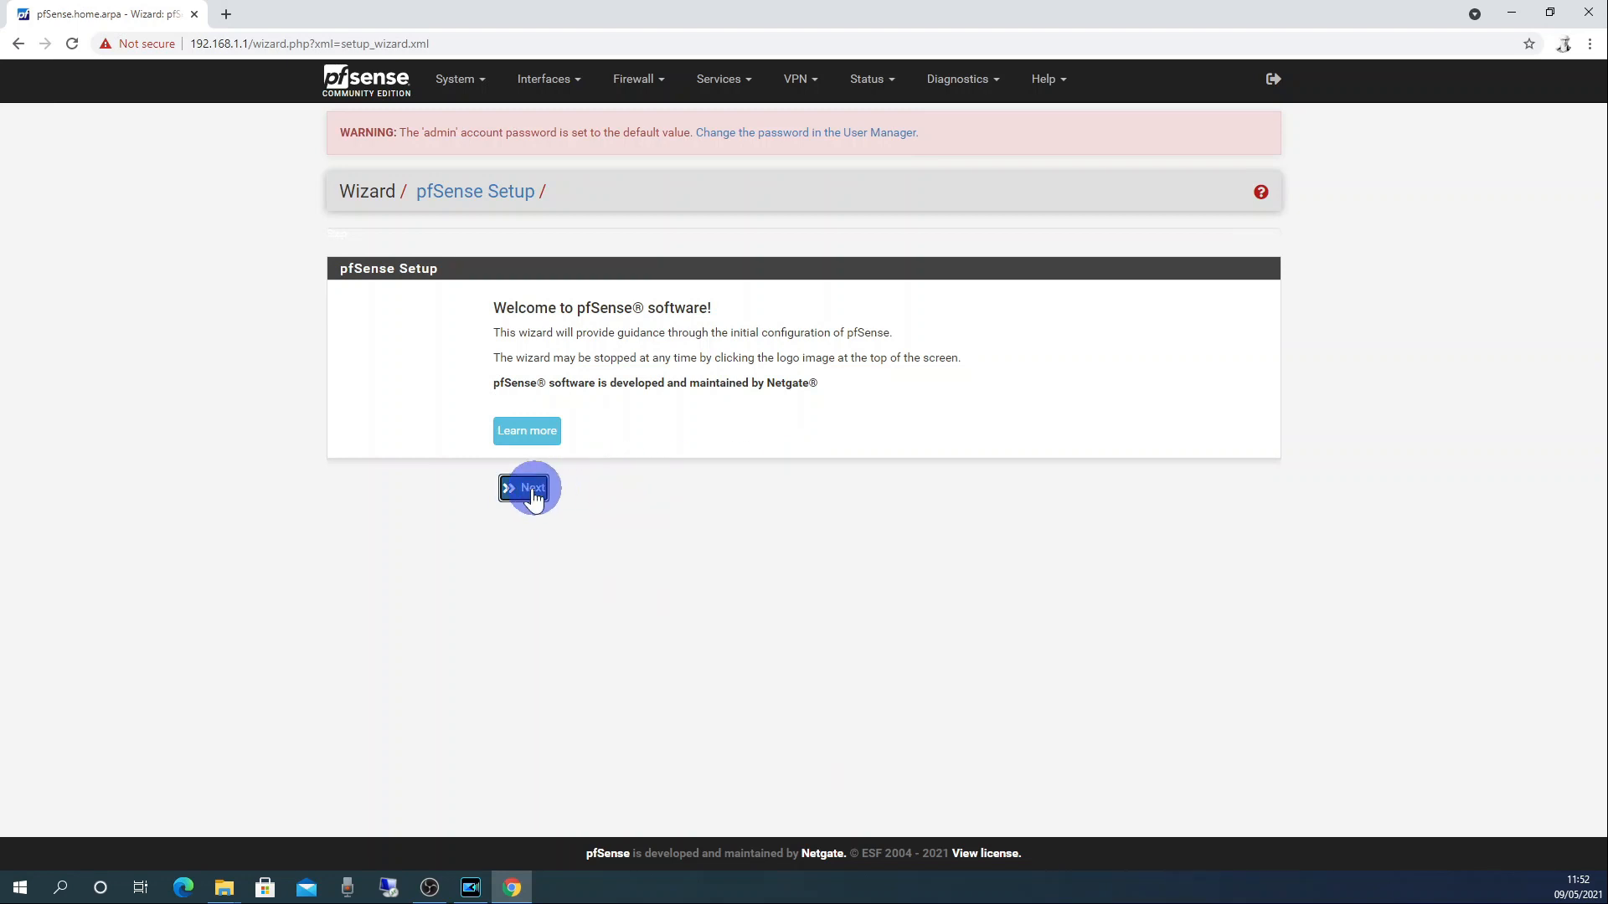
pyautogui.click(522, 487)
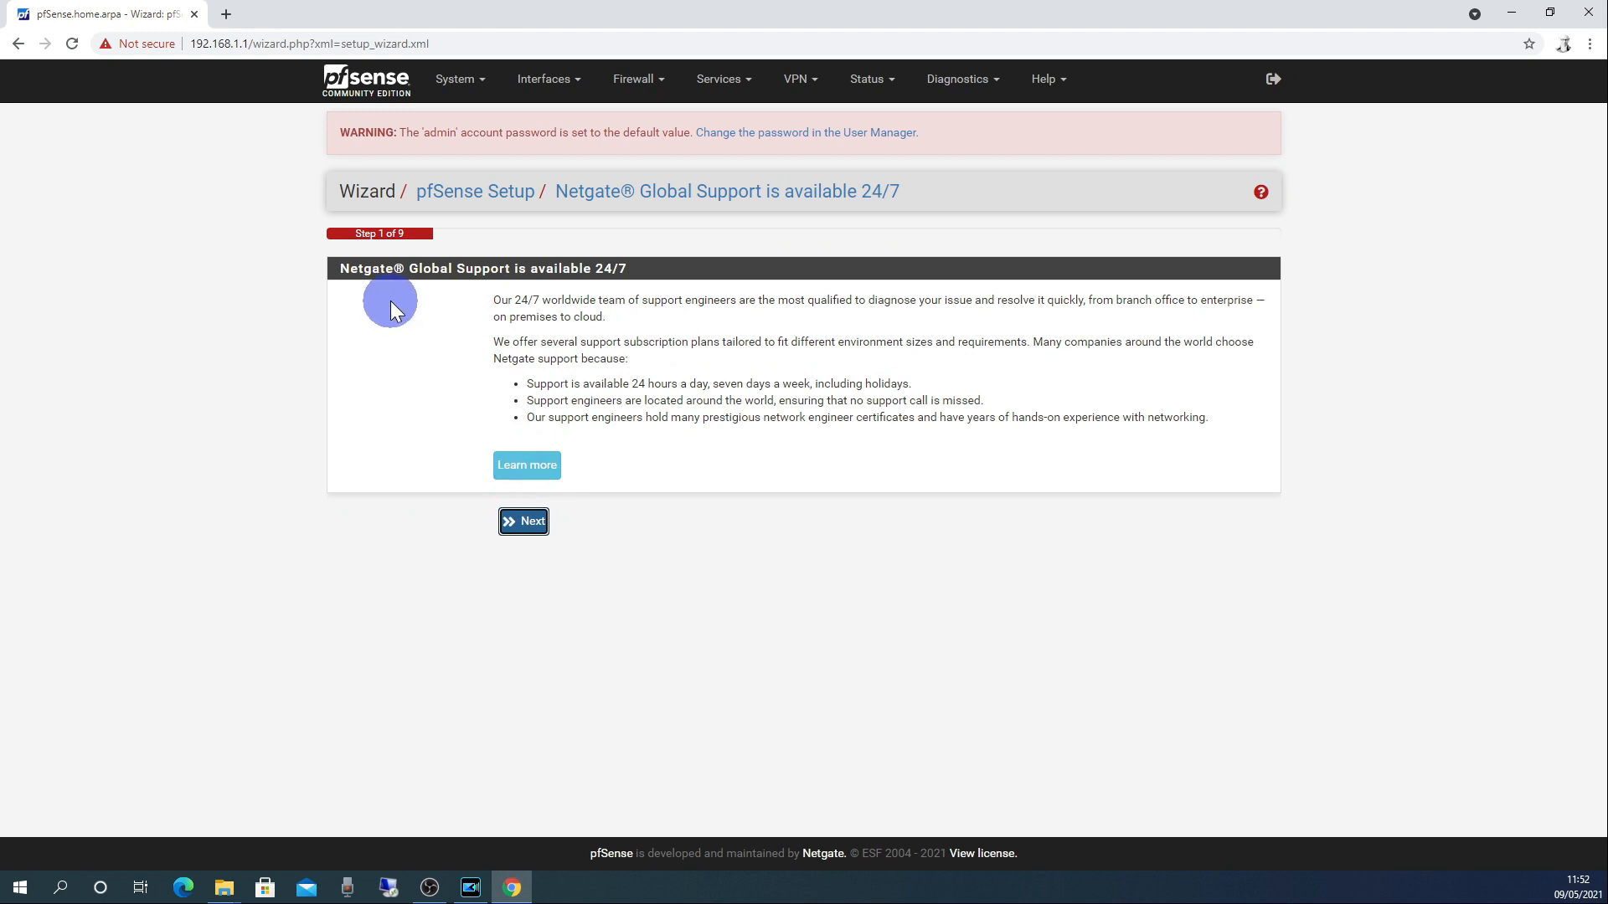
pyautogui.moveTo(745, 384)
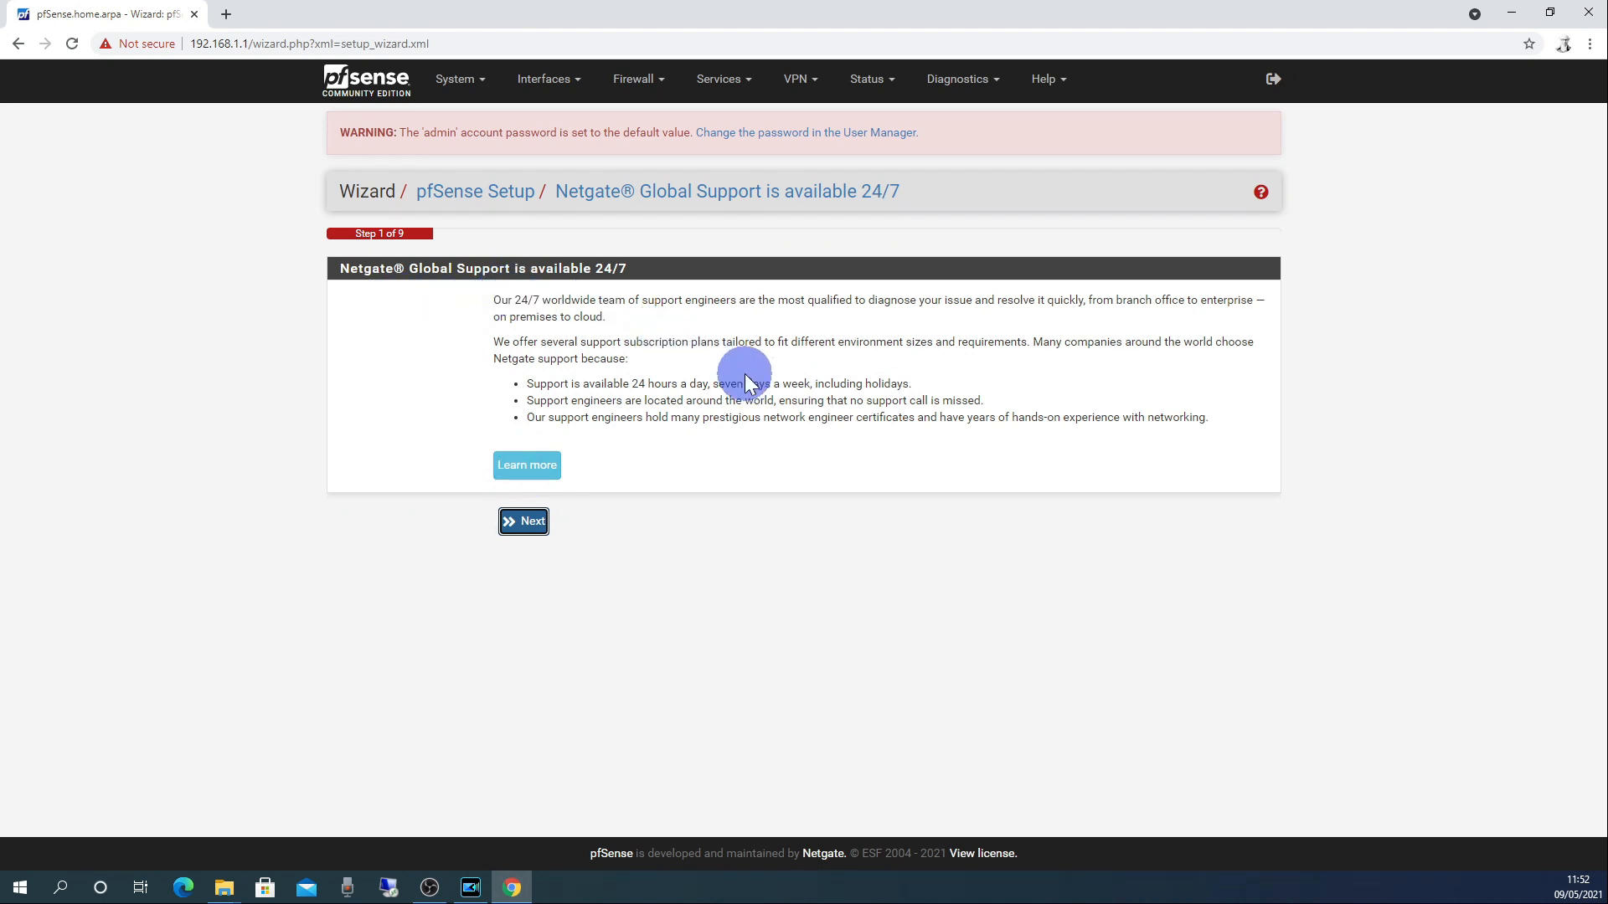
pyautogui.moveTo(769, 338)
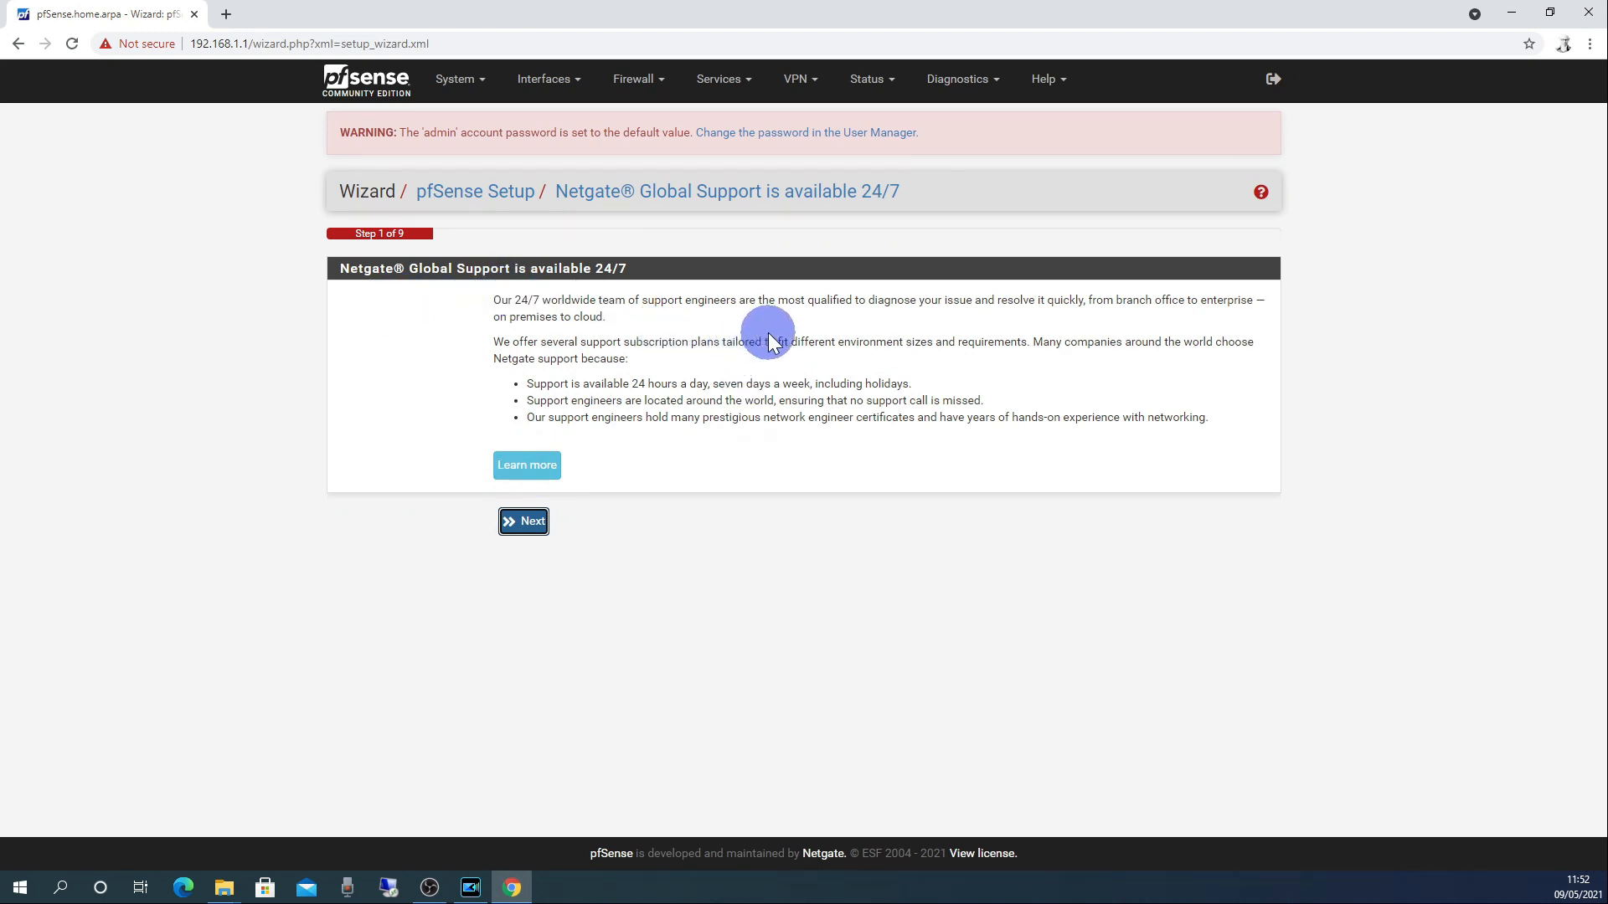
pyautogui.moveTo(858, 324)
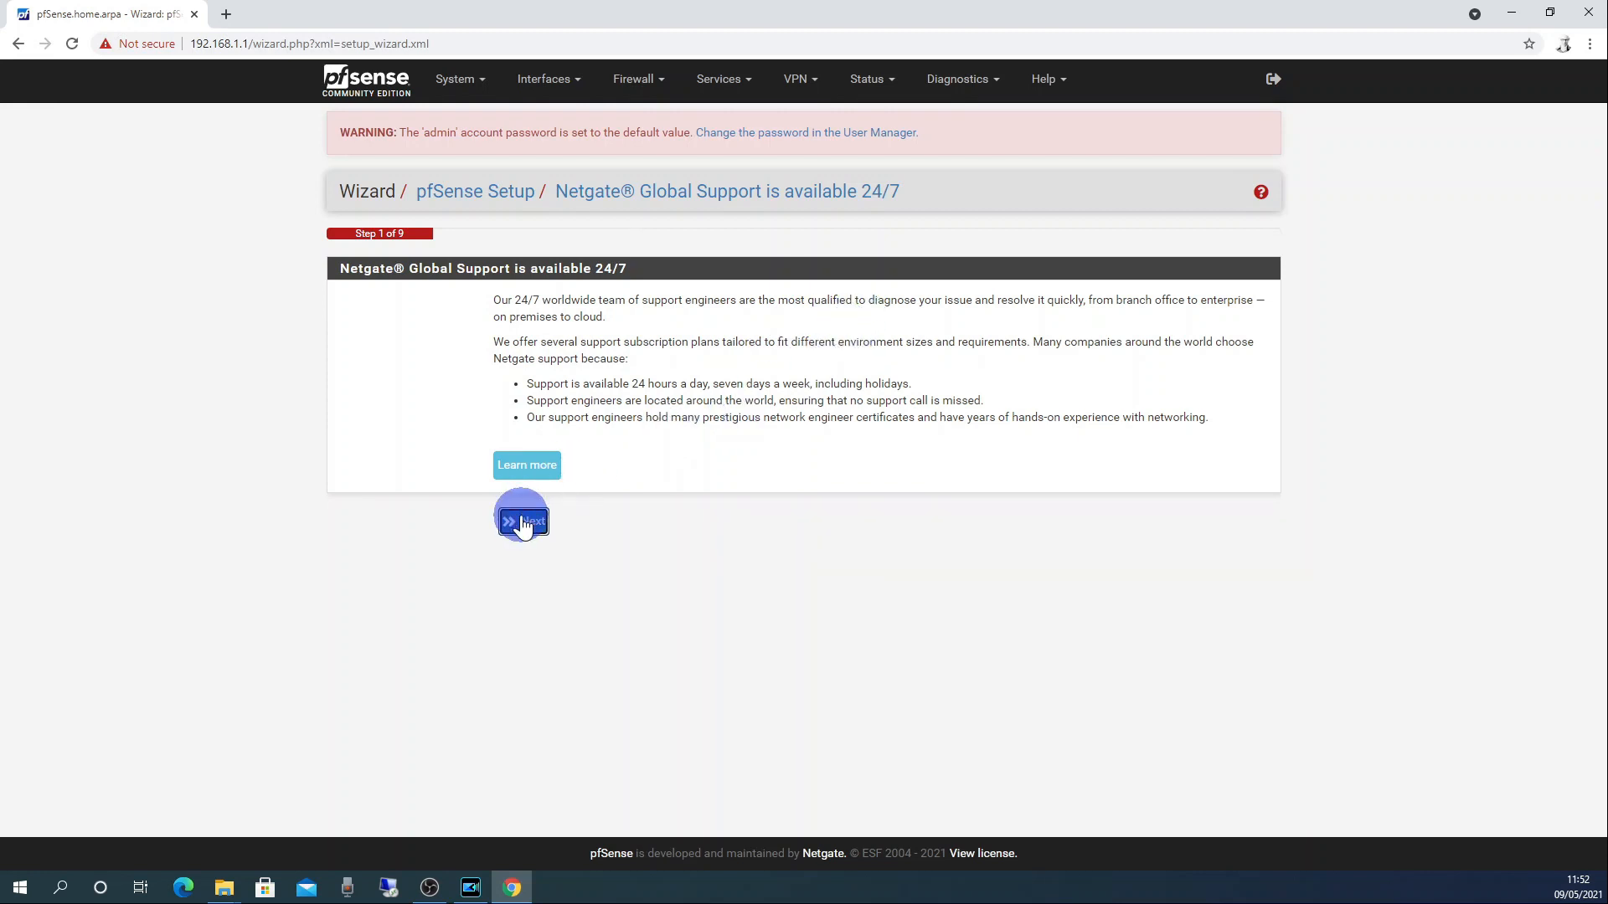
# Reach General Information and enter DNS servers 1.1.1.1 and 8.8.8.8.
pyautogui.click(522, 518)
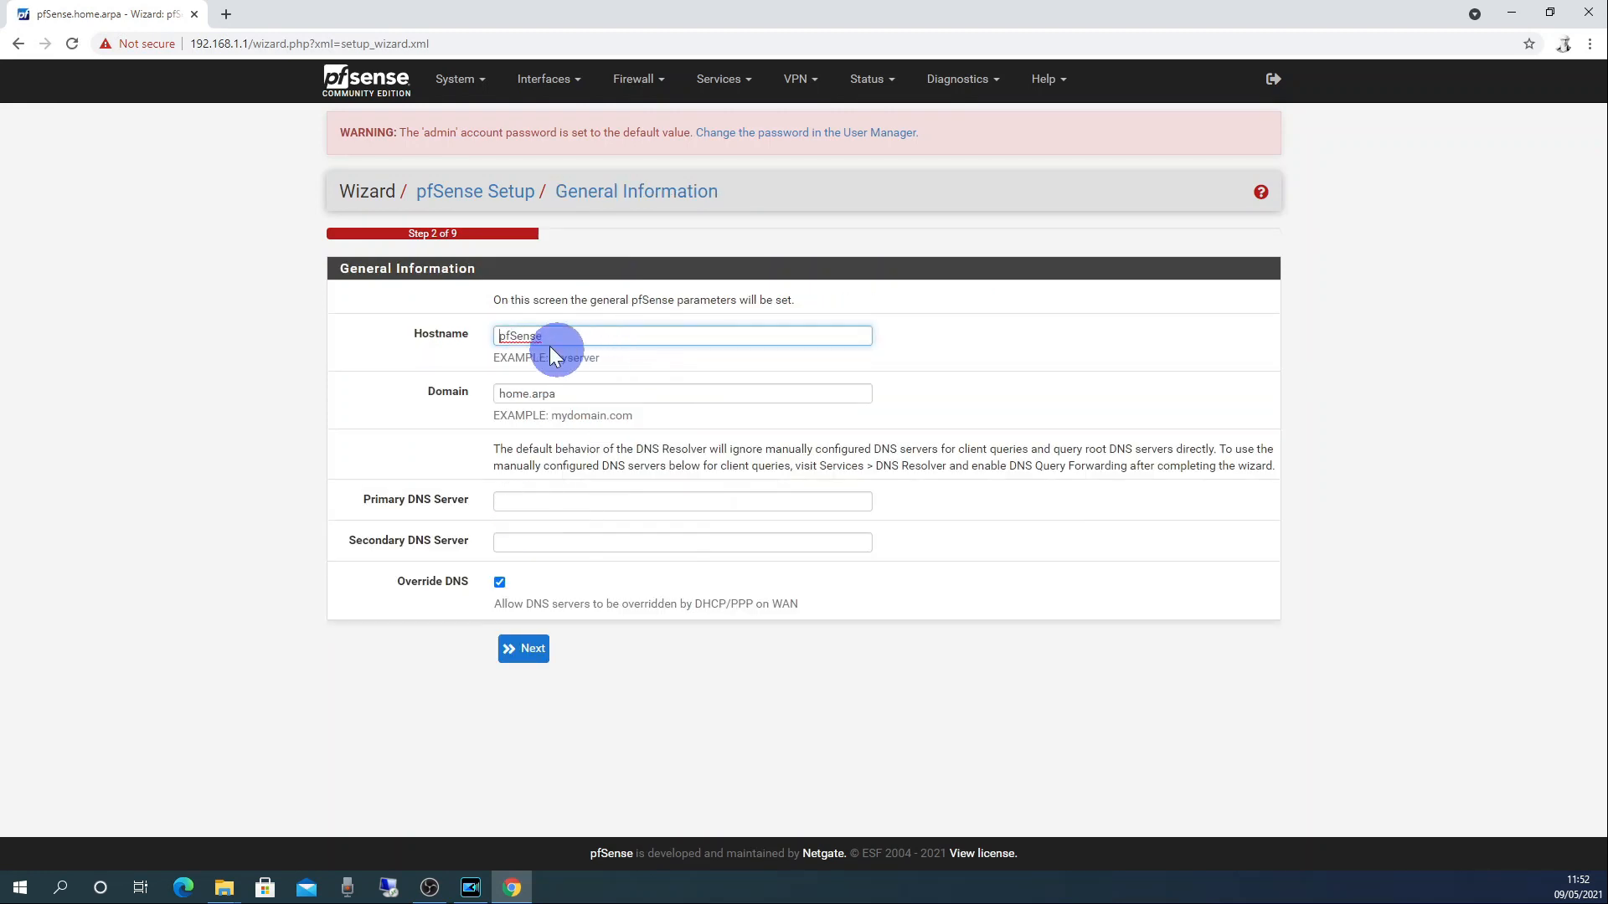
pyautogui.moveTo(559, 338)
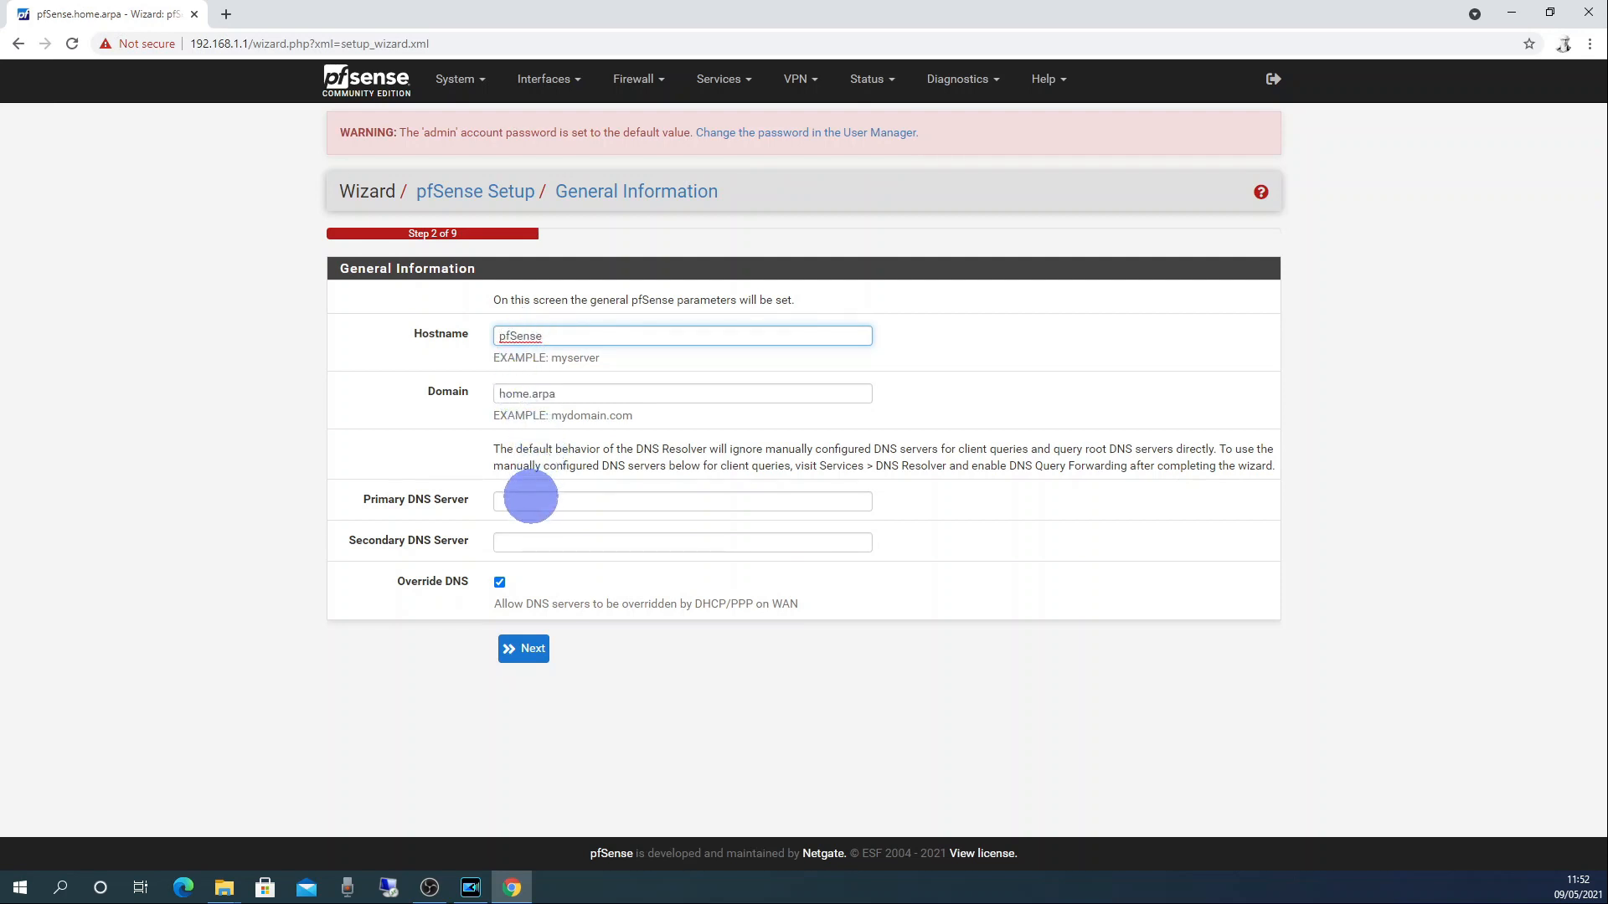
pyautogui.click(681, 500)
pyautogui.write('1.1.1.1')
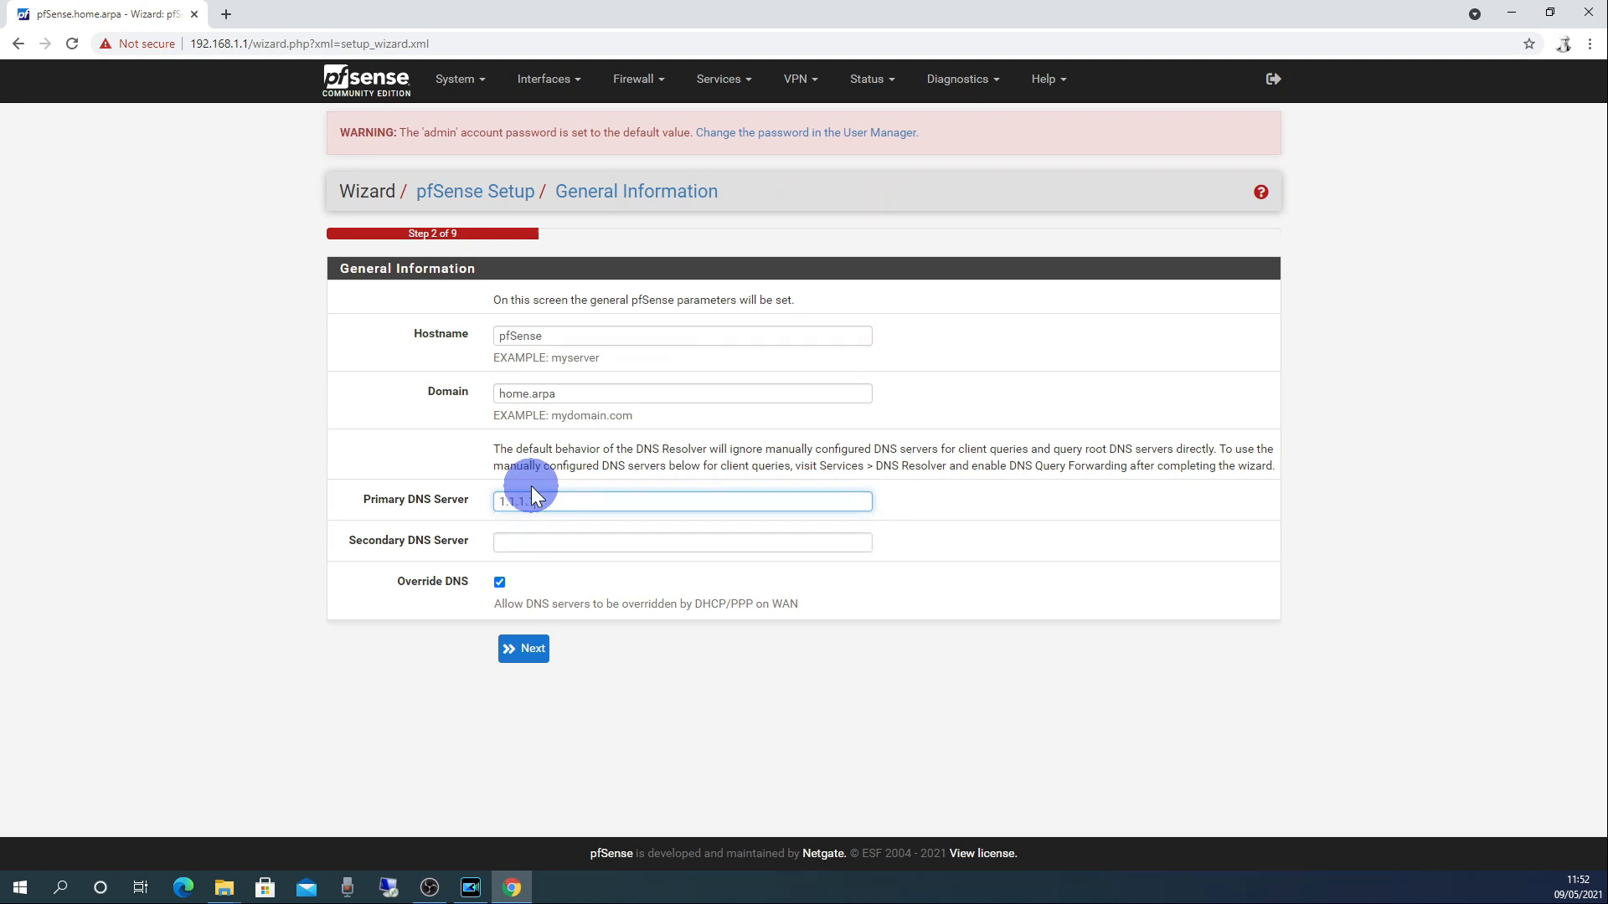
pyautogui.write('8.8.8.8')
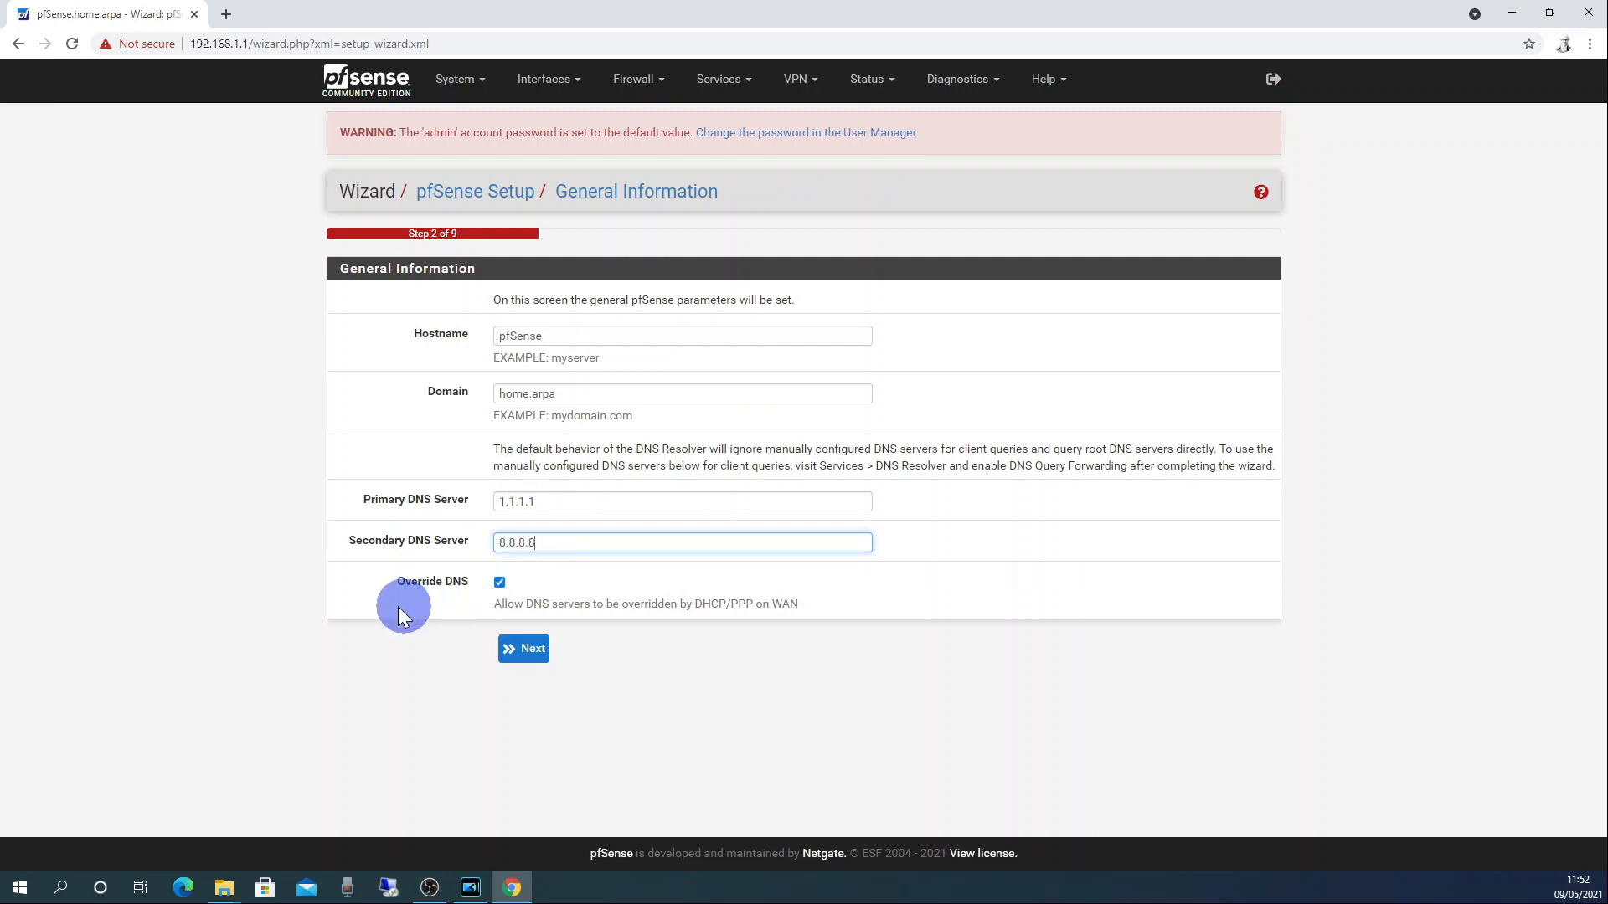
pyautogui.moveTo(470, 587)
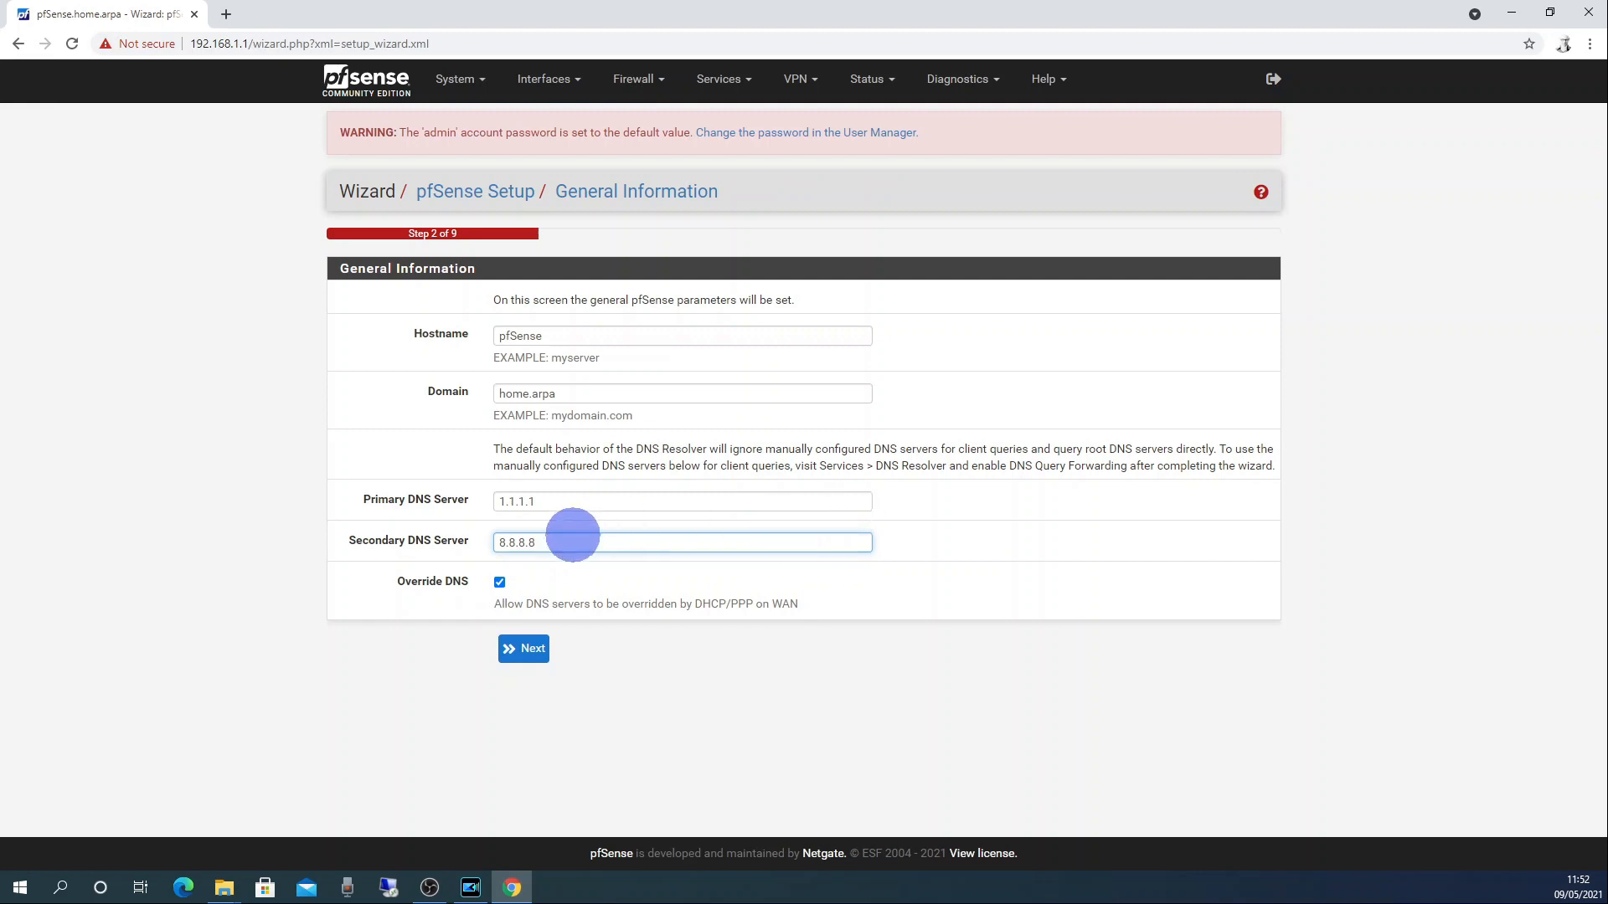
pyautogui.moveTo(716, 542)
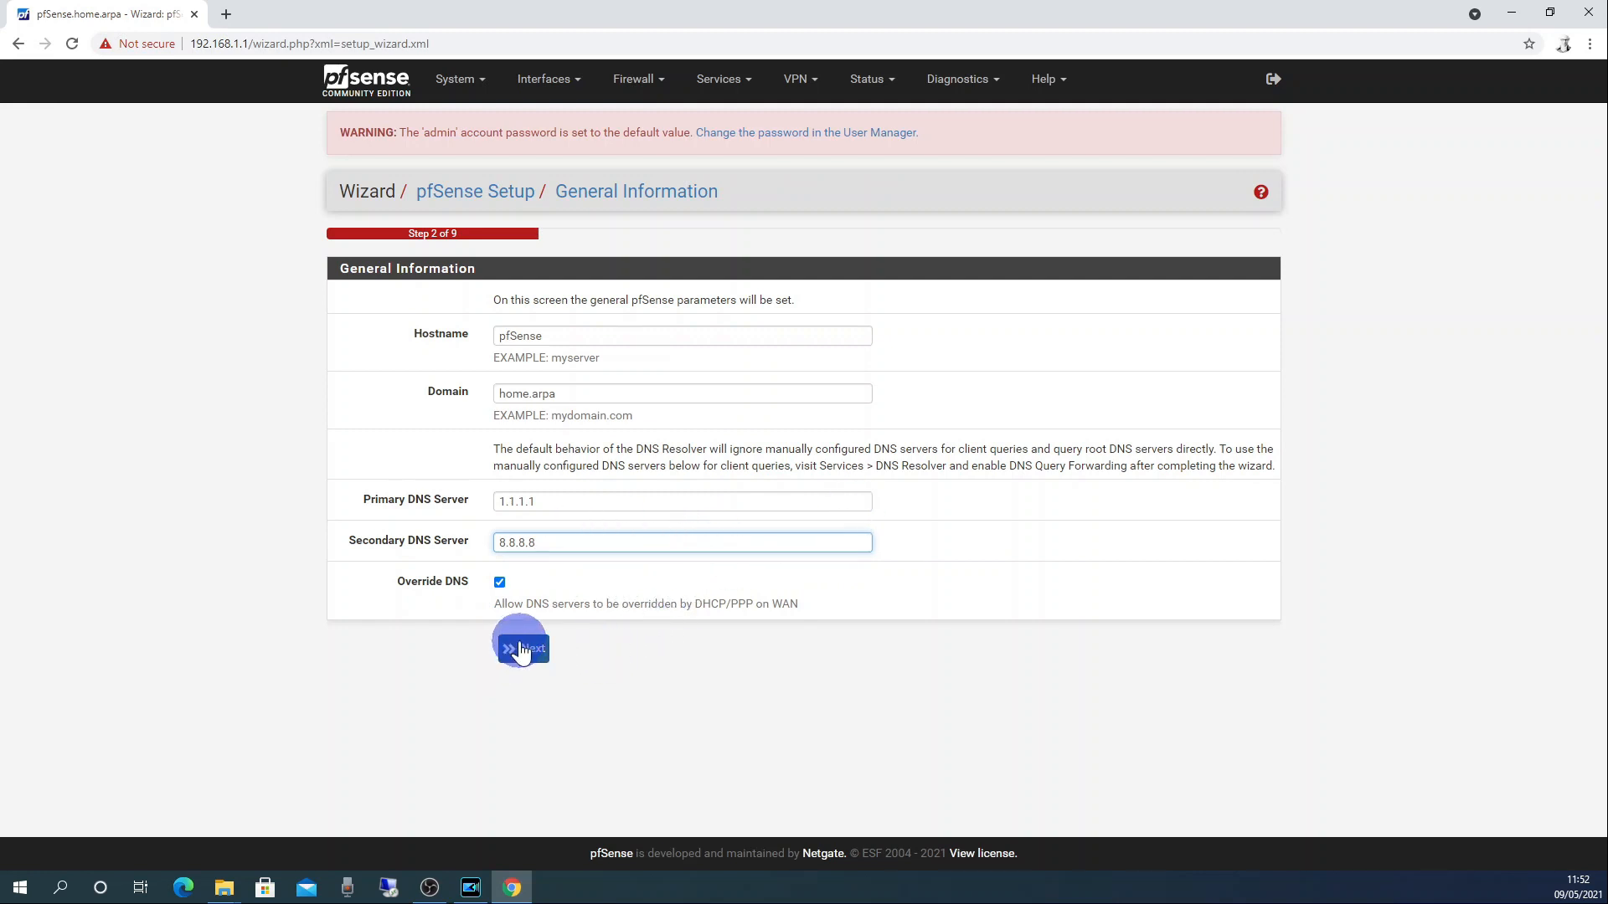
# Save the DNS settings, choose Europe/London timezone, and submit the time server step.
pyautogui.click(521, 647)
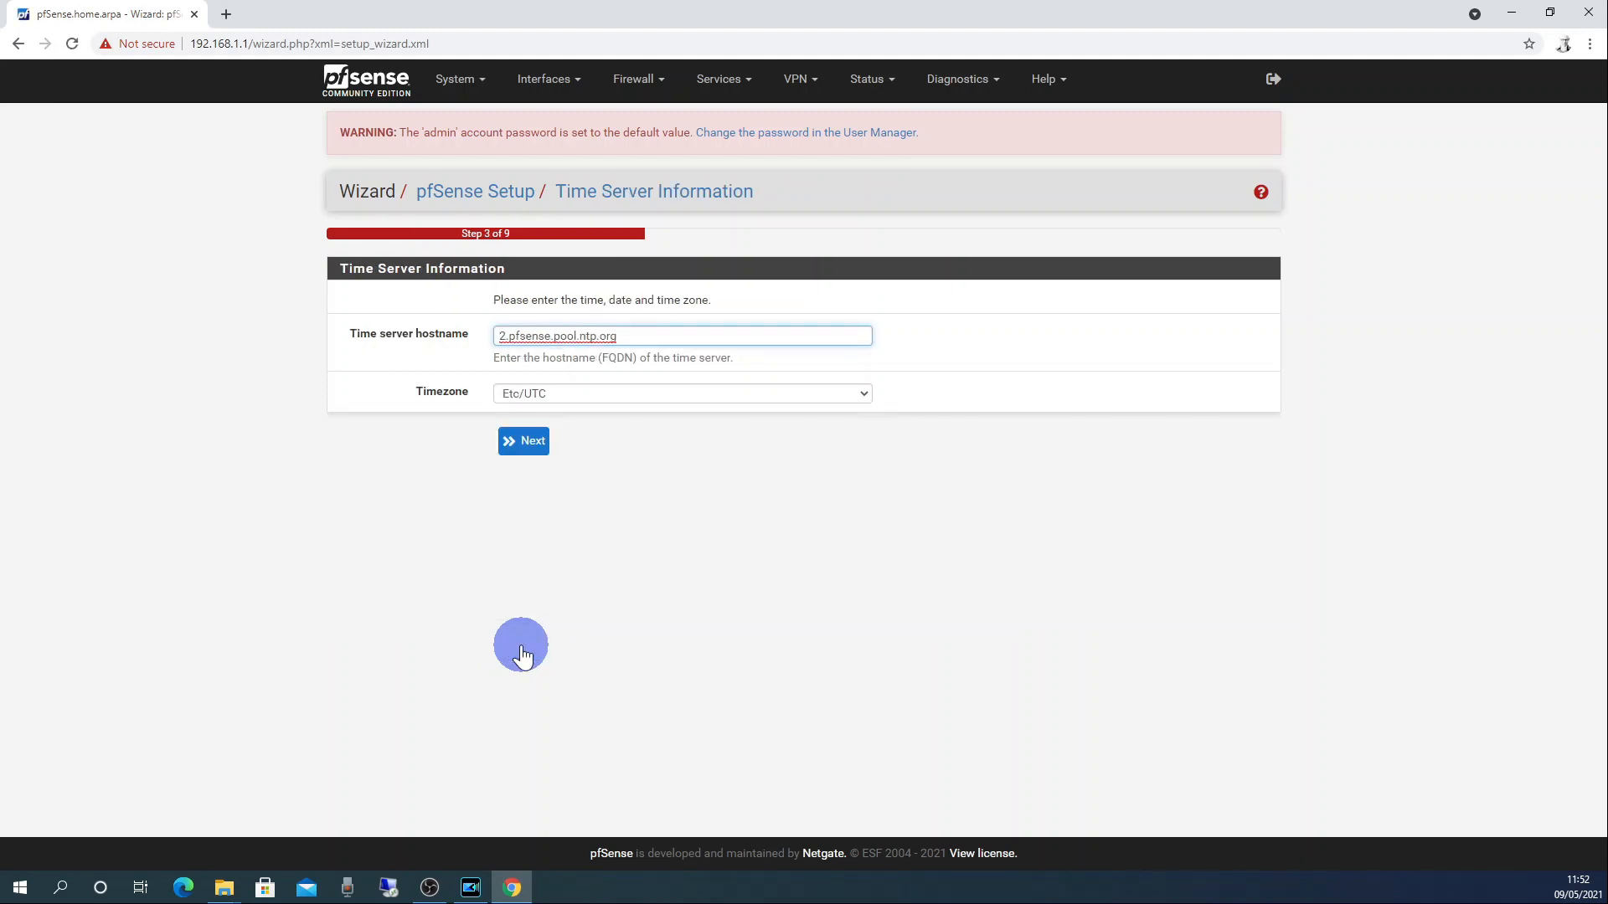
pyautogui.moveTo(956, 367)
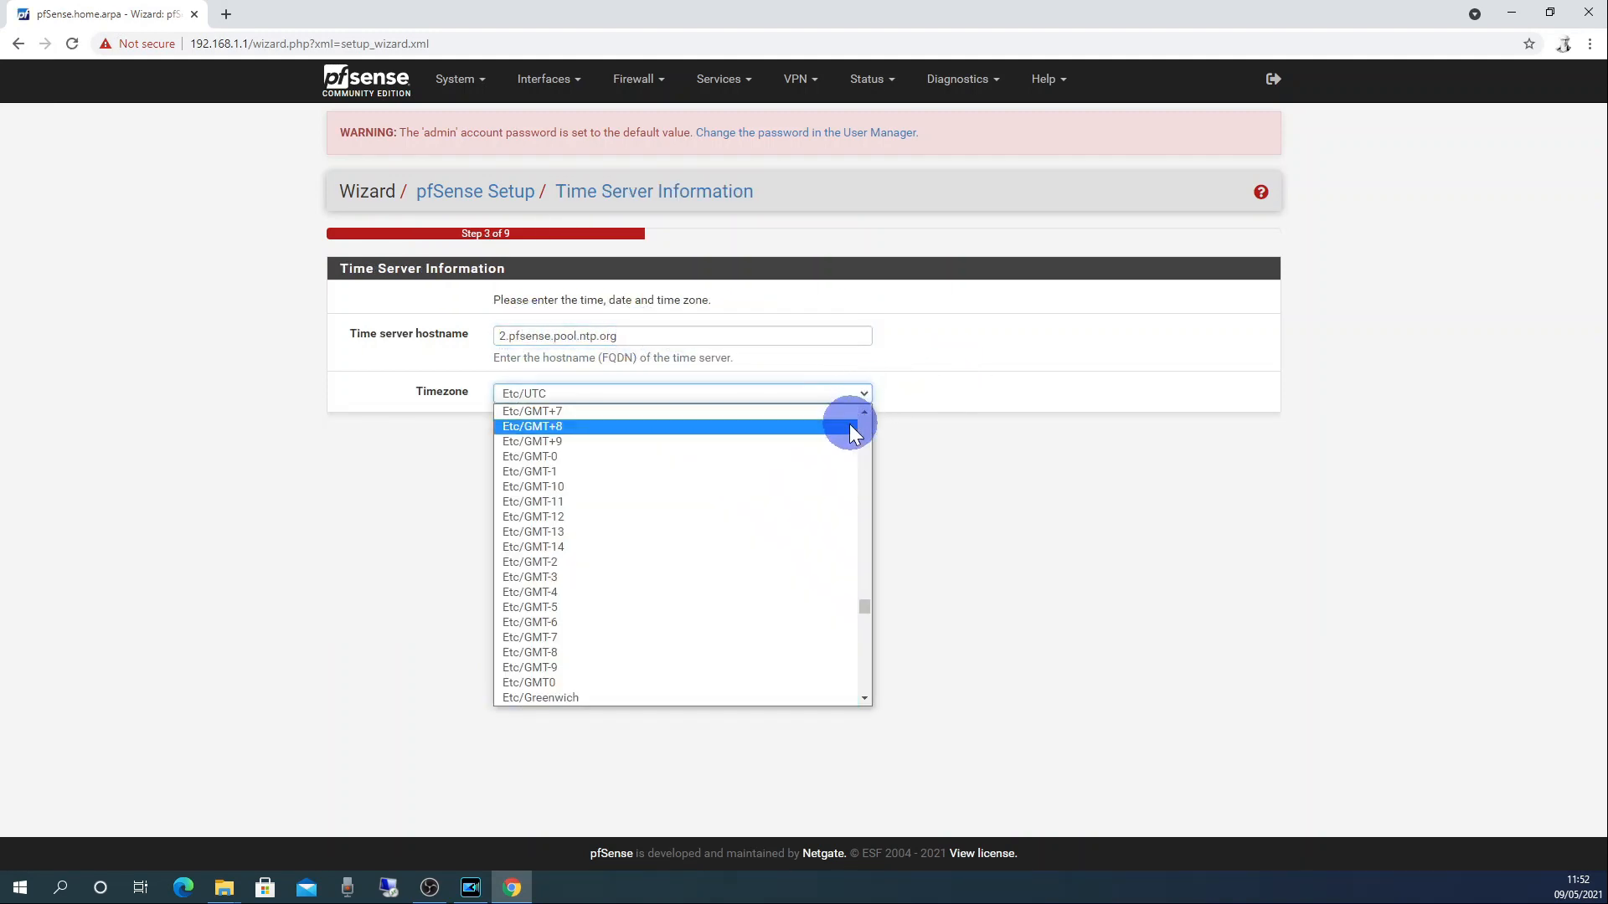
pyautogui.scroll(-3)
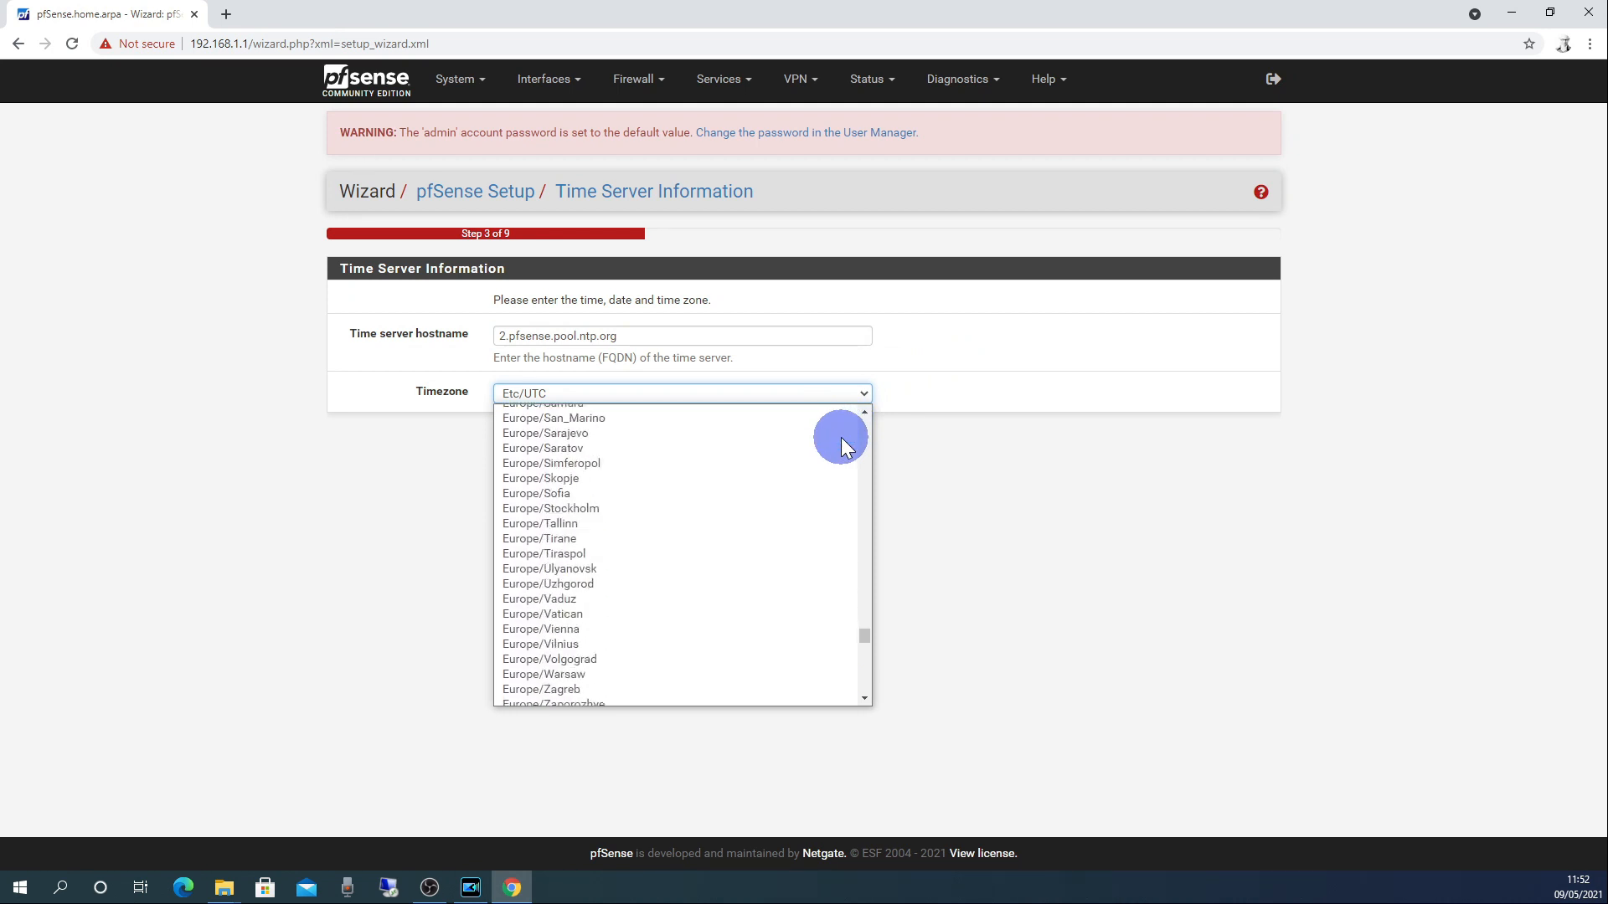
pyautogui.scroll(3)
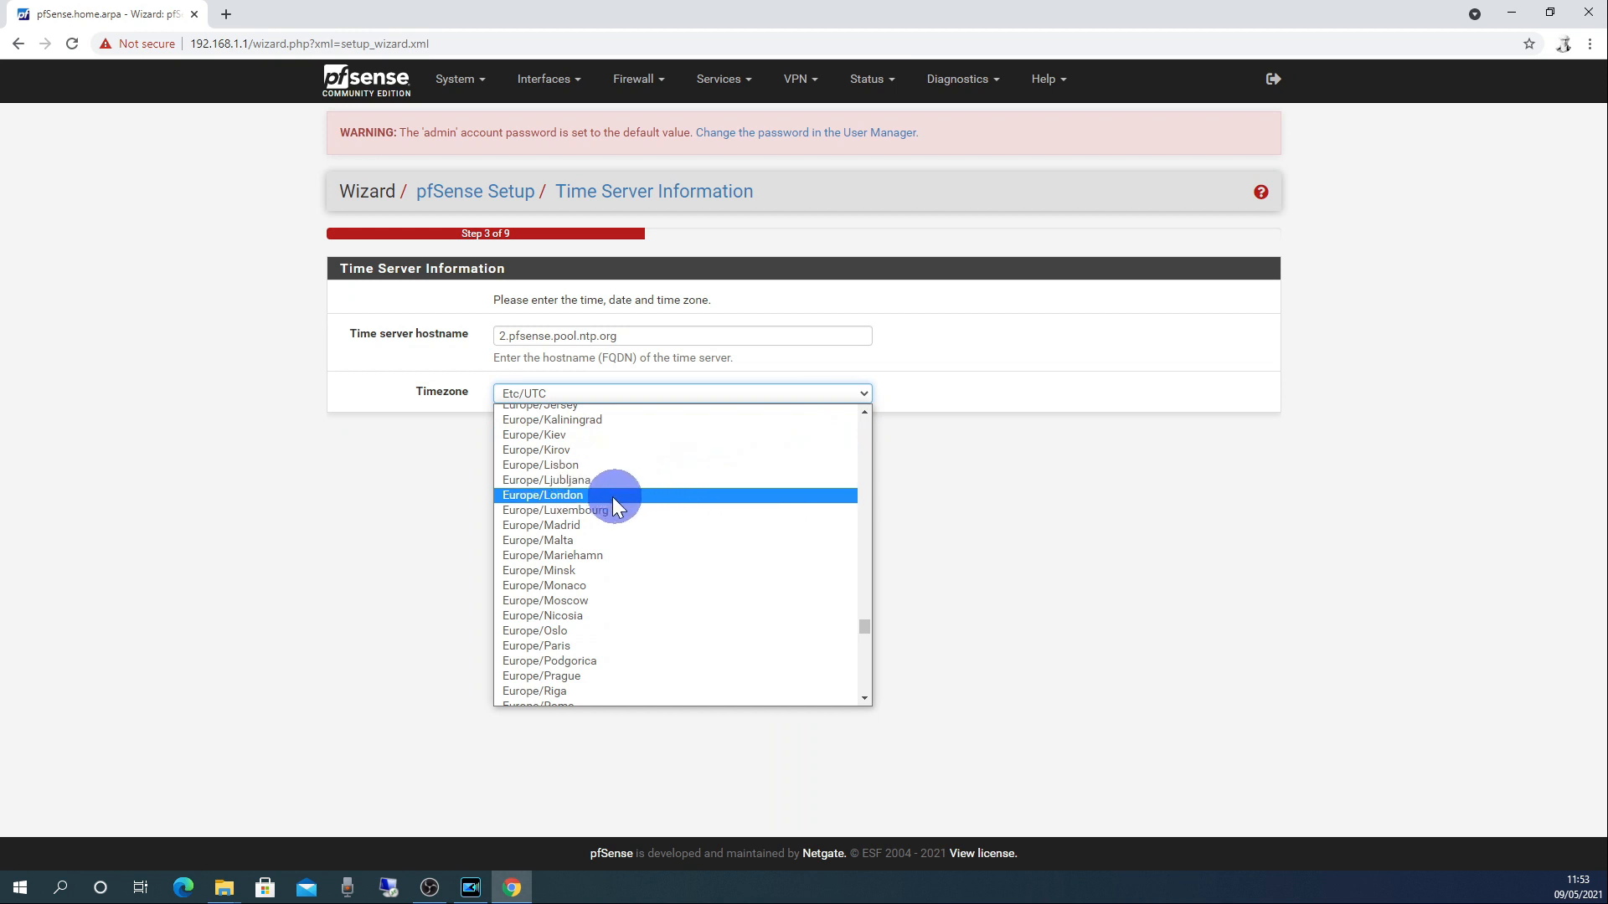
pyautogui.click(542, 495)
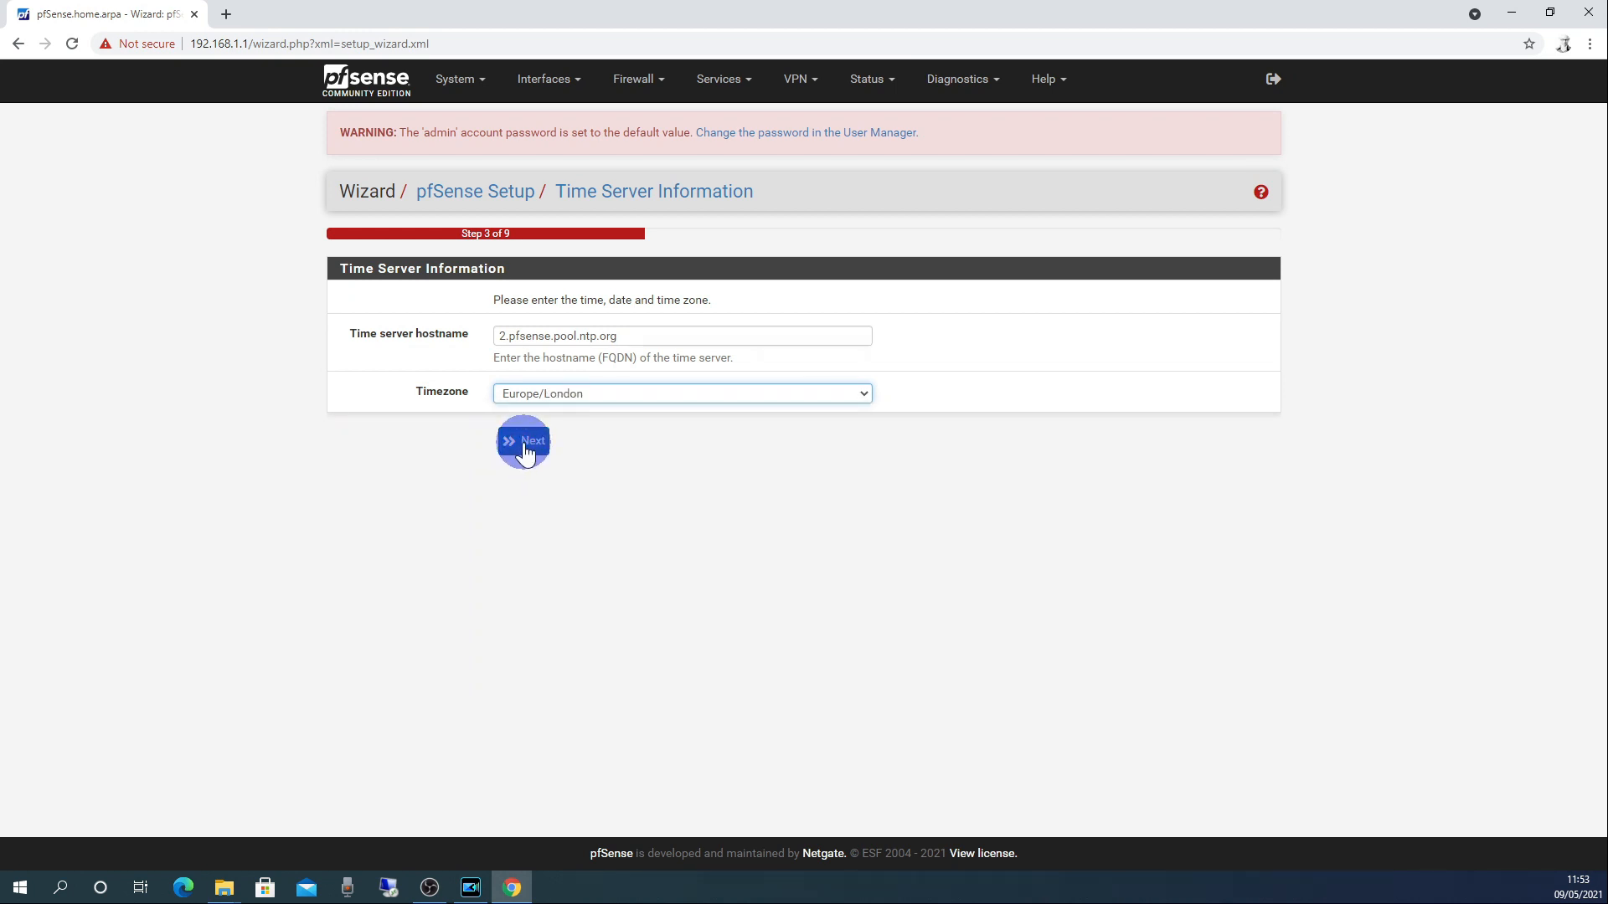
pyautogui.click(523, 442)
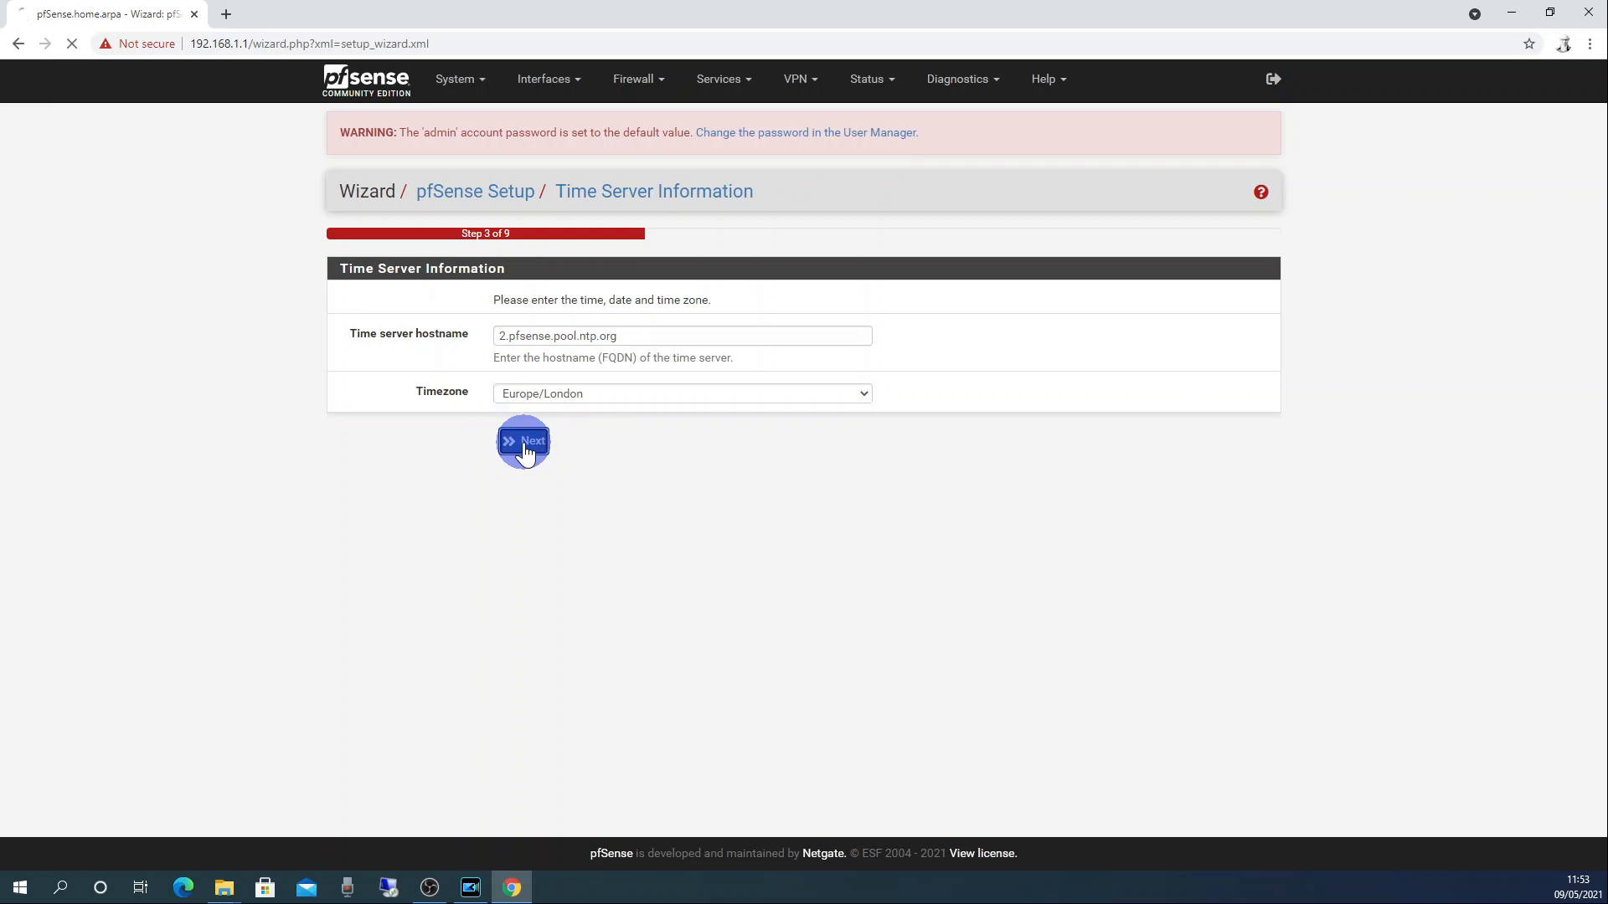
# Keep WAN on DHCP defaults and continue to the LAN step (192.168.1.1/24).
pyautogui.click(522, 441)
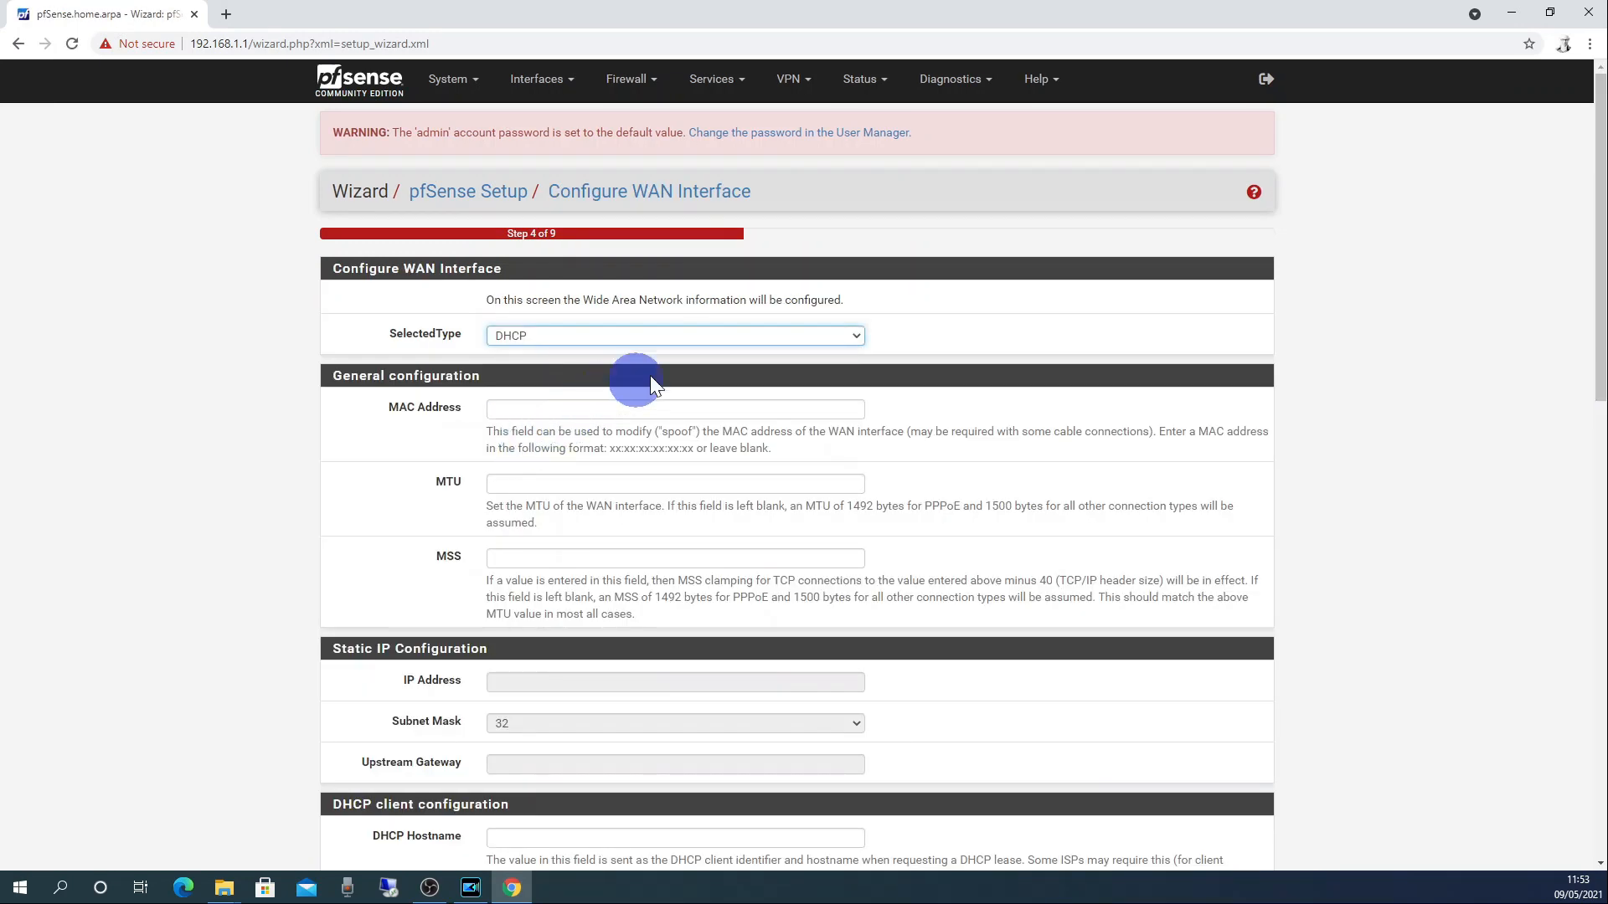
pyautogui.scroll(-3)
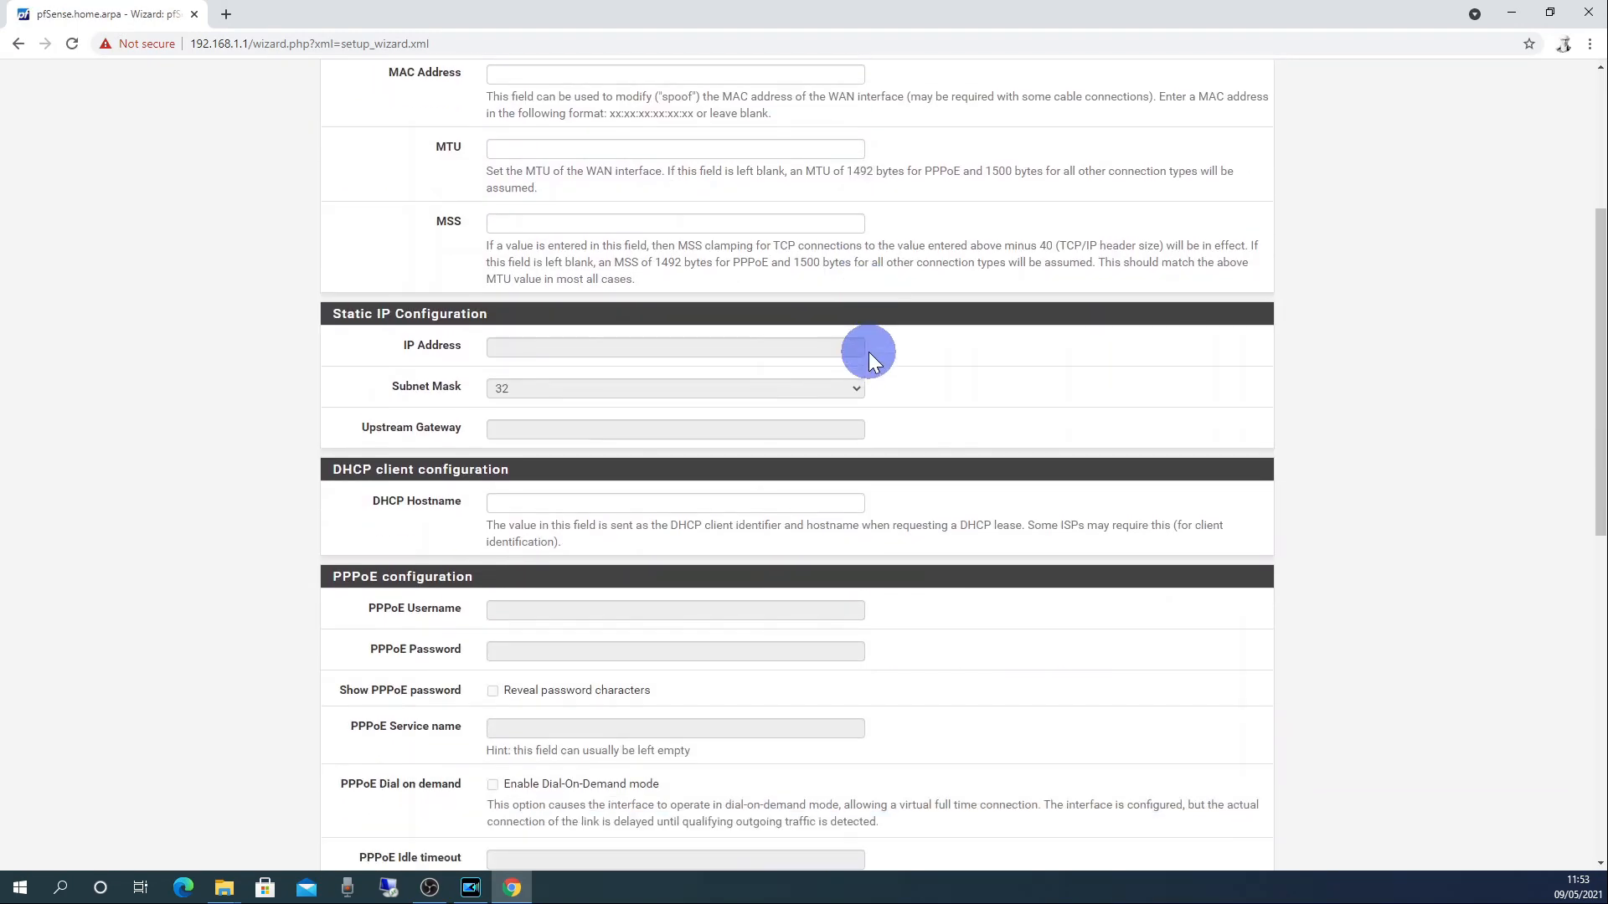
pyautogui.scroll(-3)
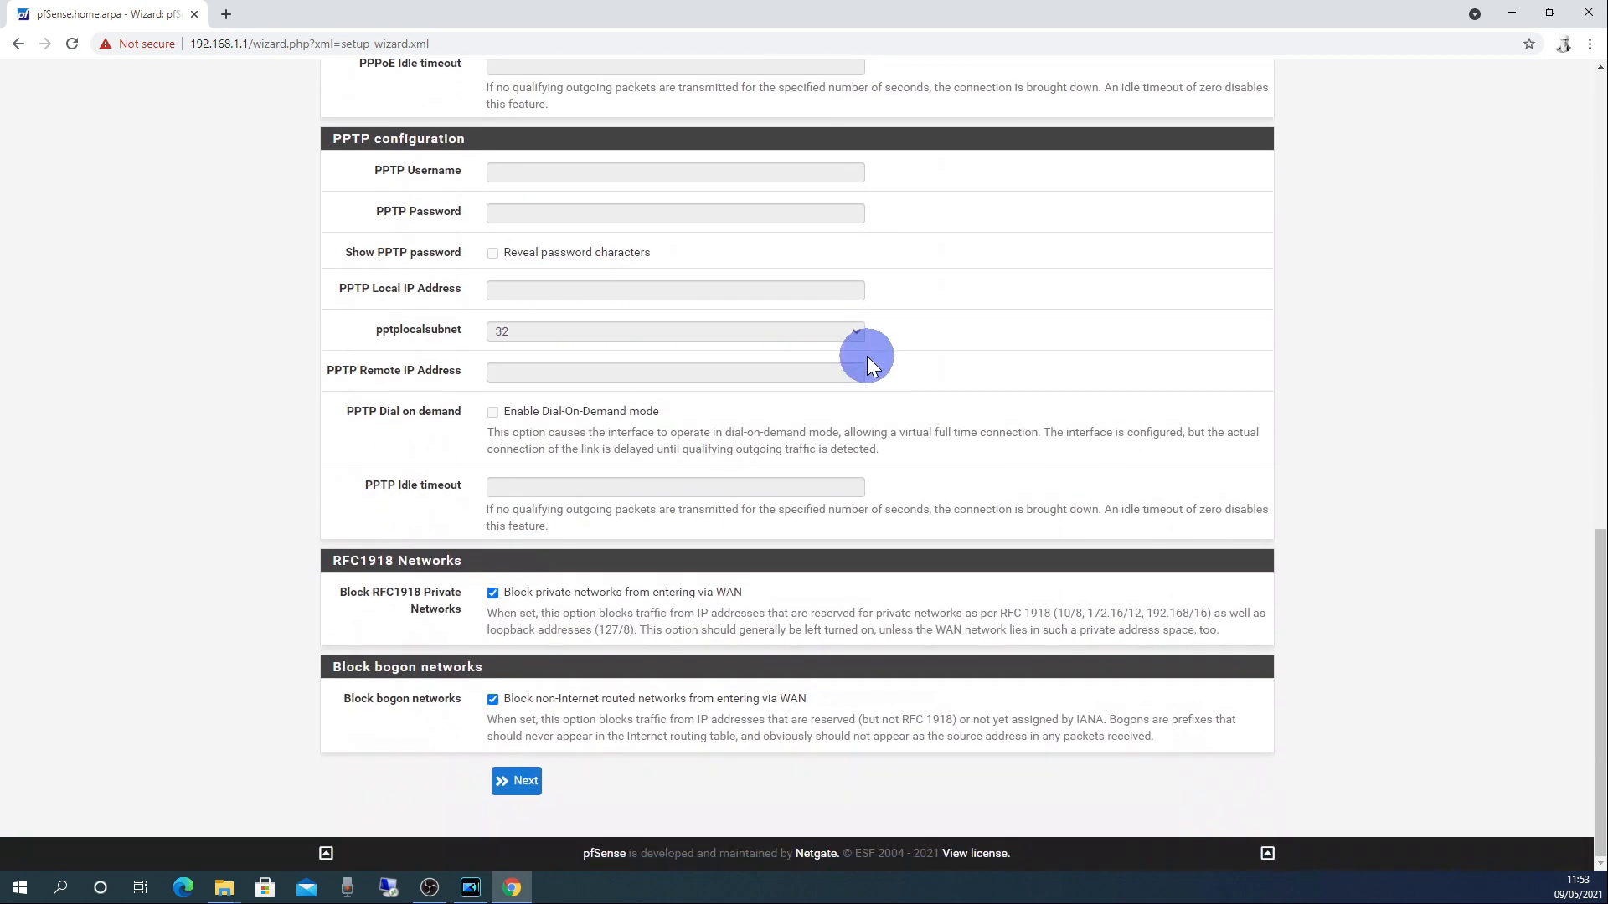
pyautogui.moveTo(517, 781)
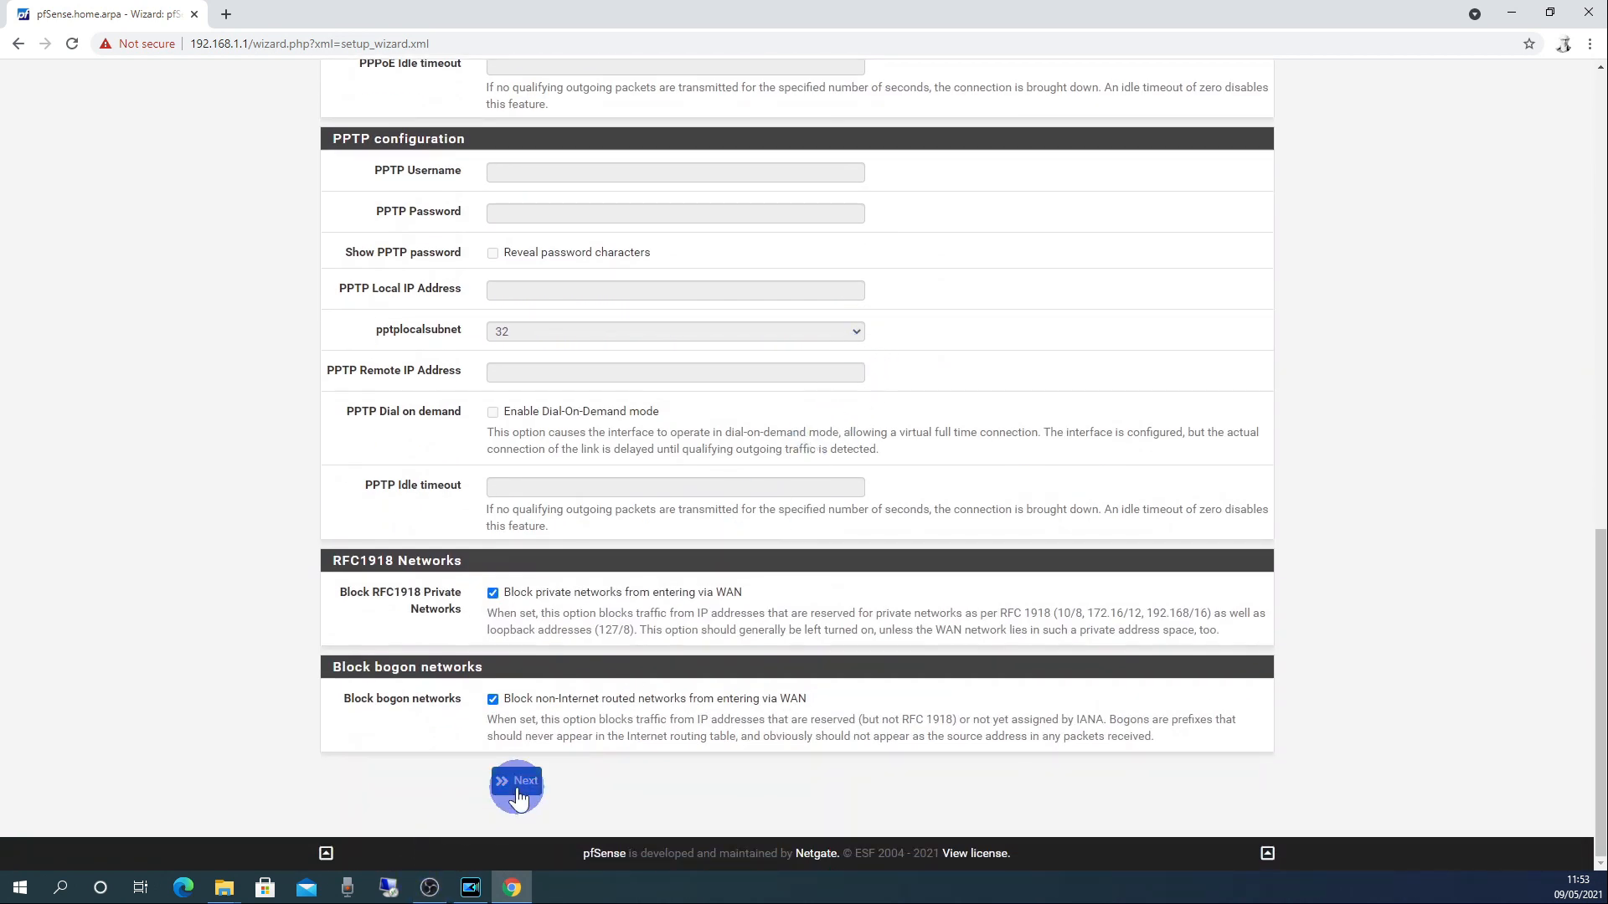
pyautogui.click(517, 787)
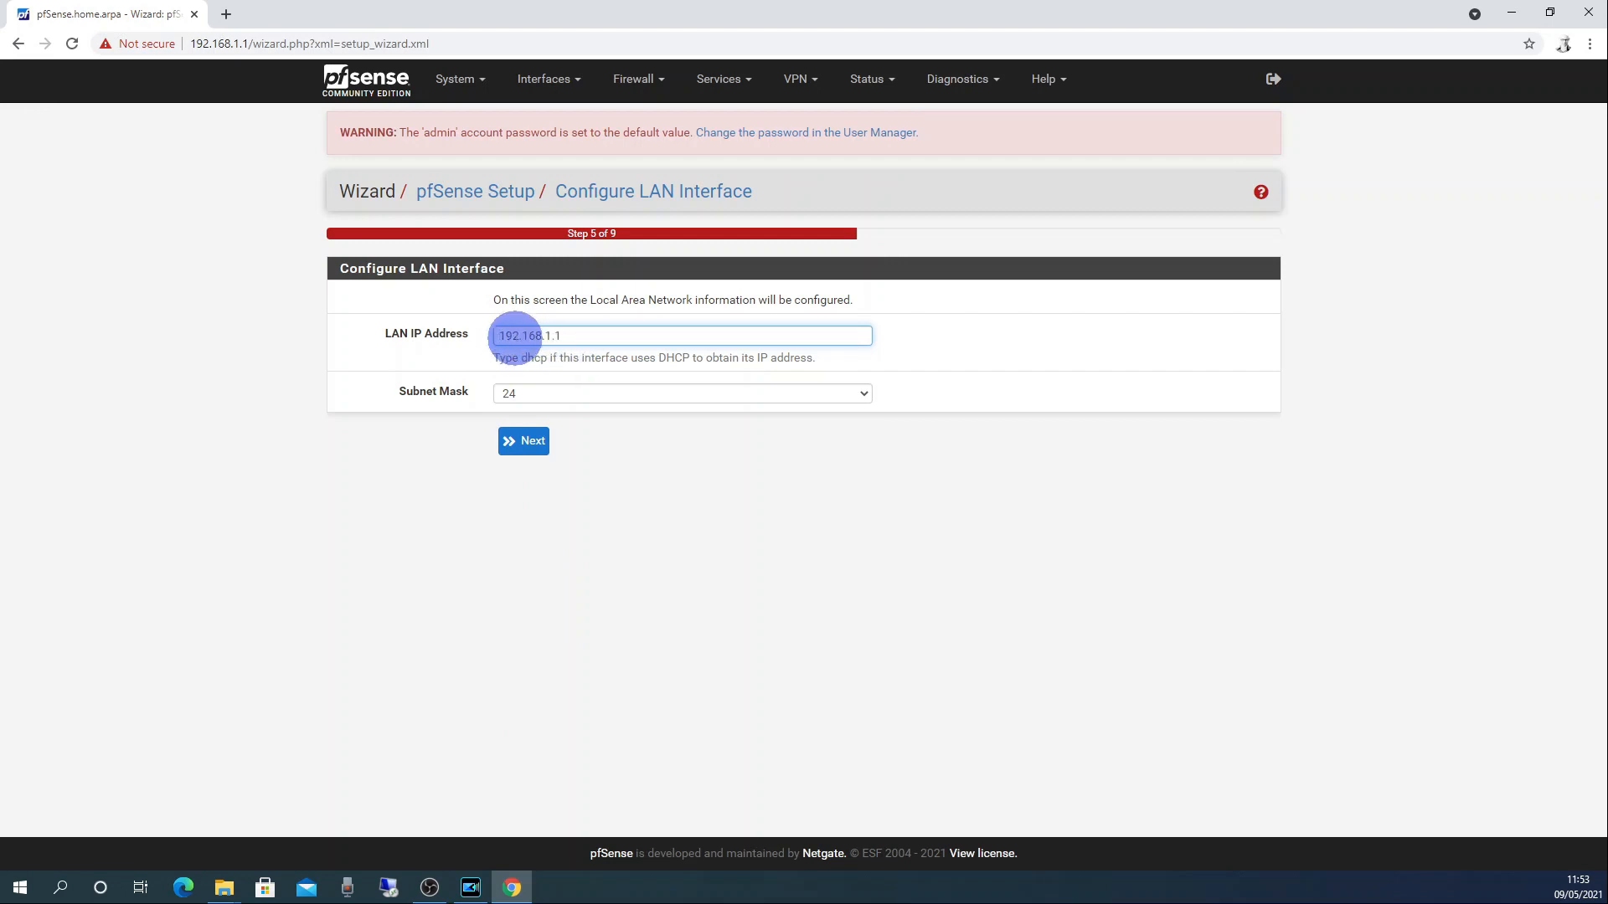
pyautogui.moveTo(522, 441)
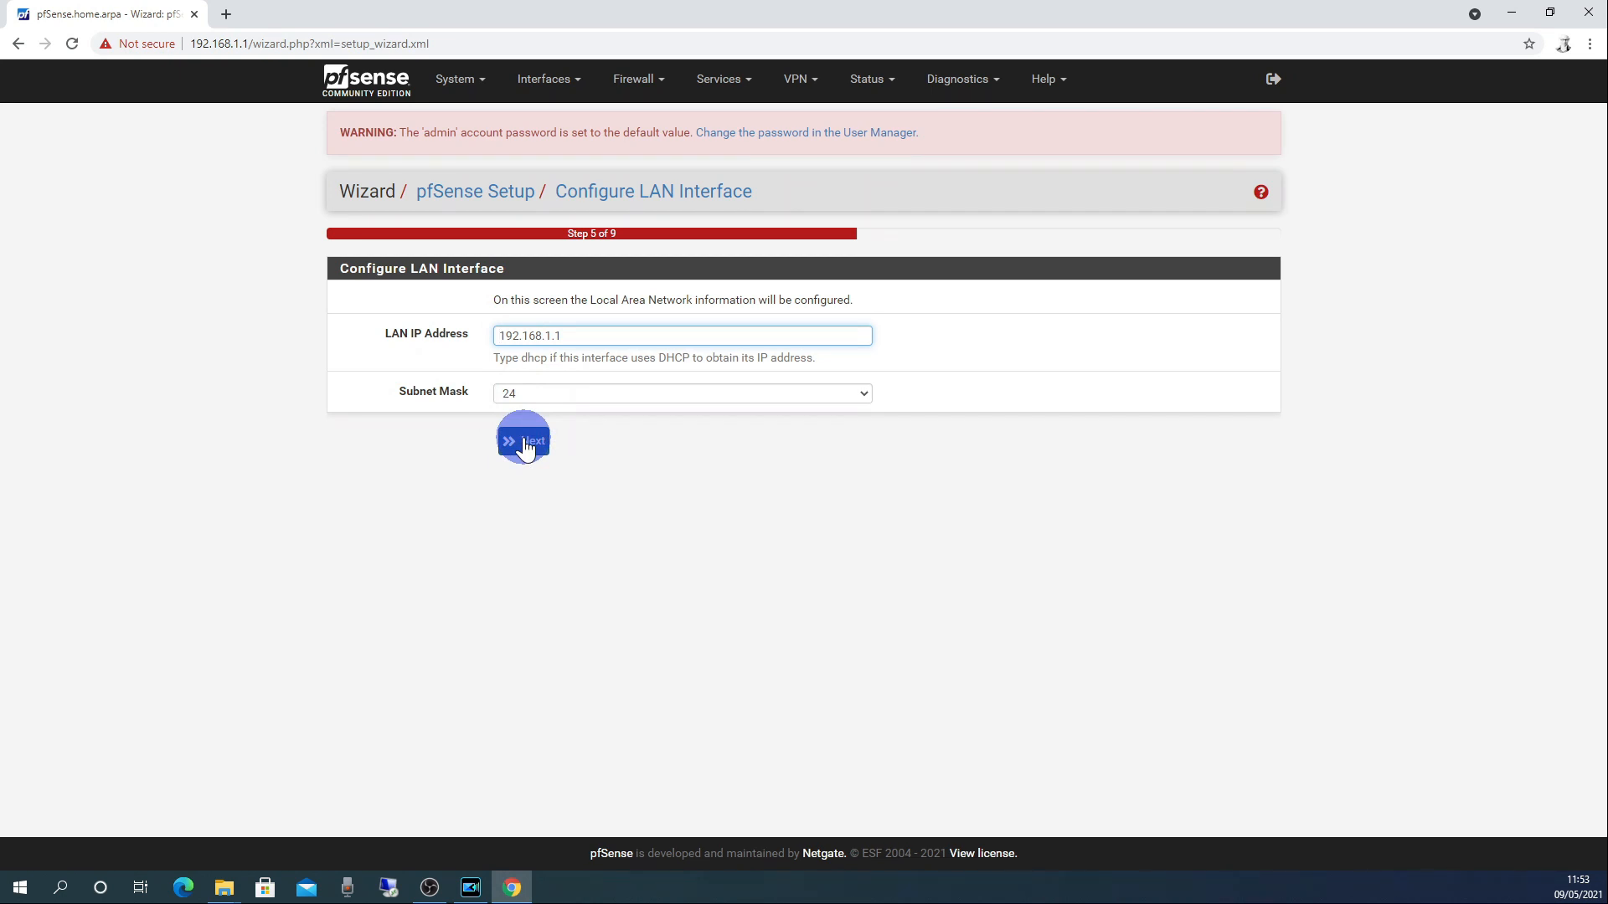
# Keep LAN at 192.168.1.1/24, then enter and submit a new admin password twice.
pyautogui.click(522, 440)
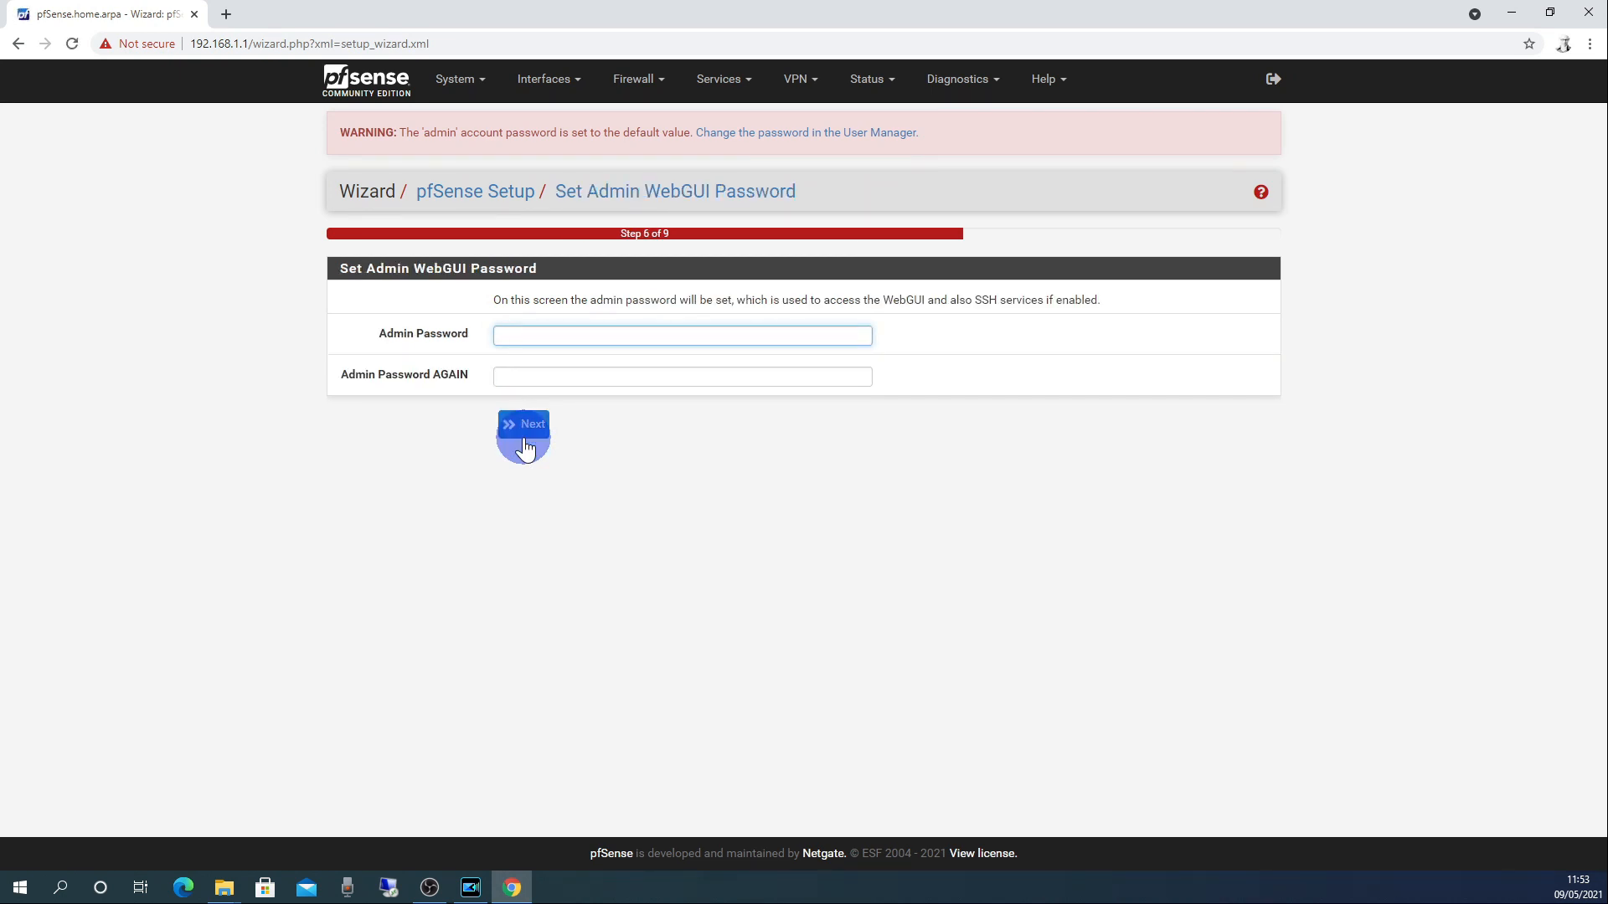
pyautogui.moveTo(590, 332)
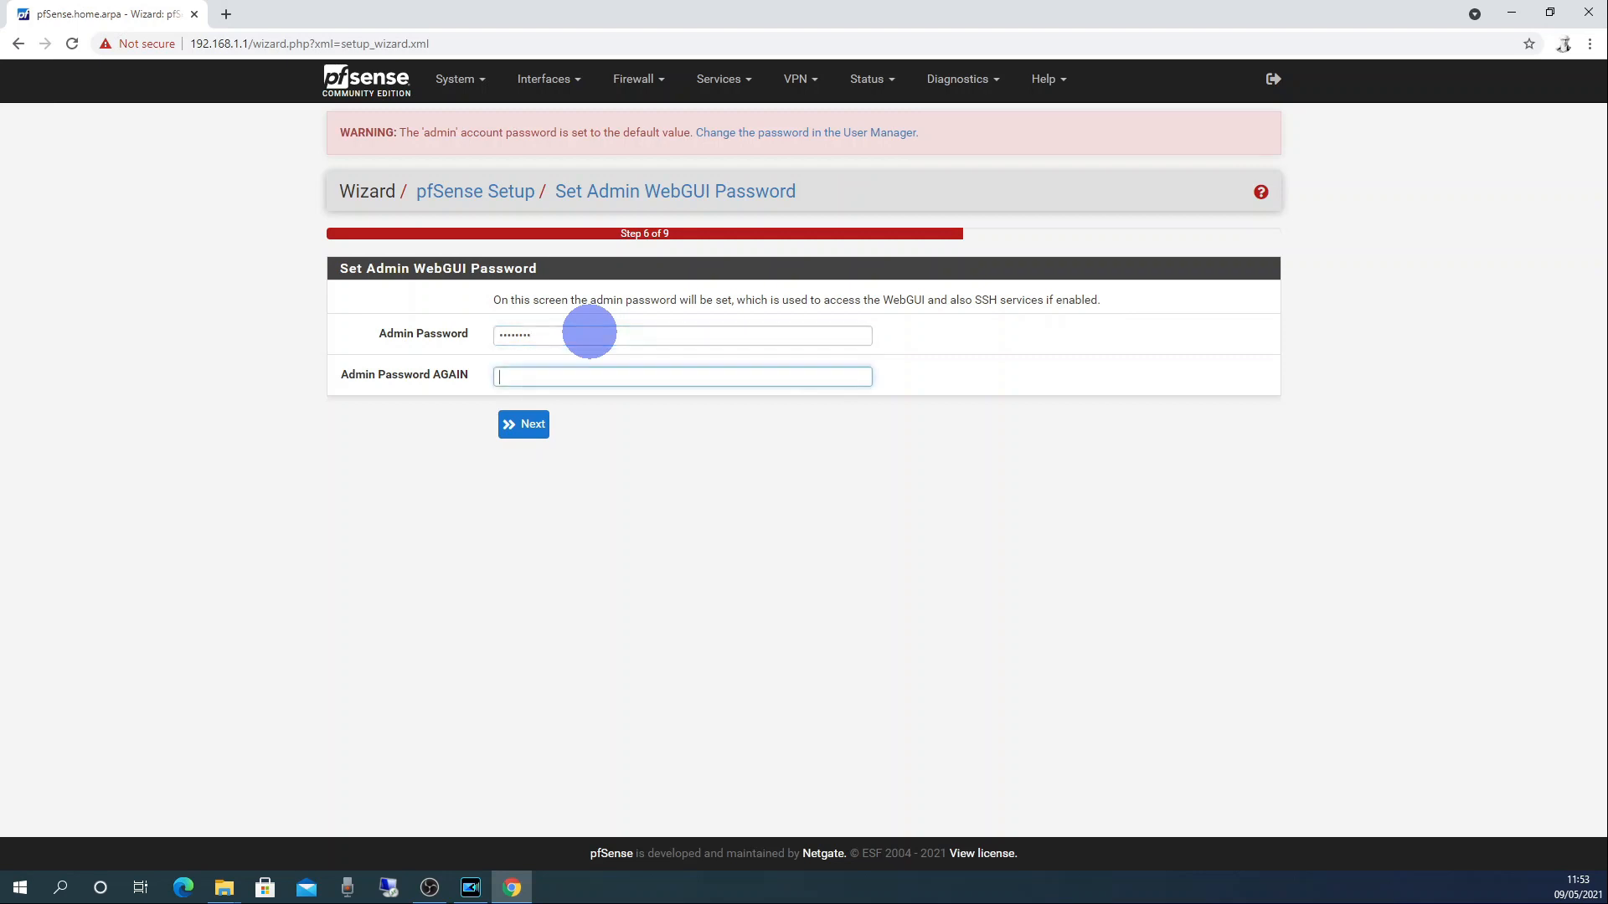
pyautogui.write('••')
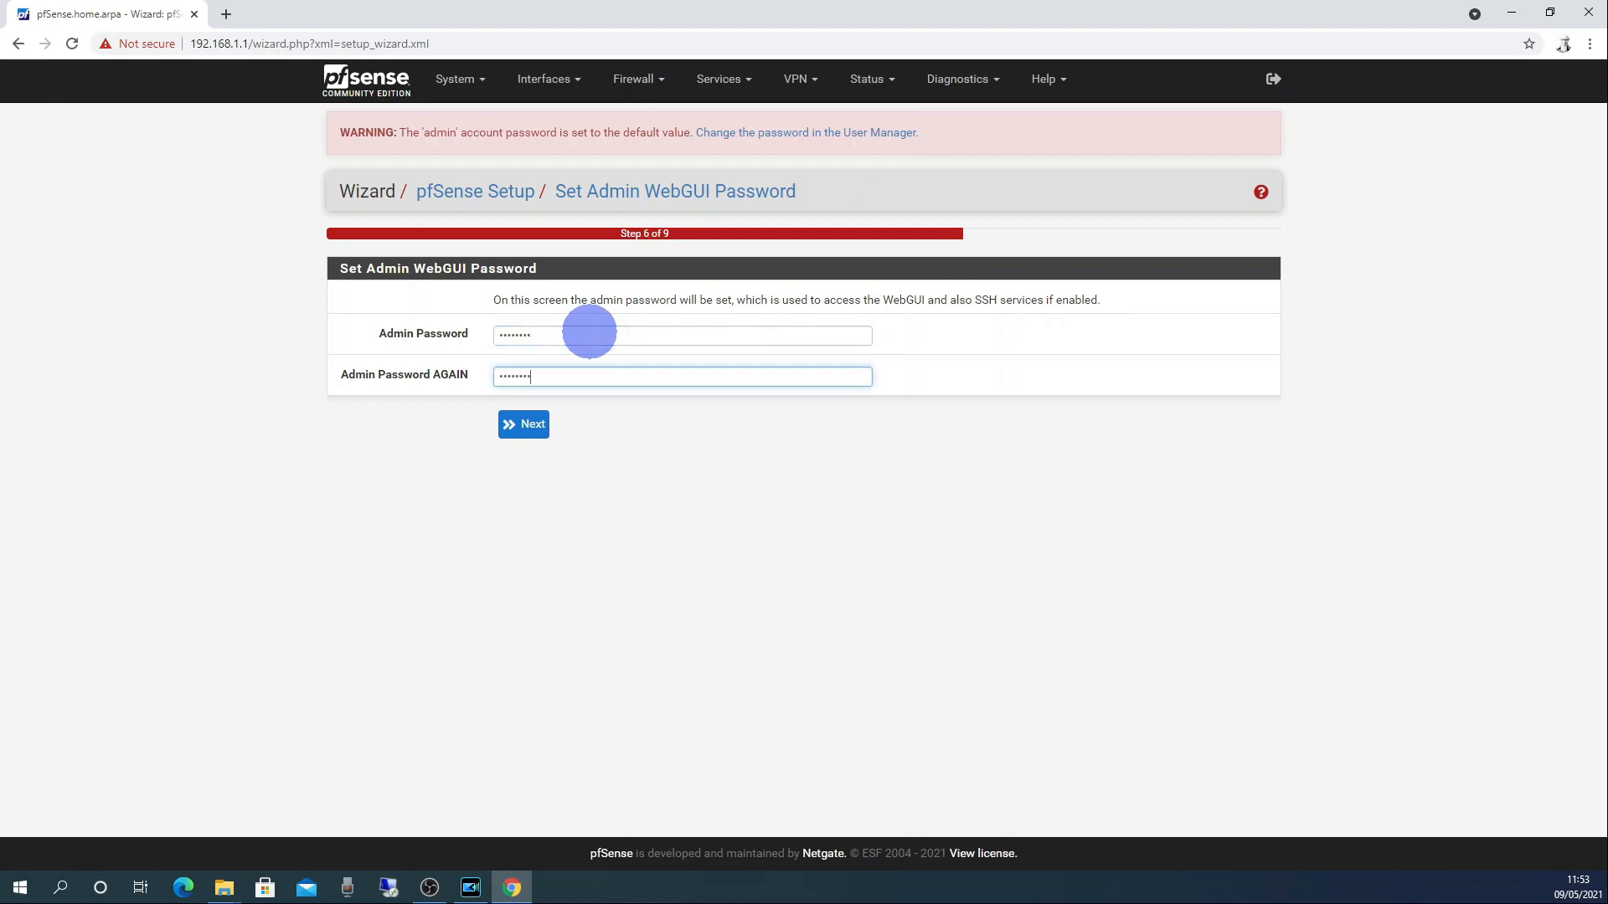
pyautogui.moveTo(551, 415)
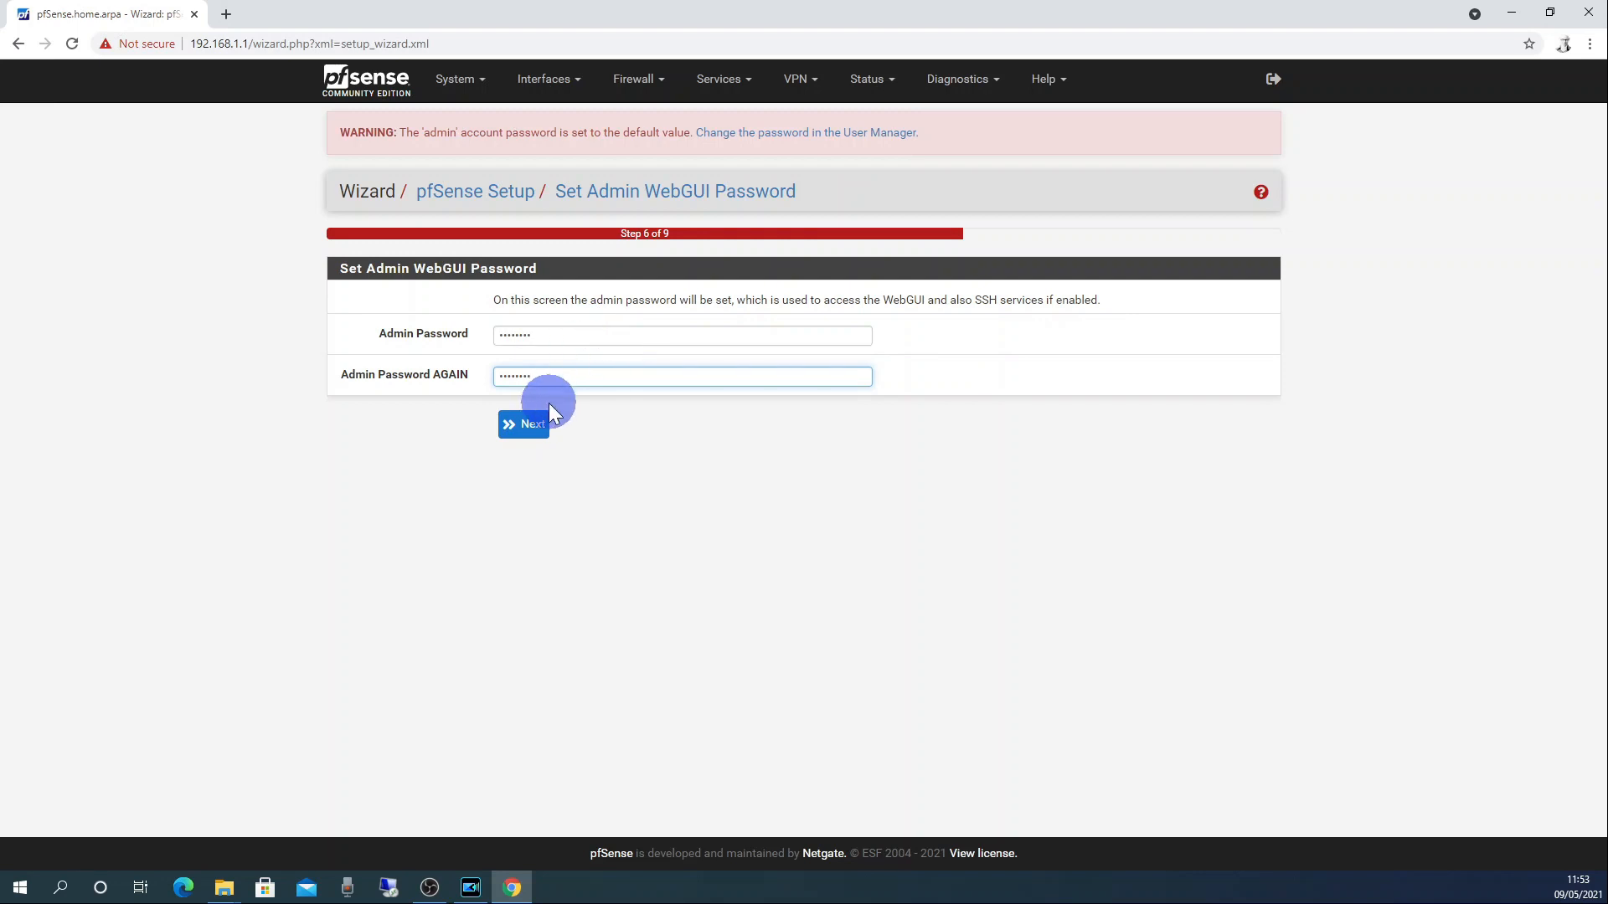
pyautogui.click(523, 424)
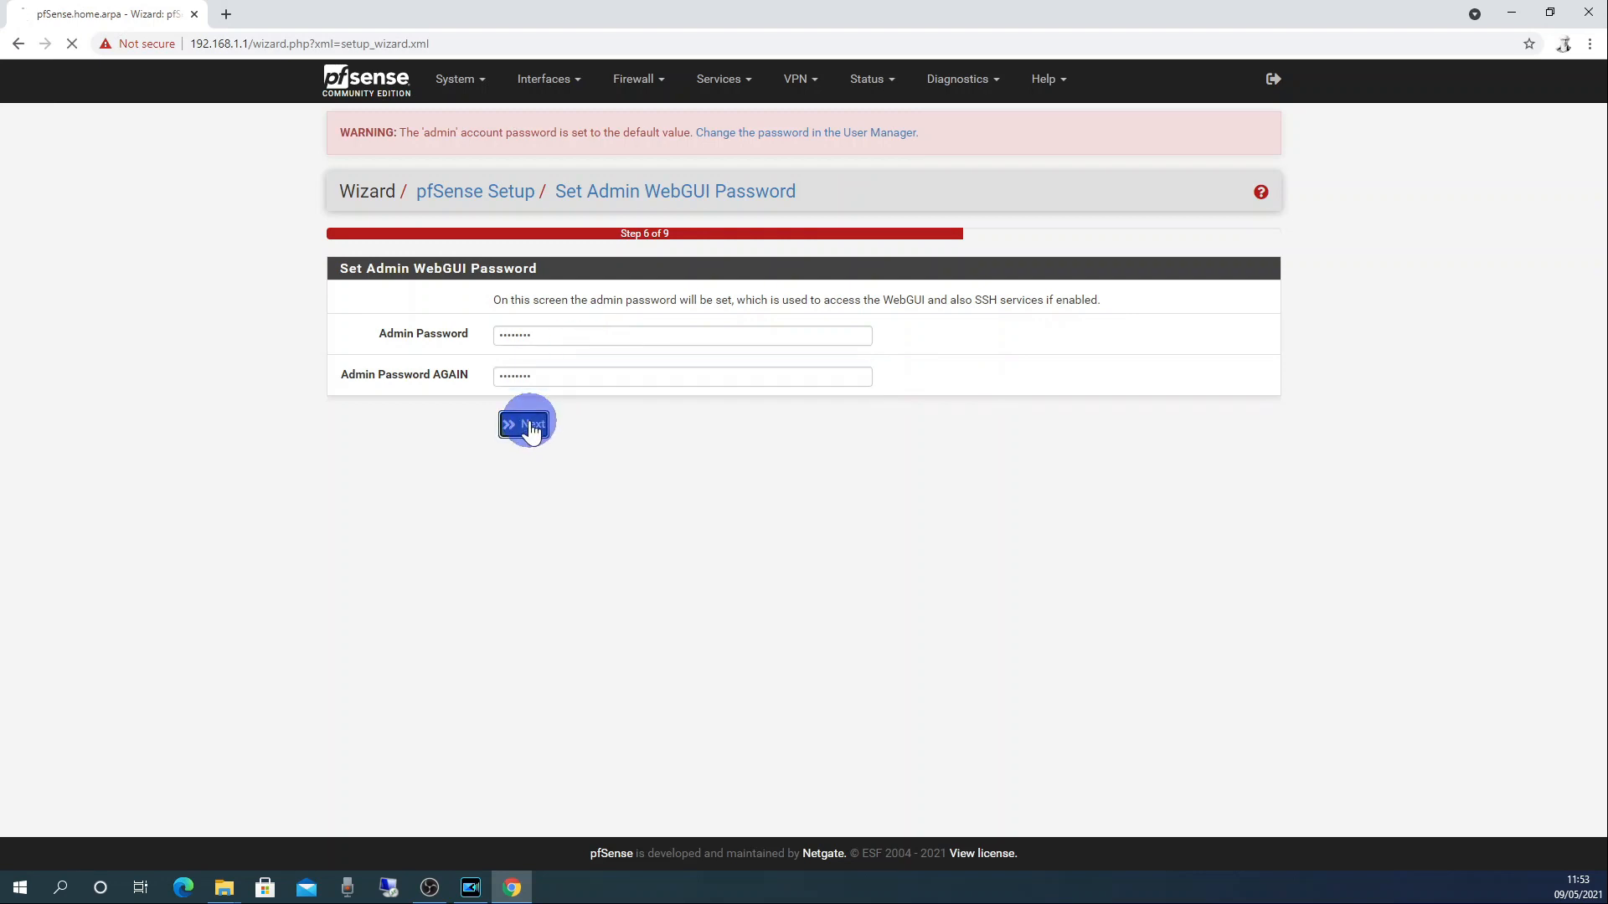
# Reload pfSense with the new configuration and click Finish on the completed wizard.
pyautogui.click(526, 425)
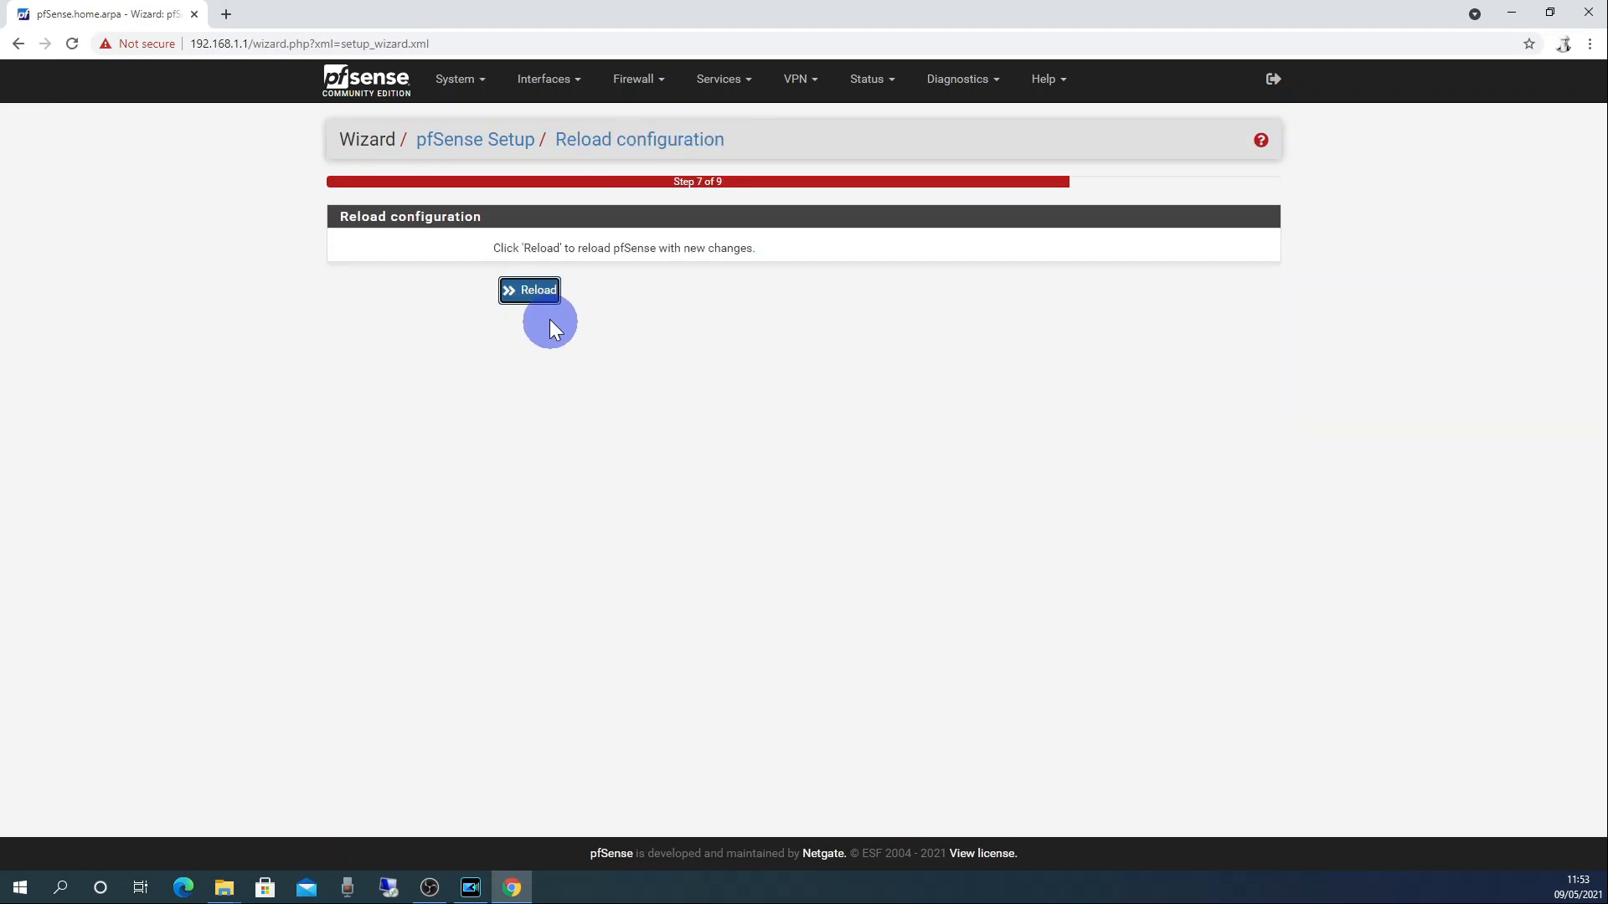
pyautogui.click(529, 288)
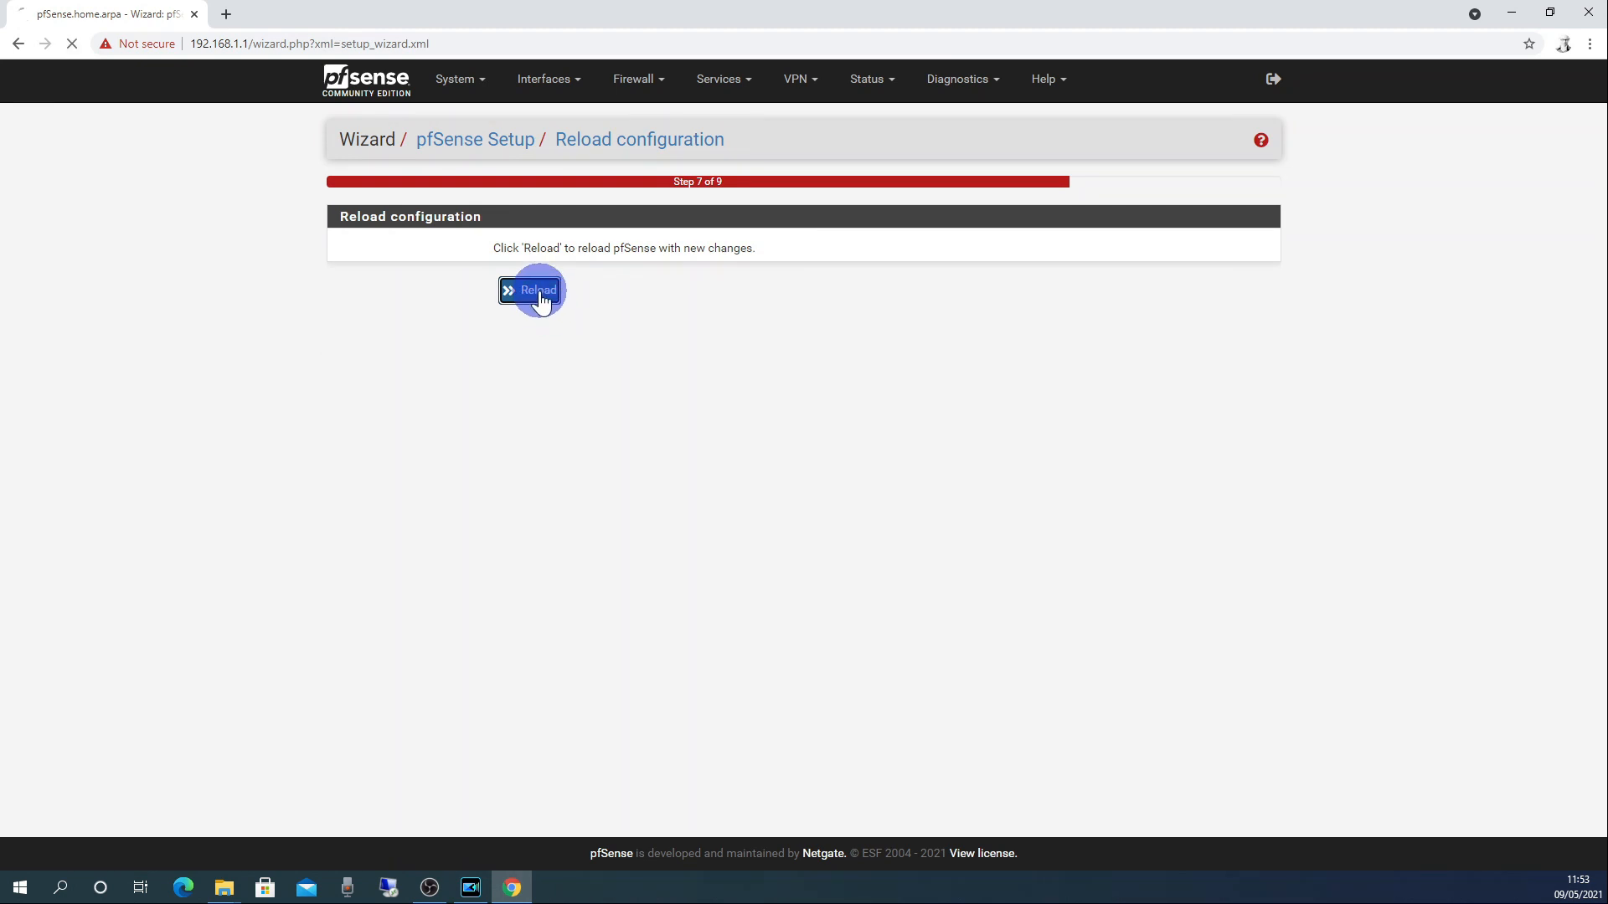
pyautogui.click(530, 290)
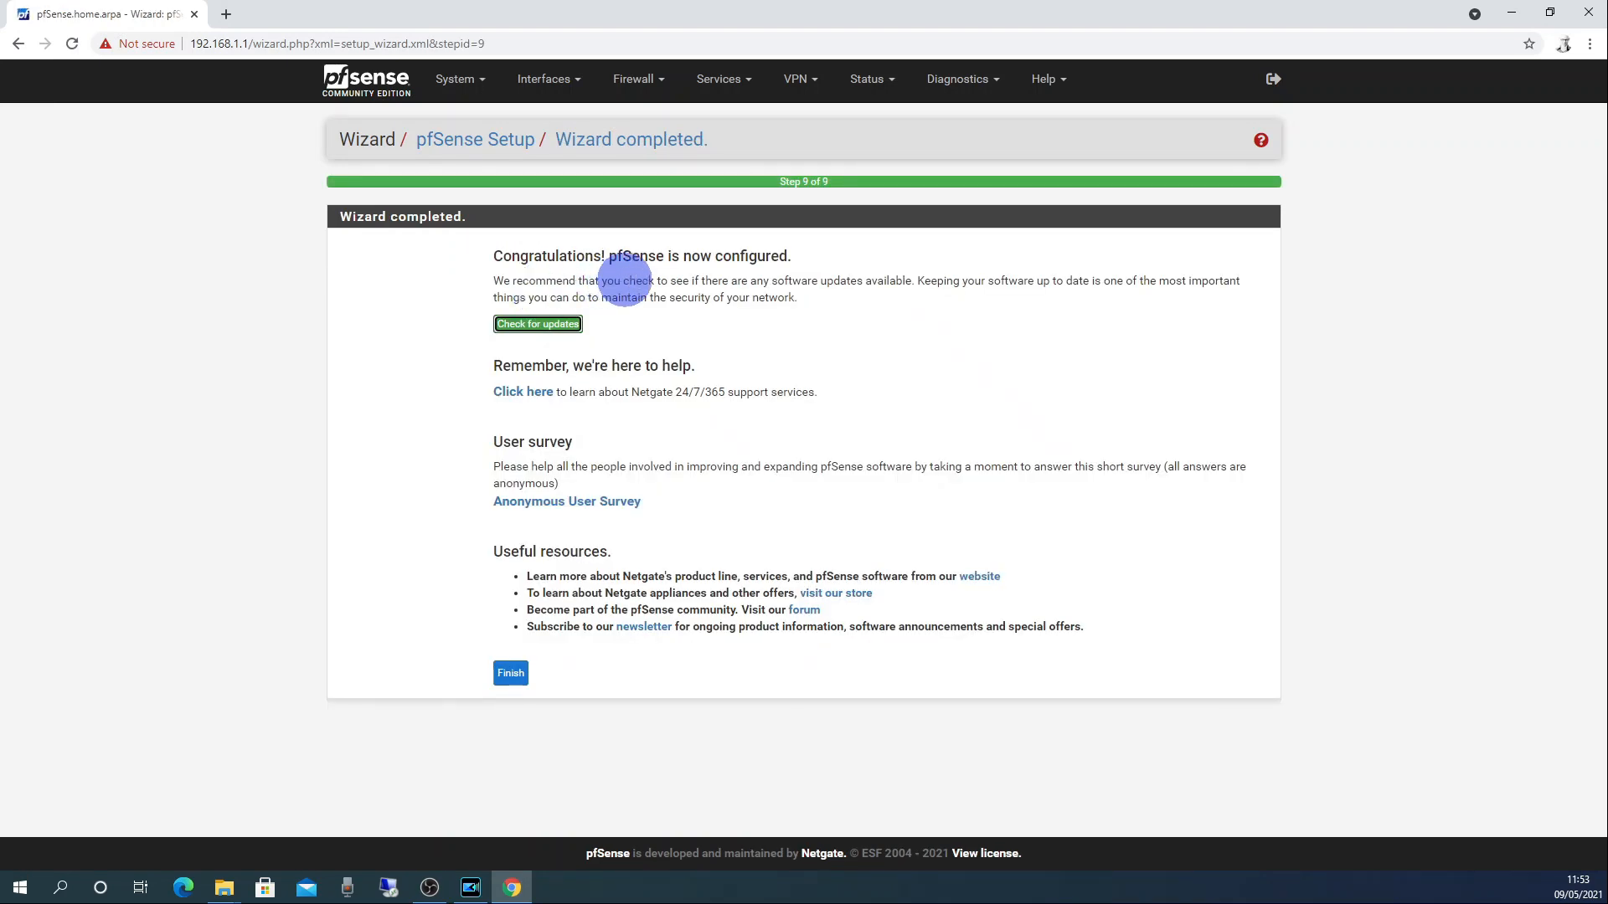
pyautogui.click(510, 673)
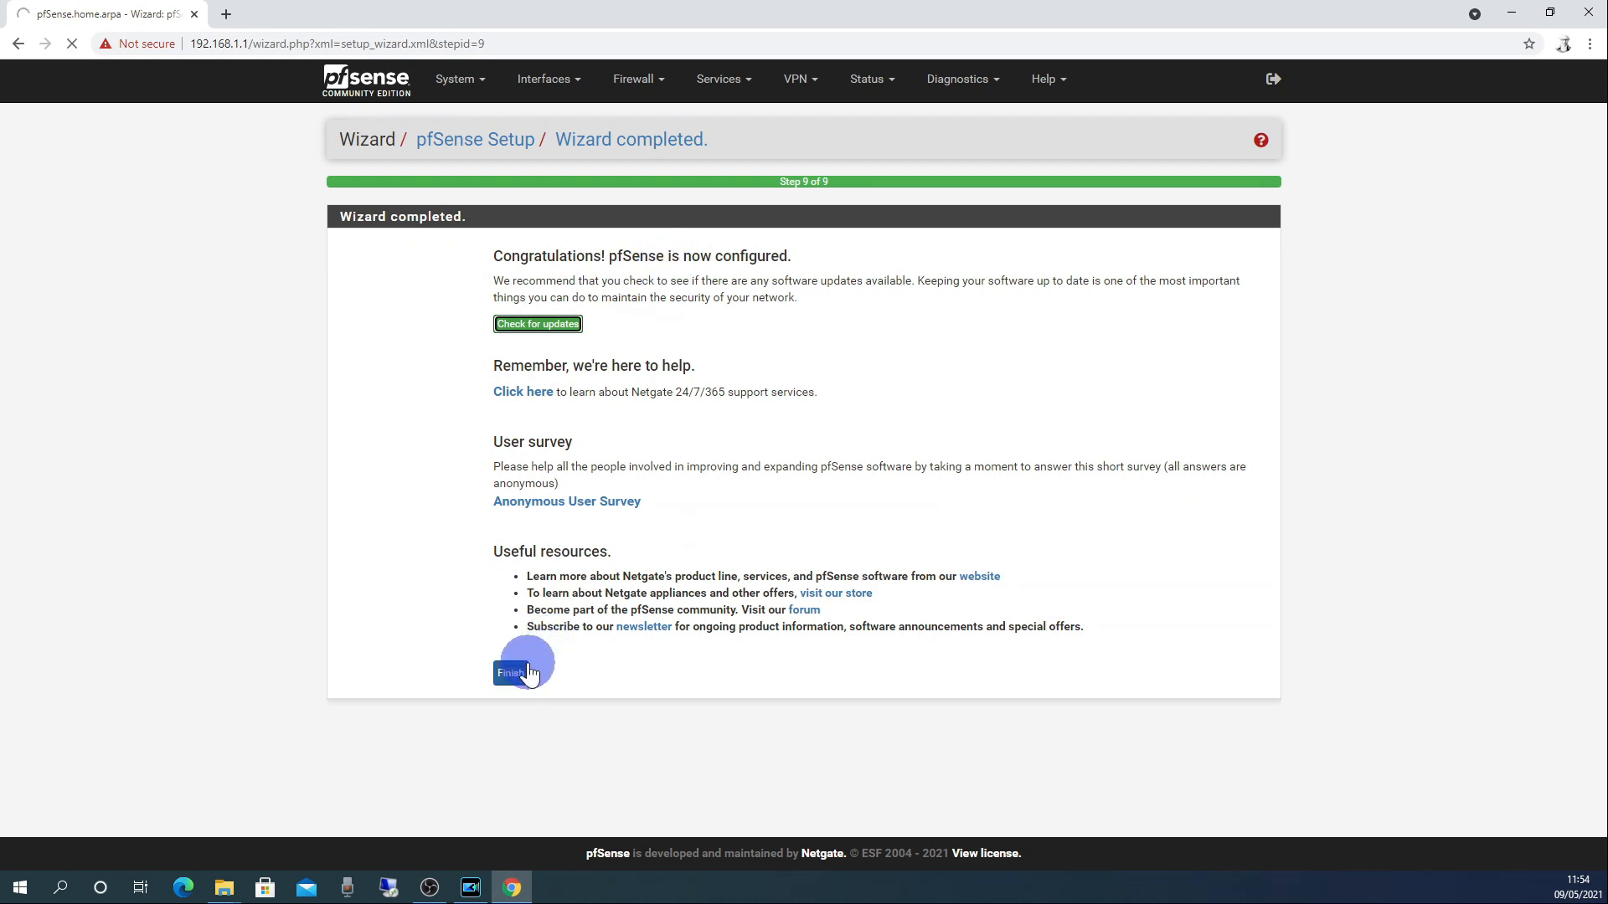
pyautogui.click(509, 672)
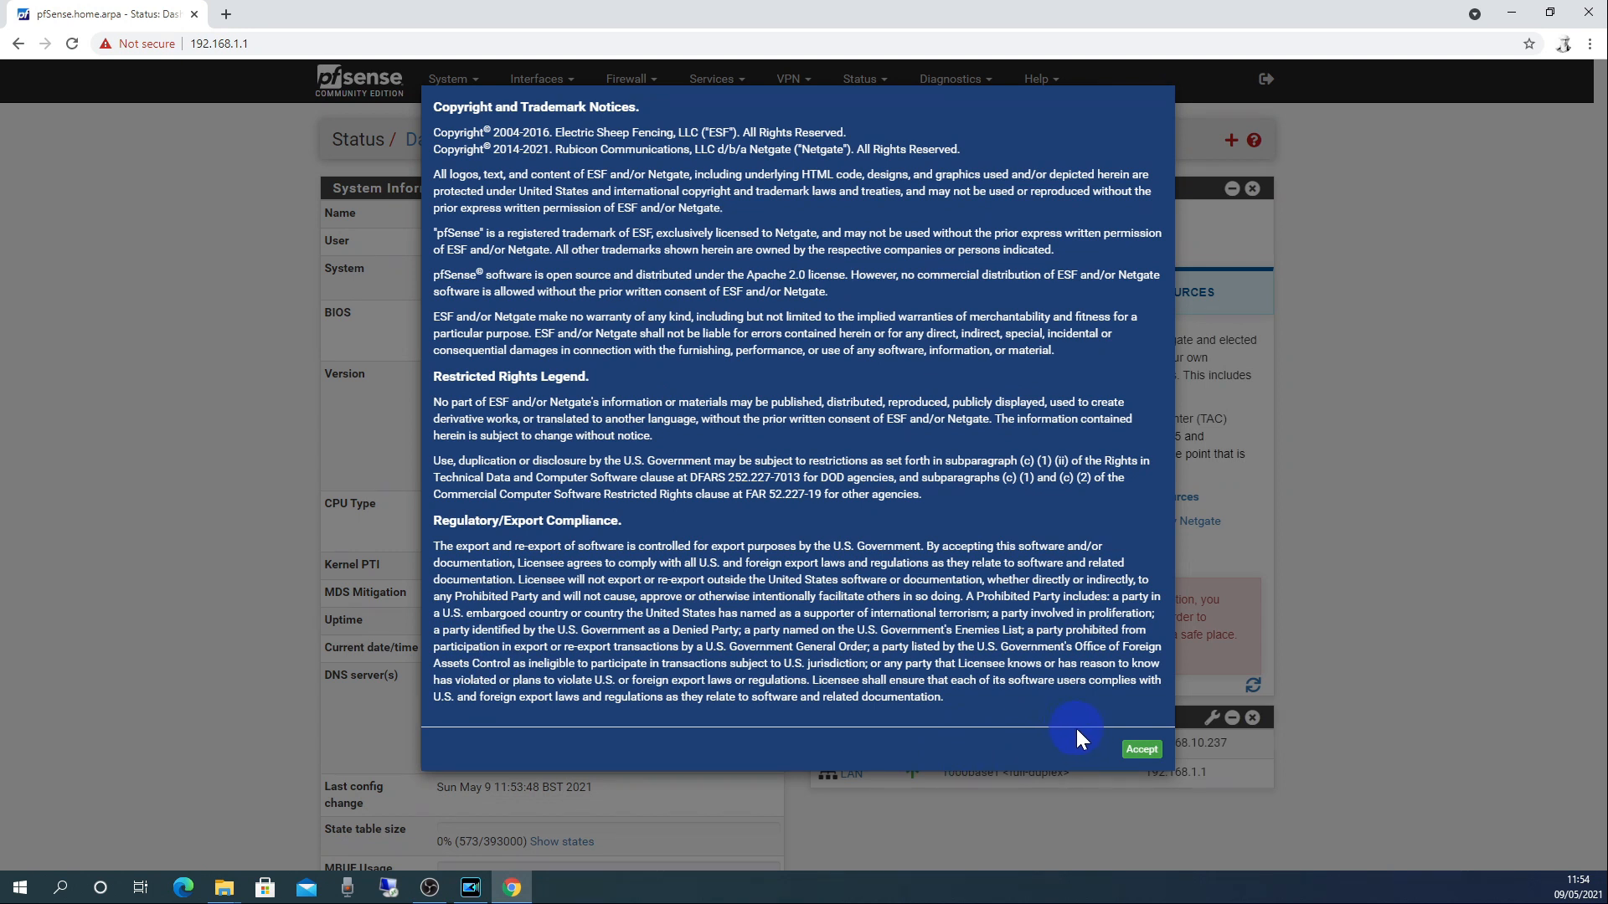
pyautogui.moveTo(1140, 750)
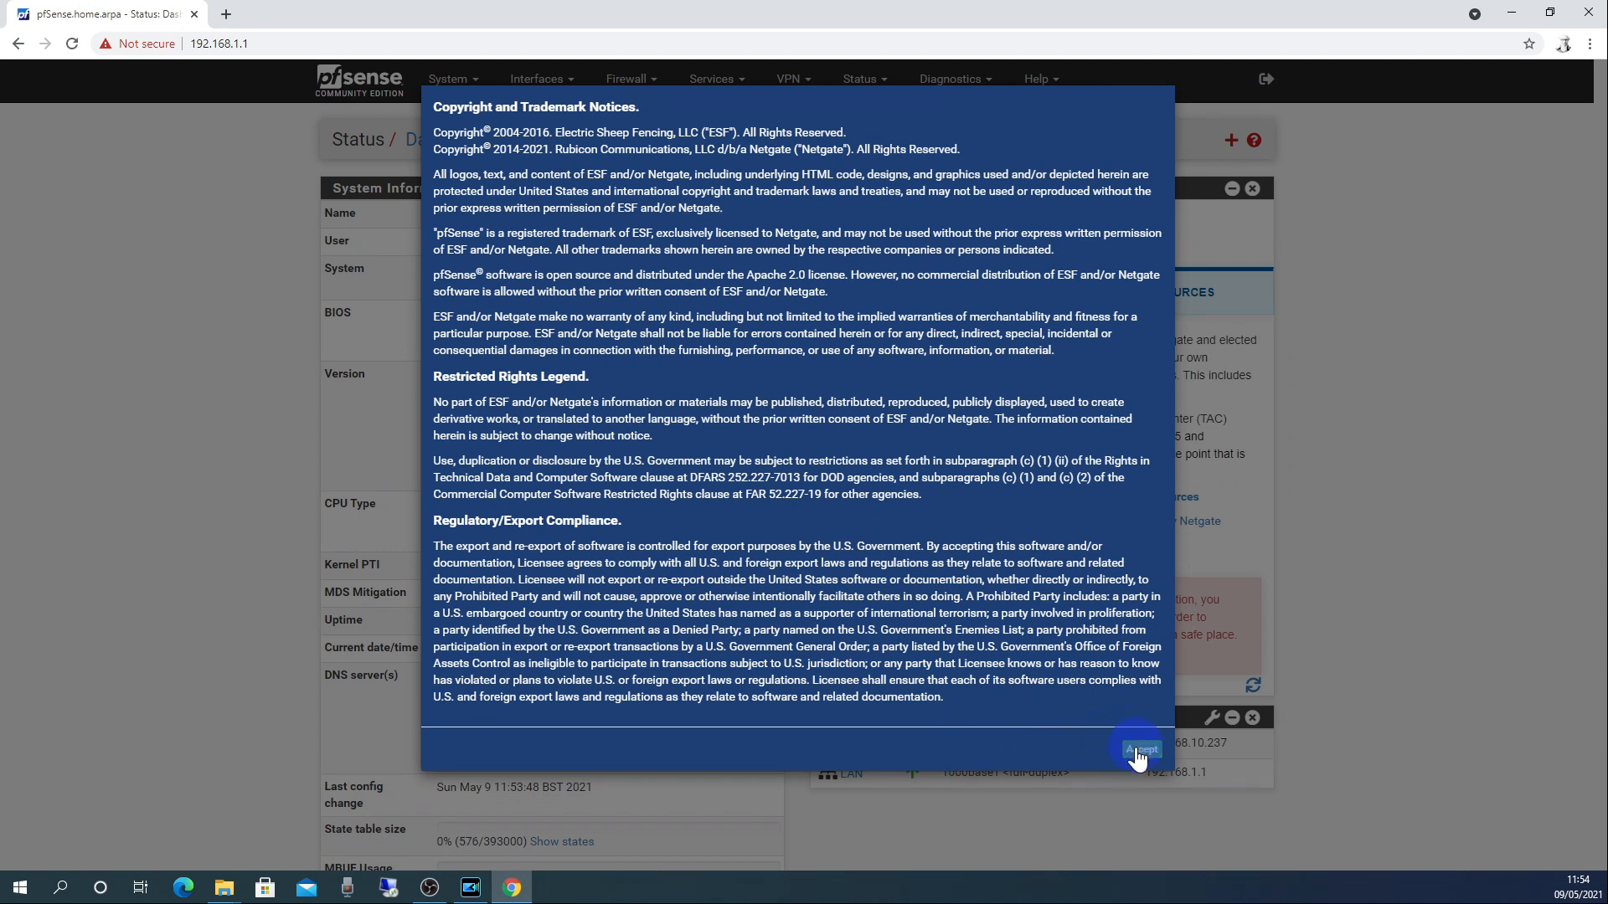
# Accept the copyright and trademark notice and close the thank-you survey dialog.
pyautogui.click(1139, 750)
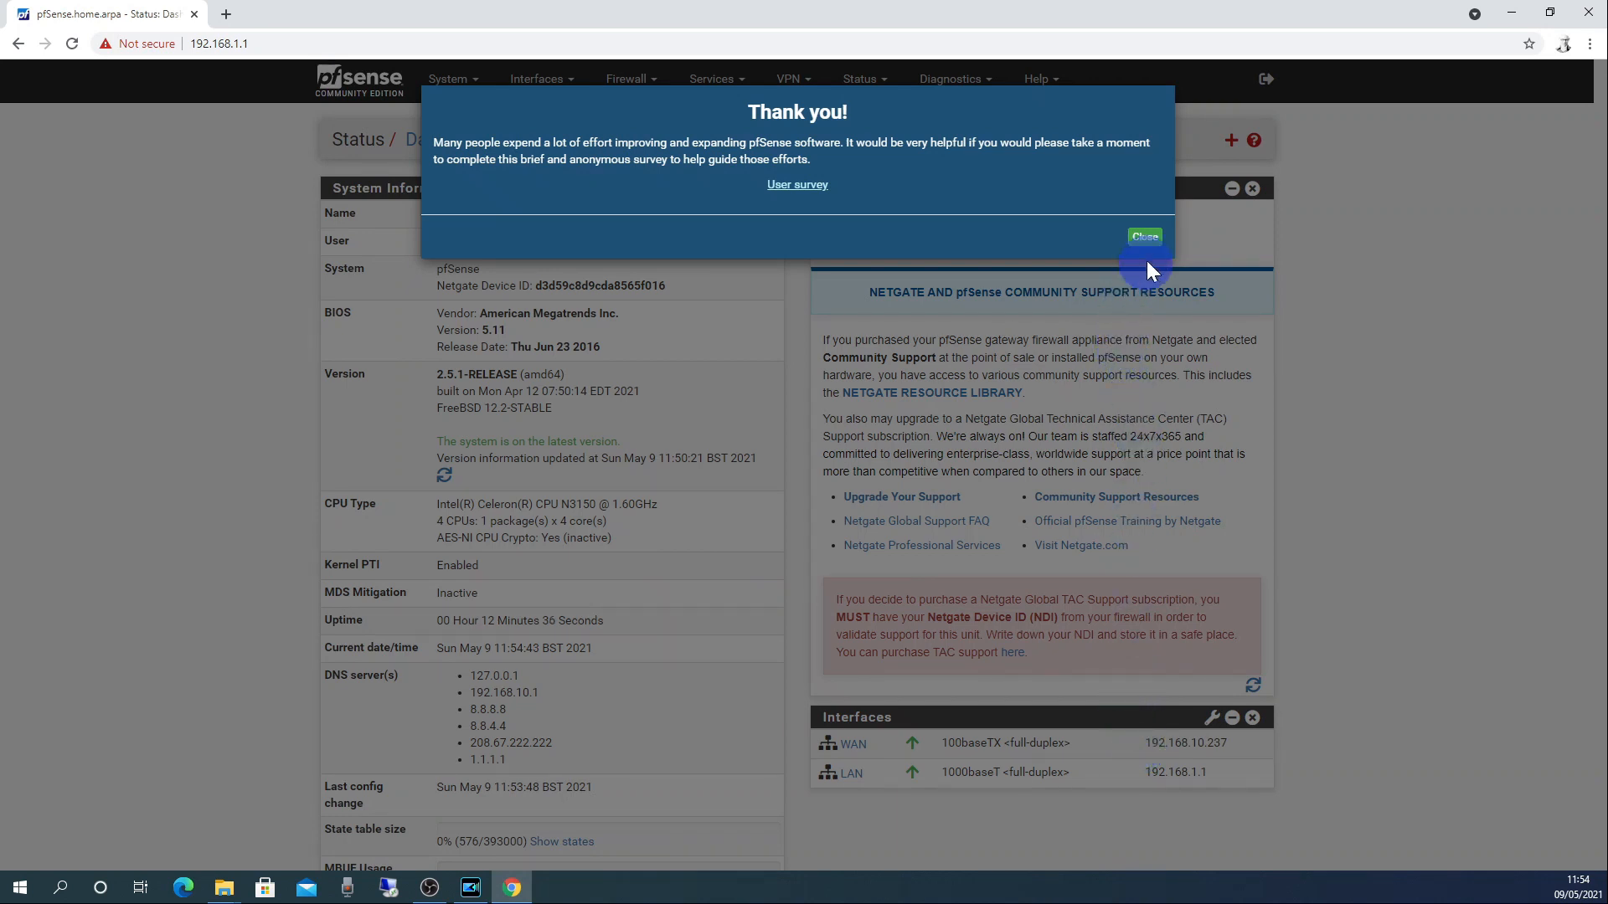
pyautogui.click(1141, 237)
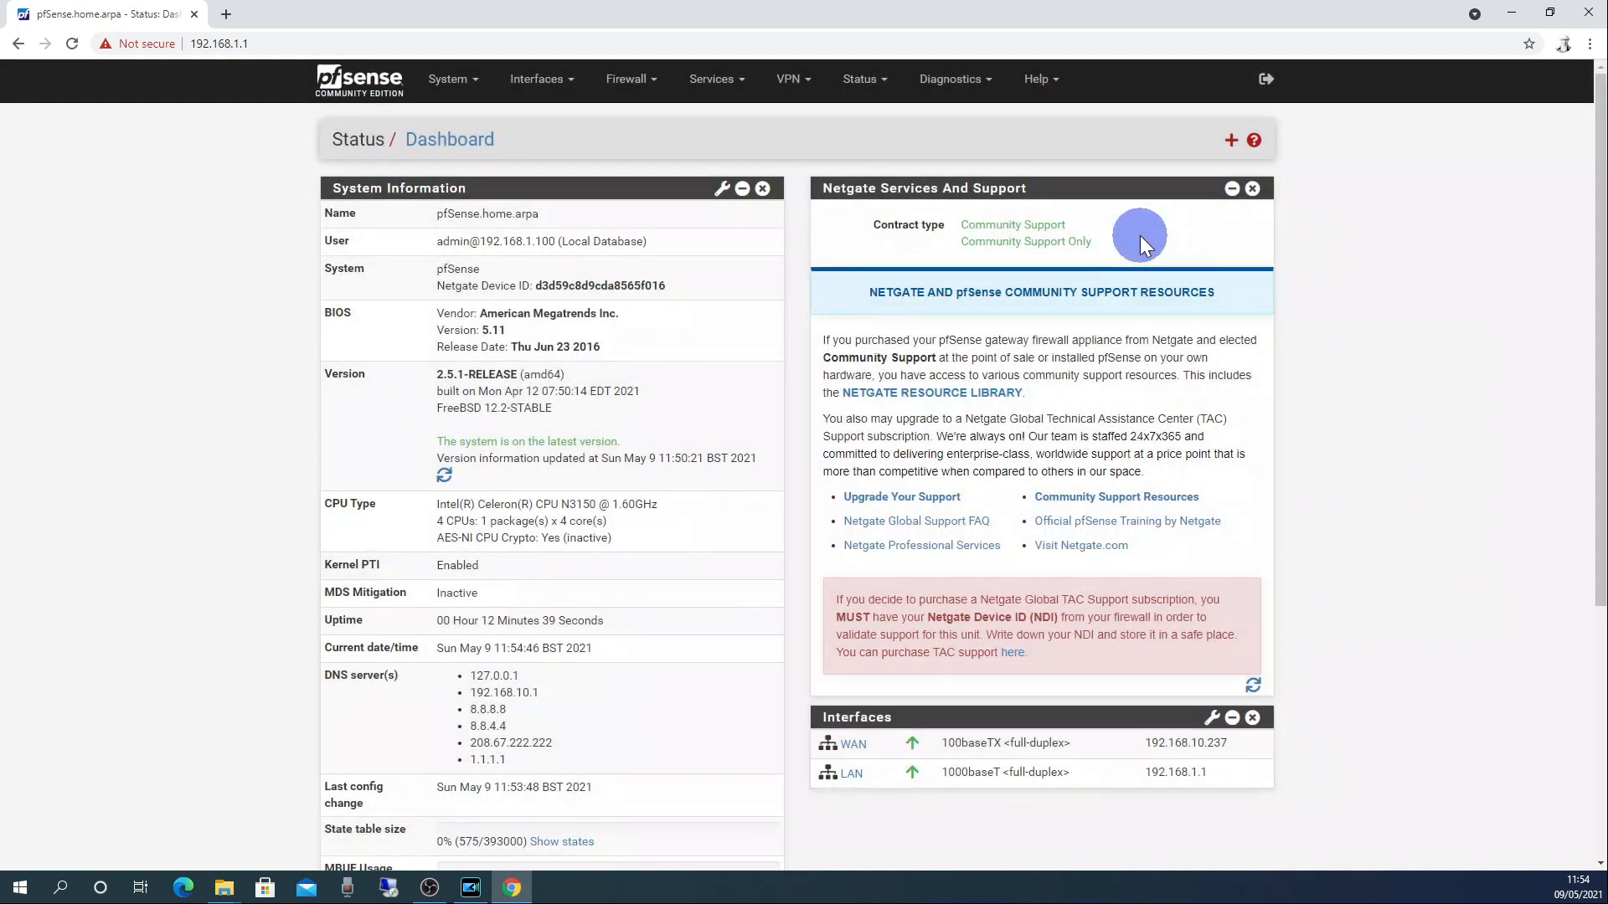
pyautogui.moveTo(1133, 256)
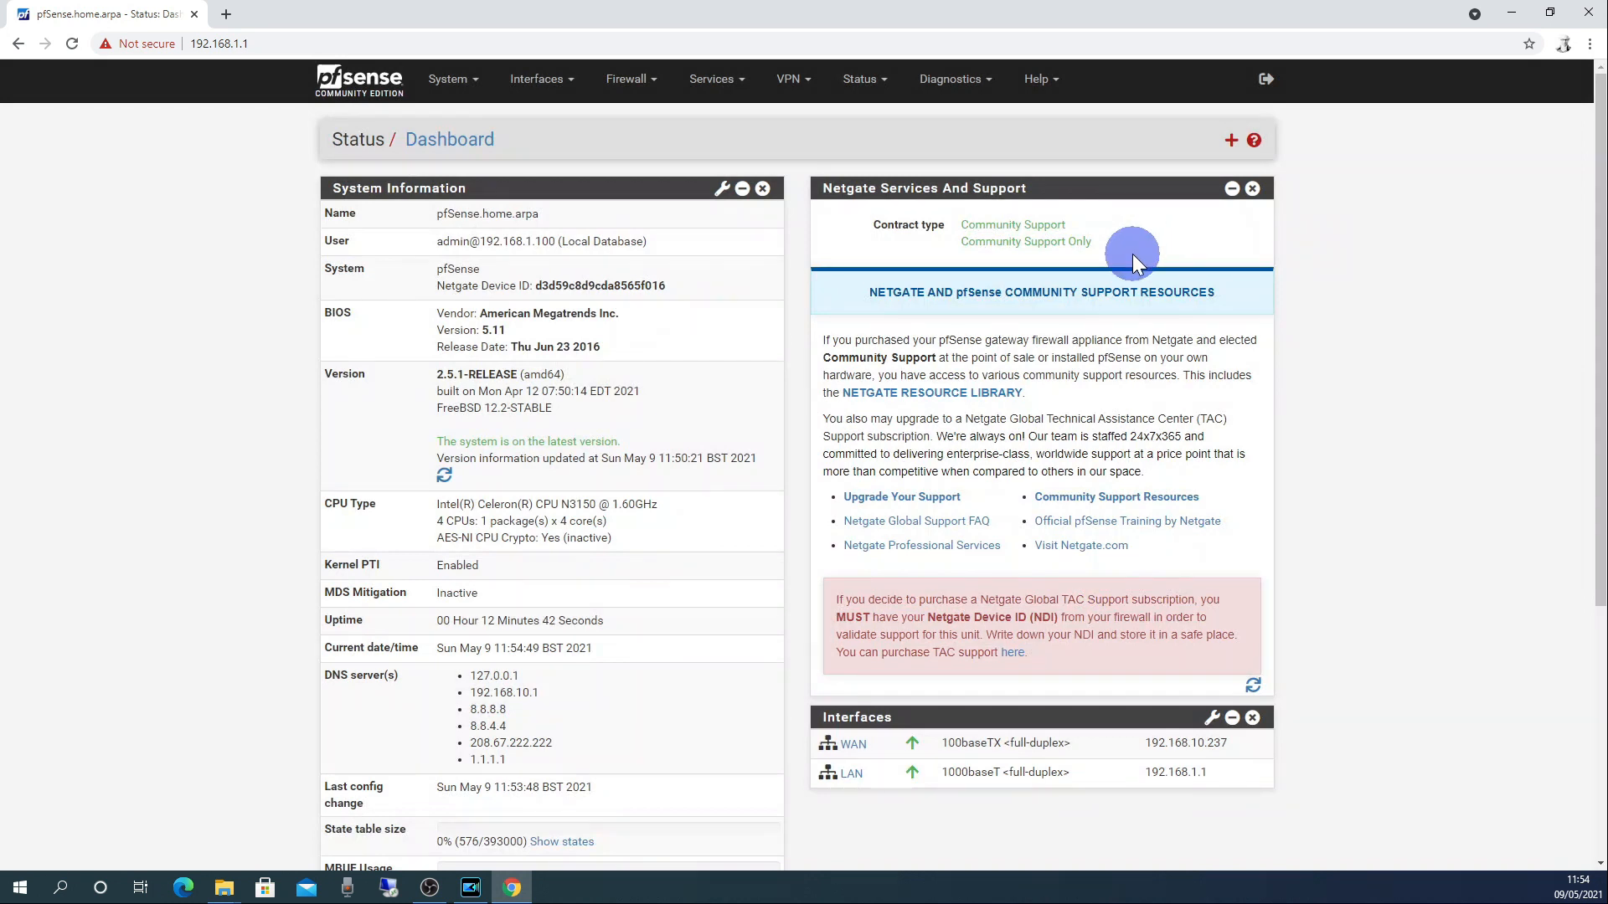
pyautogui.moveTo(1249, 195)
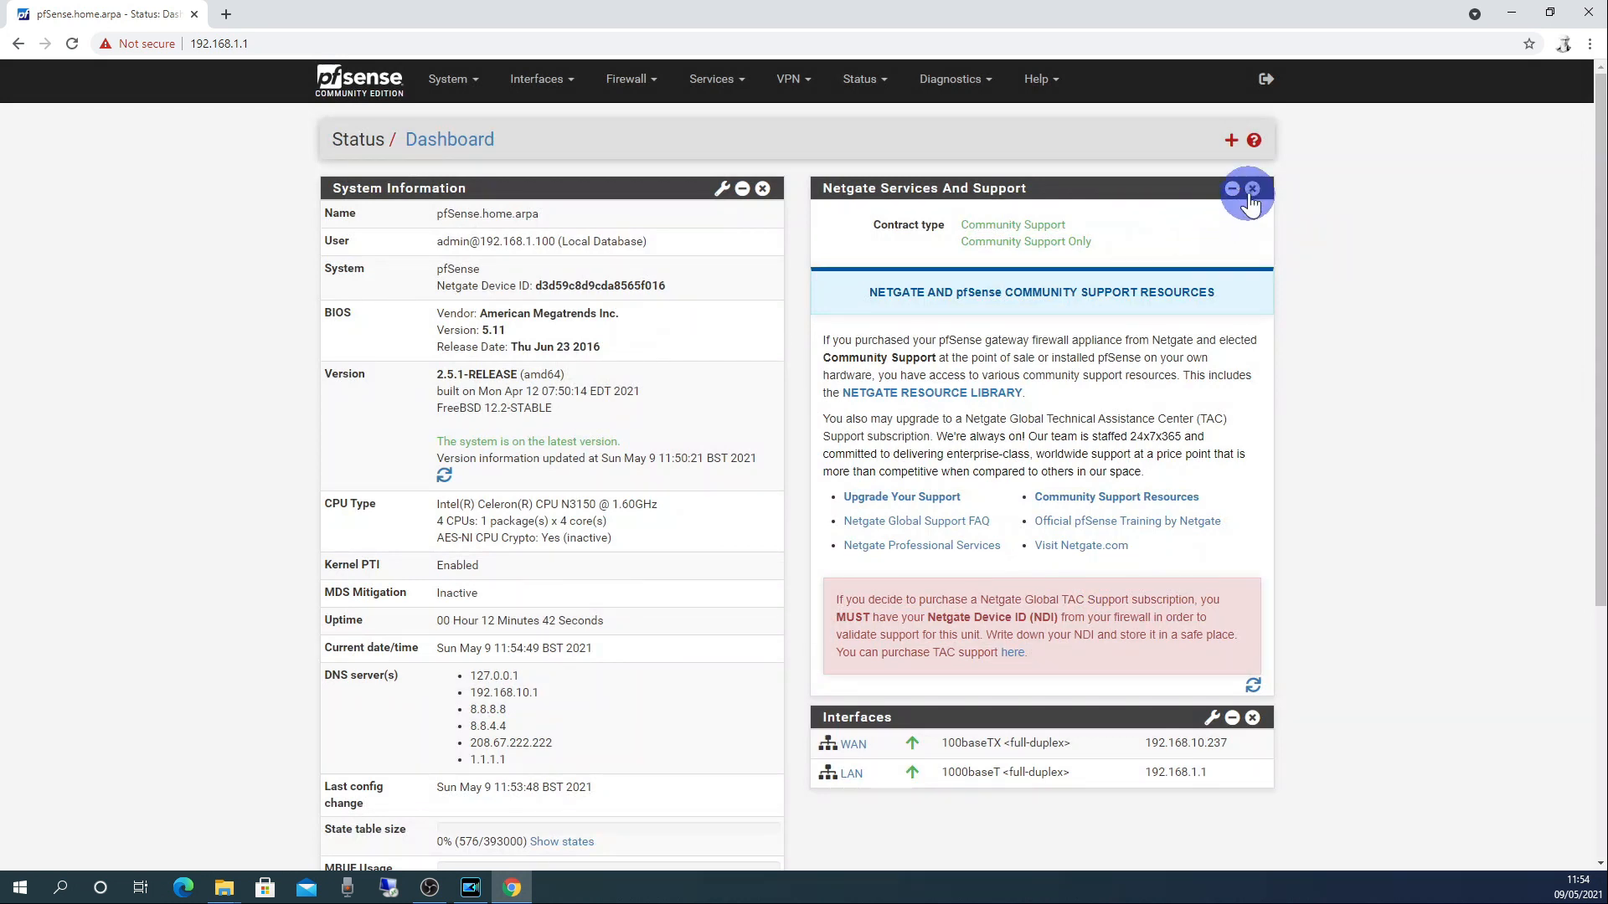
# Close the Netgate Services And Support widget and review uptime, CPU, temperature, memory.
pyautogui.click(1251, 193)
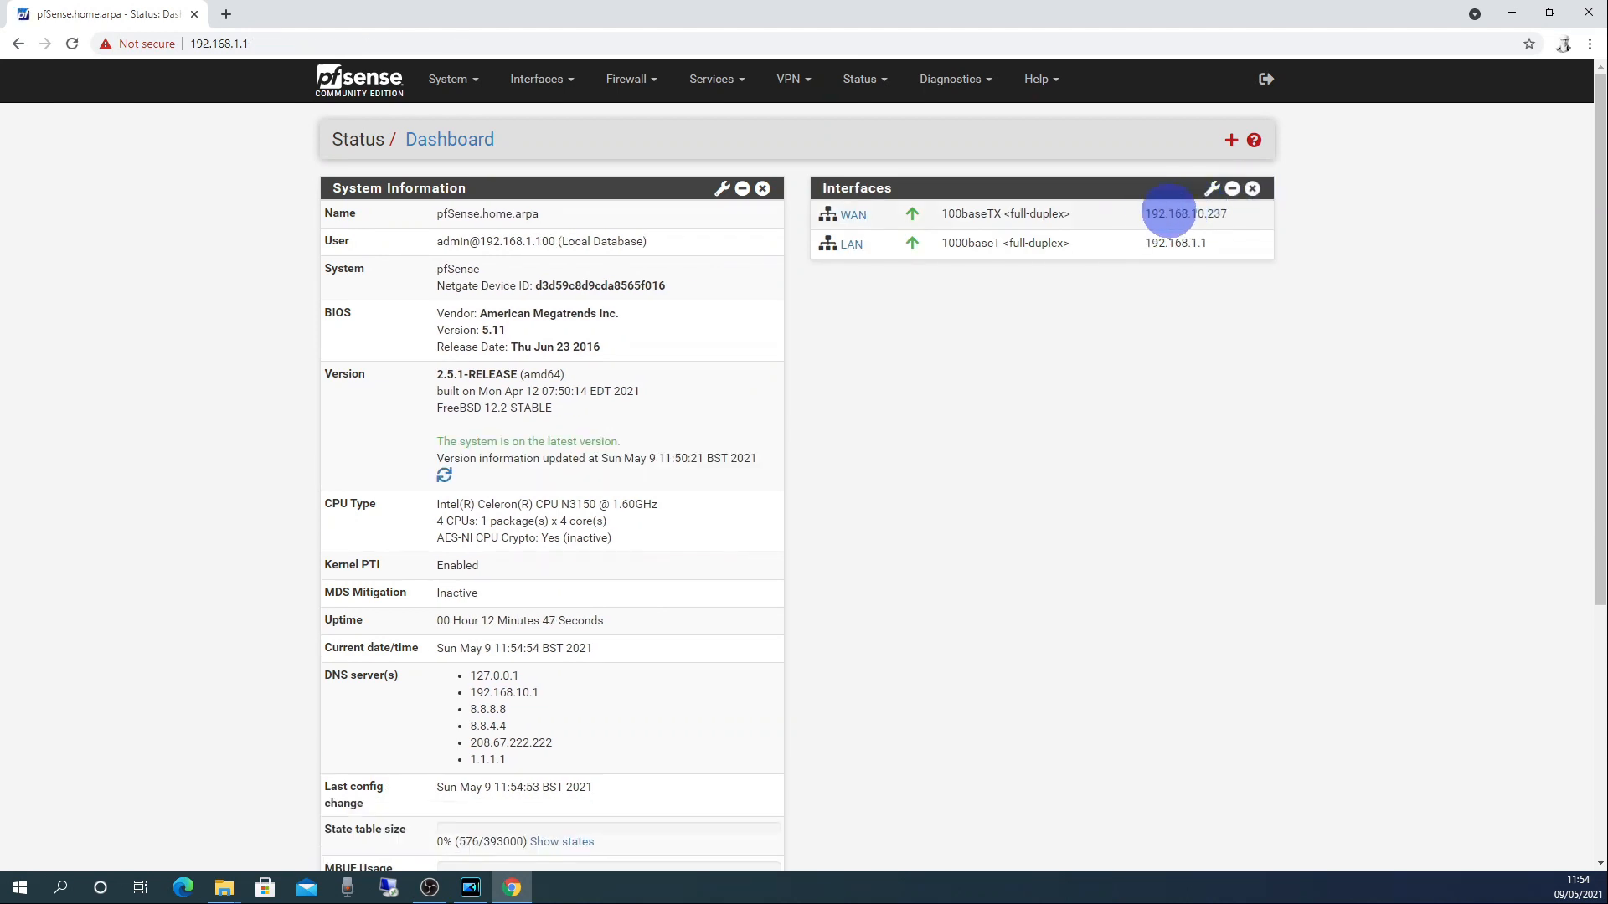
pyautogui.moveTo(1048, 360)
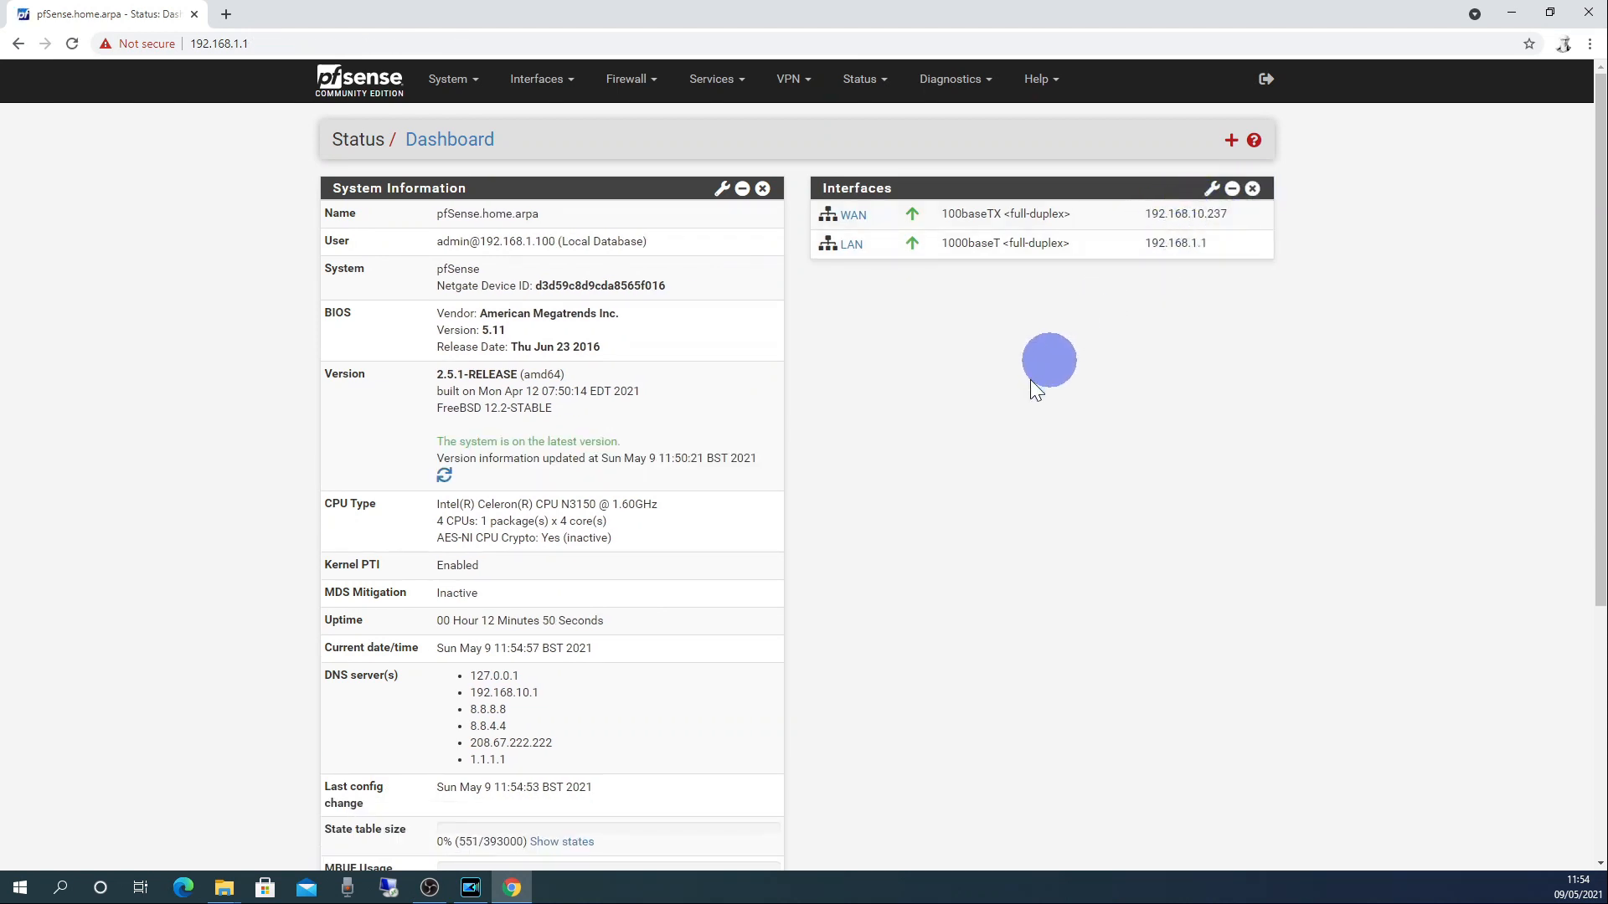
pyautogui.moveTo(444, 446)
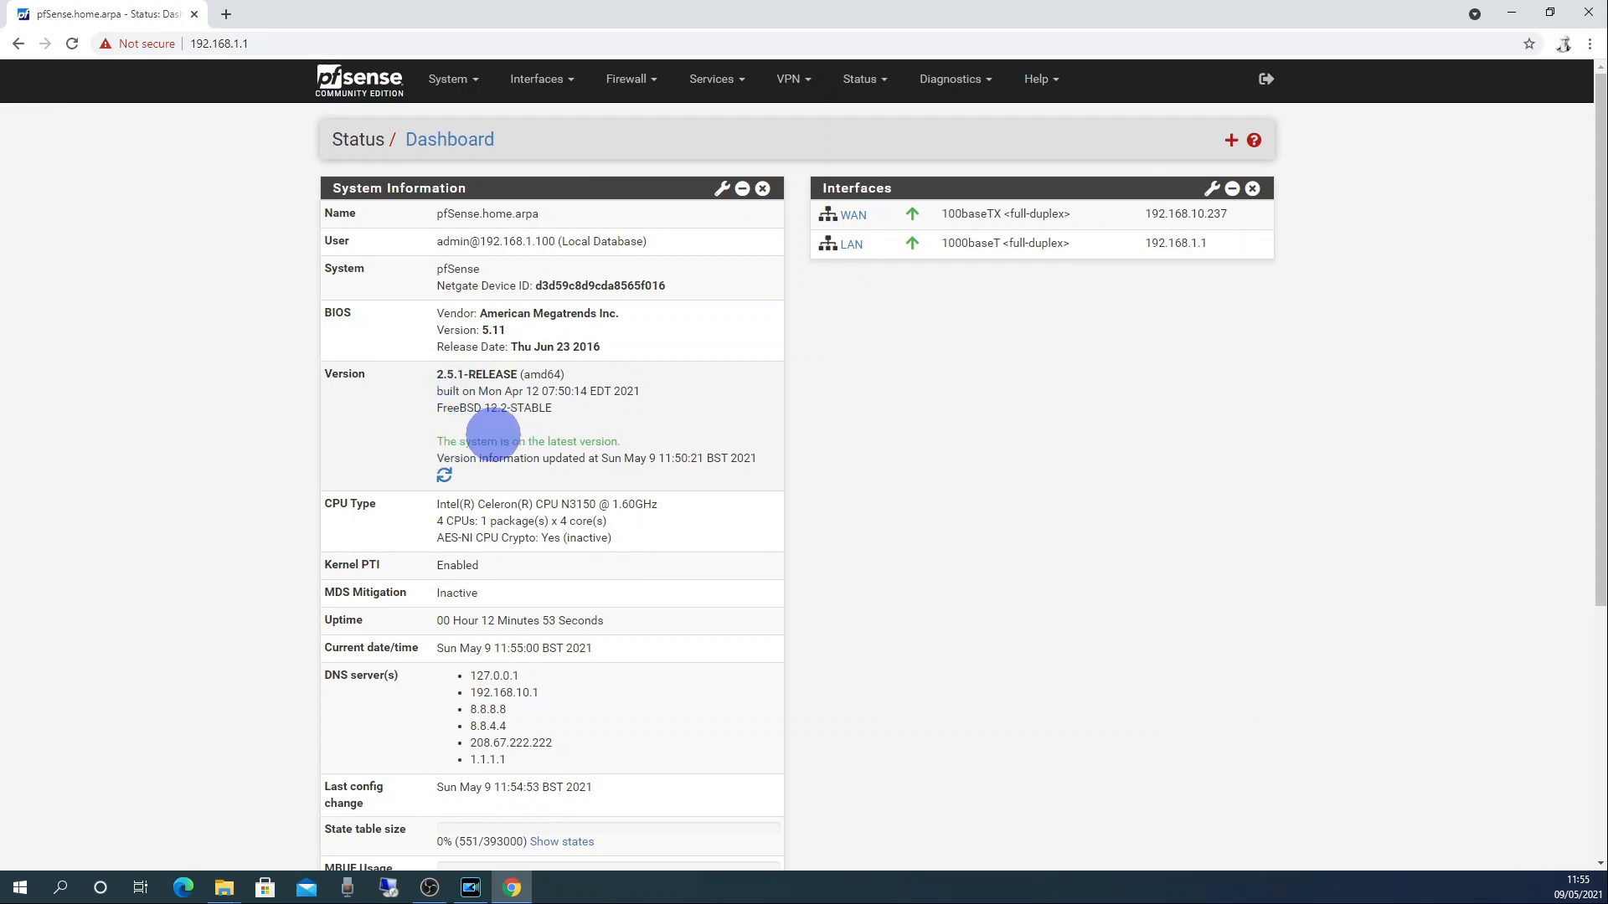
pyautogui.scroll(-3)
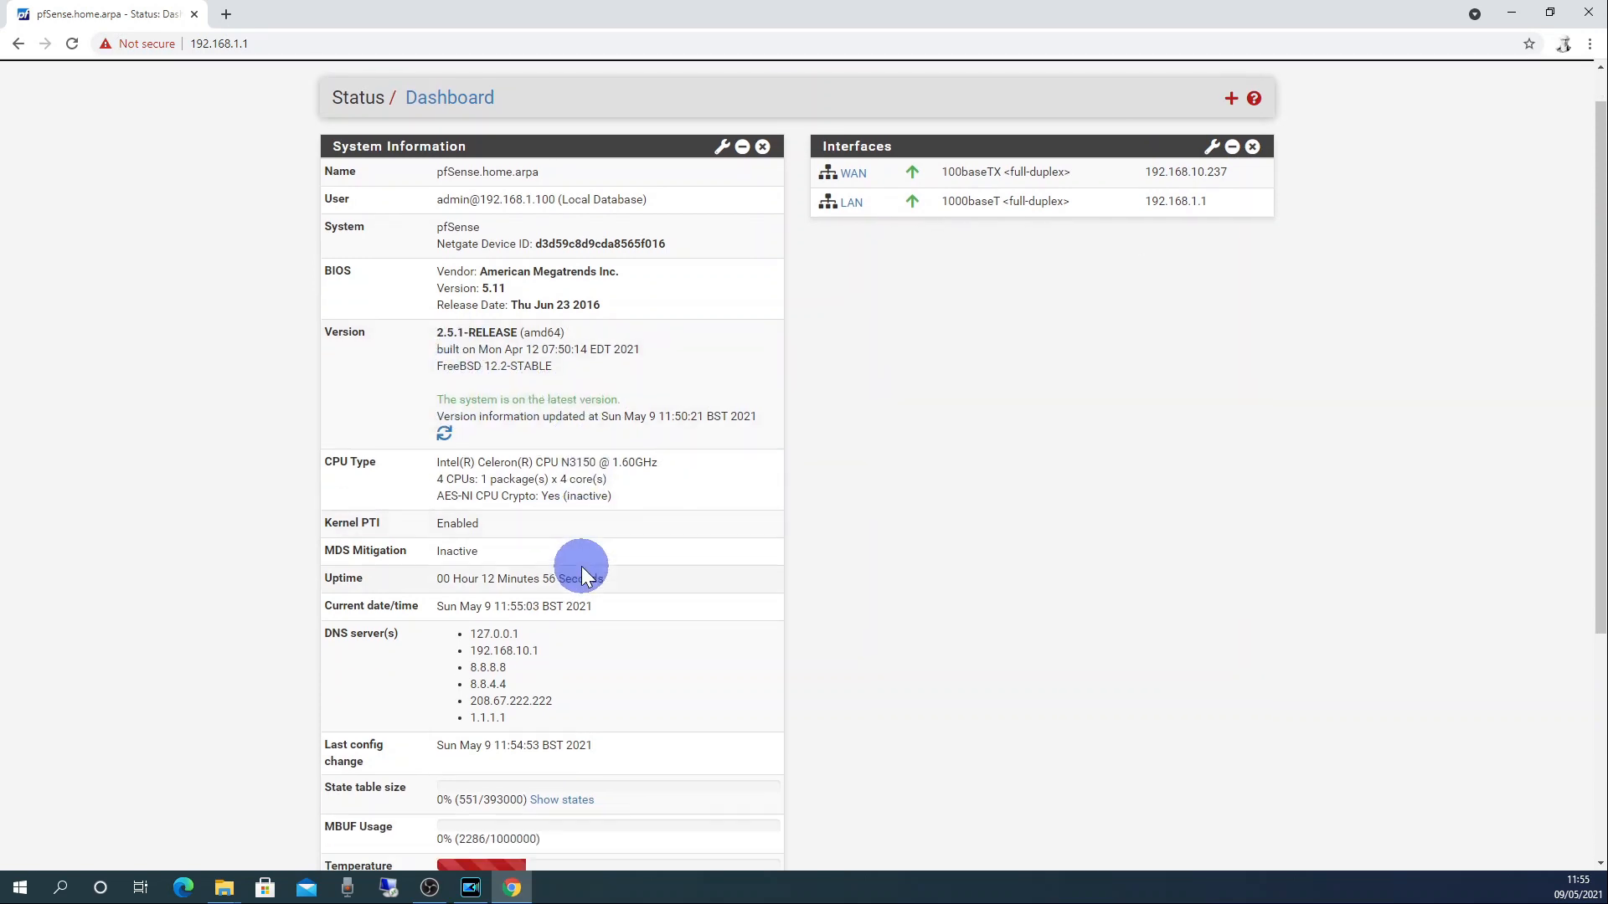
pyautogui.scroll(-3)
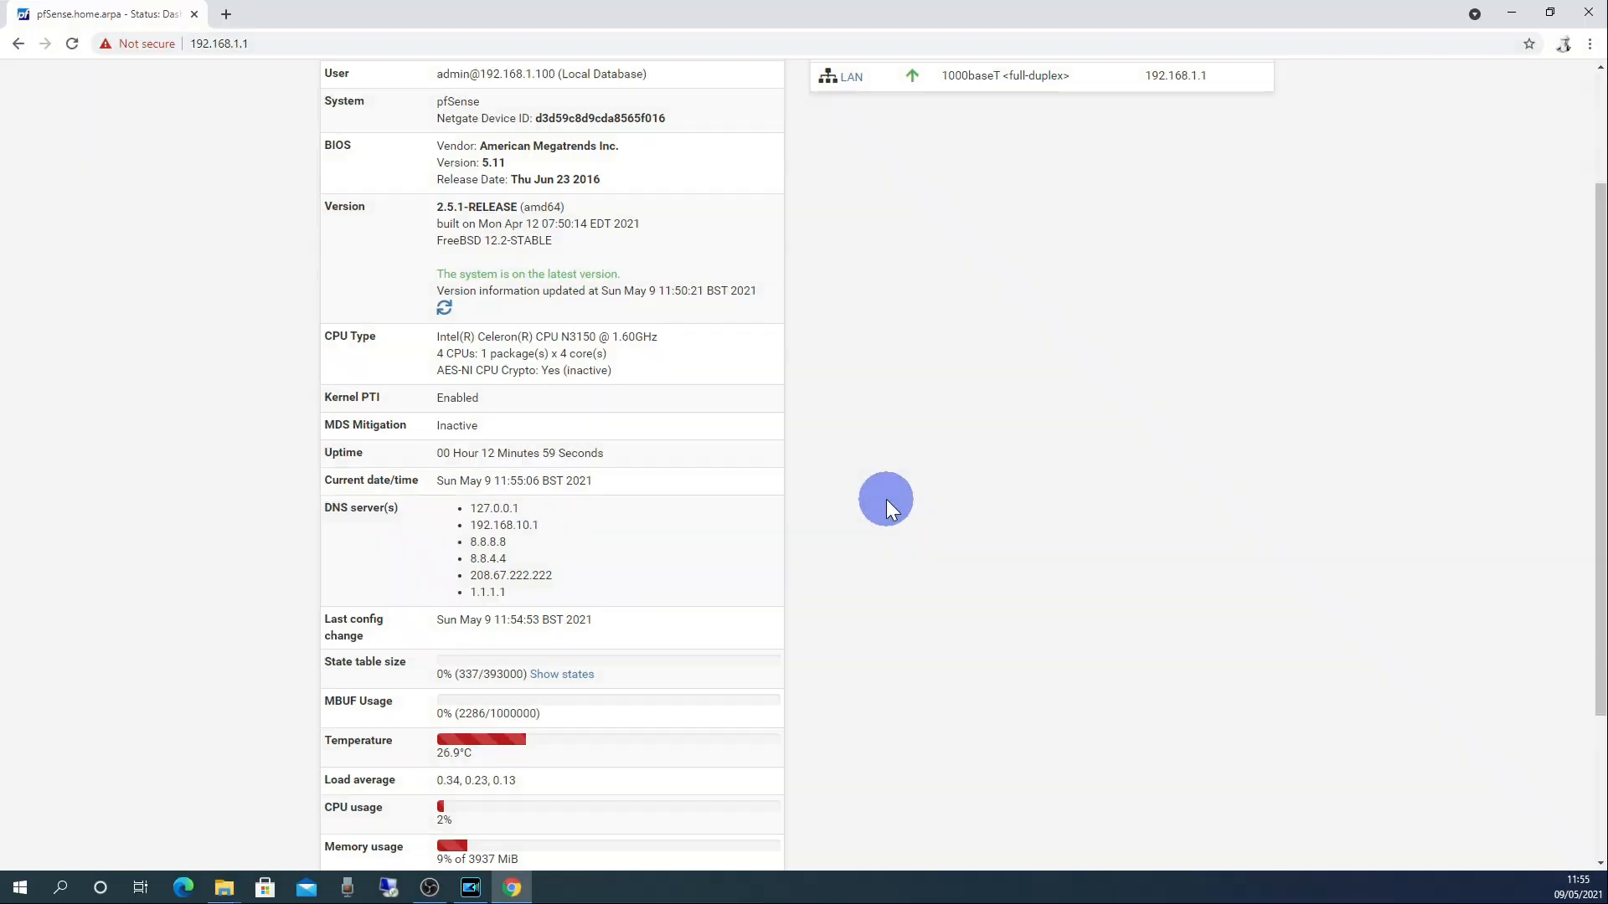
pyautogui.scroll(-3)
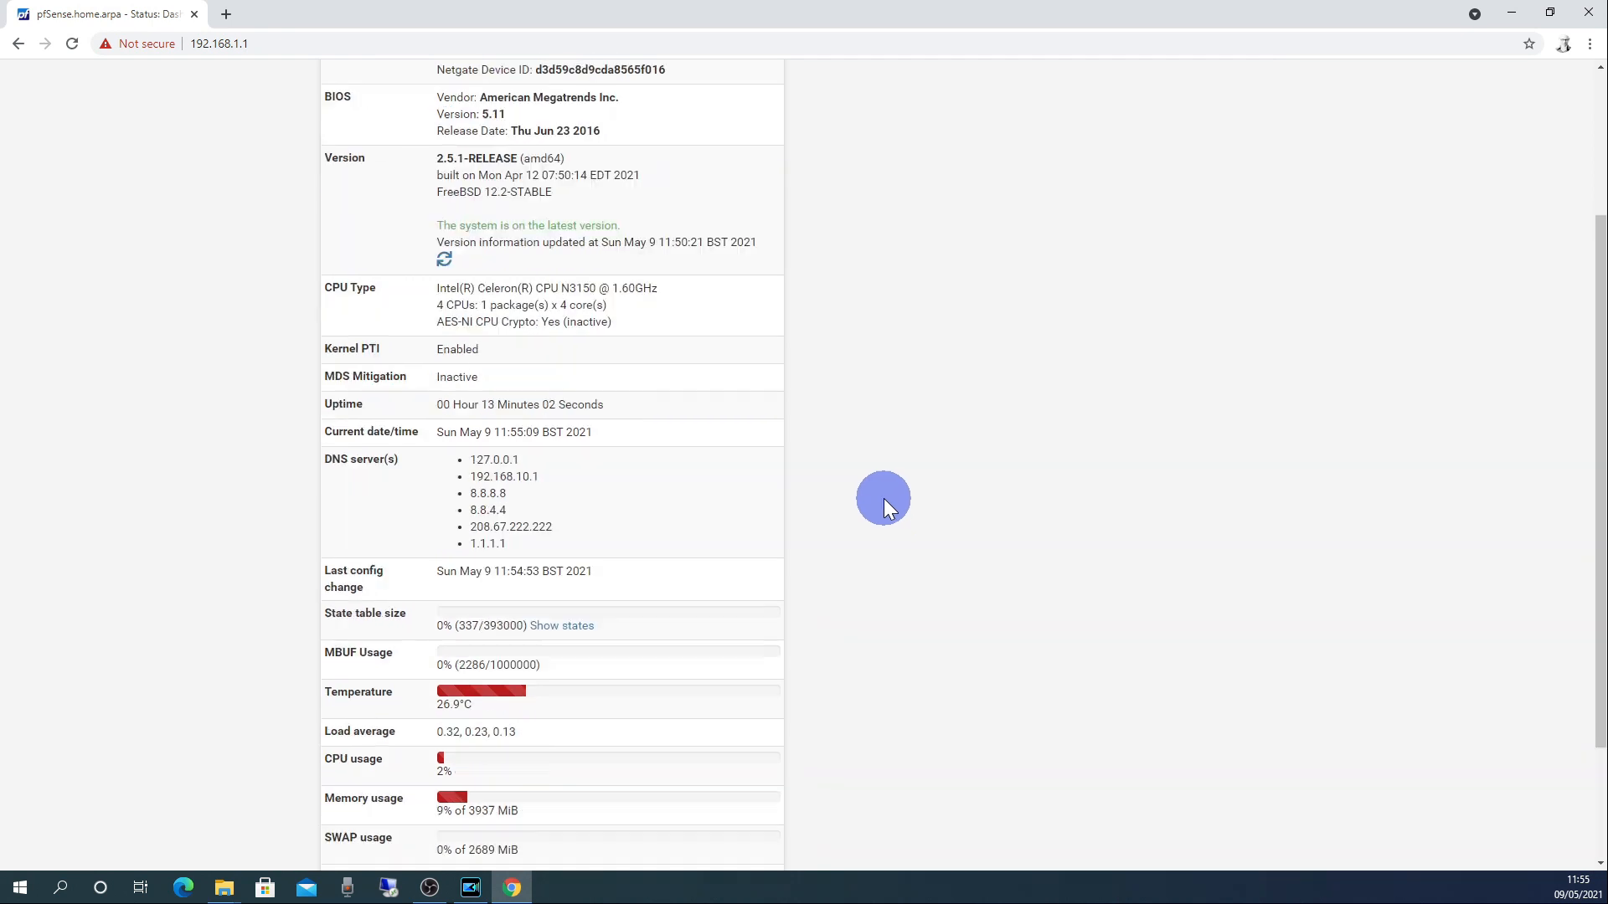
pyautogui.scroll(3)
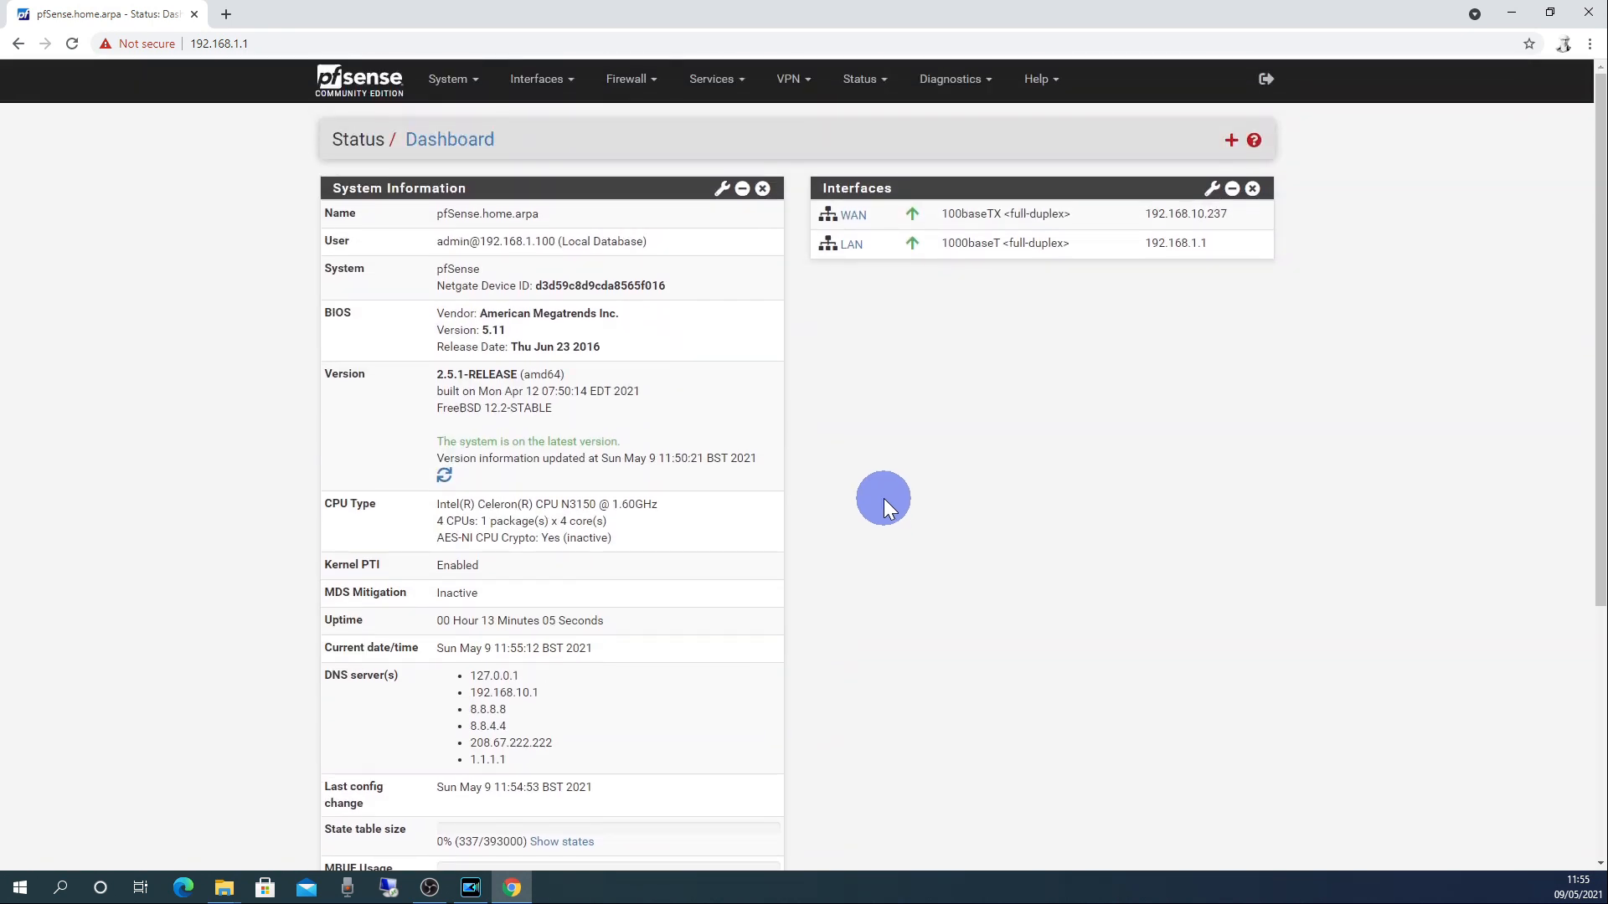
pyautogui.moveTo(943, 467)
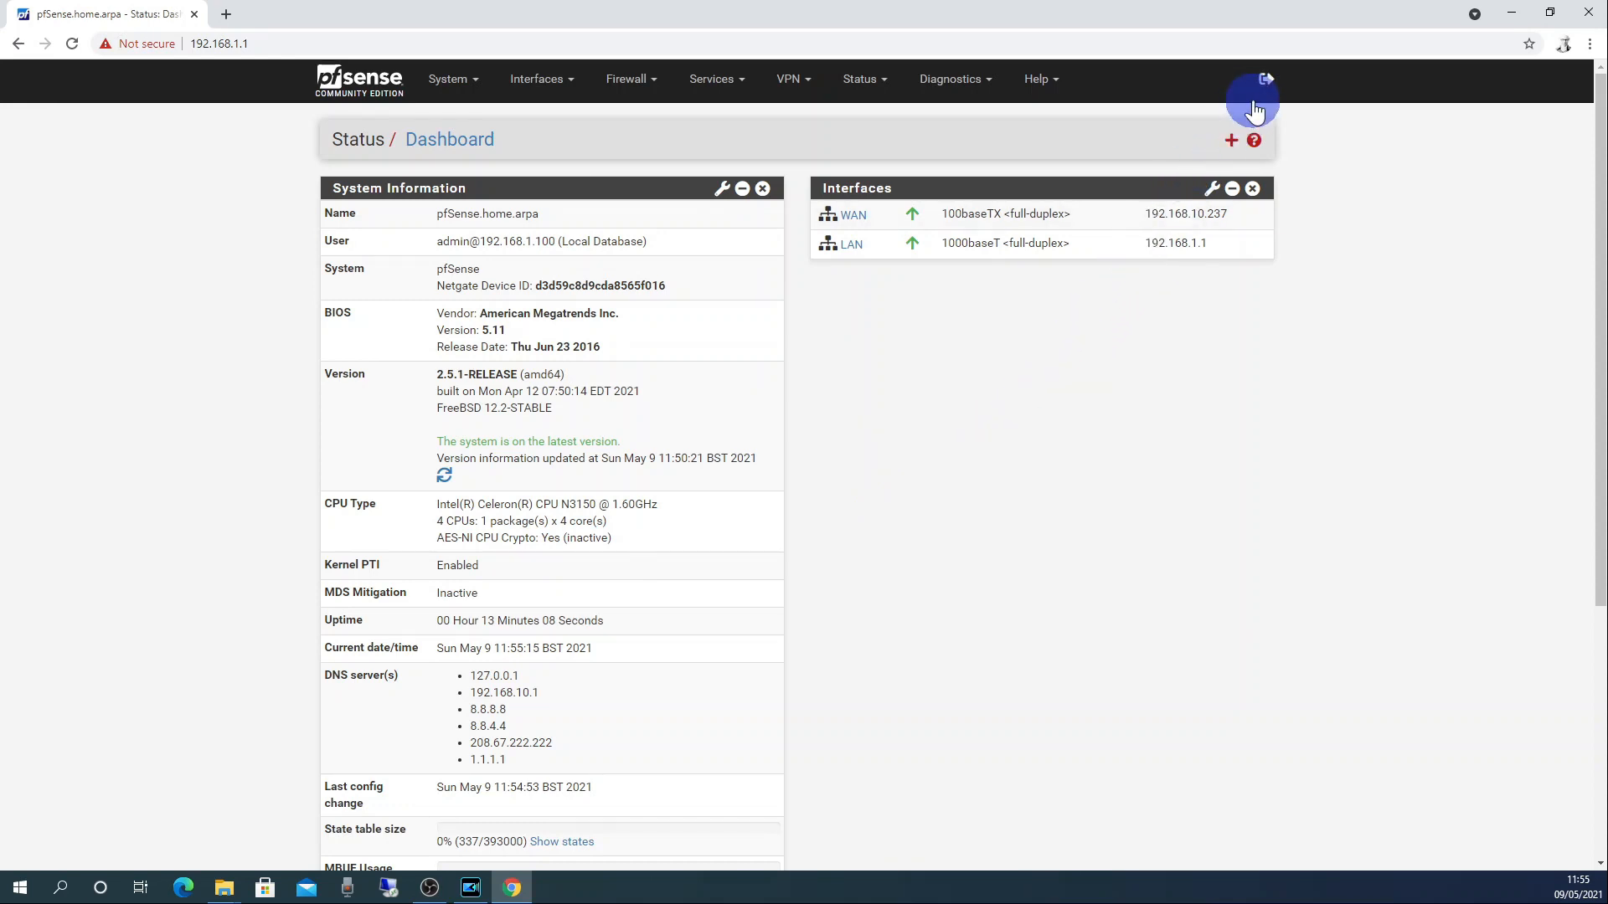
pyautogui.click(1264, 79)
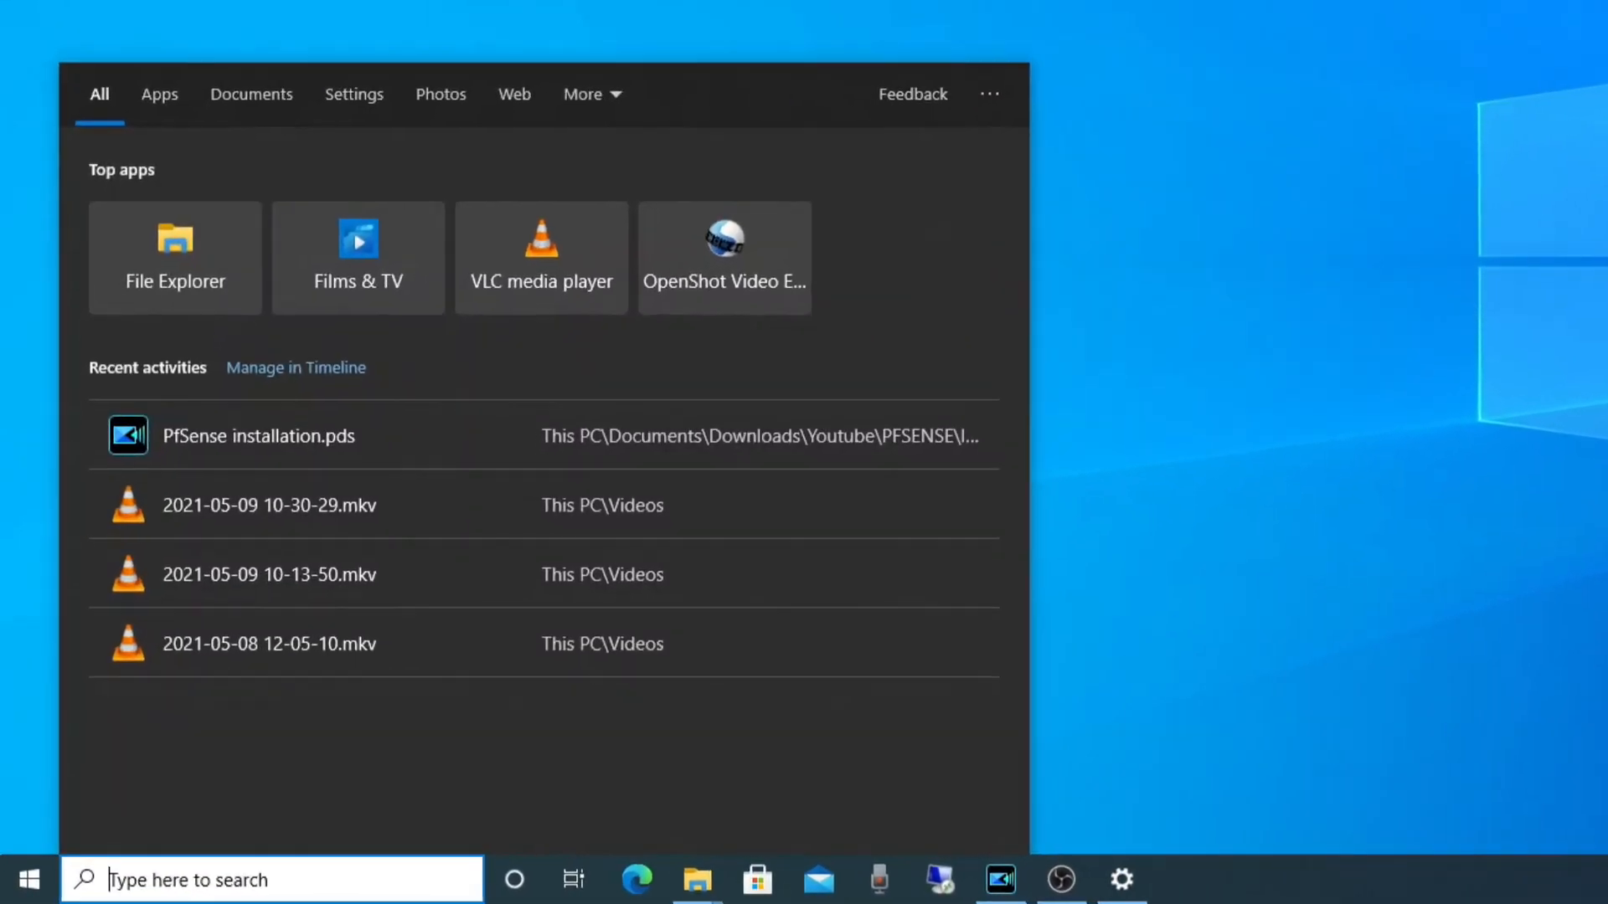
# Open Command Prompt from a cmd search and run tracert google.com.
pyautogui.write('cmd')
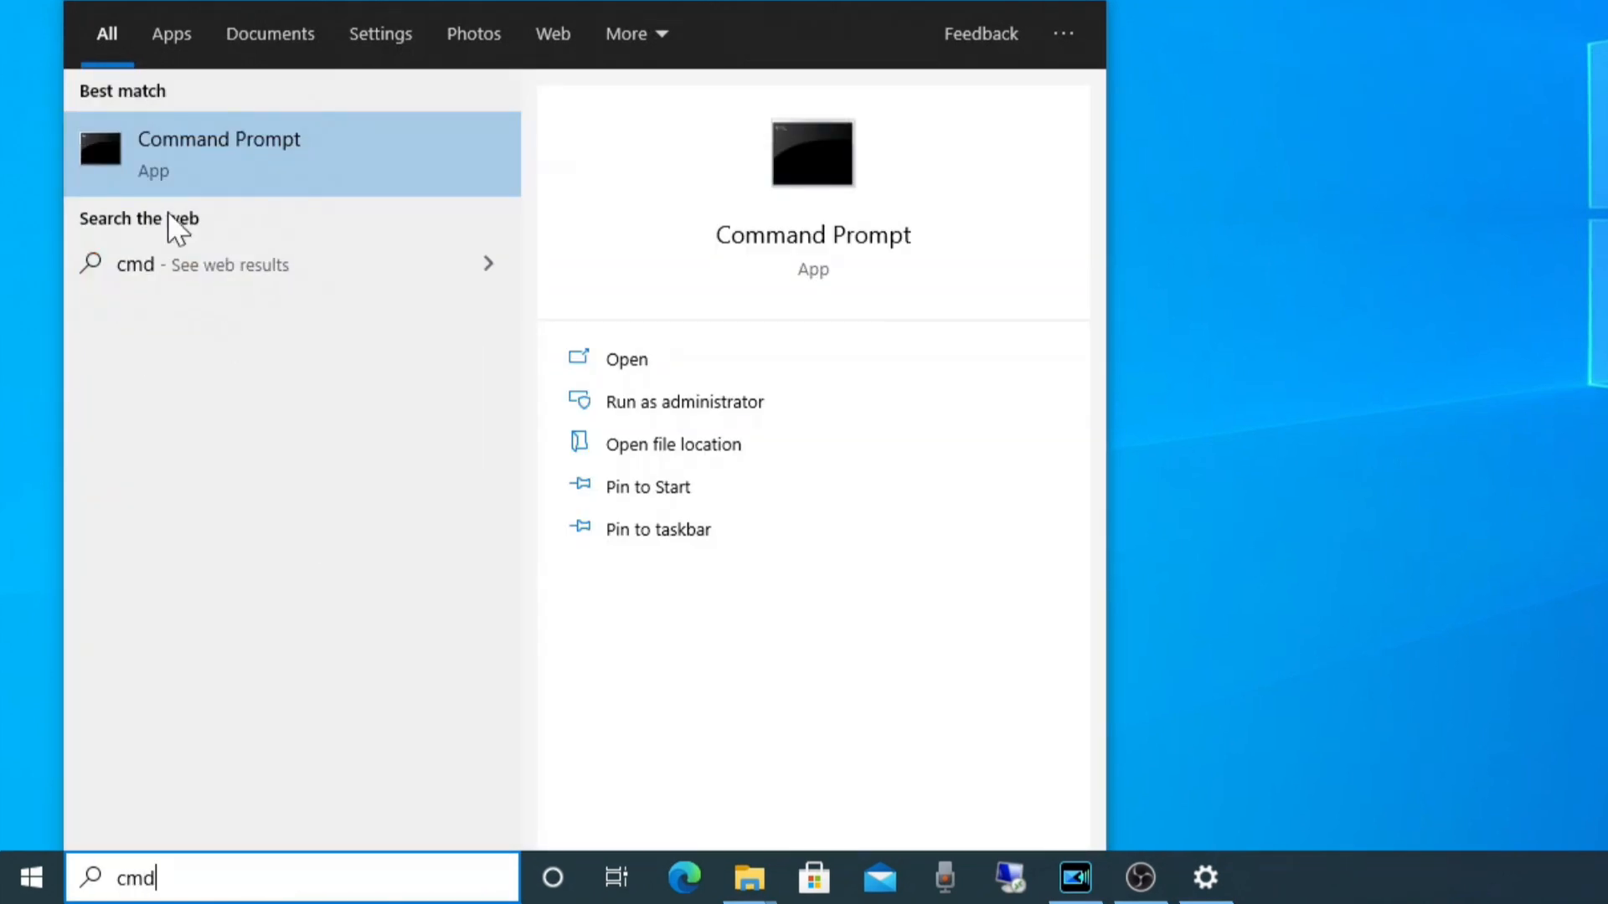
pyautogui.click(626, 359)
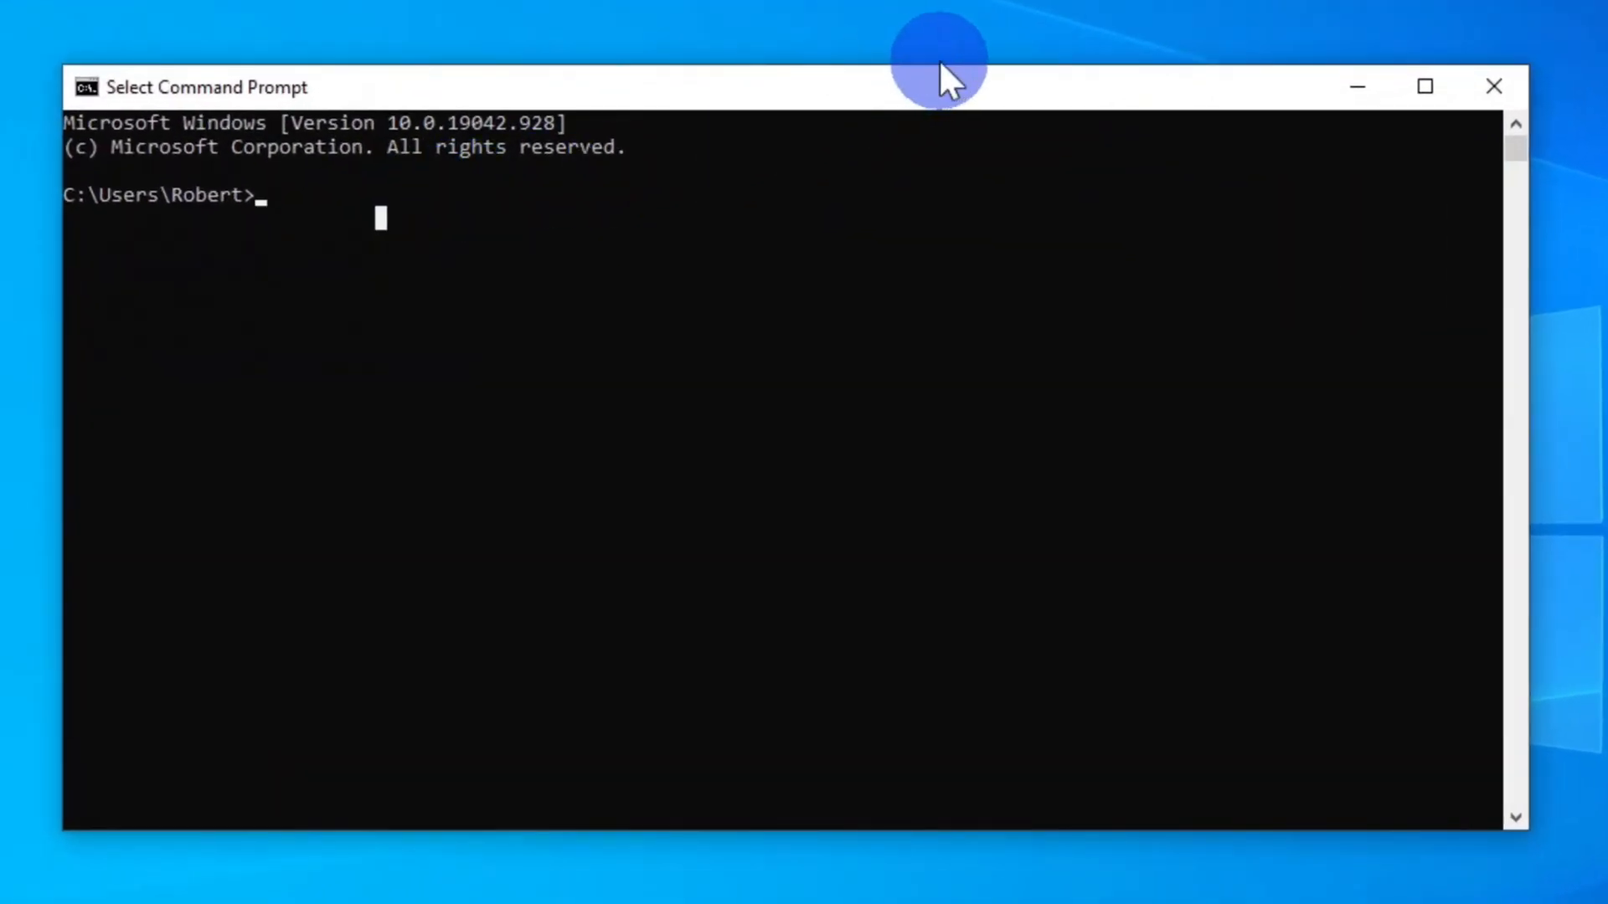
pyautogui.write('tracer')
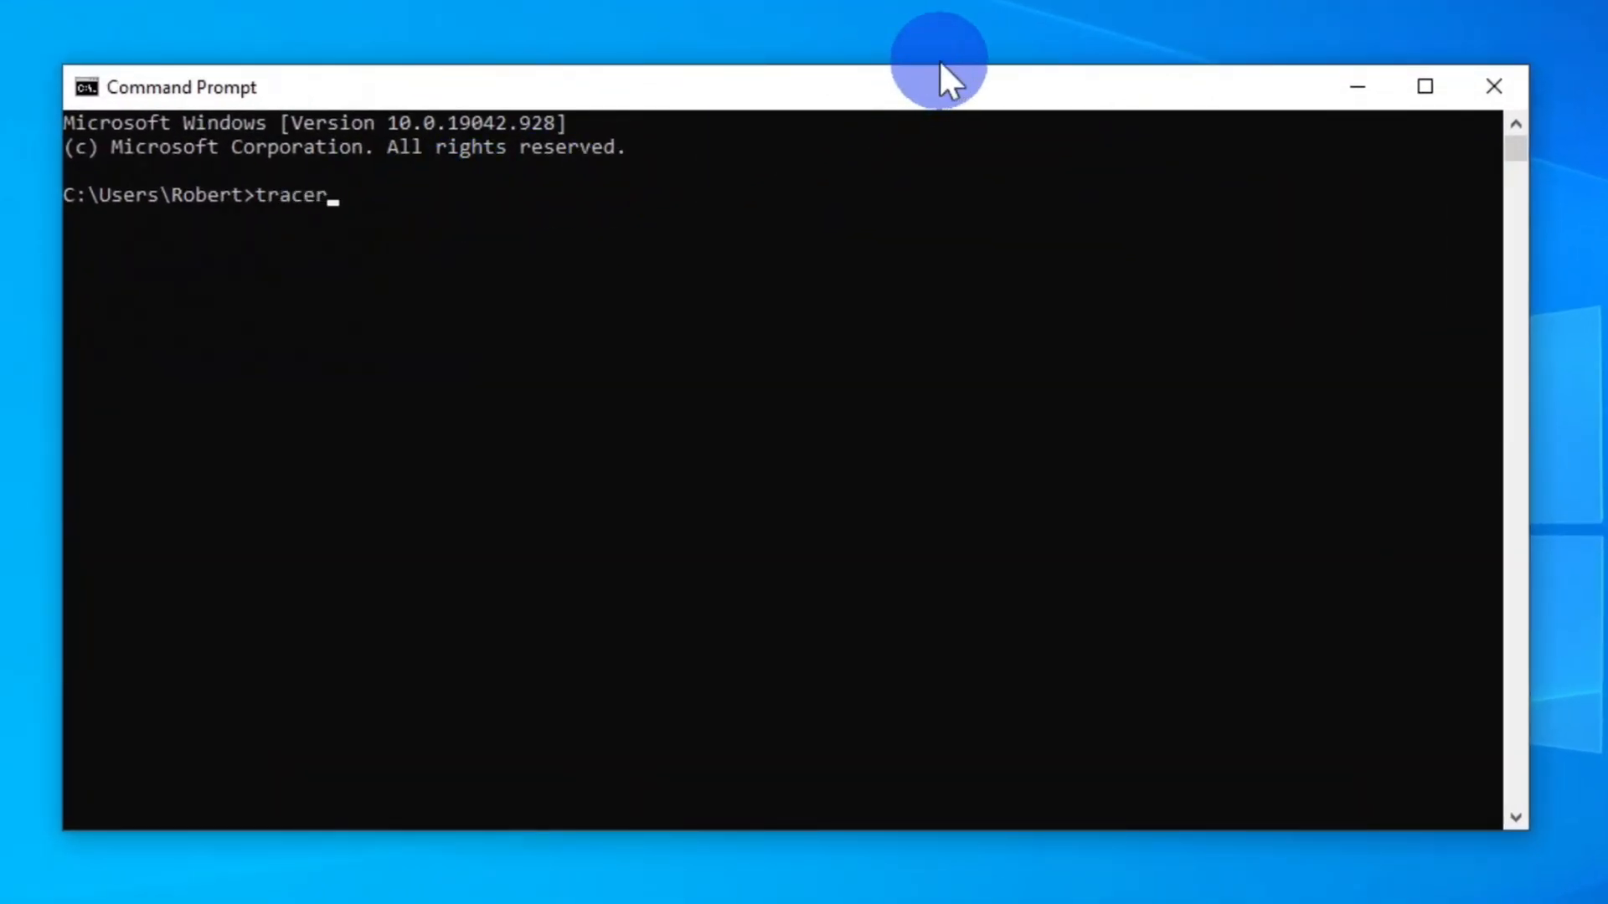
pyautogui.write('t goo')
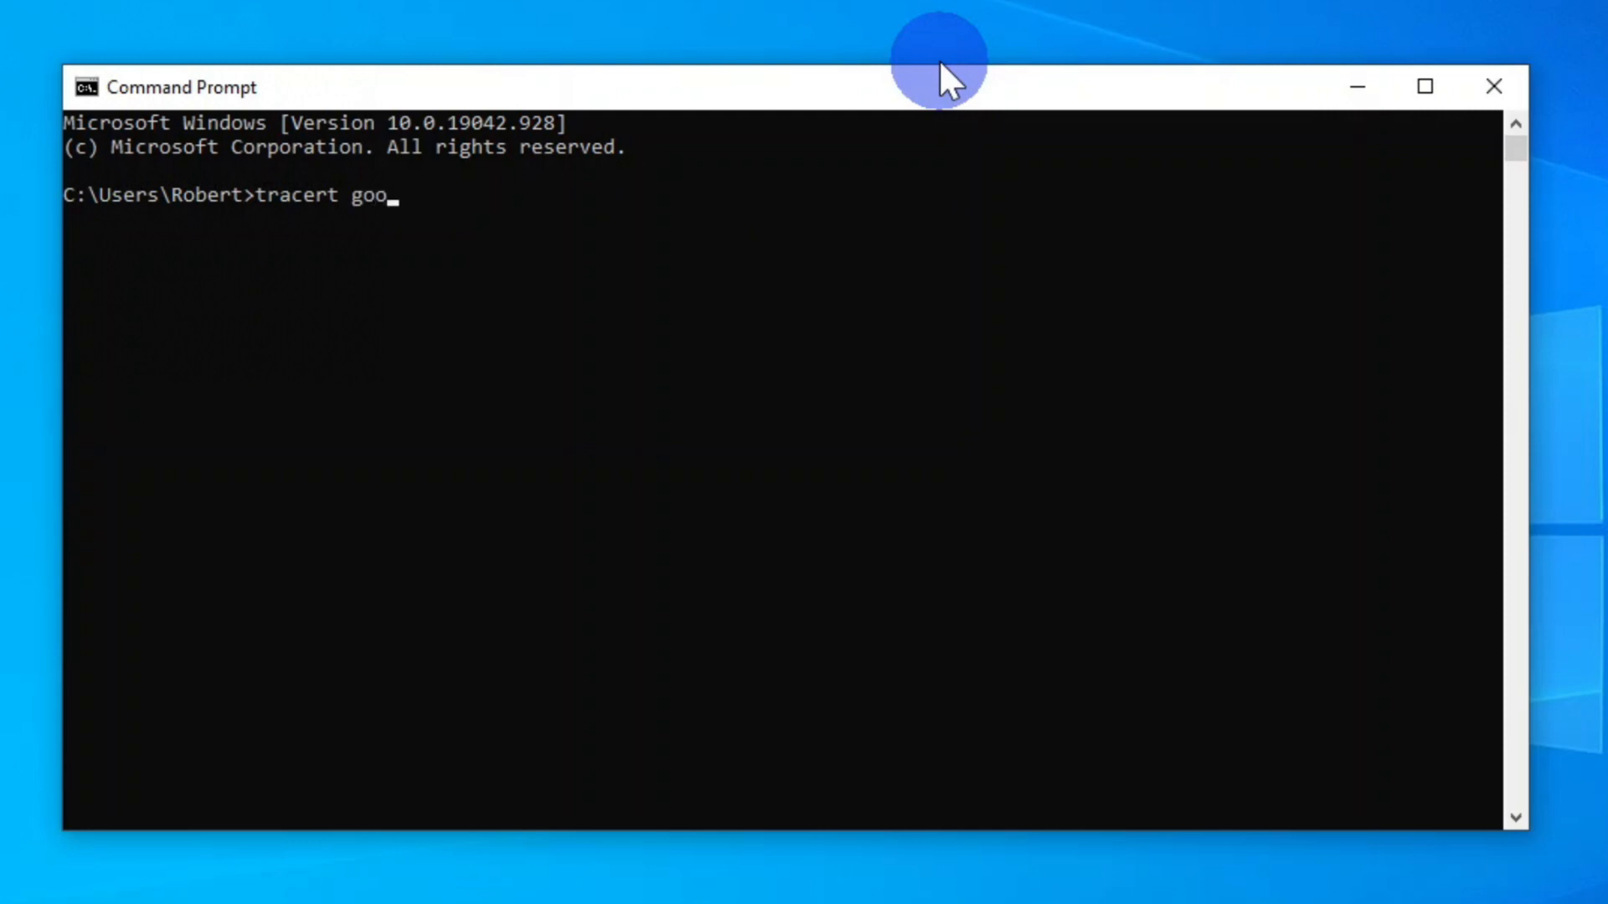
pyautogui.write('gle.com')
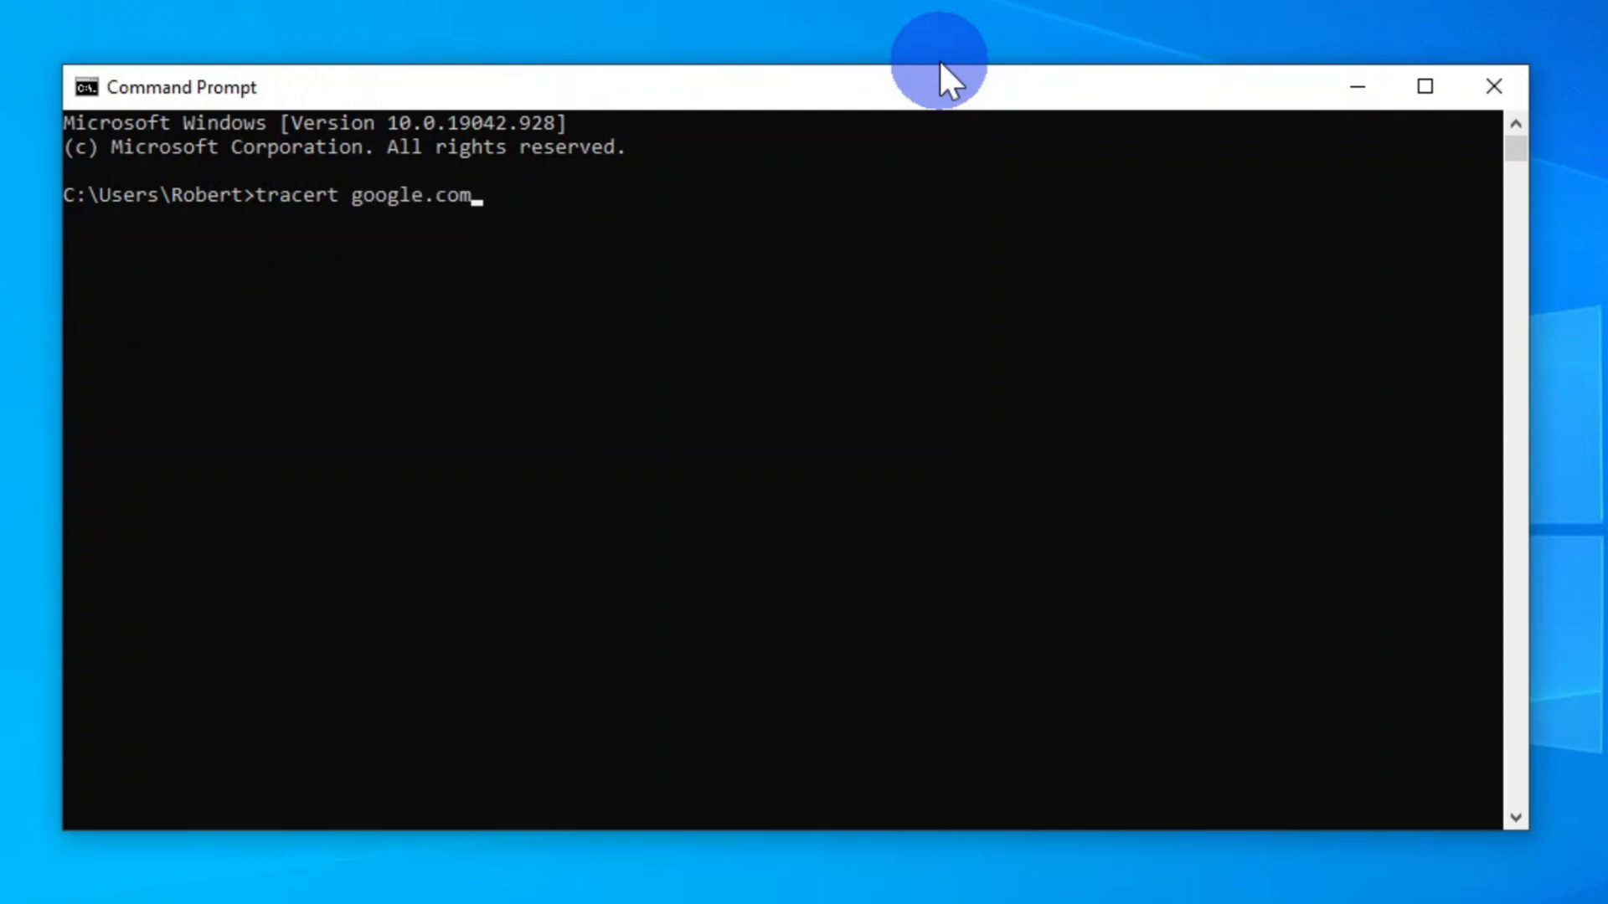
pyautogui.press('Return')
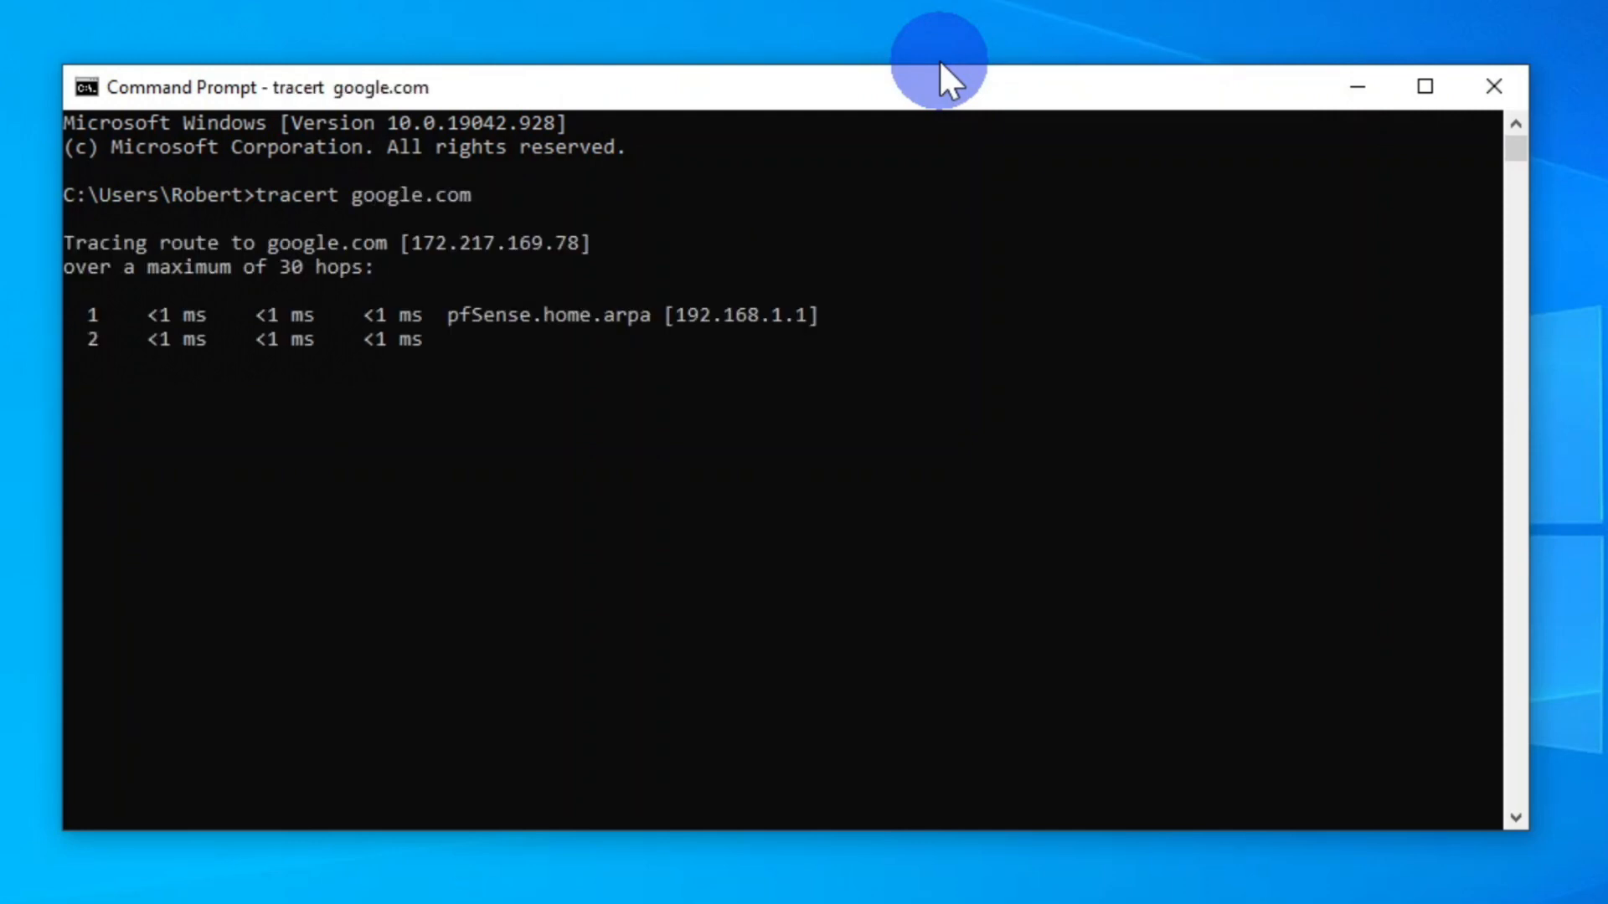